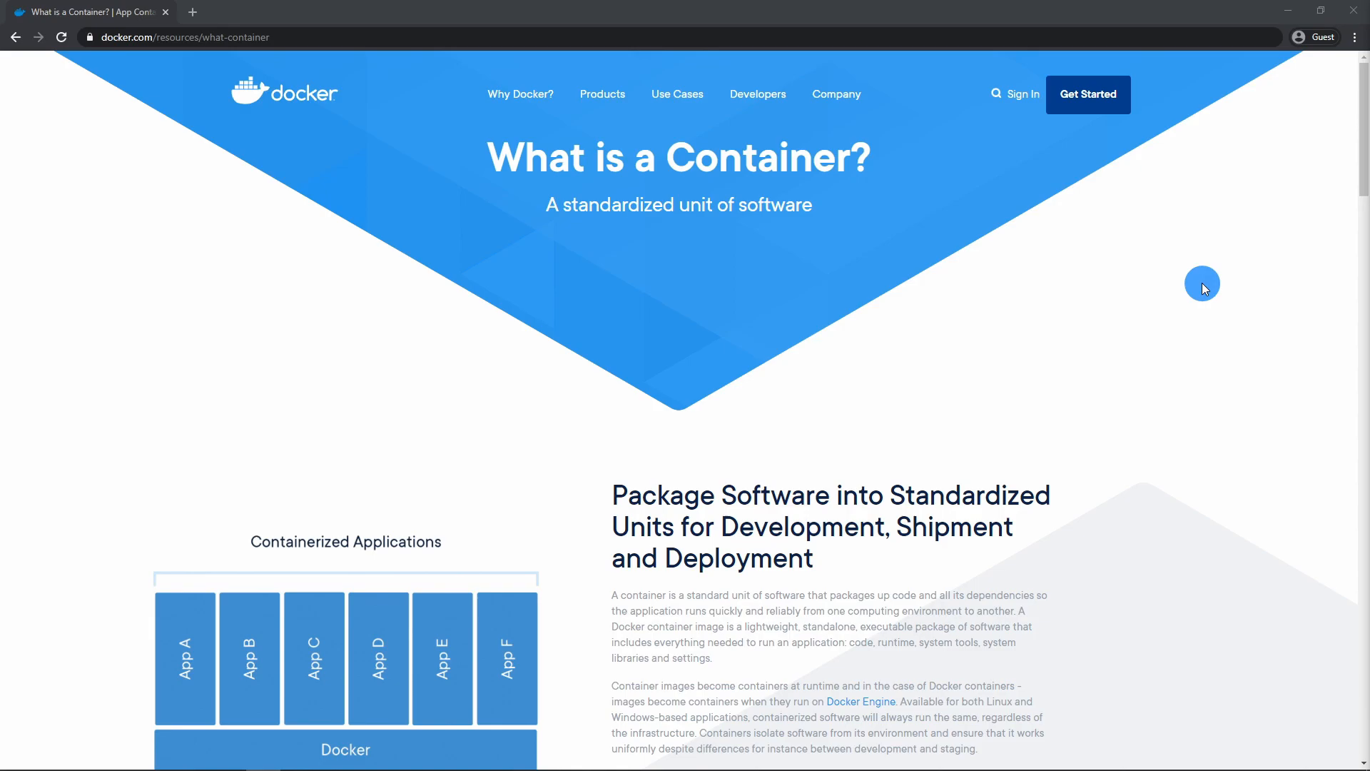
# Step: Sign in to Docker Hub as 'billy' and start the Docker Desktop quick-start tutorial
pyautogui.scroll(-3)
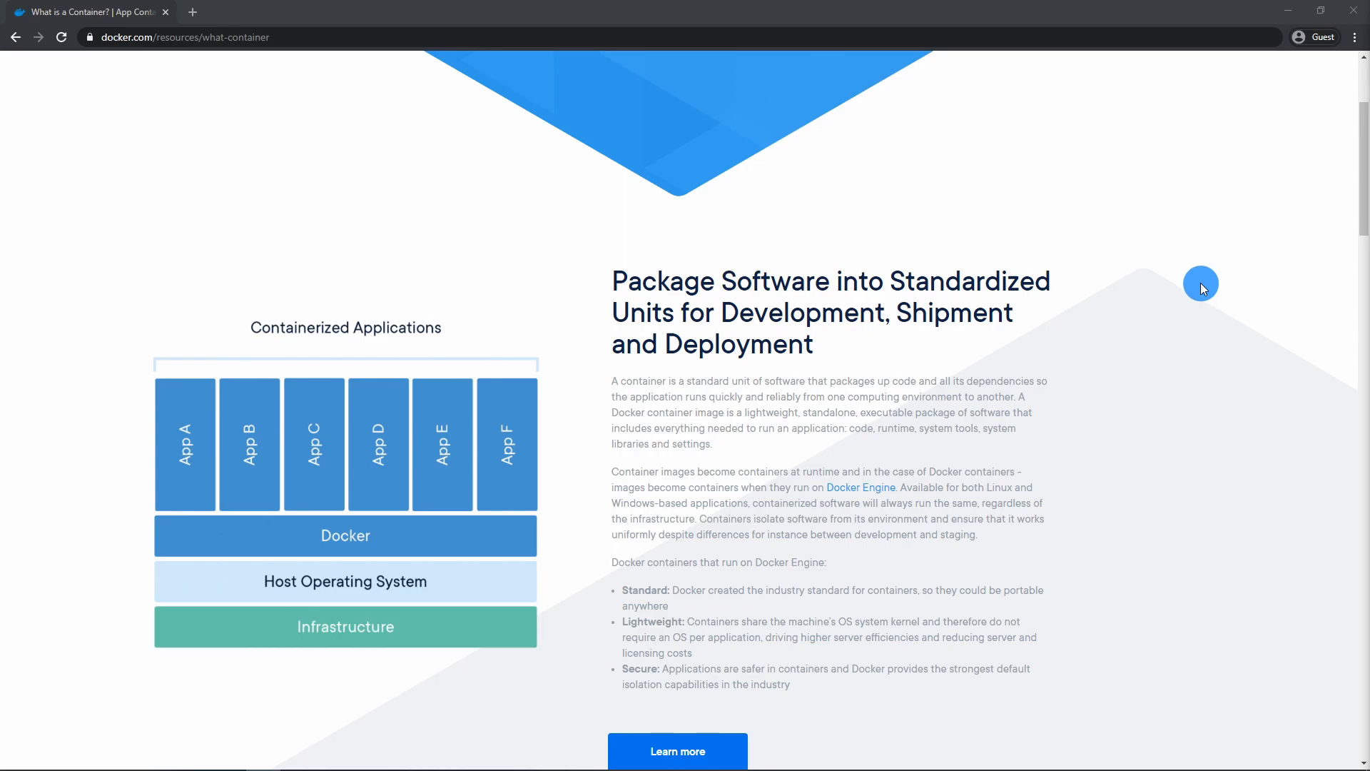
pyautogui.moveTo(1094, 341)
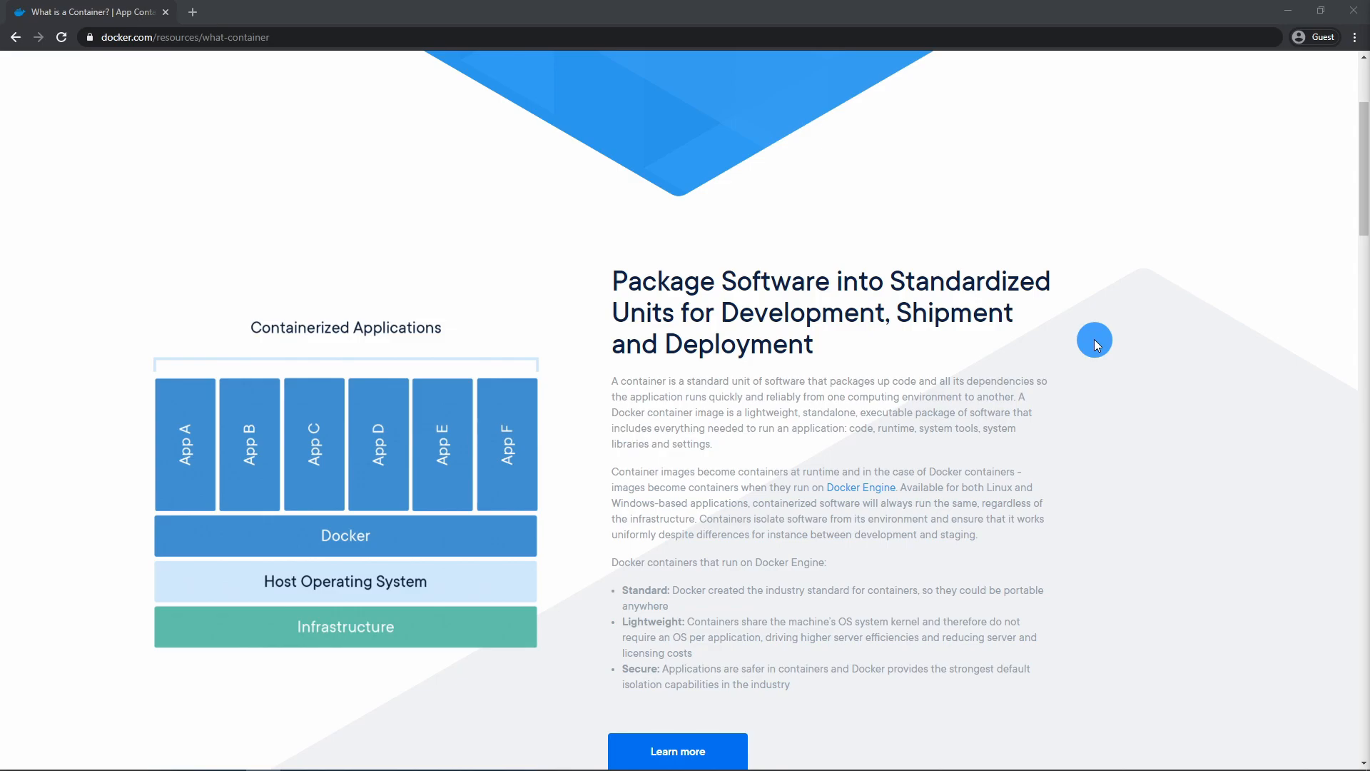
pyautogui.moveTo(262, 405)
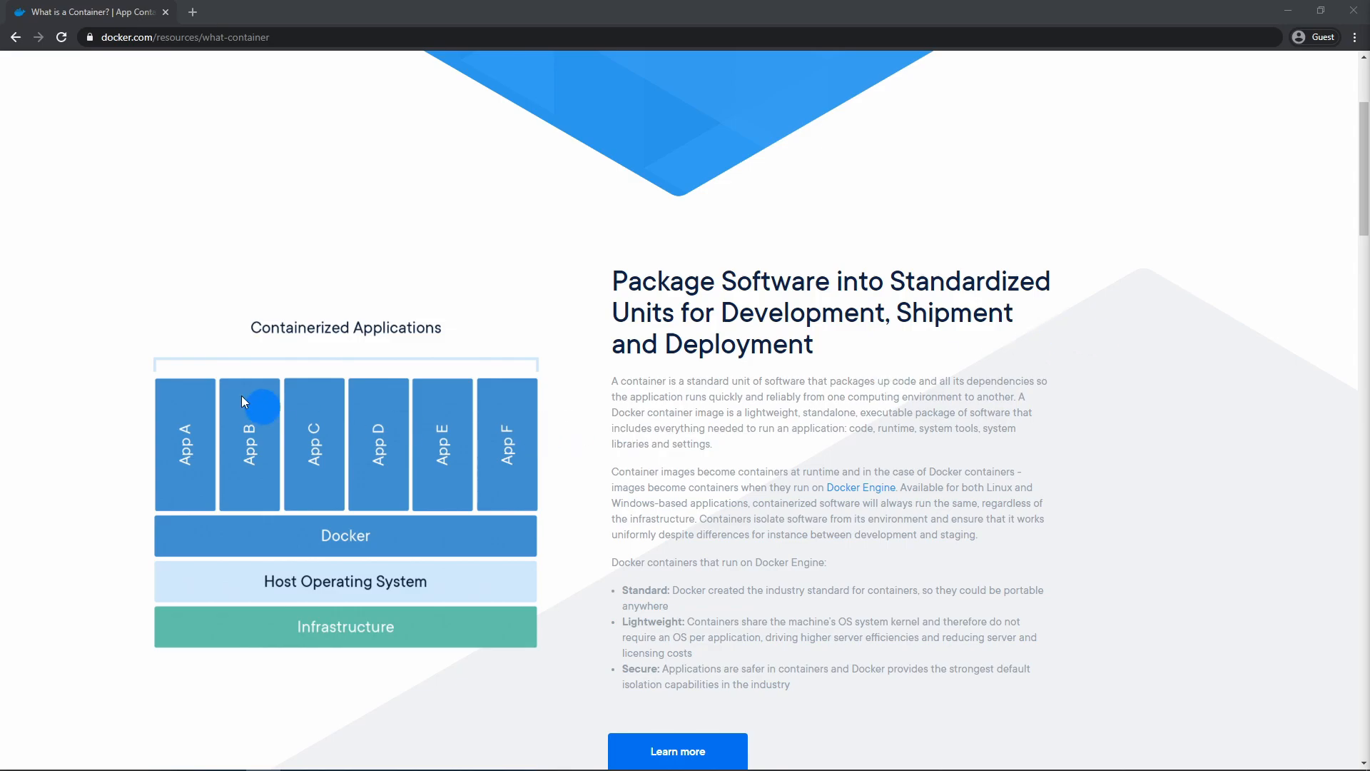
pyautogui.moveTo(183, 380)
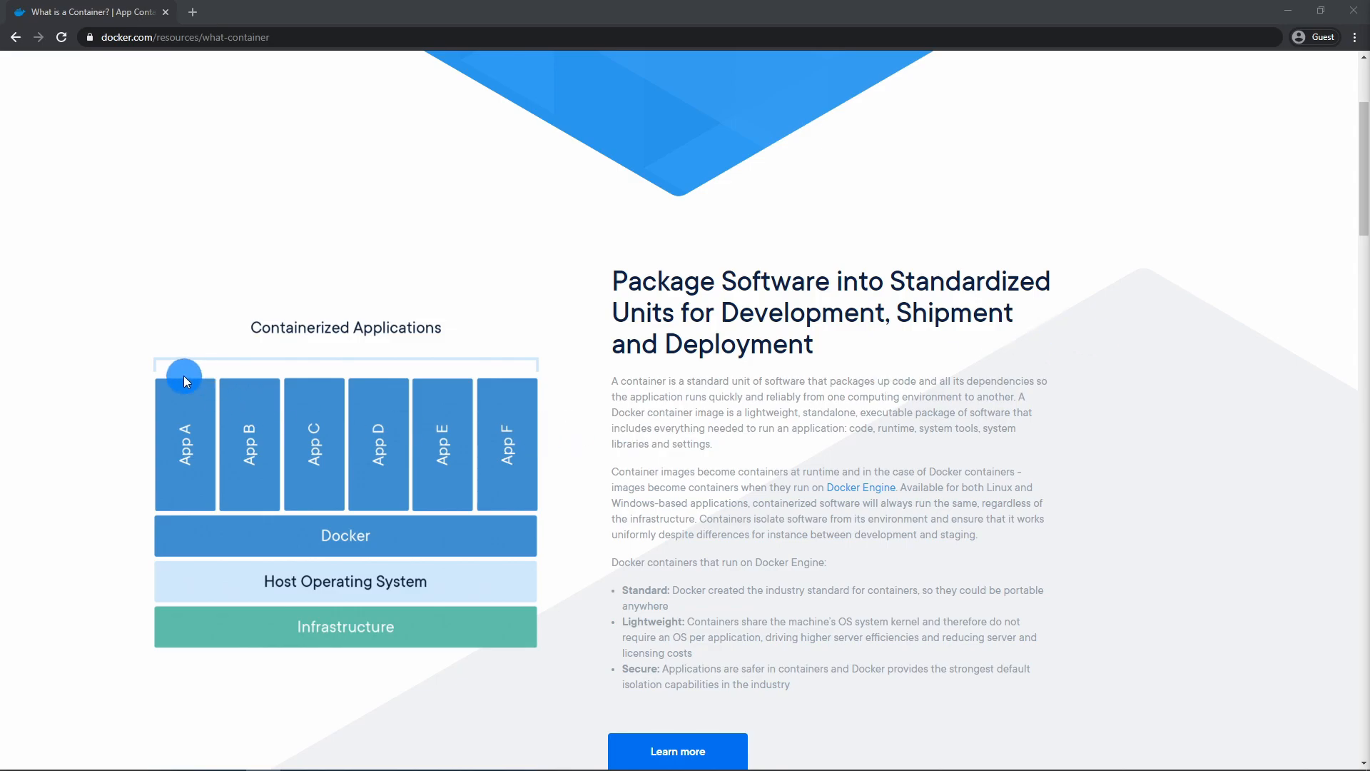
pyautogui.moveTo(186, 387)
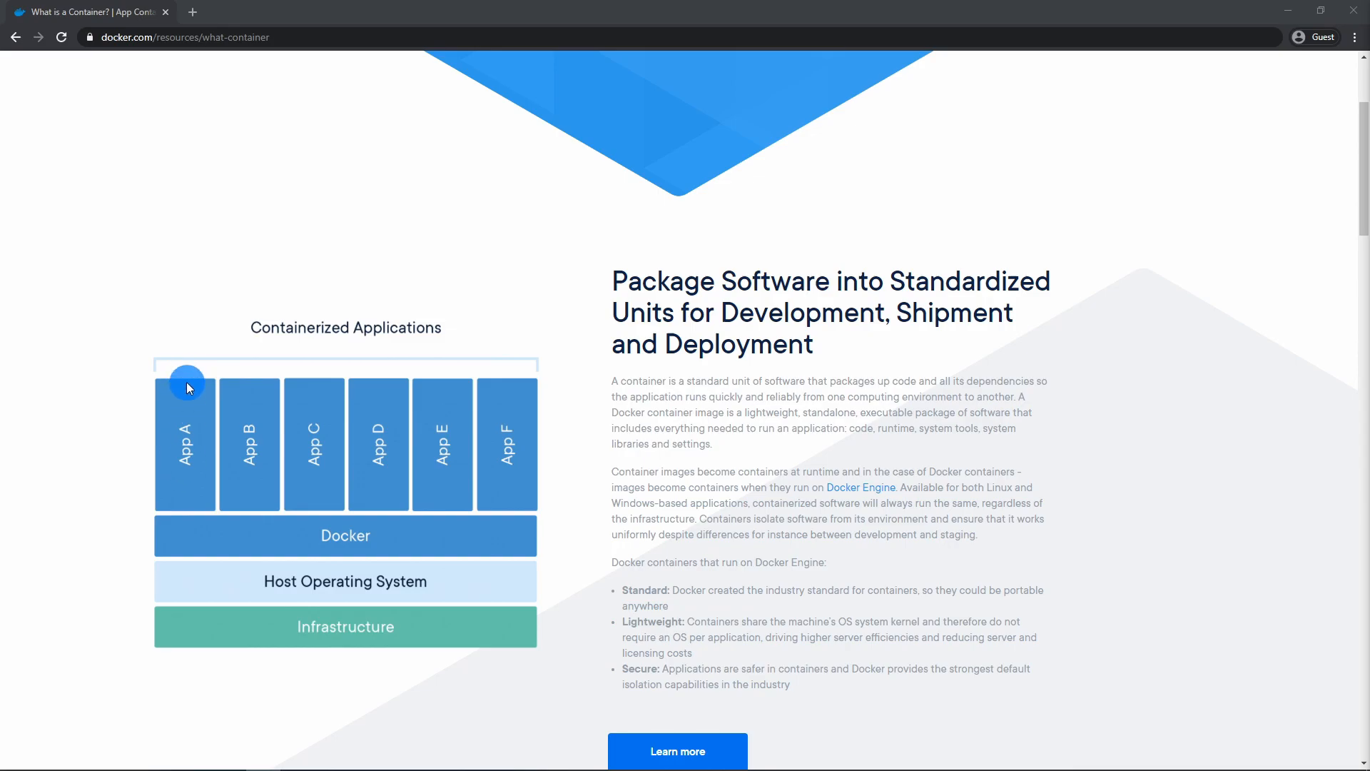
pyautogui.moveTo(186, 482)
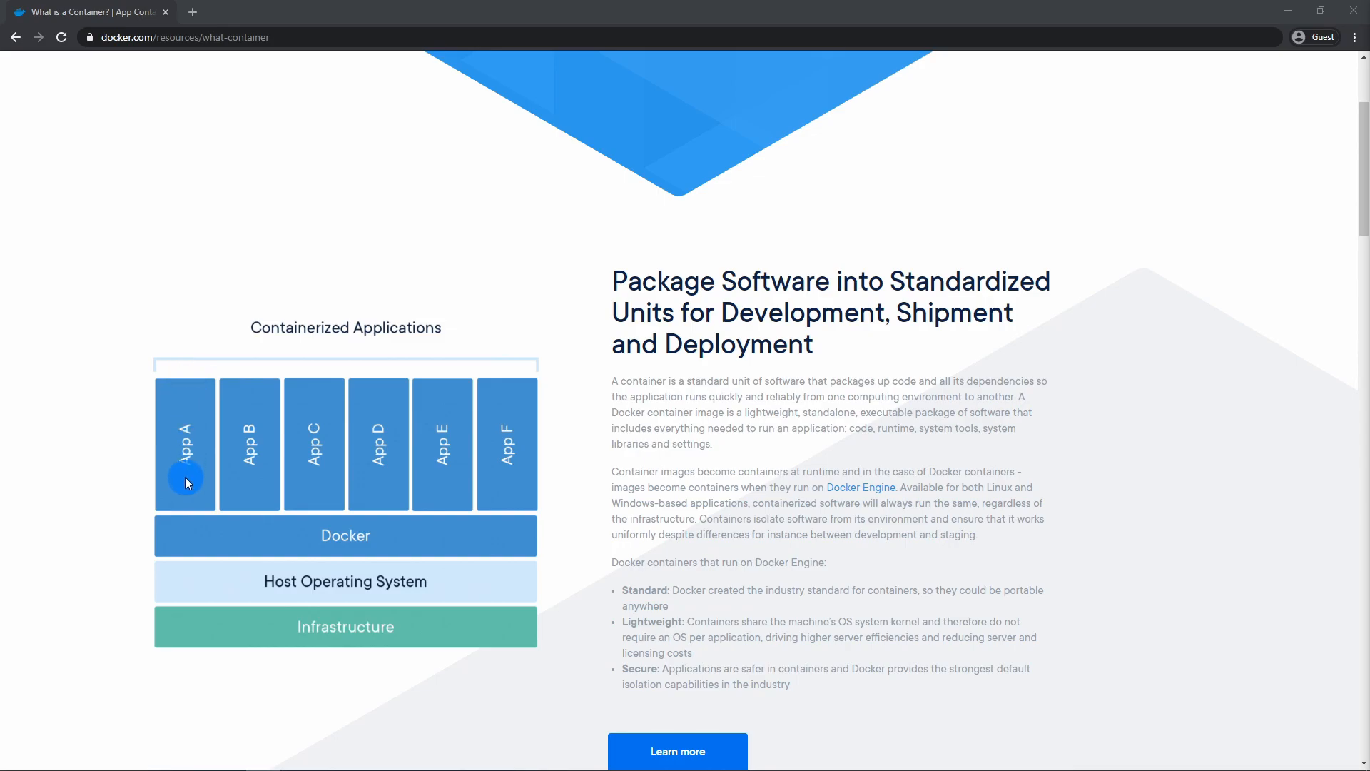
pyautogui.moveTo(184, 577)
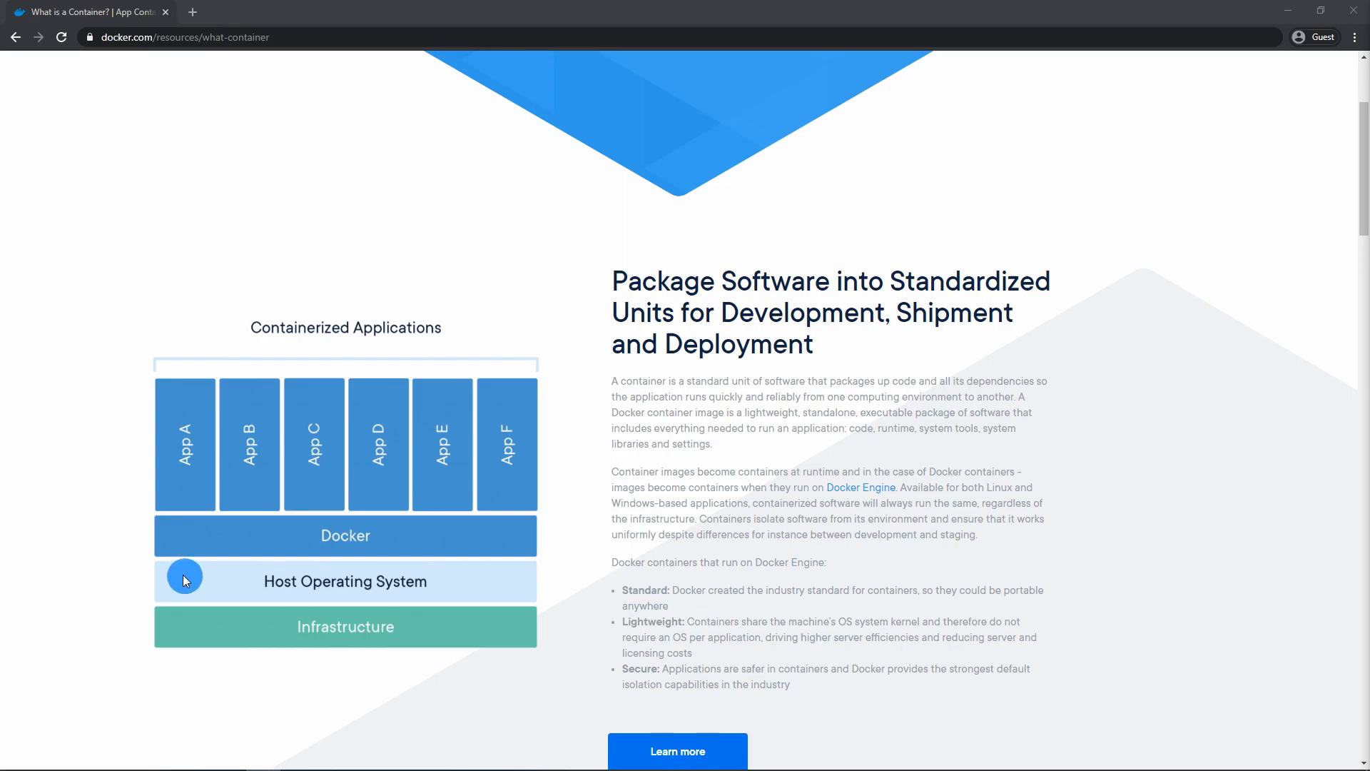
pyautogui.moveTo(250, 376)
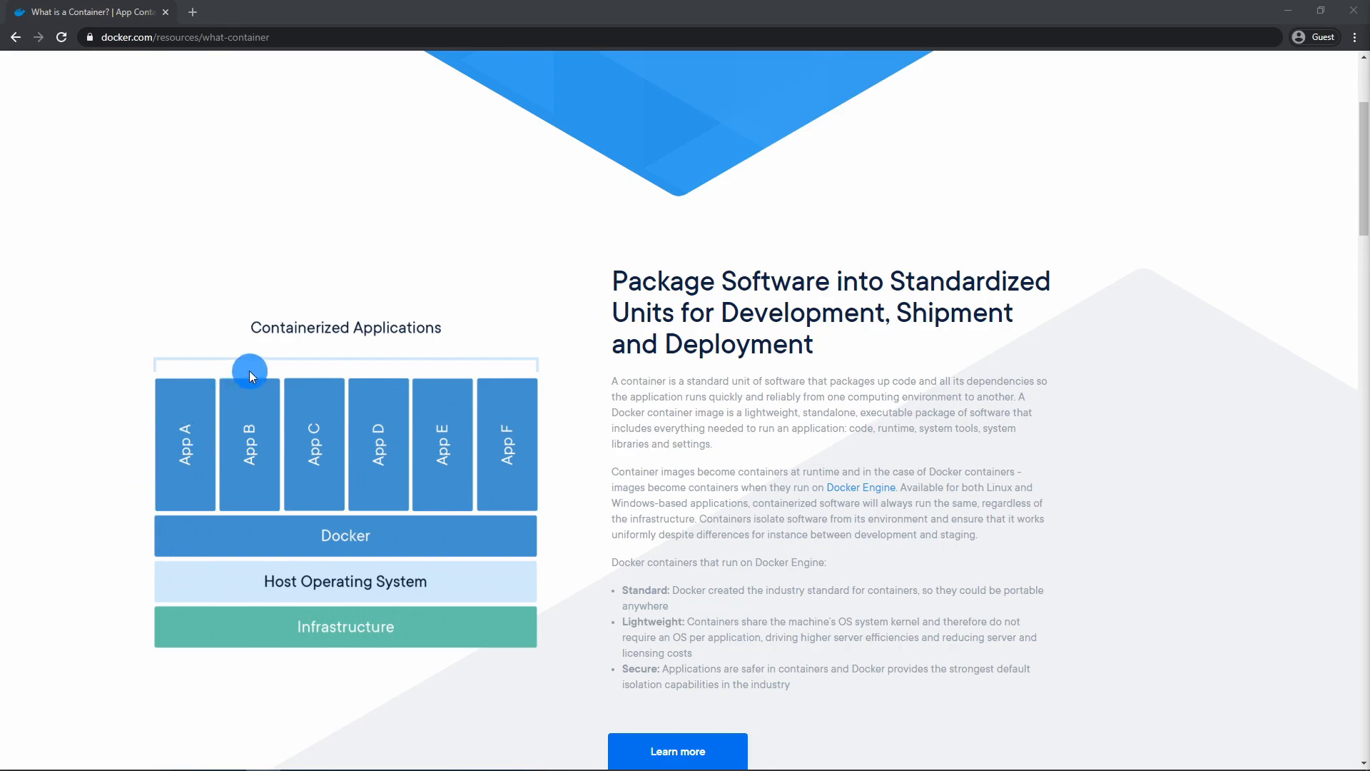
pyautogui.moveTo(320, 391)
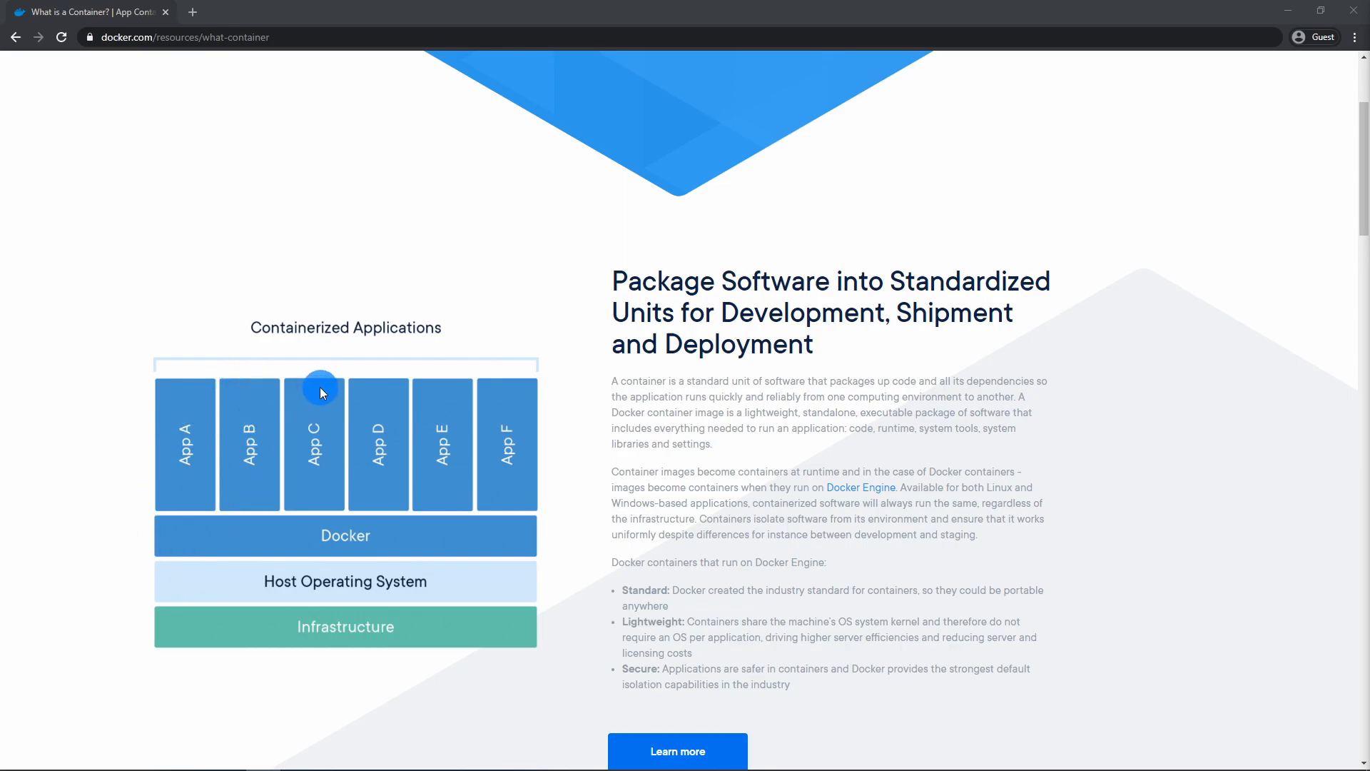
pyautogui.moveTo(655, 462)
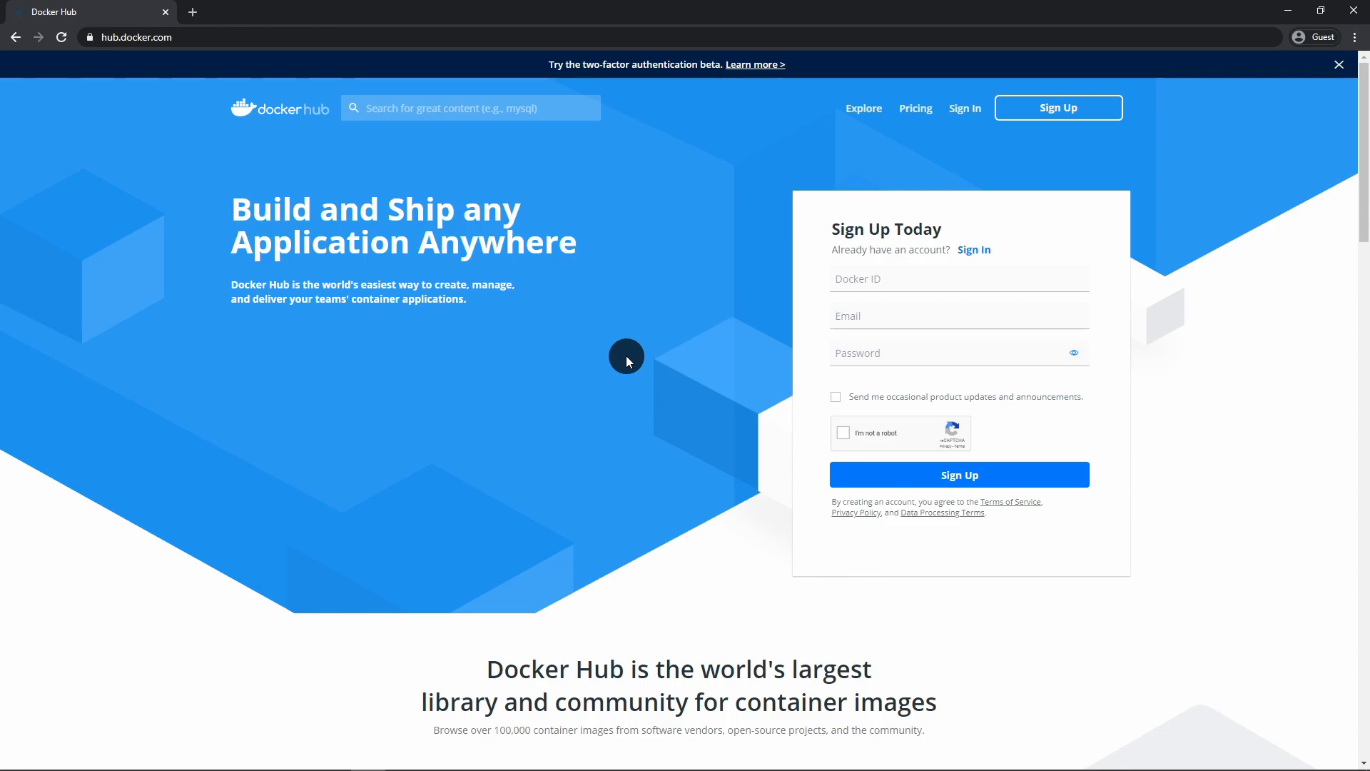
pyautogui.moveTo(157, 55)
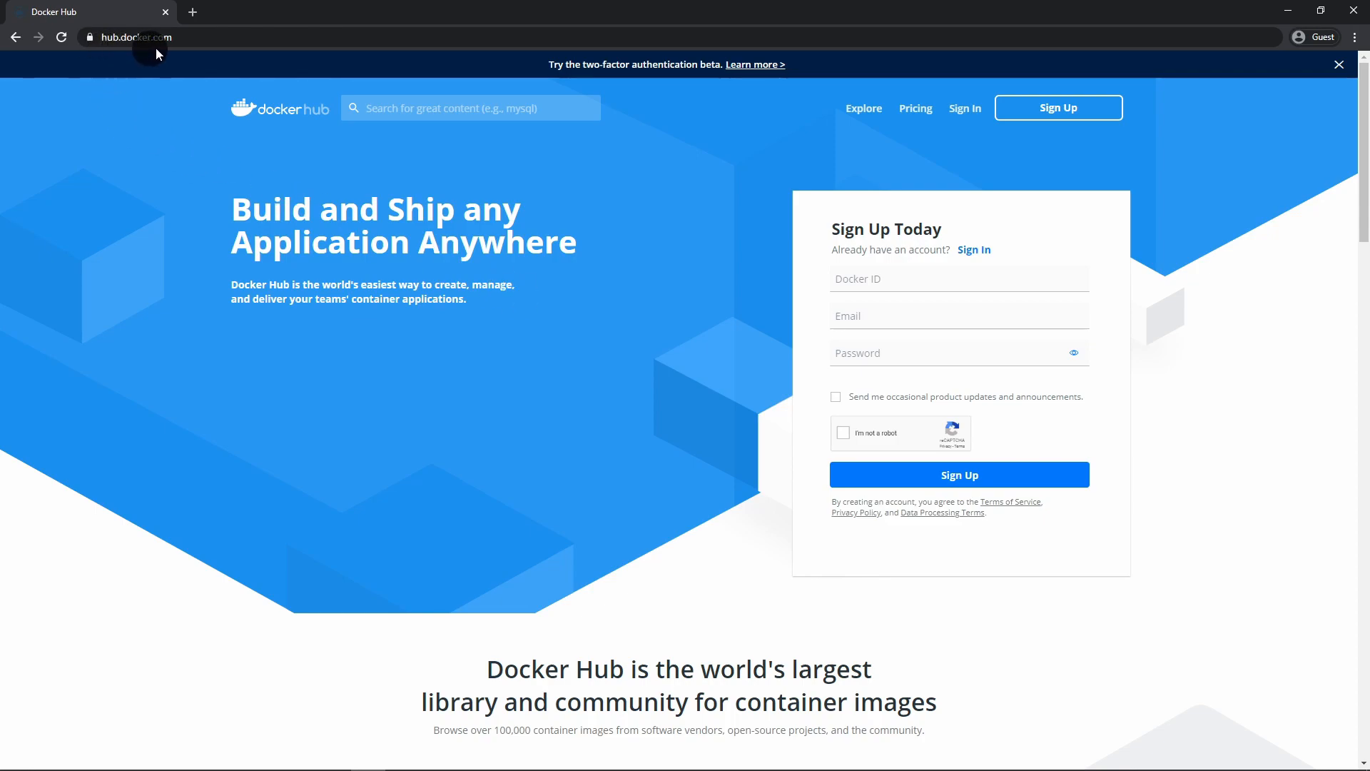
pyautogui.moveTo(1083, 506)
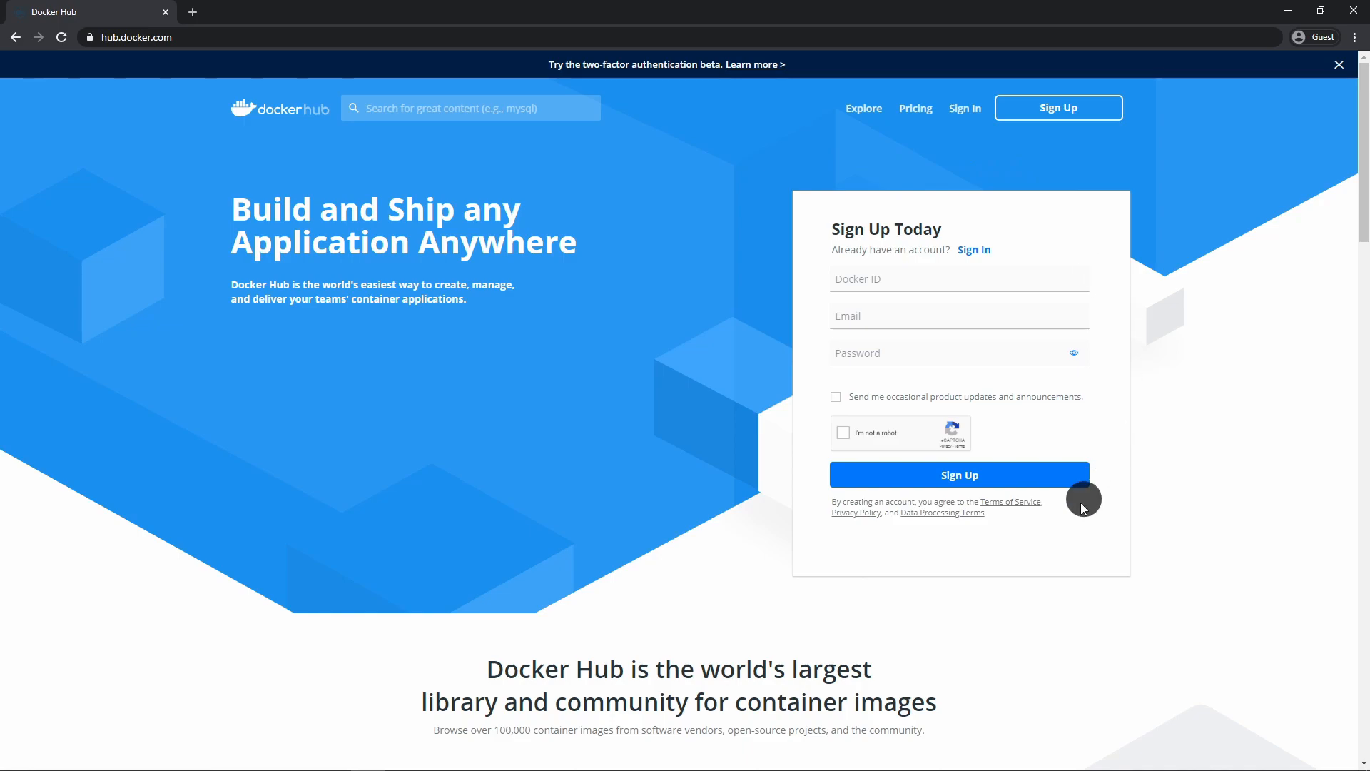
pyautogui.moveTo(770, 455)
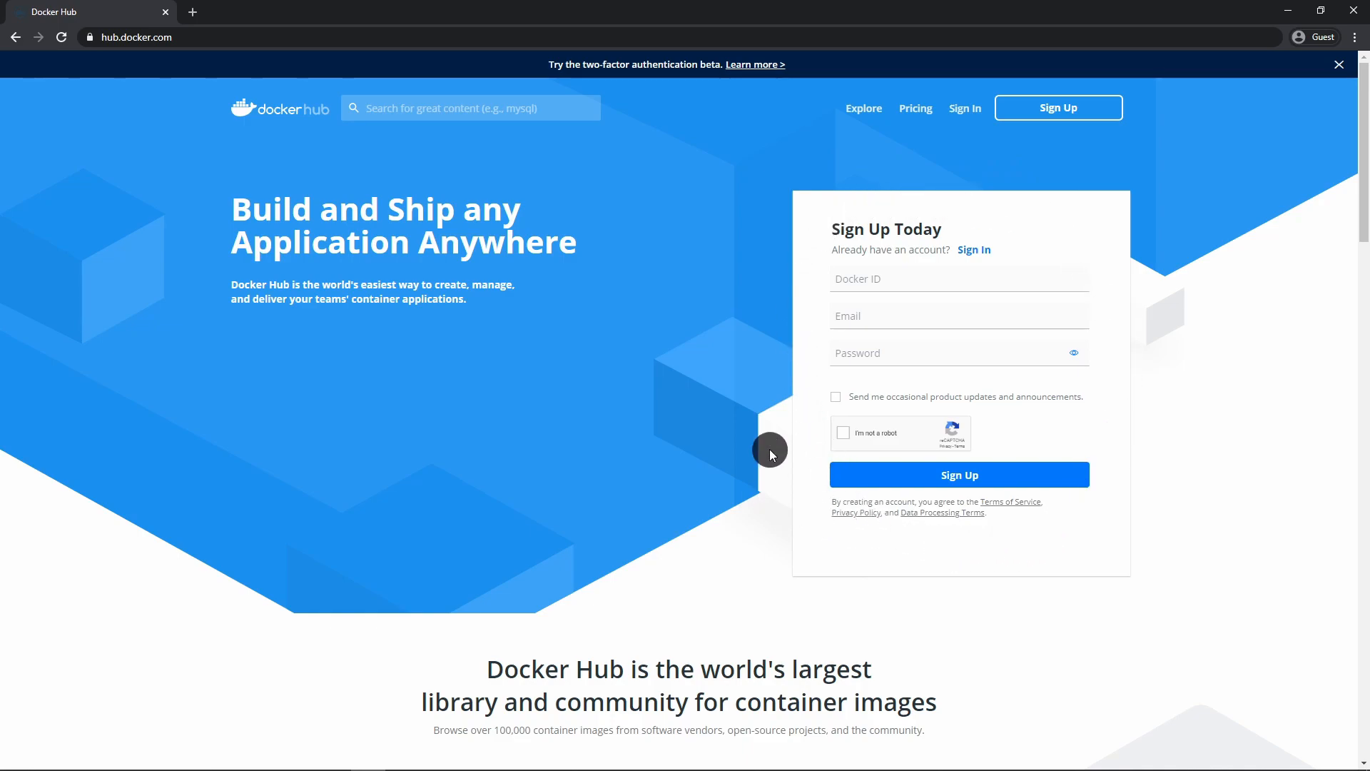
pyautogui.moveTo(758, 408)
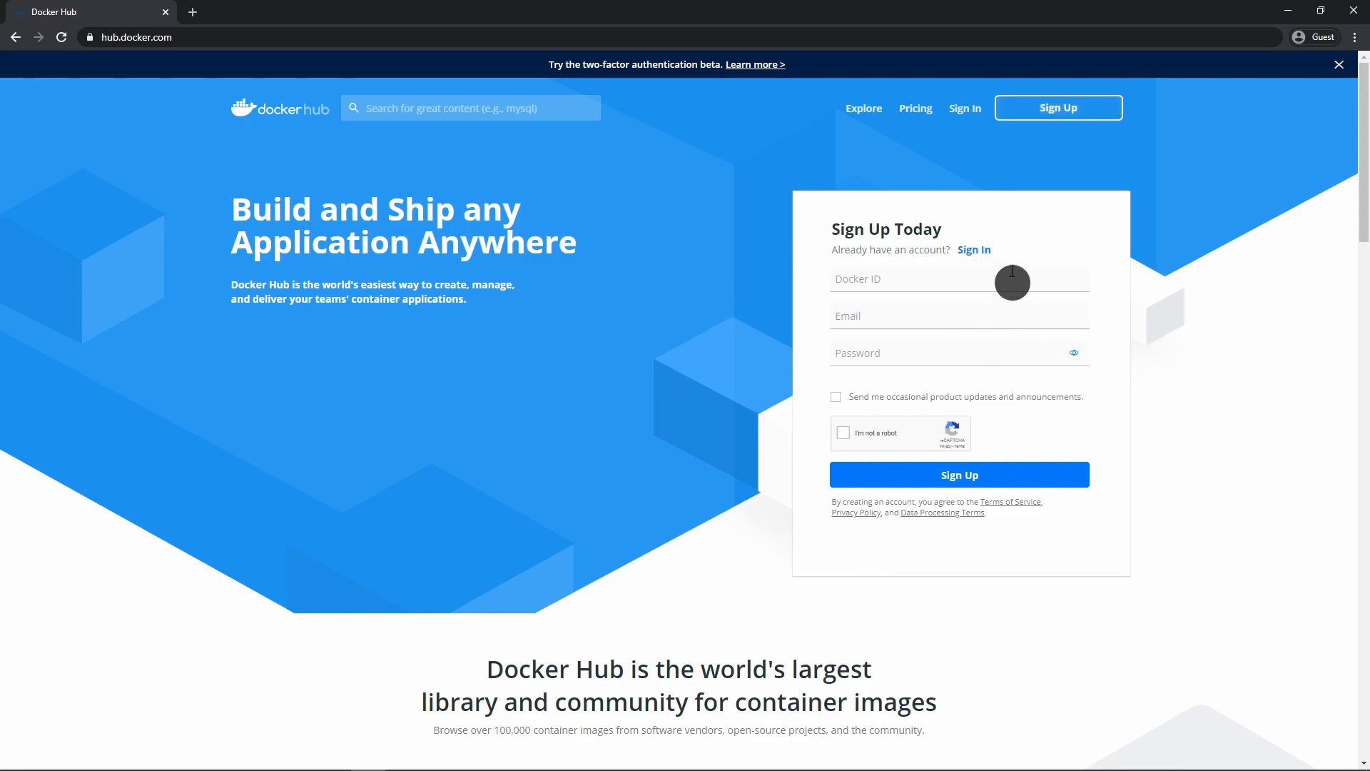
pyautogui.moveTo(965, 107)
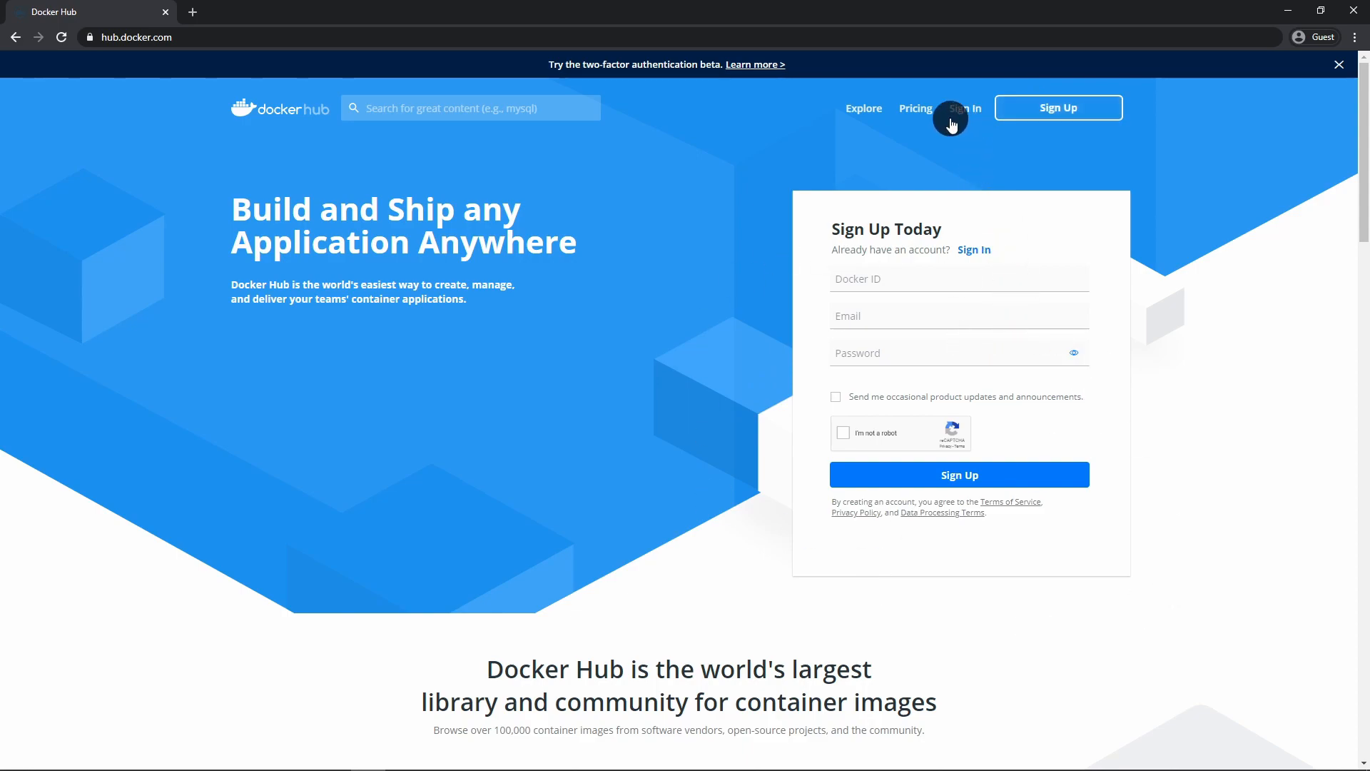
pyautogui.click(966, 109)
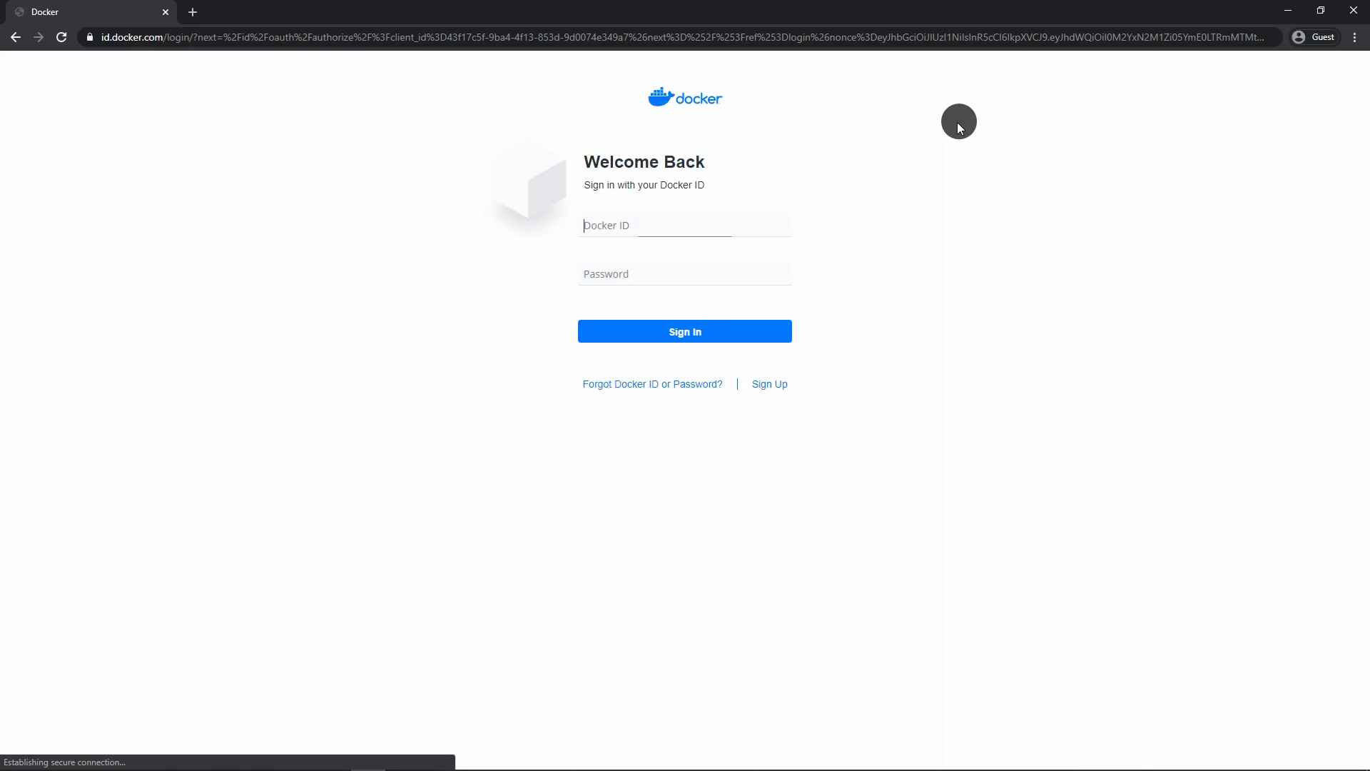
pyautogui.write('billytech')
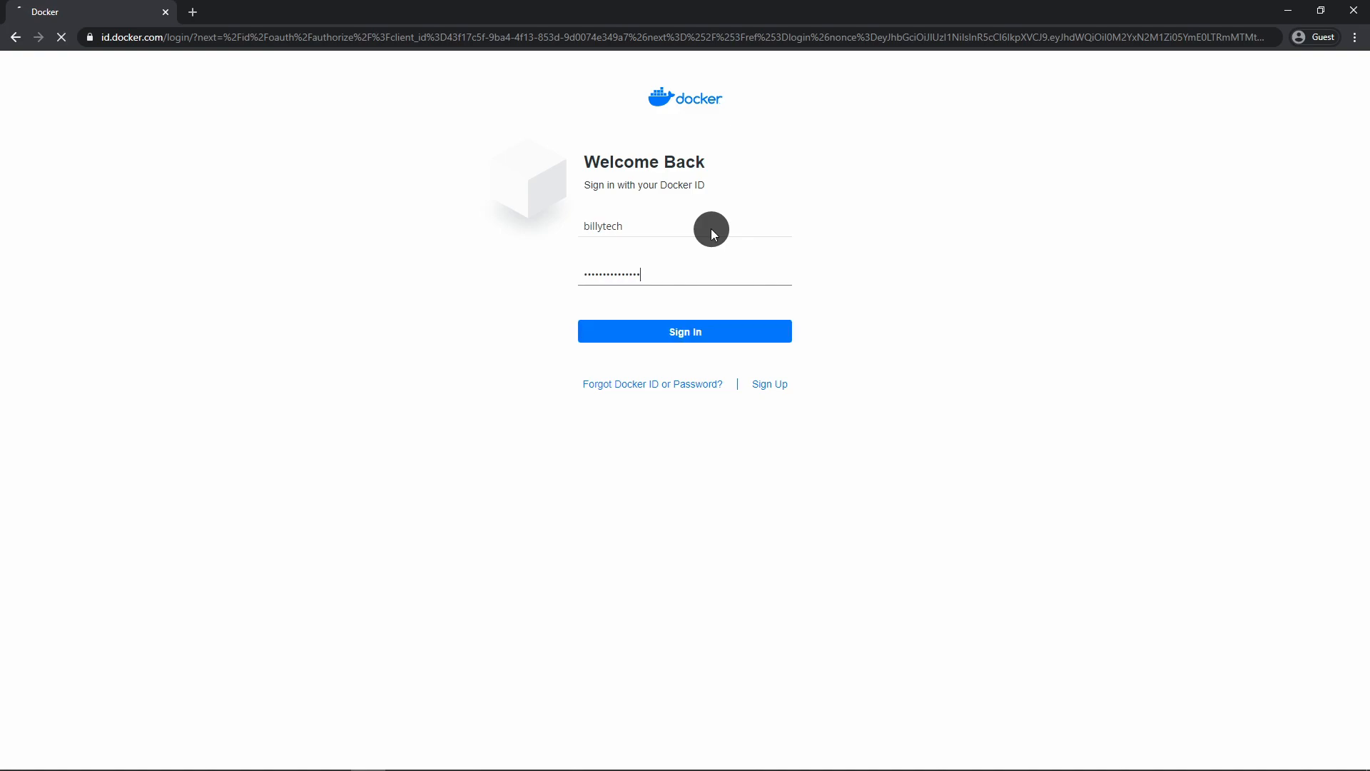
pyautogui.click(684, 331)
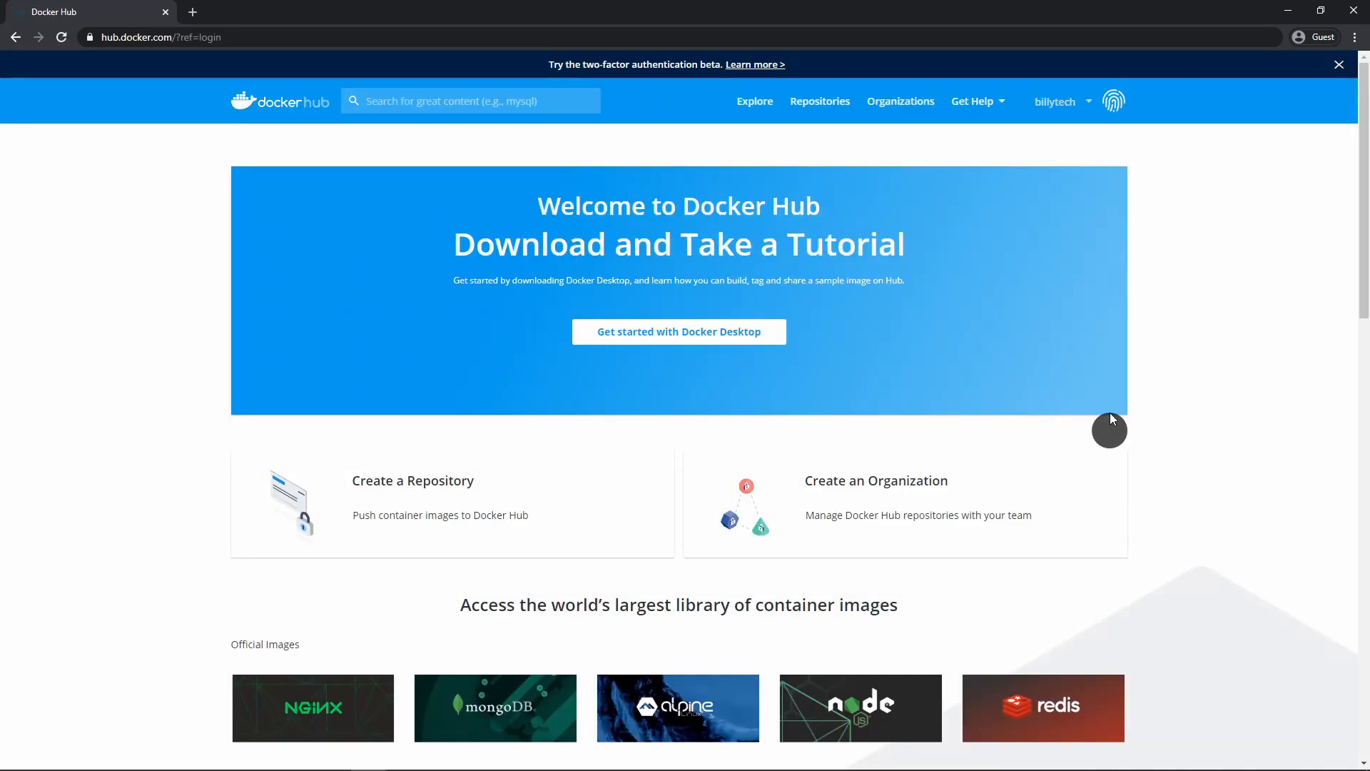
pyautogui.moveTo(713, 377)
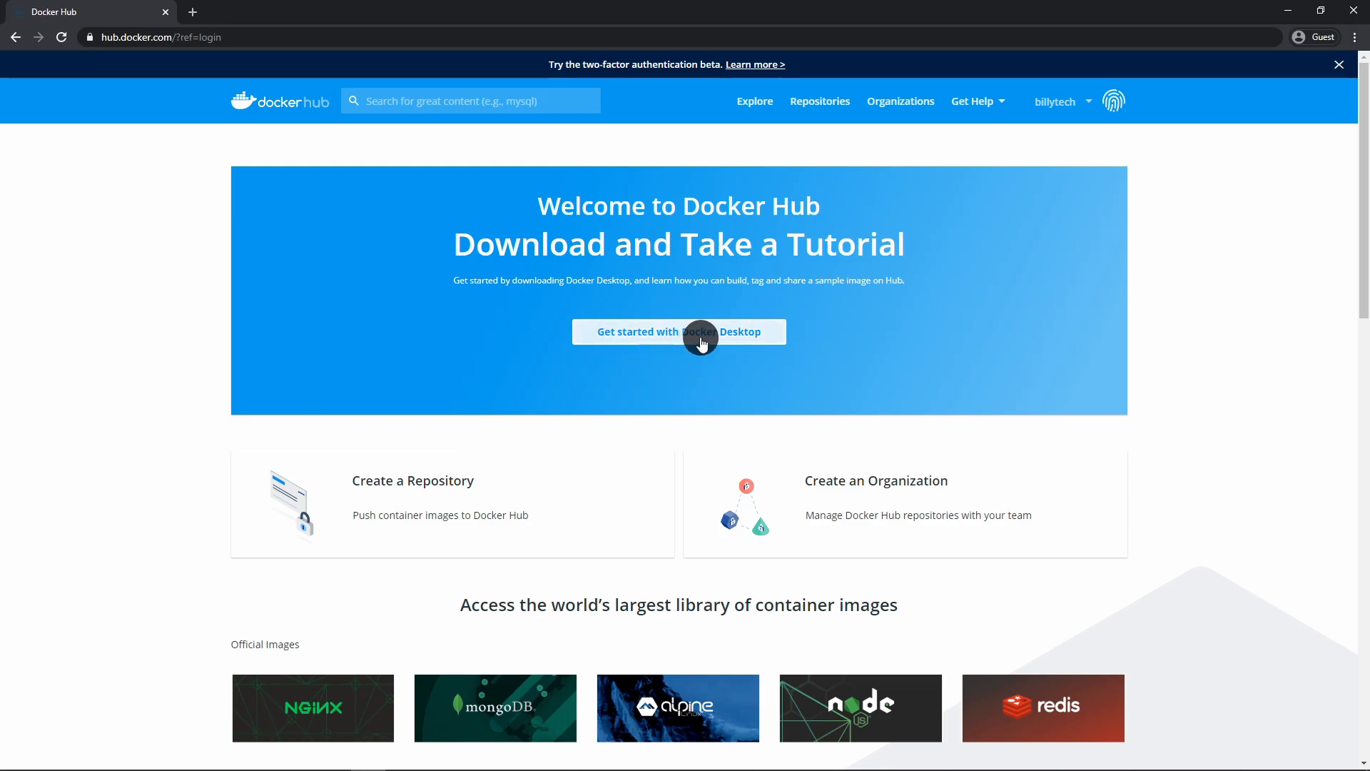
pyautogui.click(679, 331)
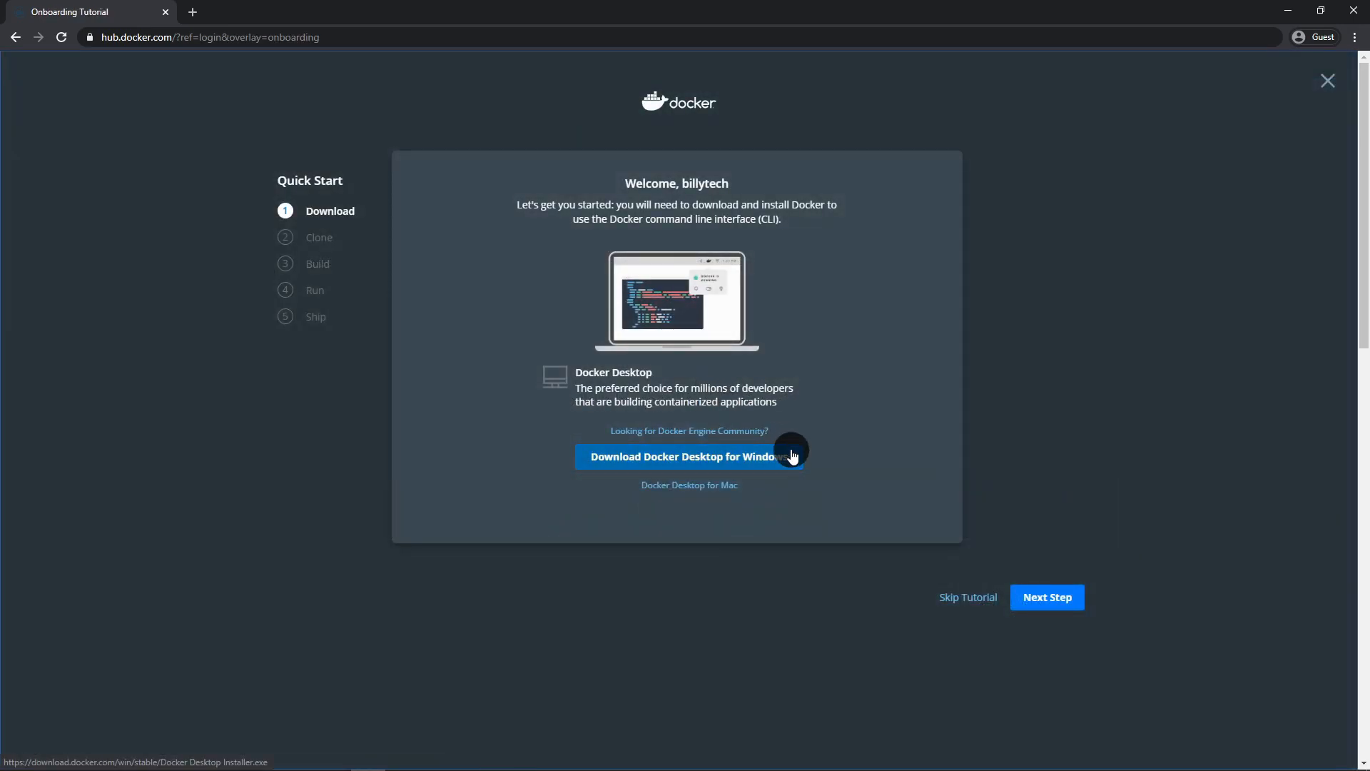
pyautogui.moveTo(804, 472)
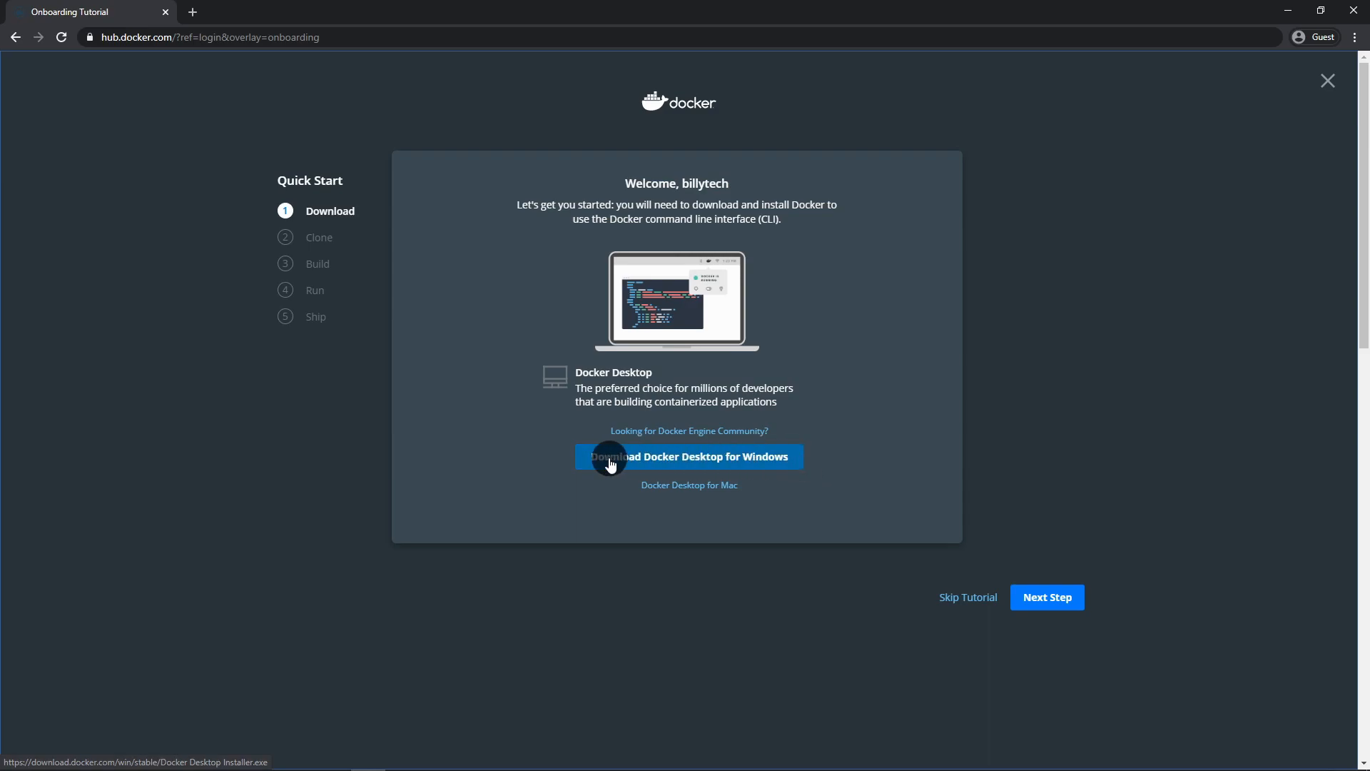
pyautogui.moveTo(767, 471)
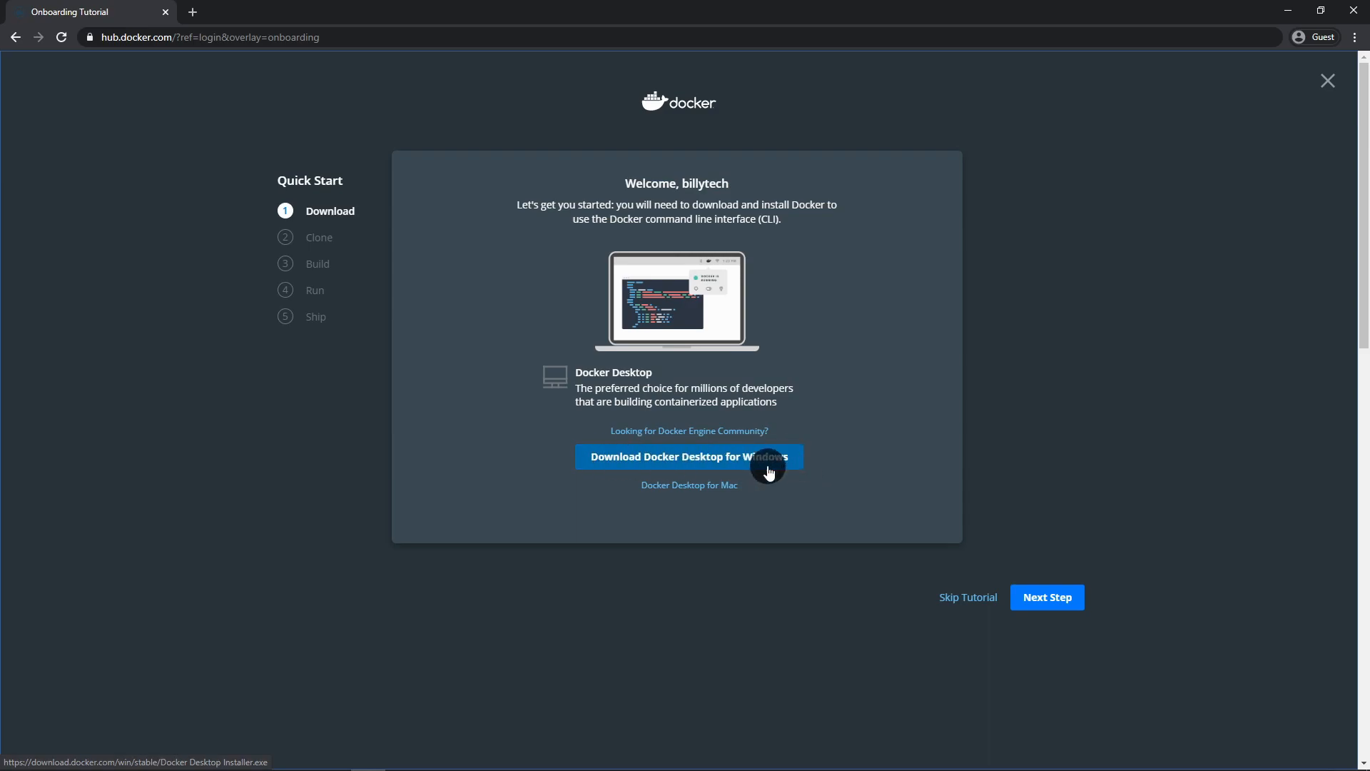
# Step: Download Docker Desktop Installer.exe and install version 2.2.0.5 with the default options
pyautogui.click(688, 456)
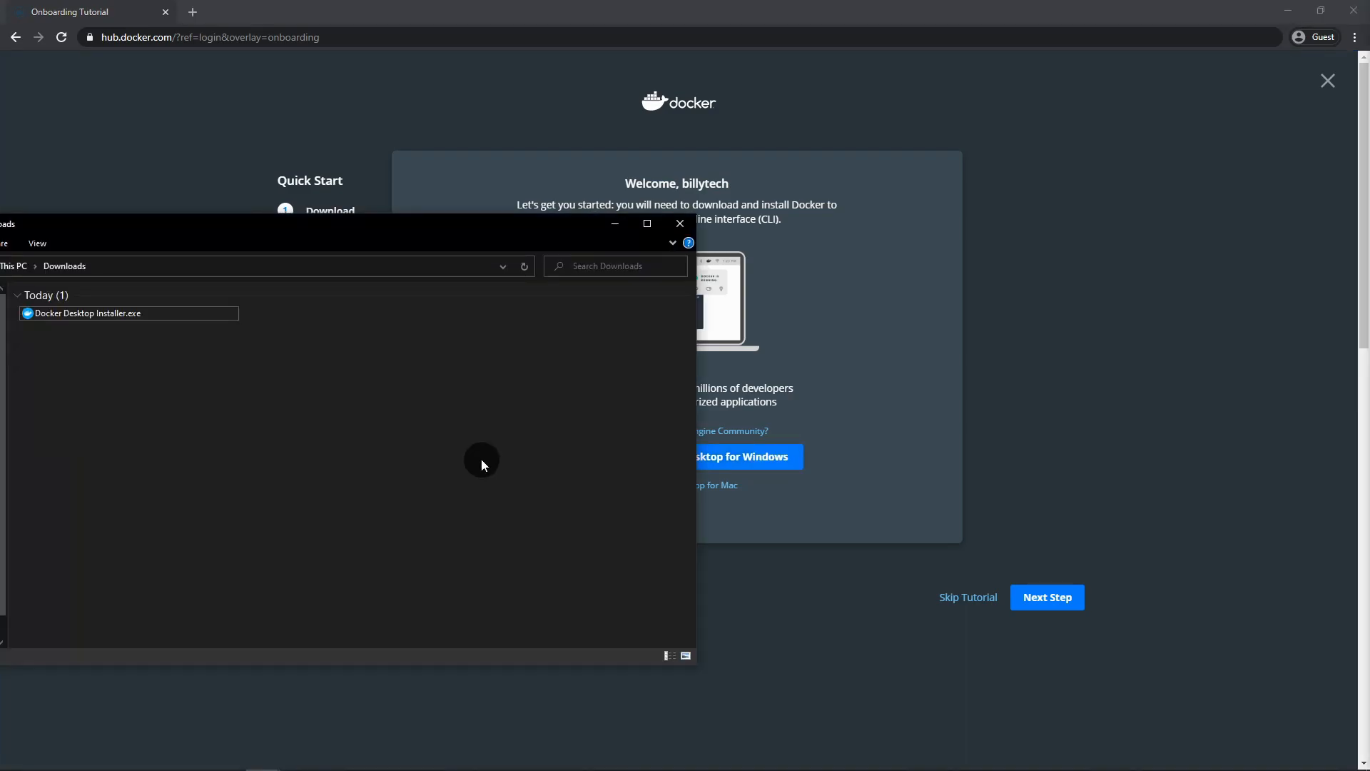
pyautogui.moveTo(159, 319)
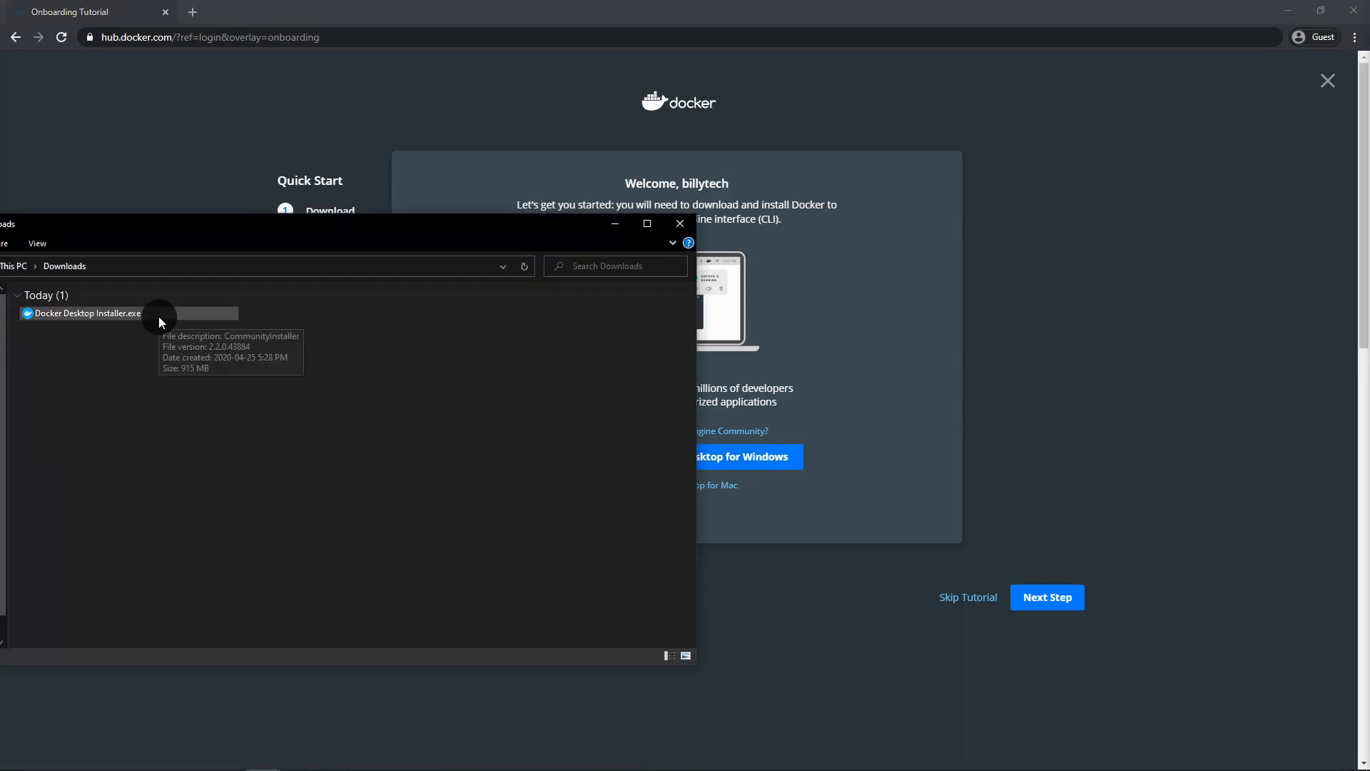
pyautogui.click(85, 312)
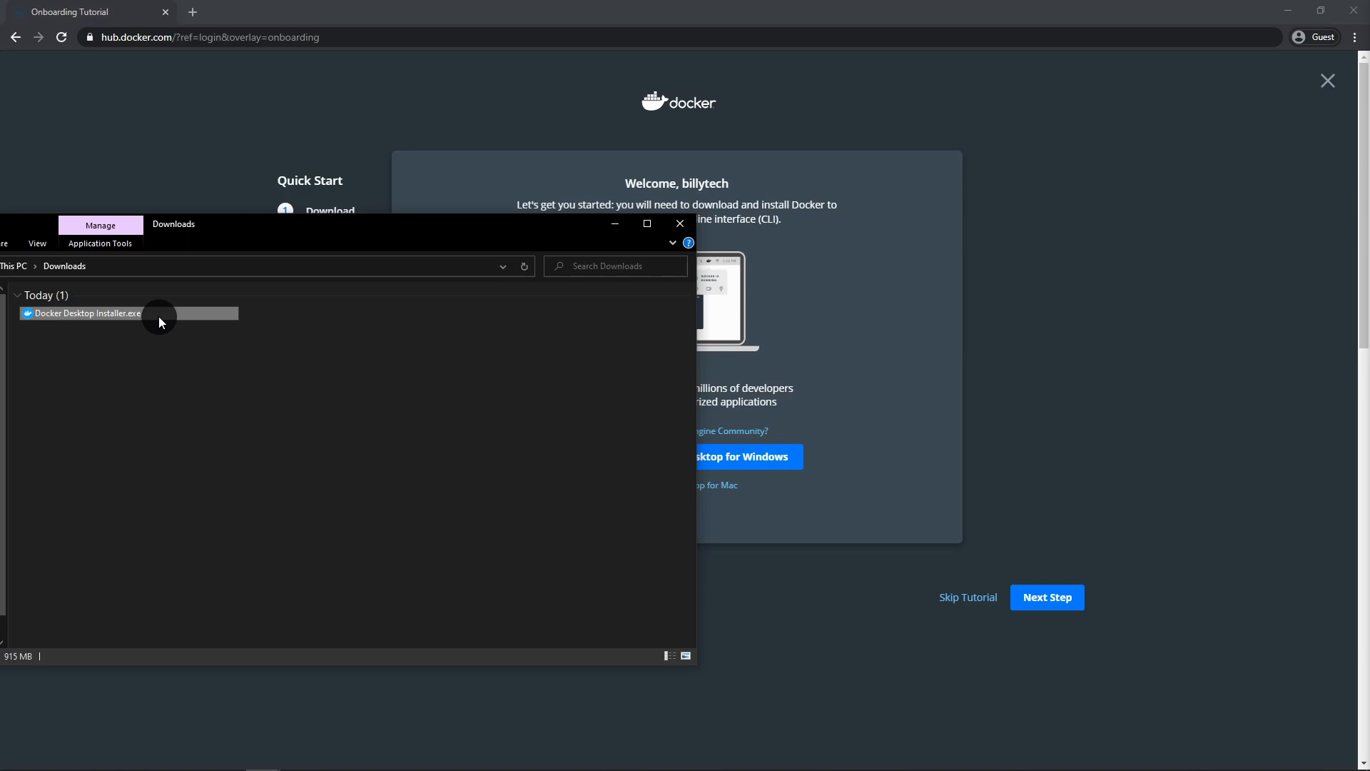
pyautogui.doubleClick(83, 313)
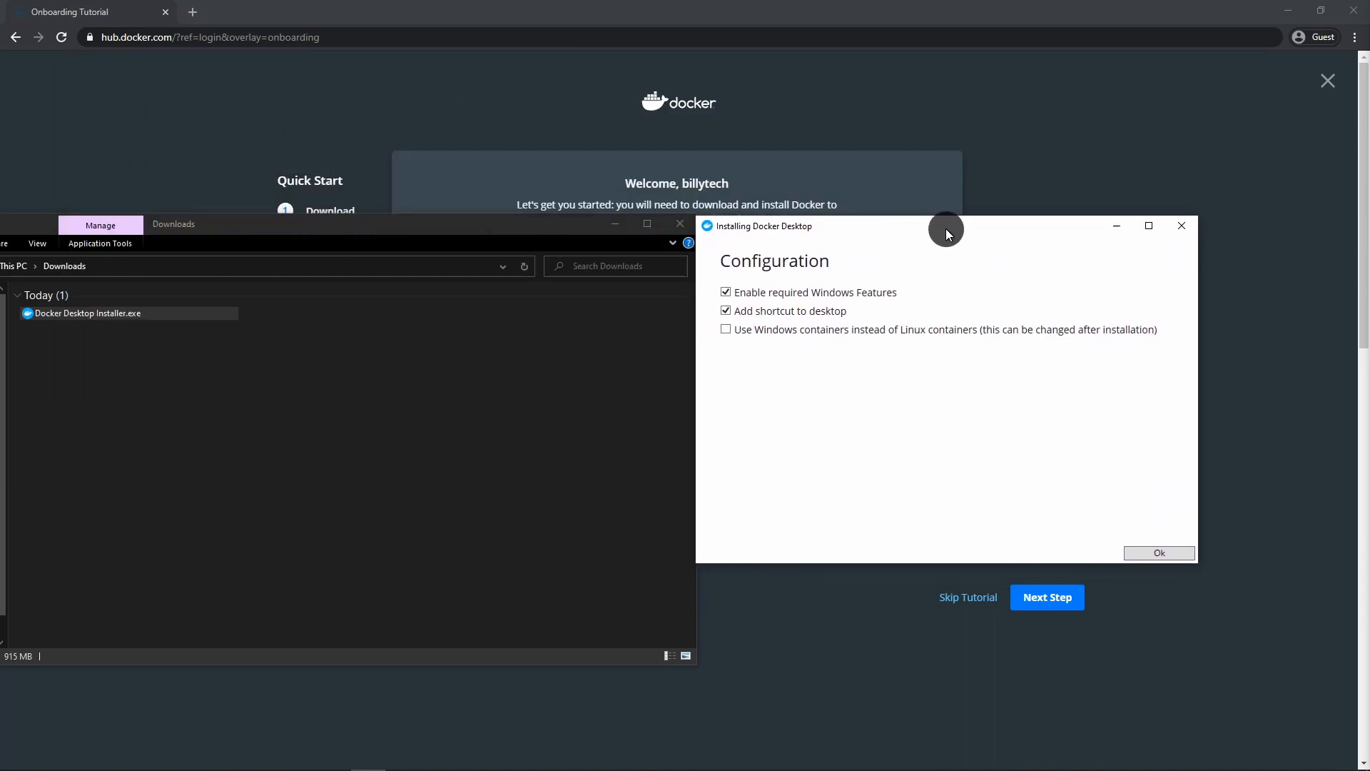
pyautogui.click(1159, 553)
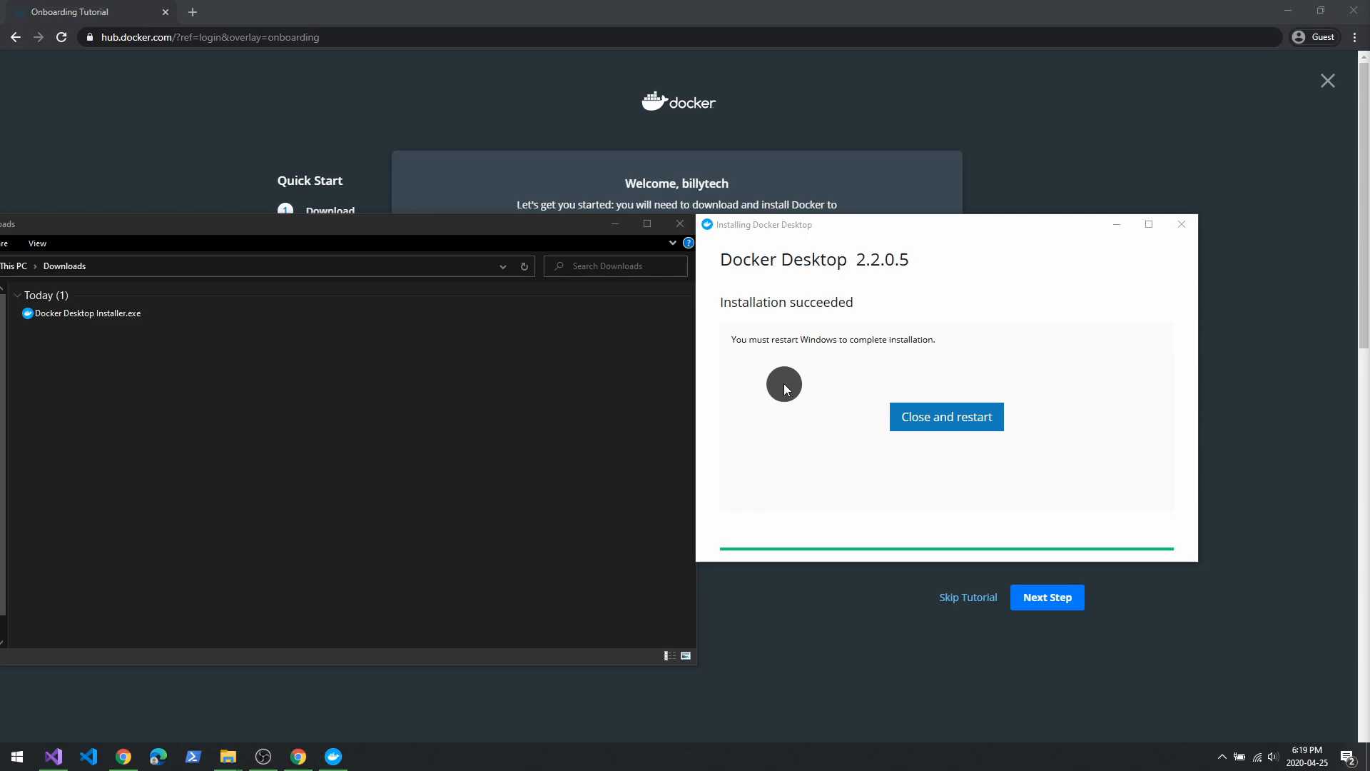
# Step: Restart Windows, then enter Docker ID 'bill' and password in Docker Desktop's welcome login
pyautogui.click(946, 416)
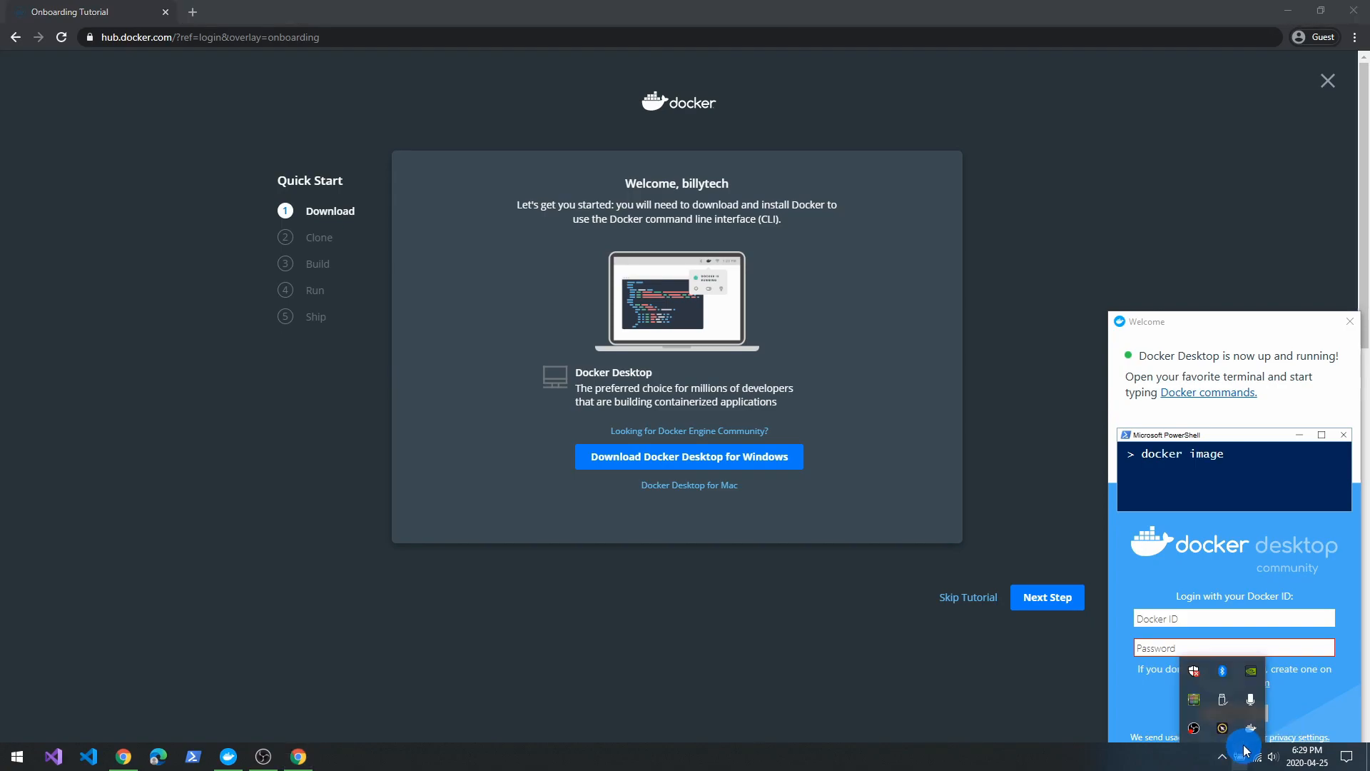
pyautogui.write('sion')
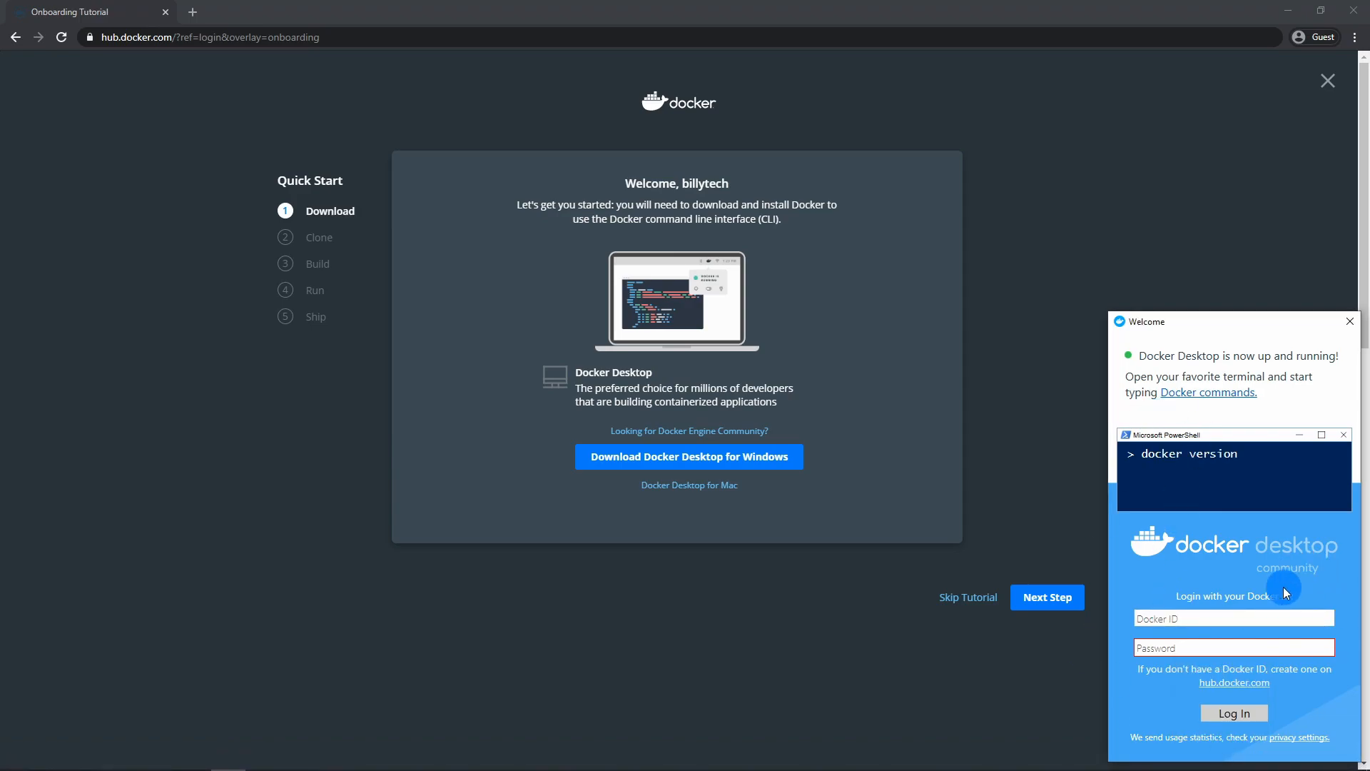
pyautogui.write('billytech')
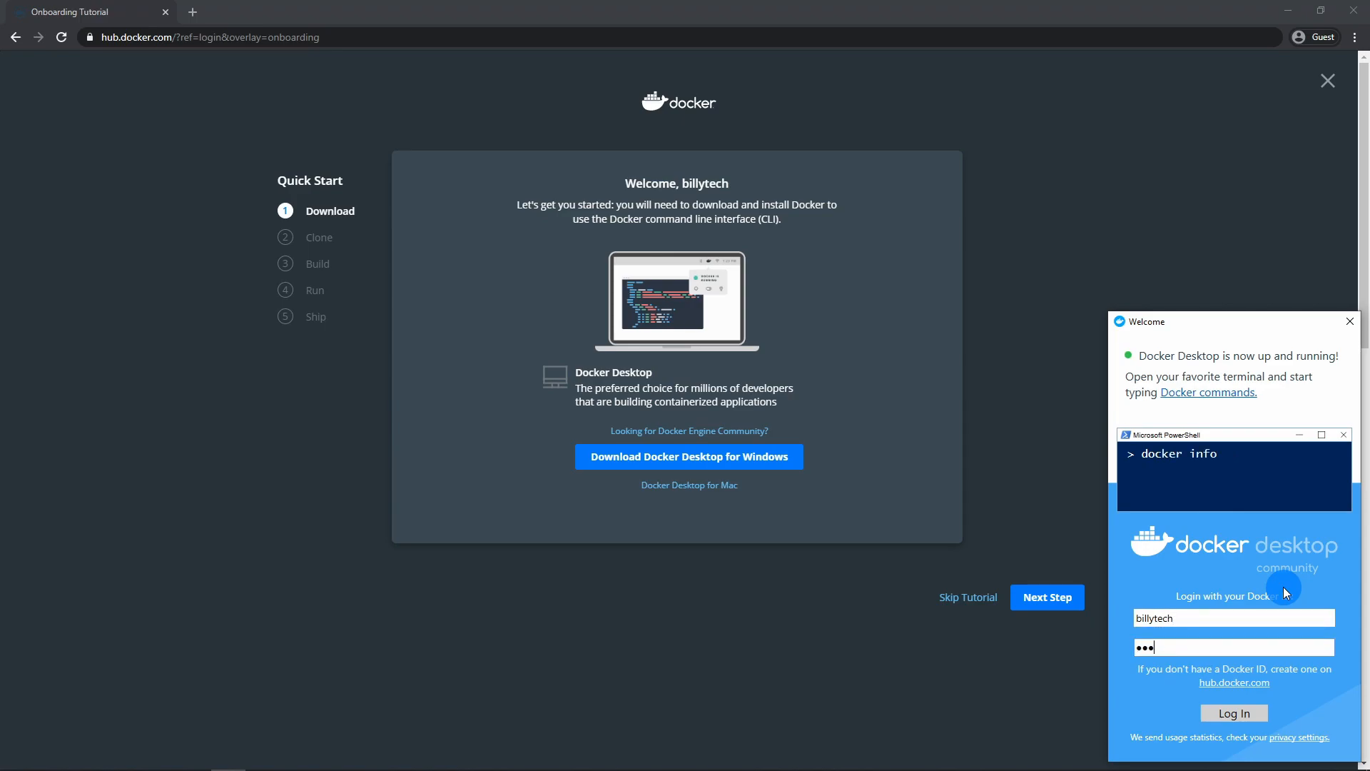
pyautogui.write('password')
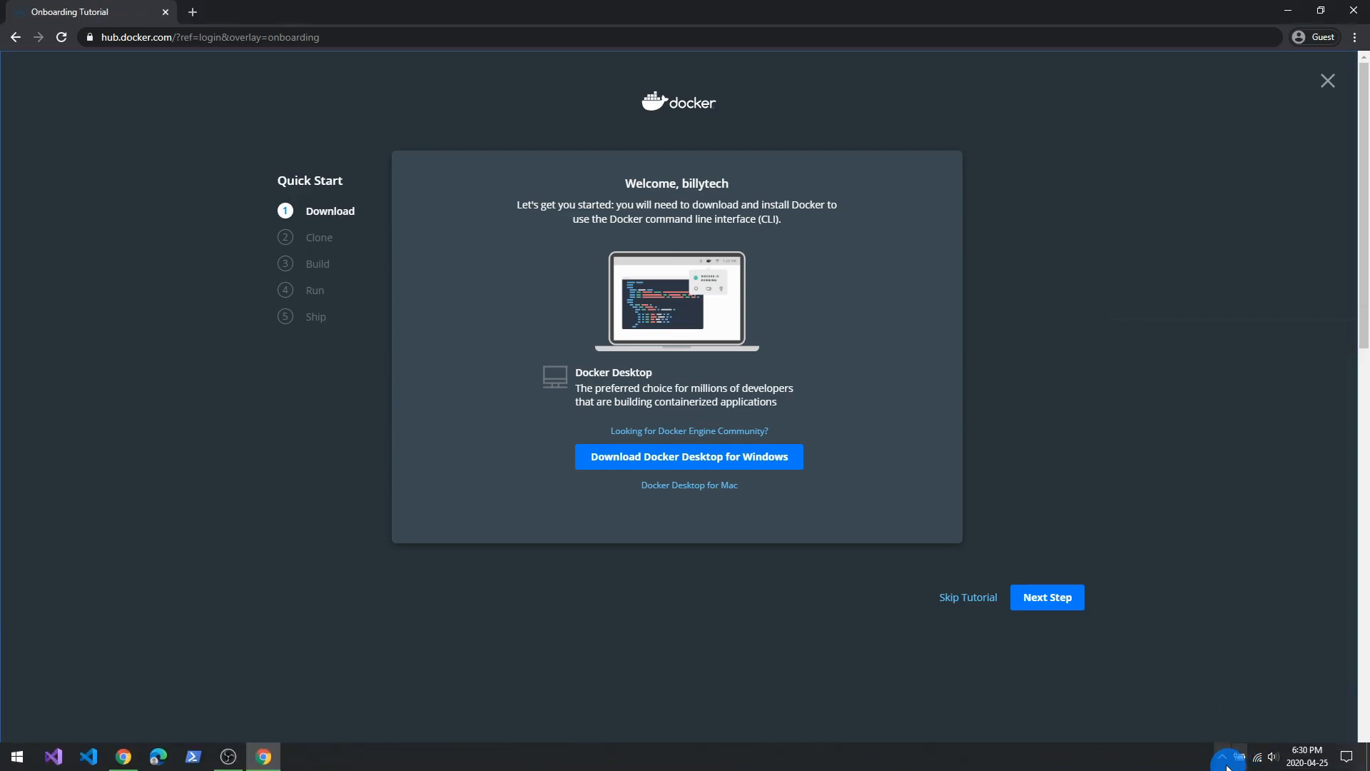
pyautogui.click(1223, 757)
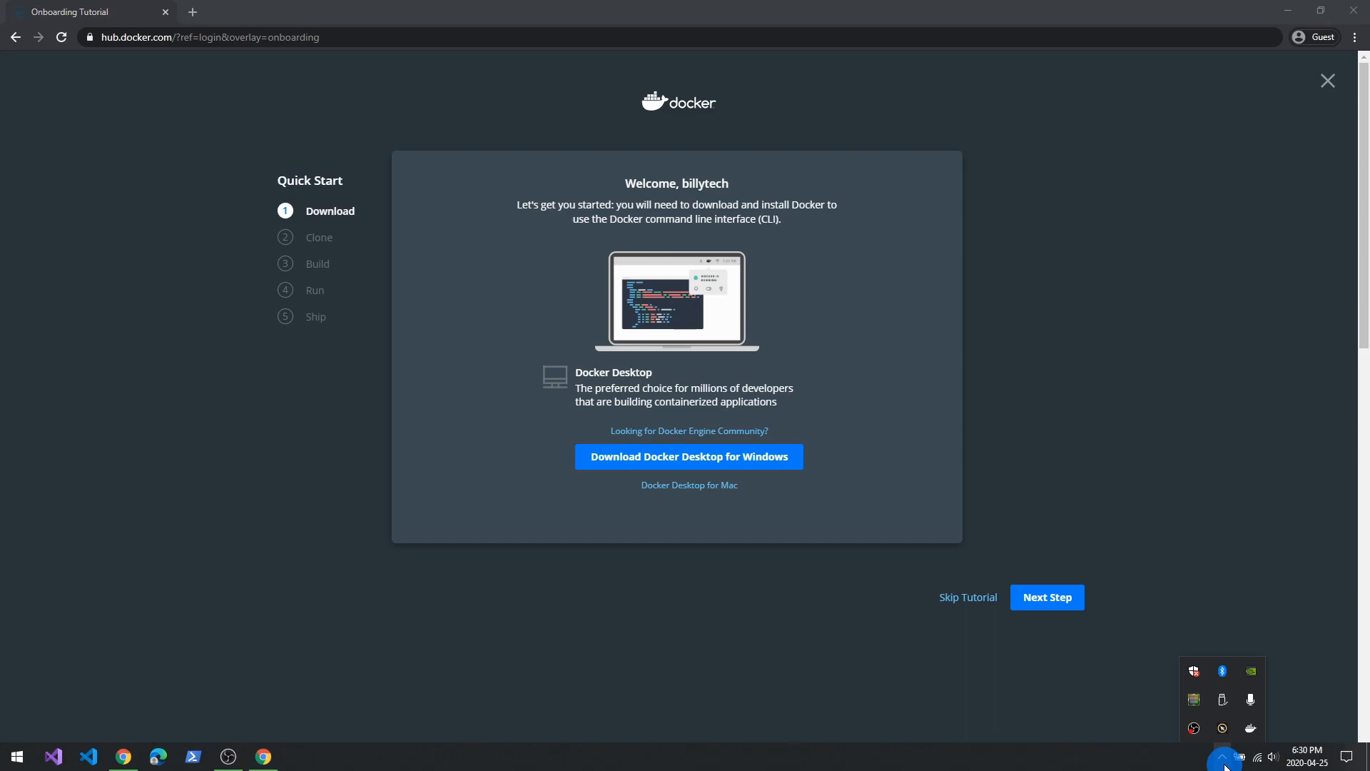
pyautogui.moveTo(1251, 732)
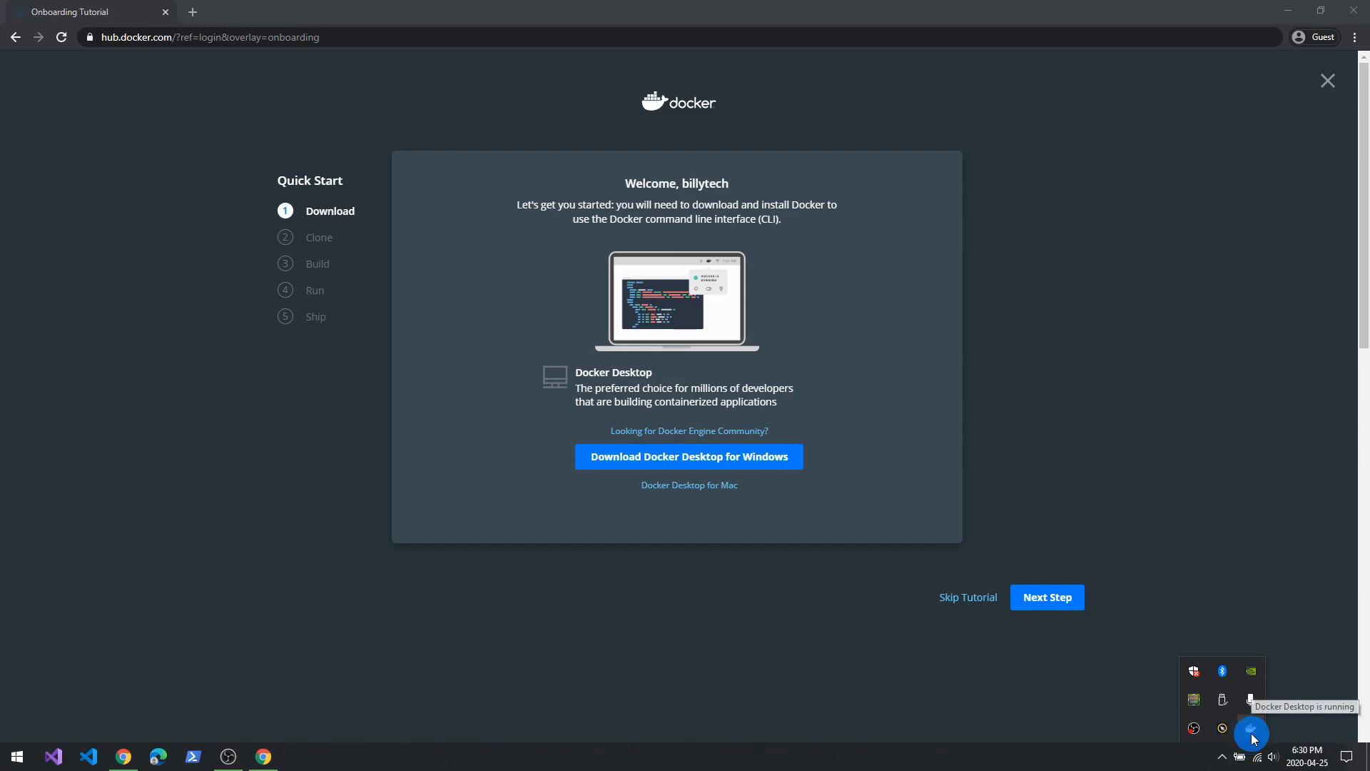
pyautogui.rightClick(1251, 732)
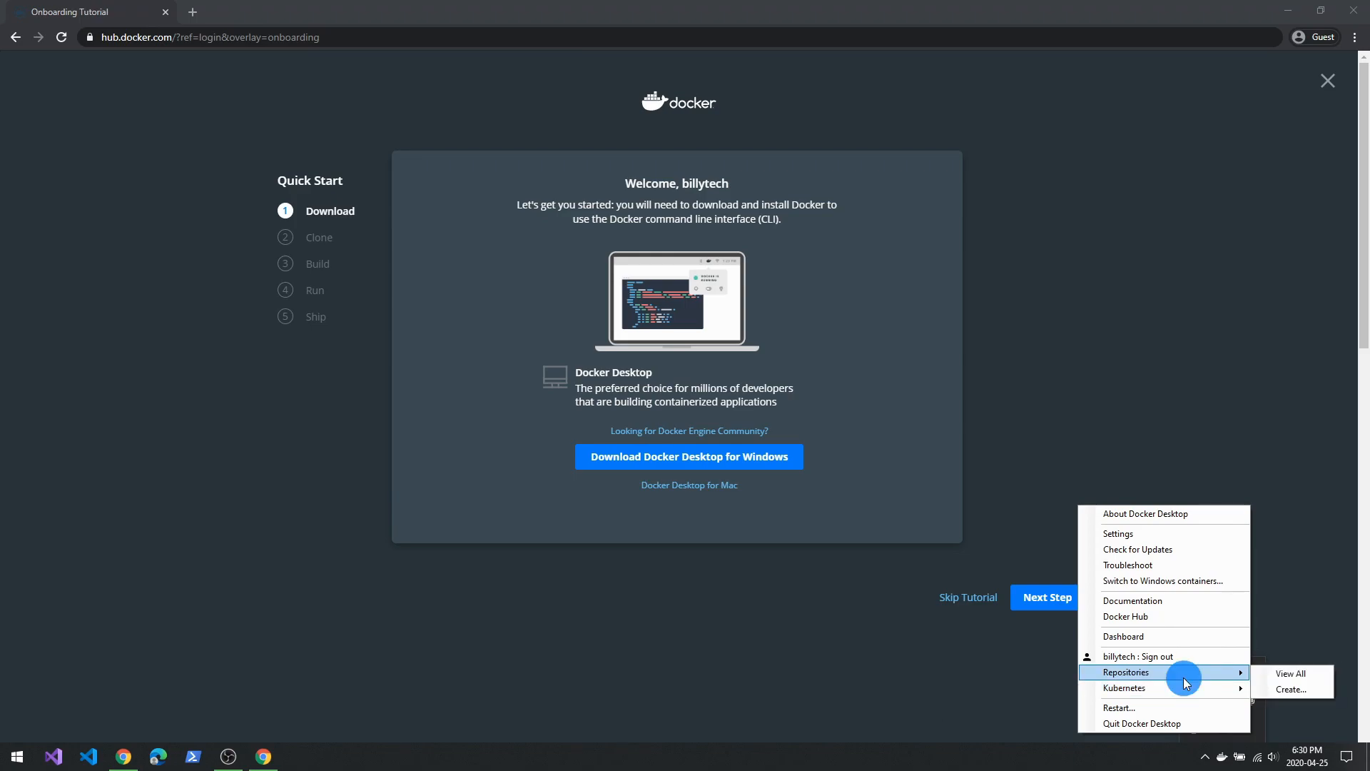
pyautogui.moveTo(1174, 580)
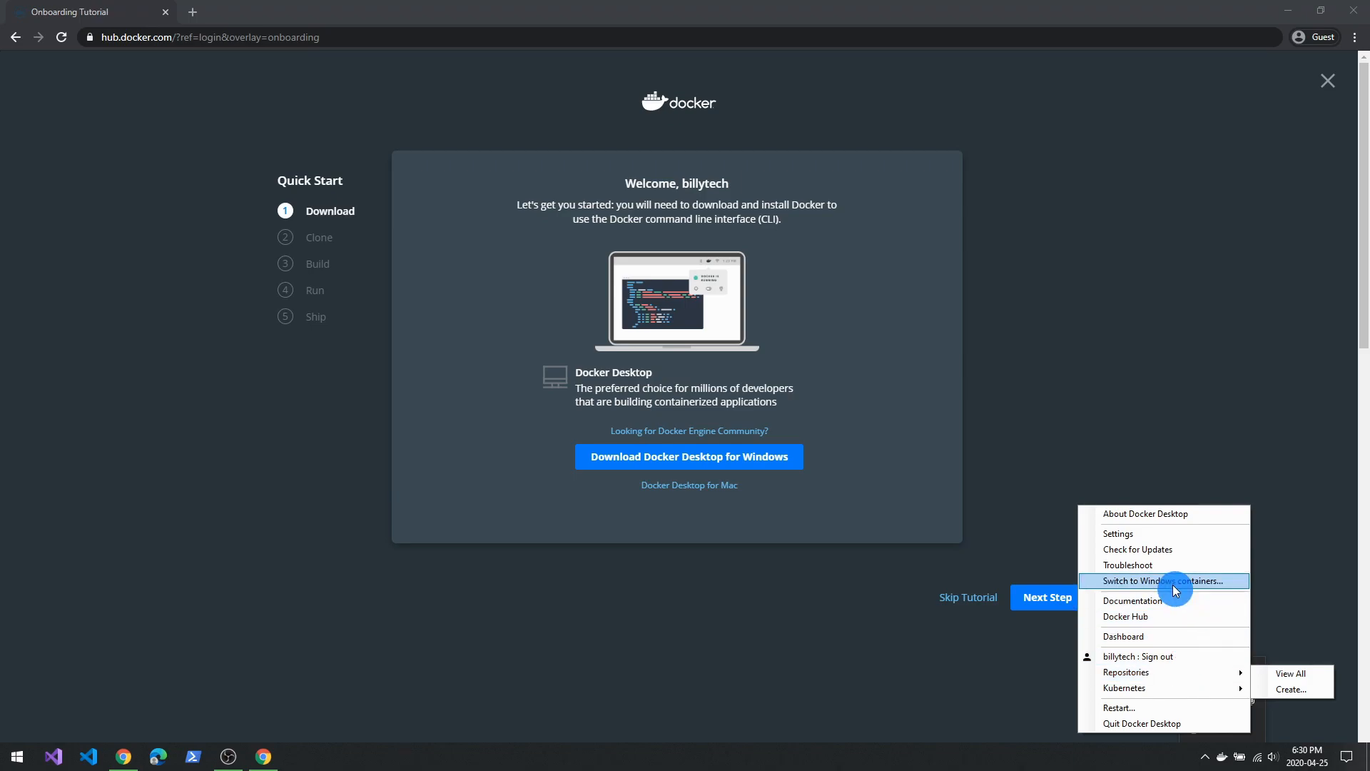
pyautogui.moveTo(1230, 588)
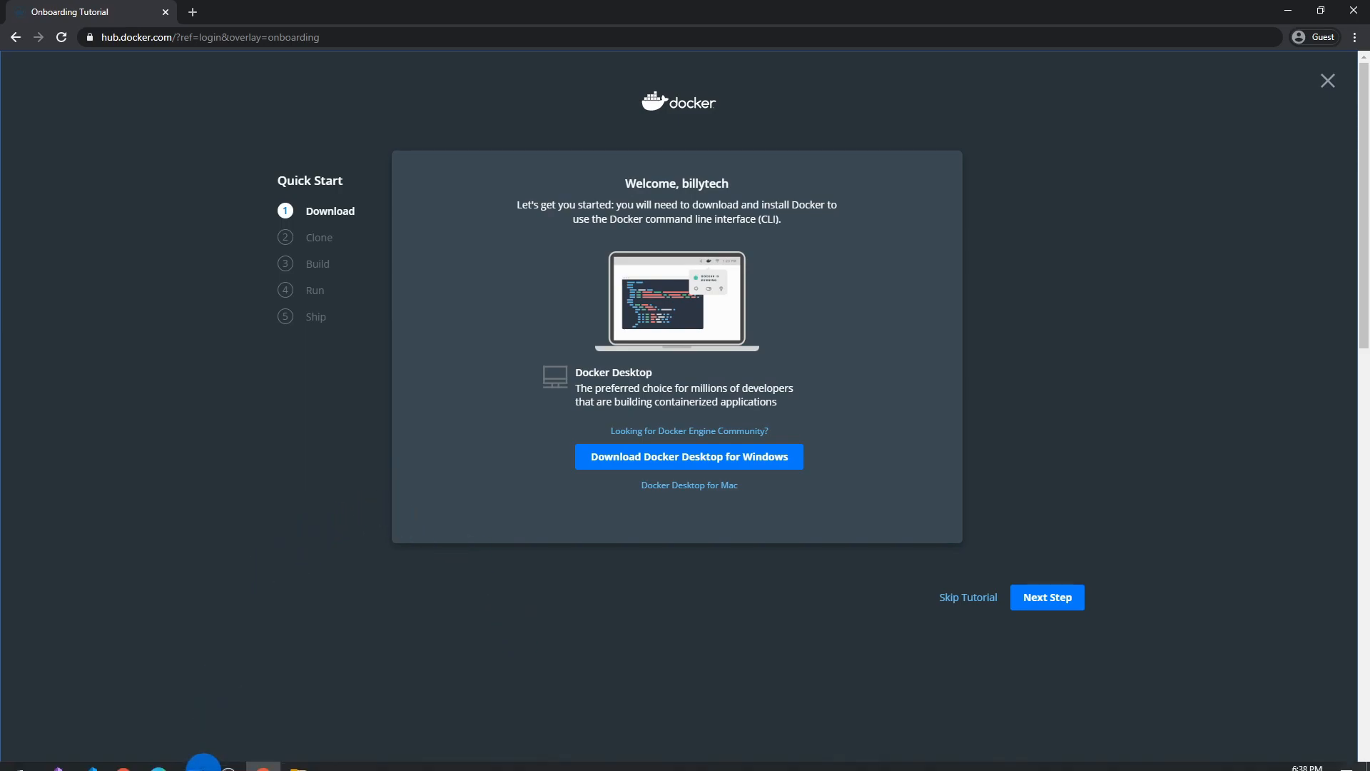
# Step: Open a maximized PowerShell, clear the screen, and enter docker run hello-world
pyautogui.click(192, 756)
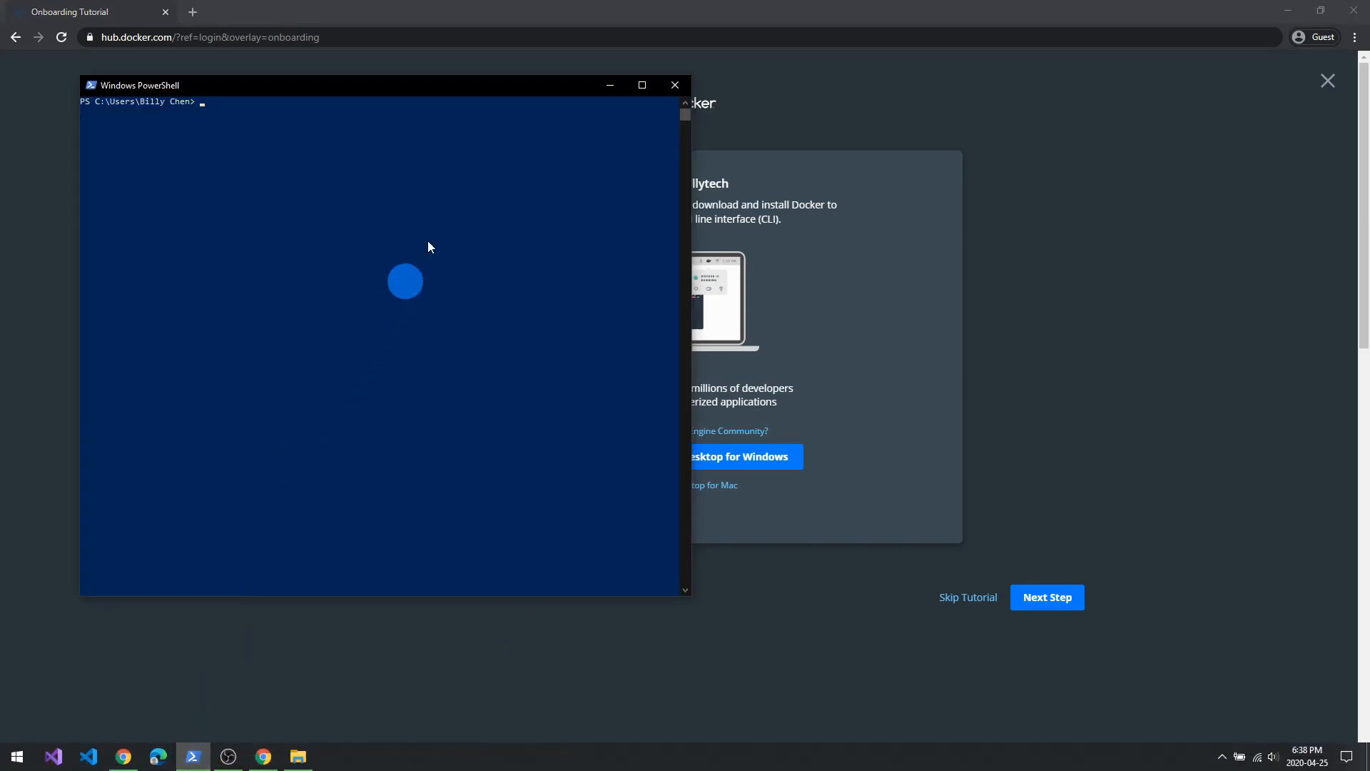
pyautogui.click(642, 84)
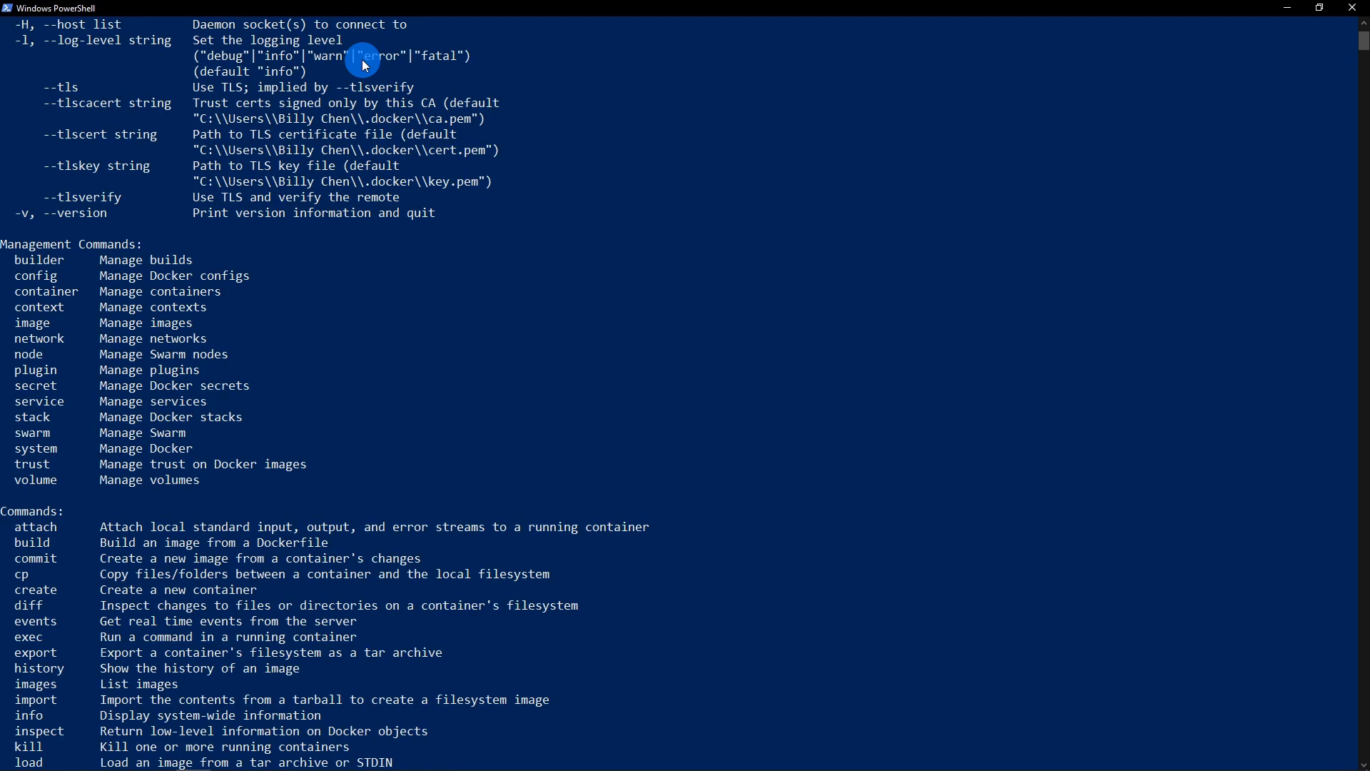
pyautogui.scroll(-3)
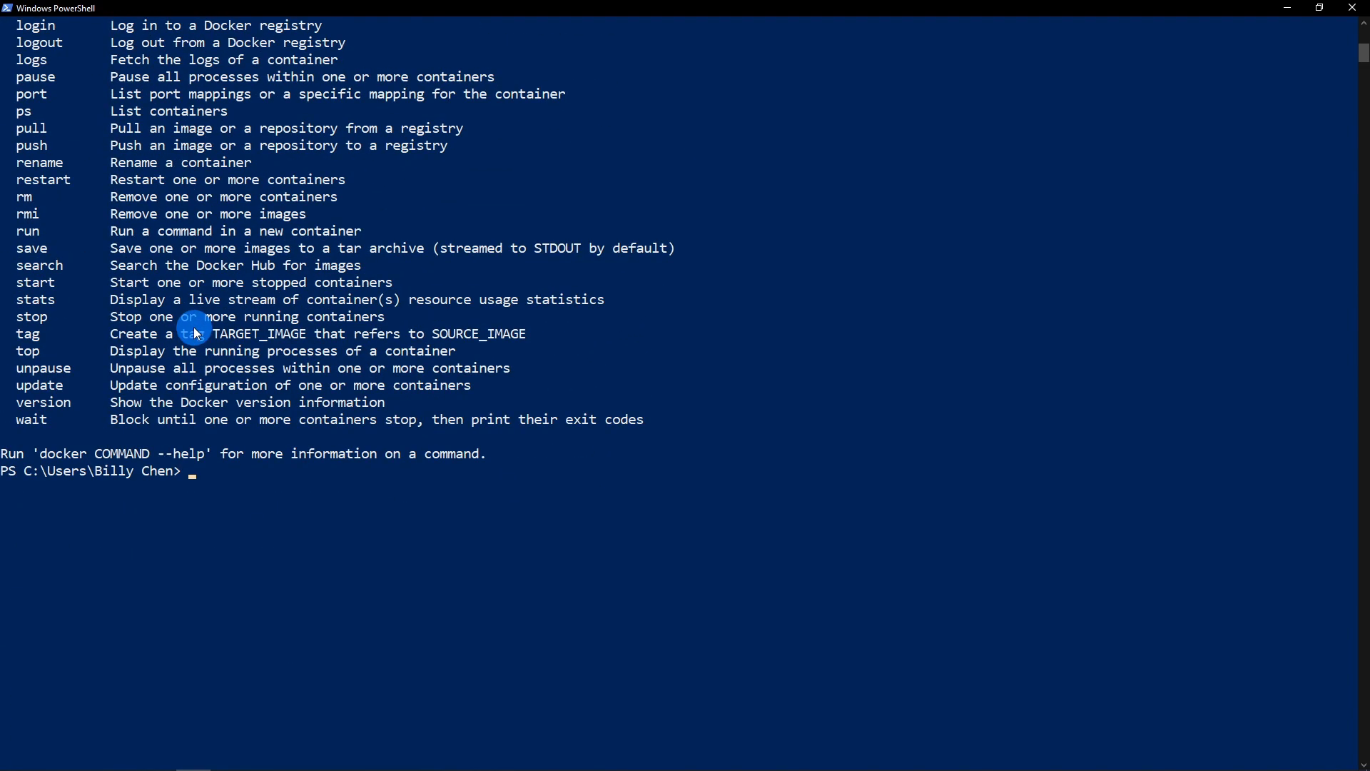
pyautogui.write('clear')
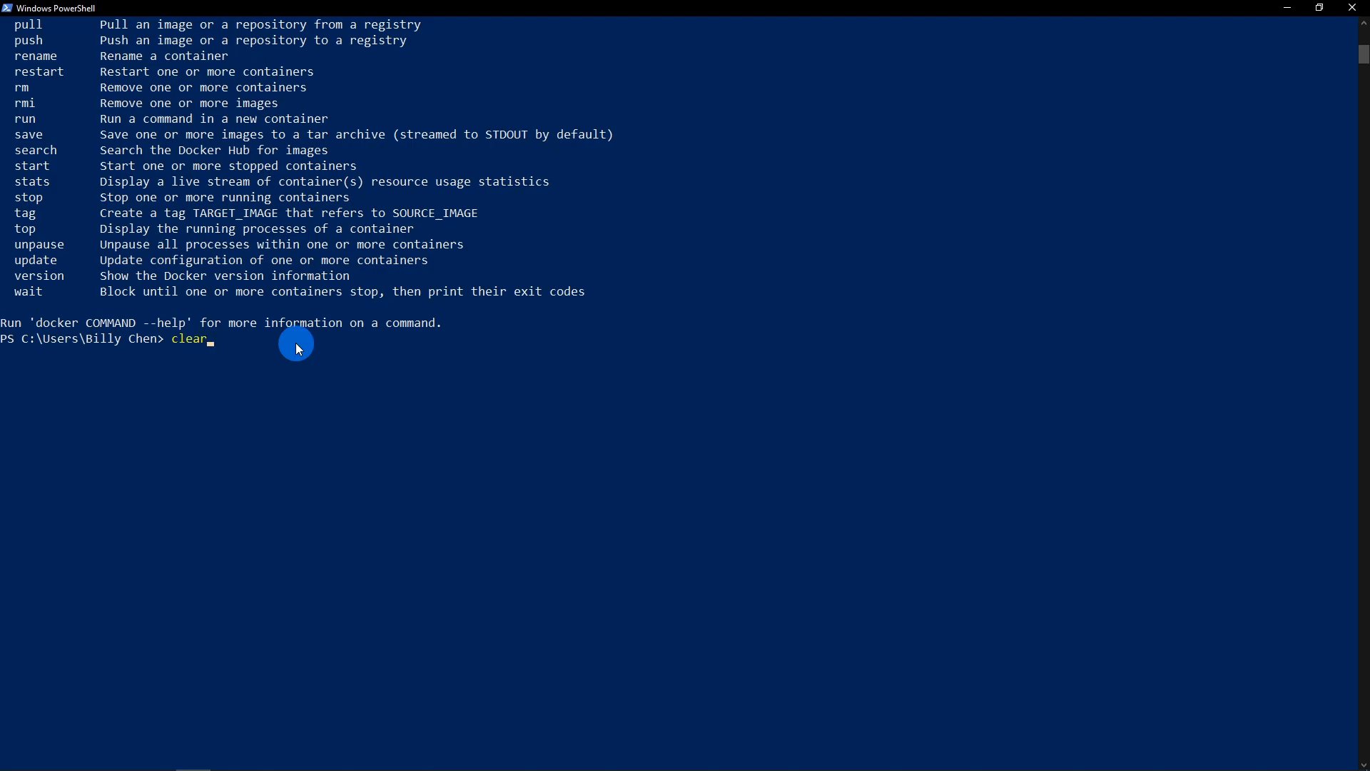
pyautogui.press('Return')
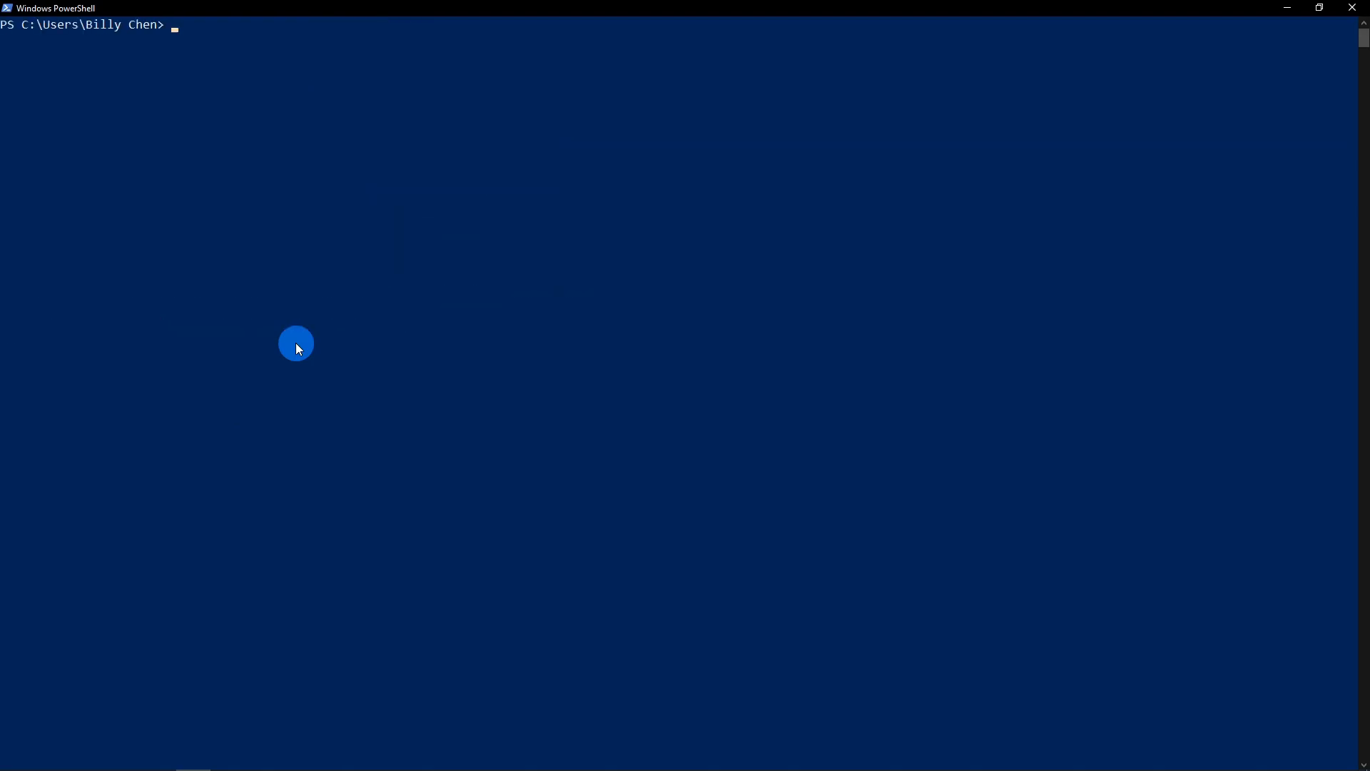
pyautogui.write('docker run he')
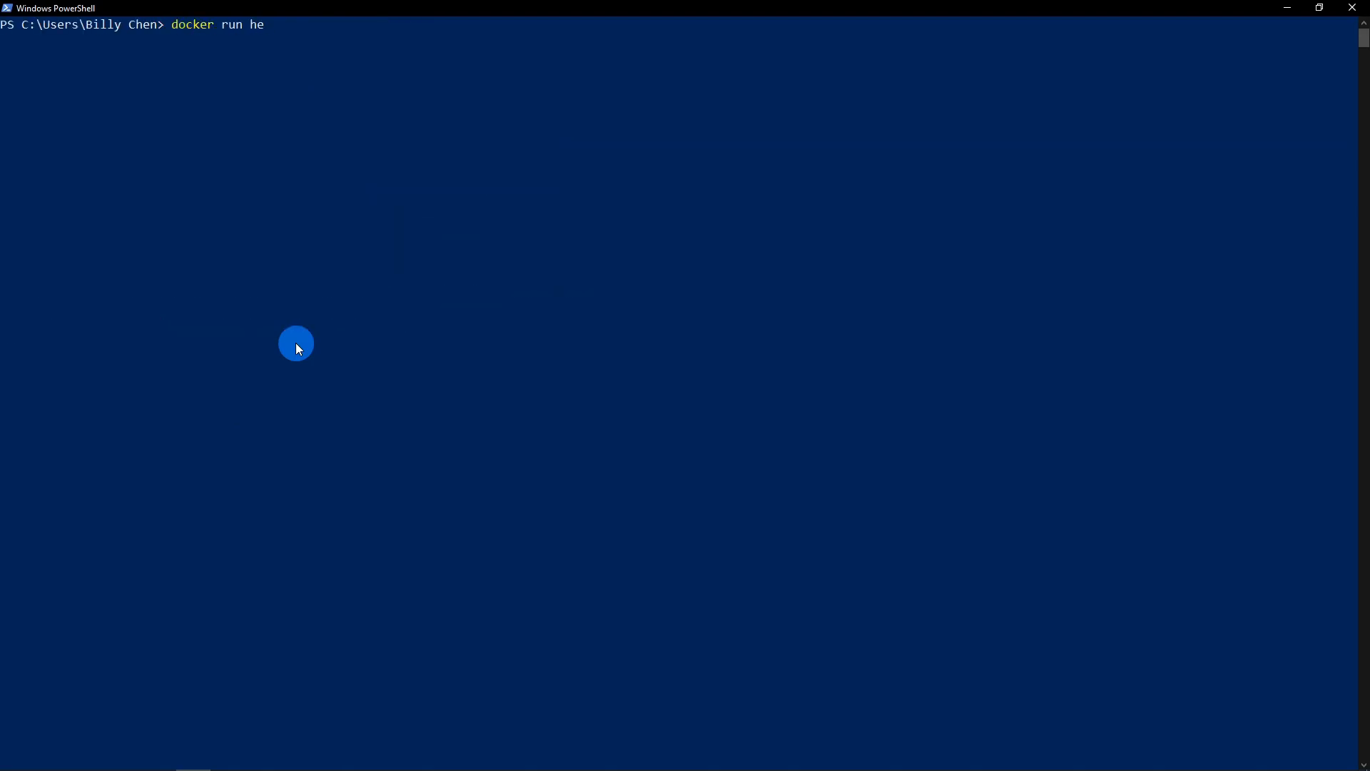
pyautogui.write('llo-world')
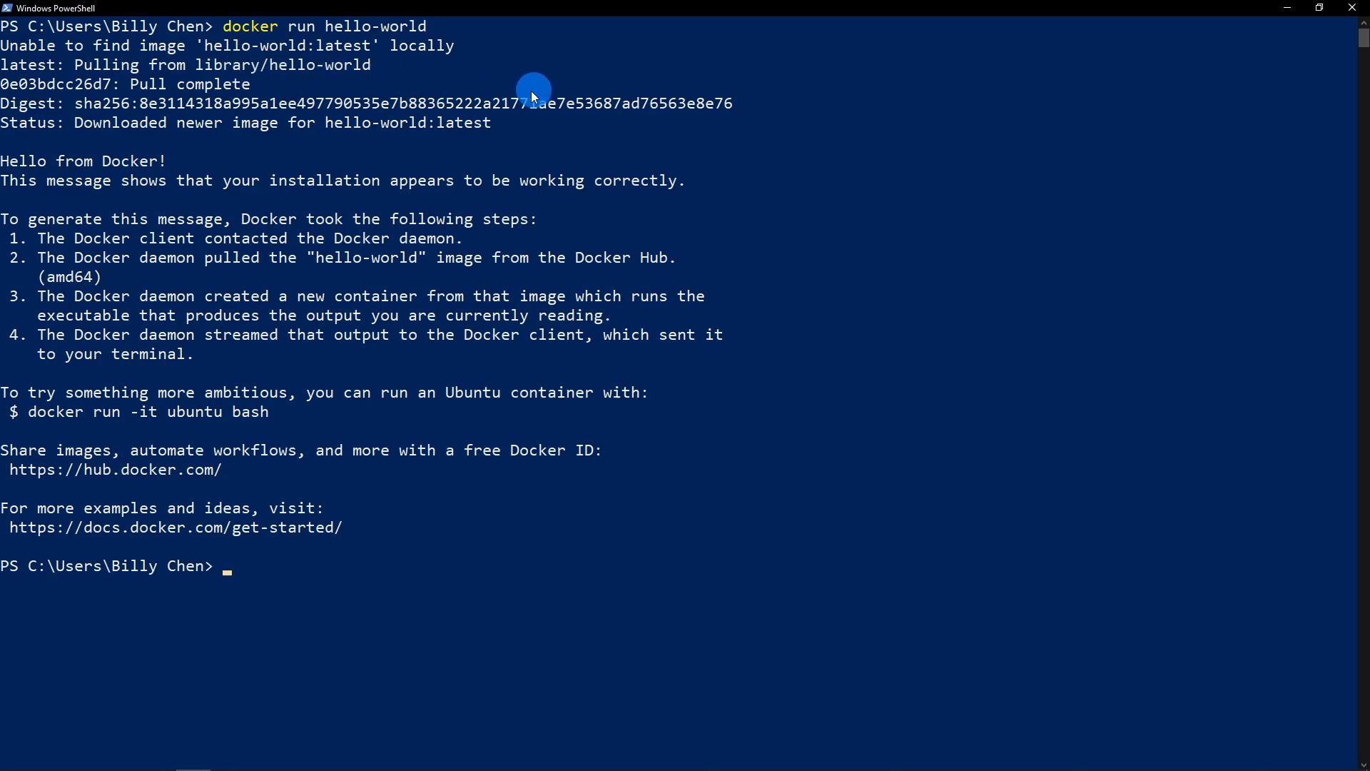
pyautogui.moveTo(214, 162)
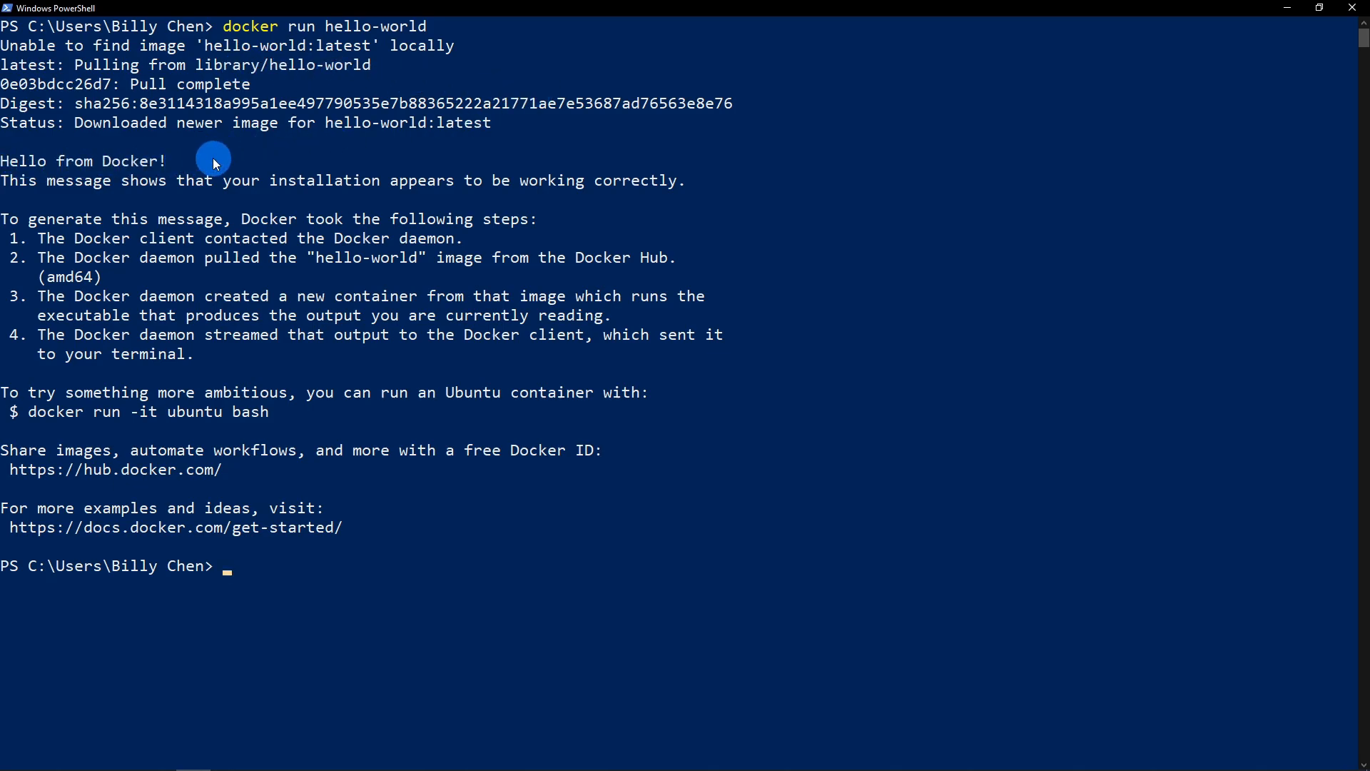
# Step: List all containers with docker ps -a, then list local images with docker images
pyautogui.click(346, 577)
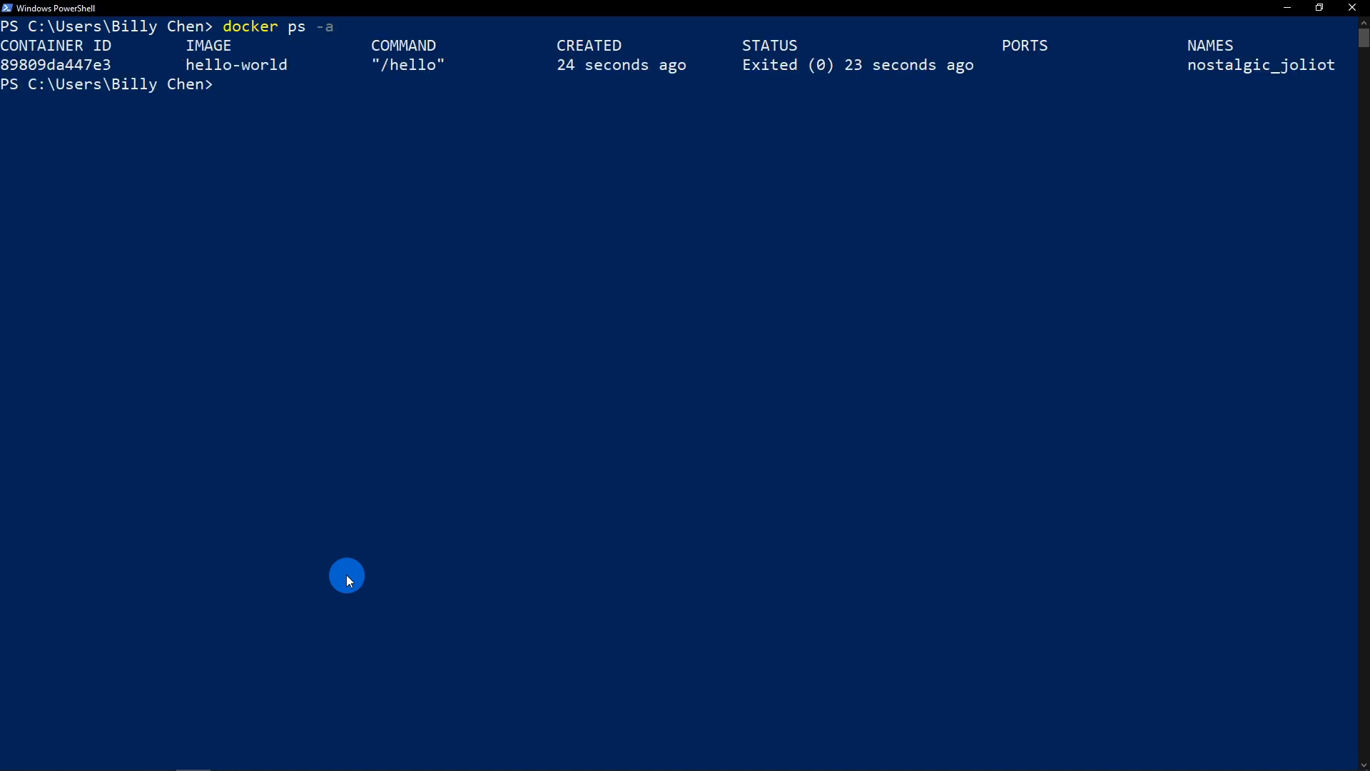
pyautogui.moveTo(382, 415)
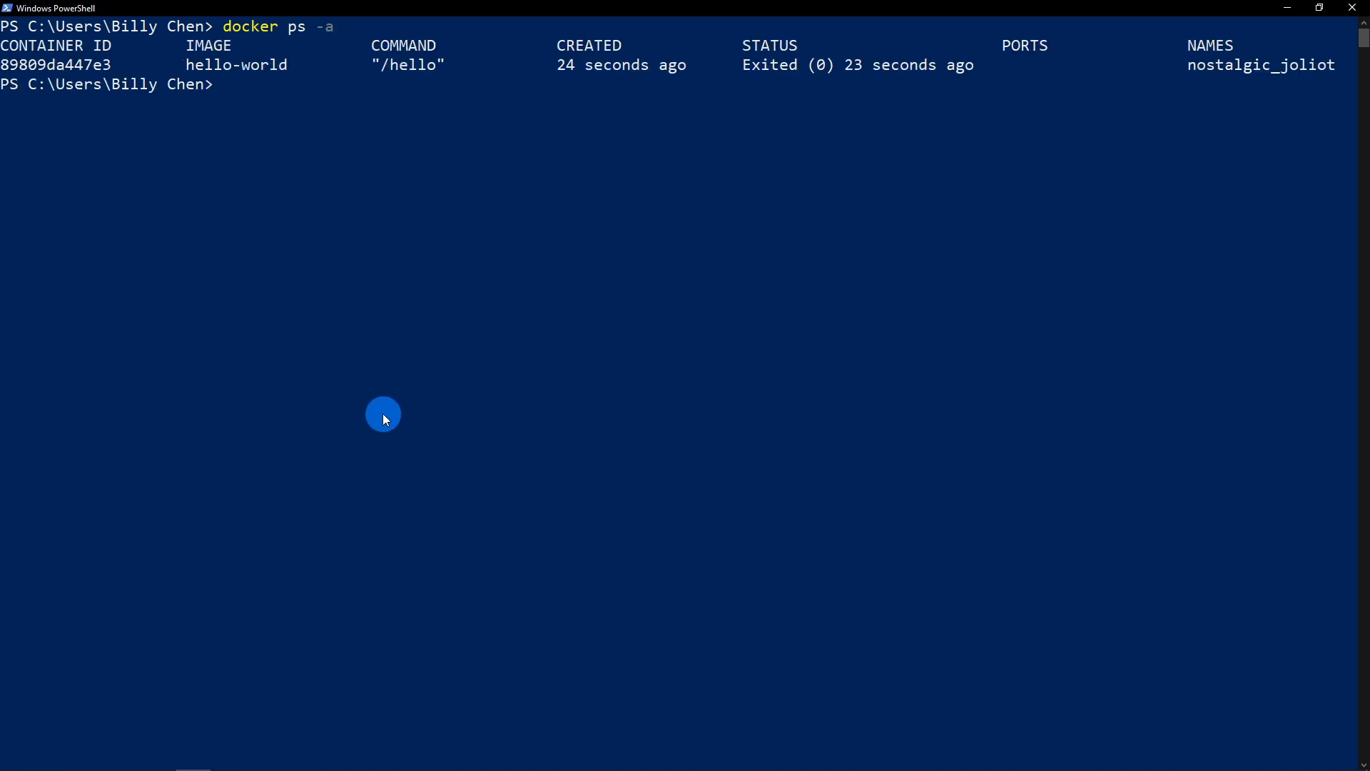
pyautogui.write('d')
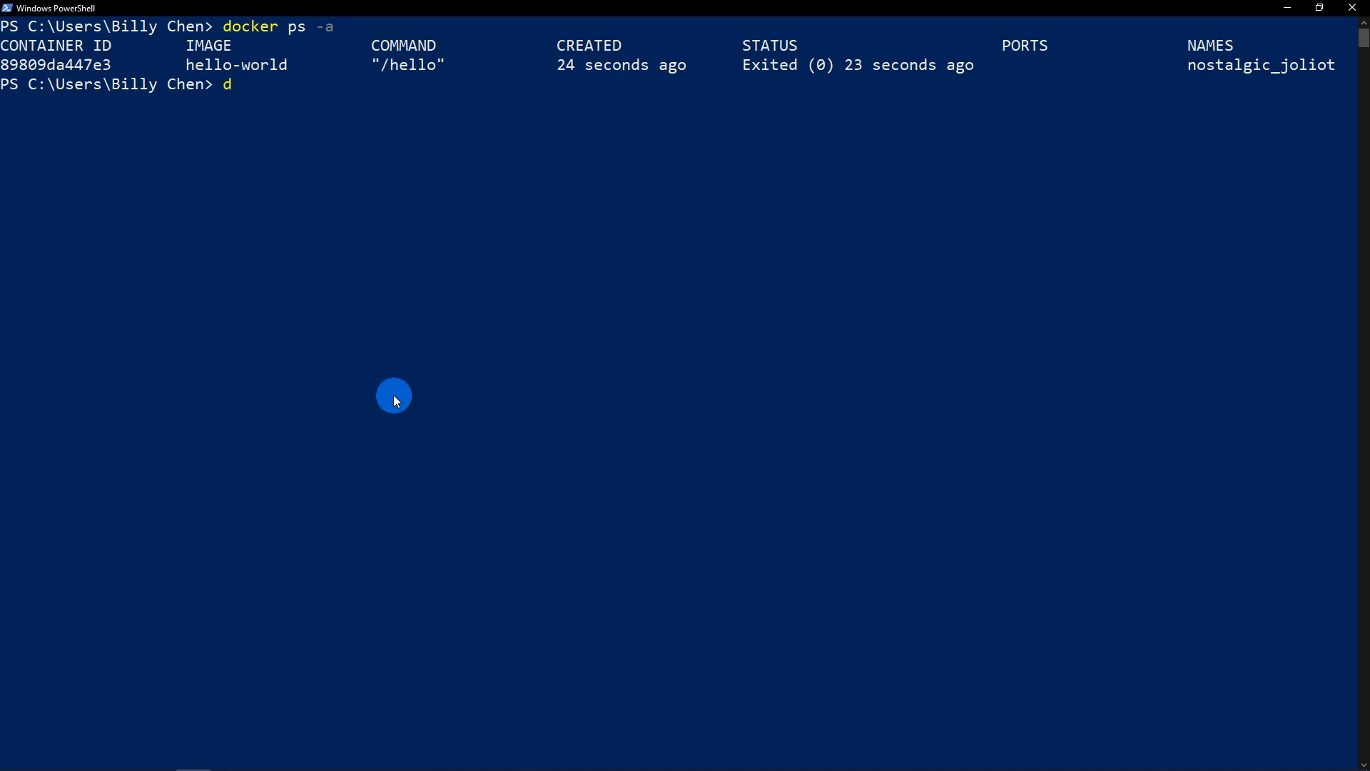
pyautogui.press('Return')
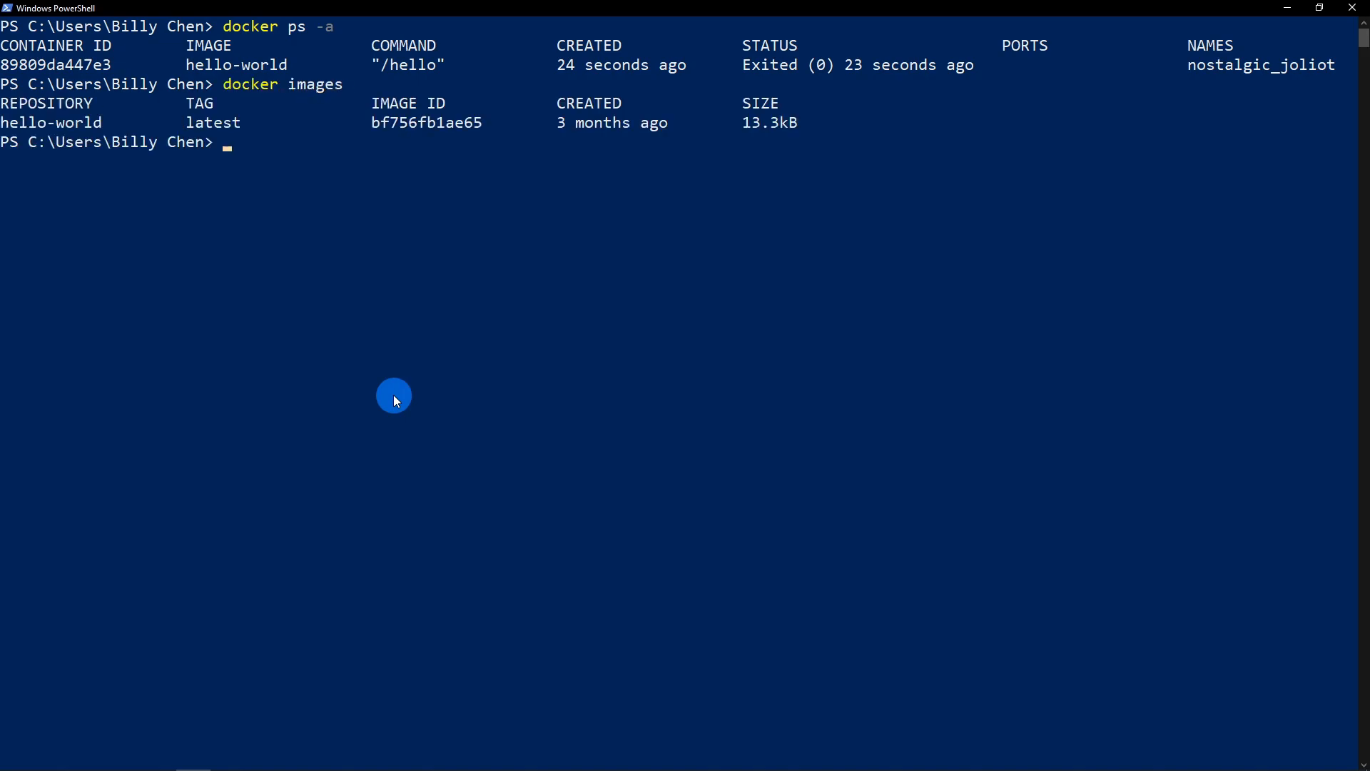
pyautogui.moveTo(782, 140)
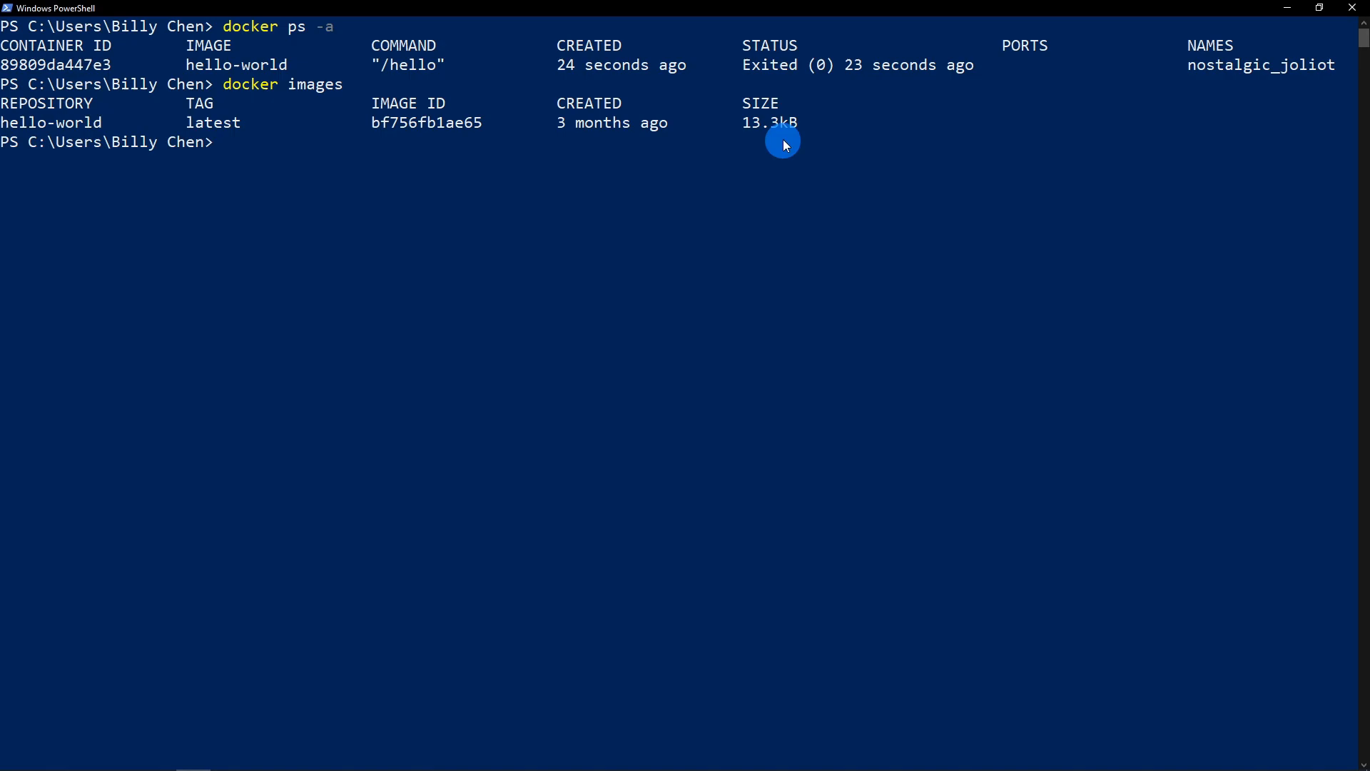
pyautogui.moveTo(131, 46)
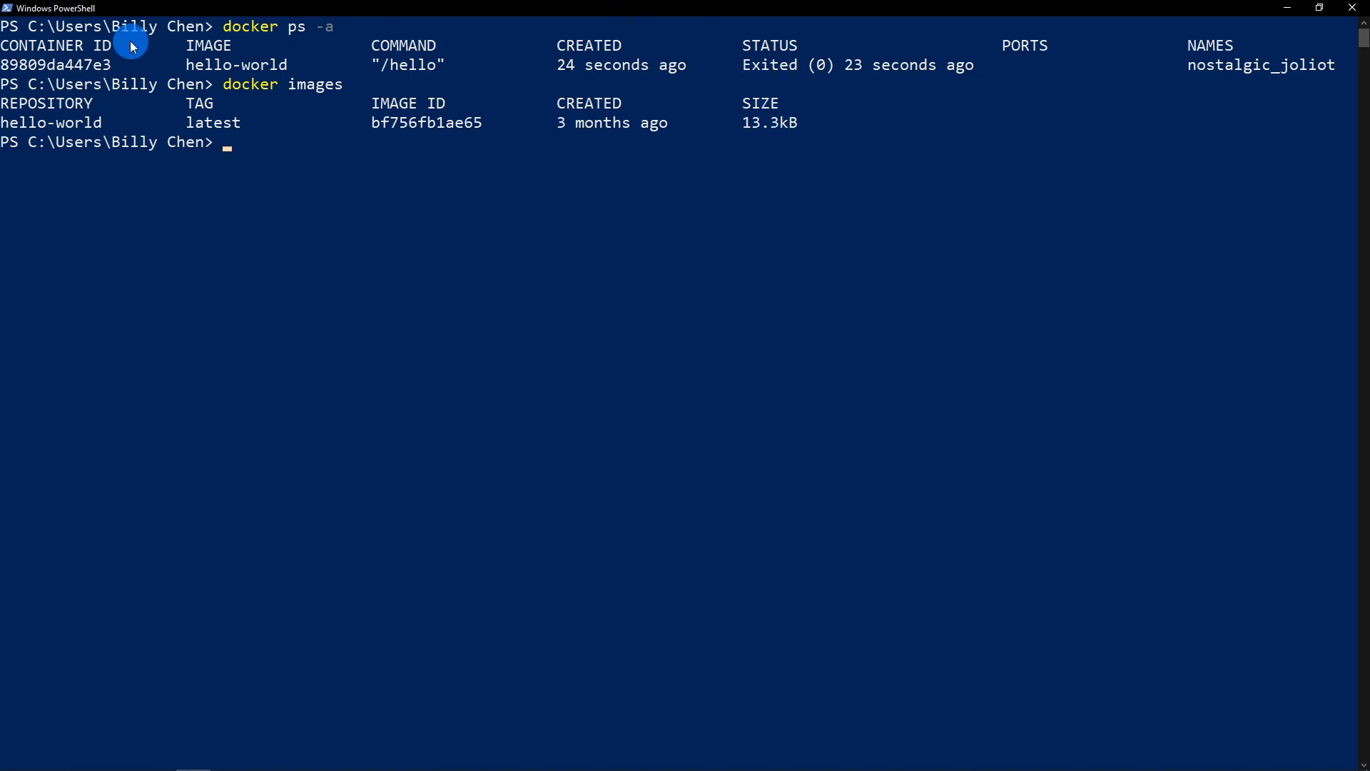
pyautogui.moveTo(157, 50)
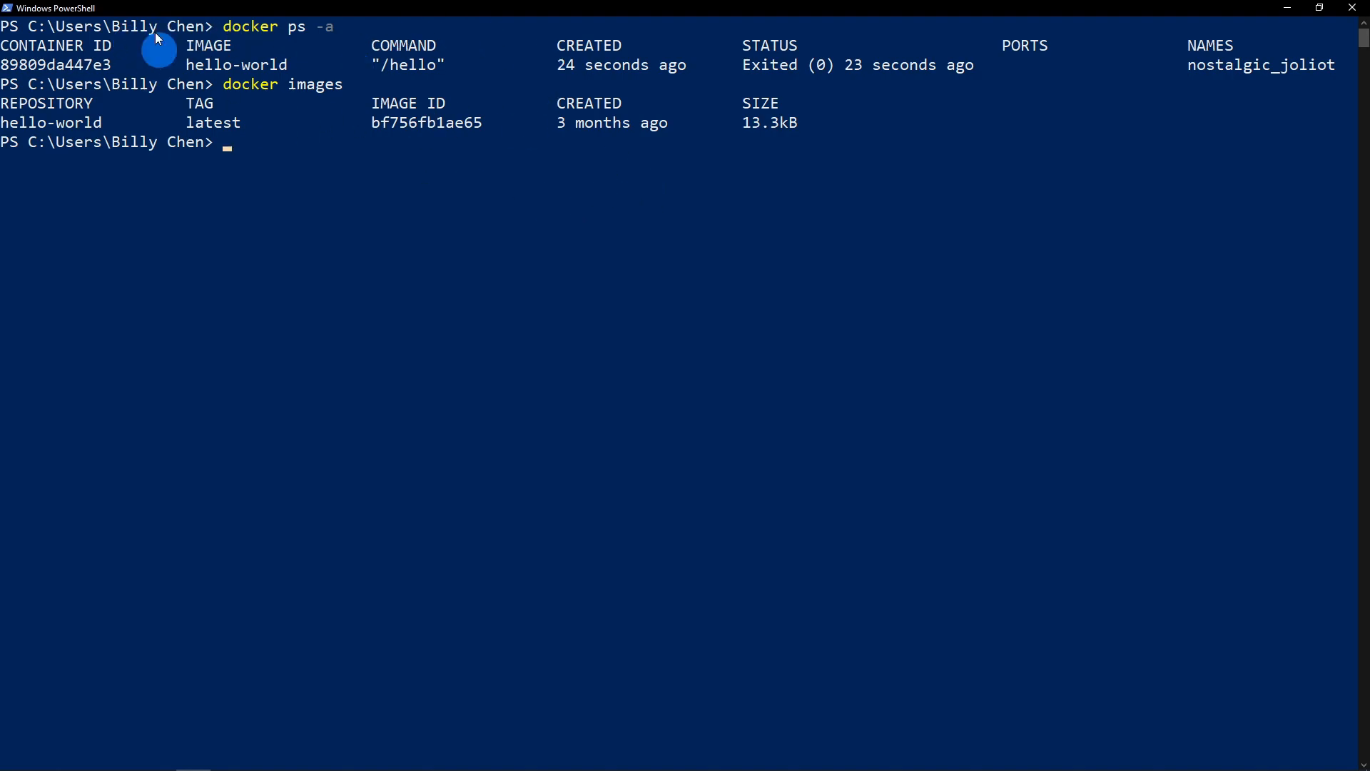
pyautogui.moveTo(1080, 113)
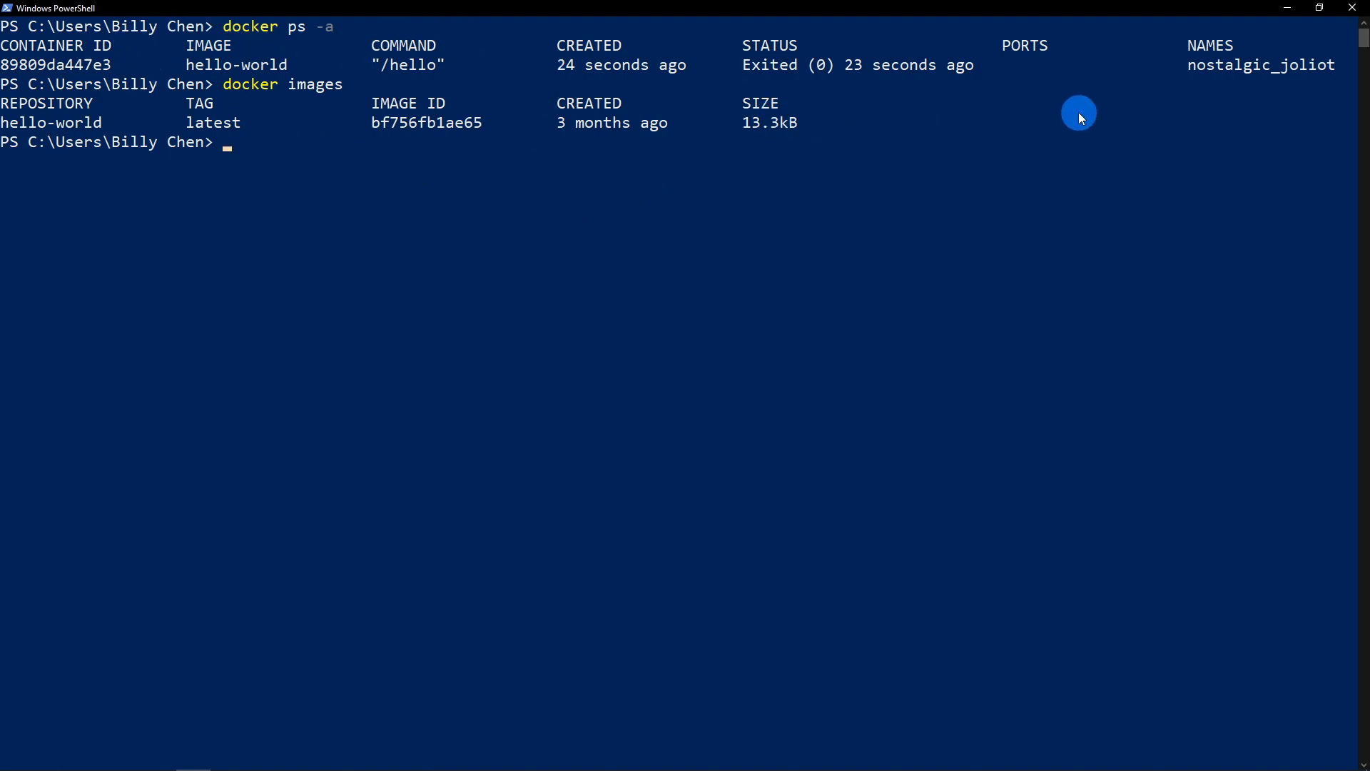
# Step: Remove the exited hello-world container (ID 89…) and confirm no containers remain
pyautogui.write('docker')
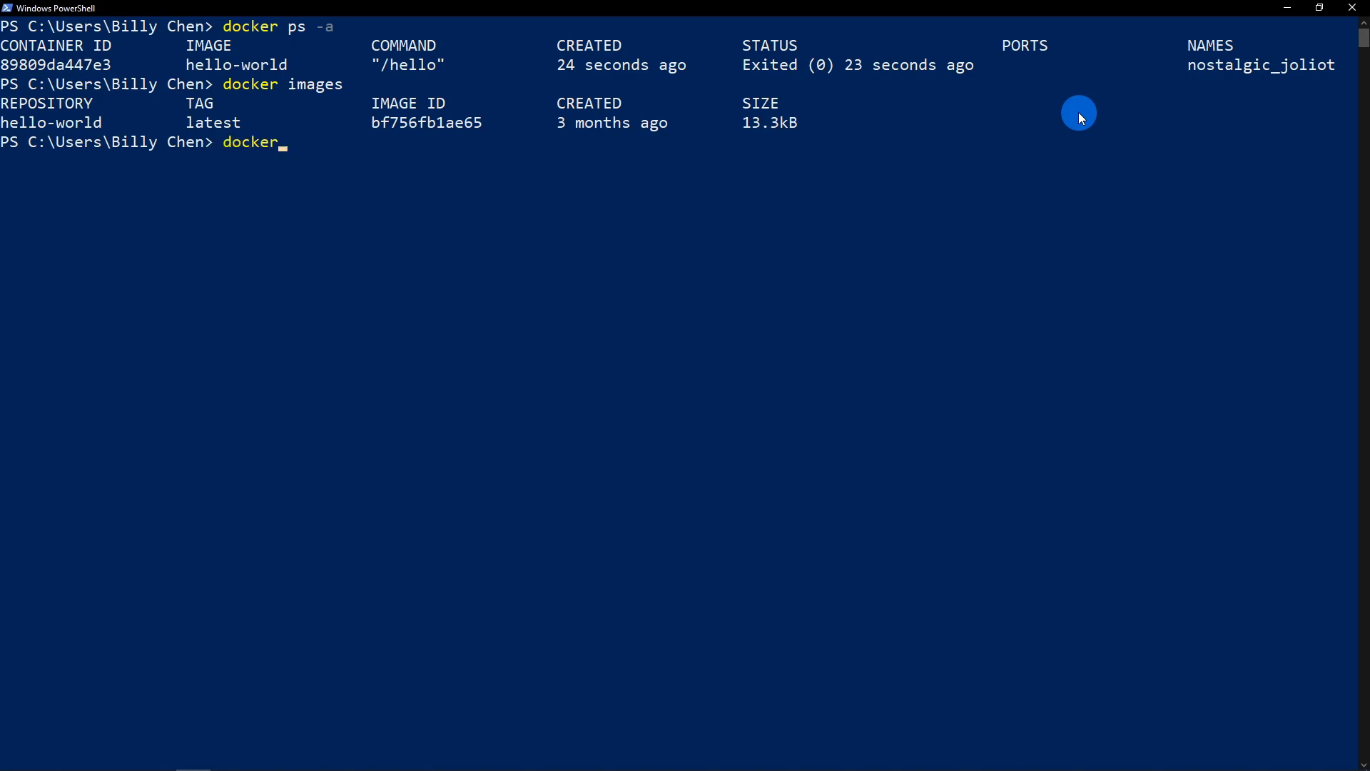
pyautogui.write('rm')
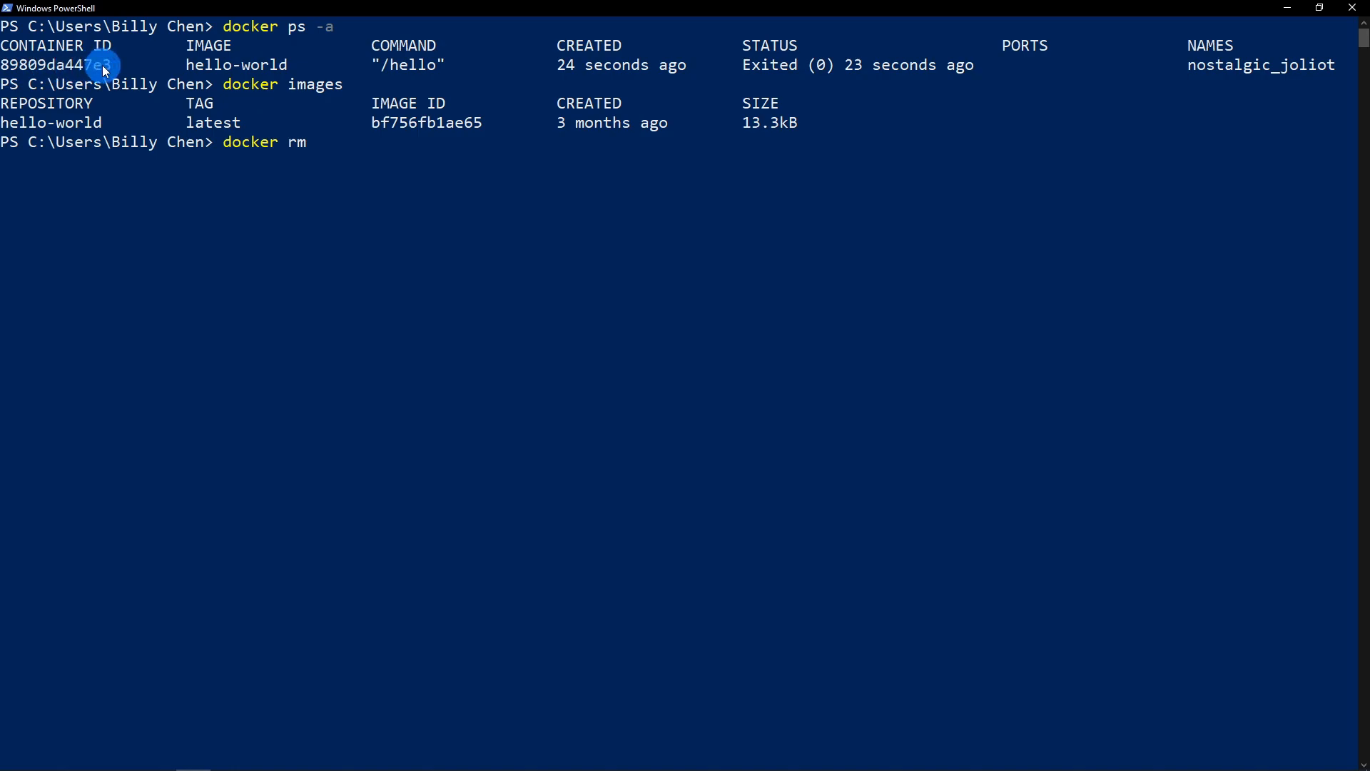
pyautogui.moveTo(183, 72)
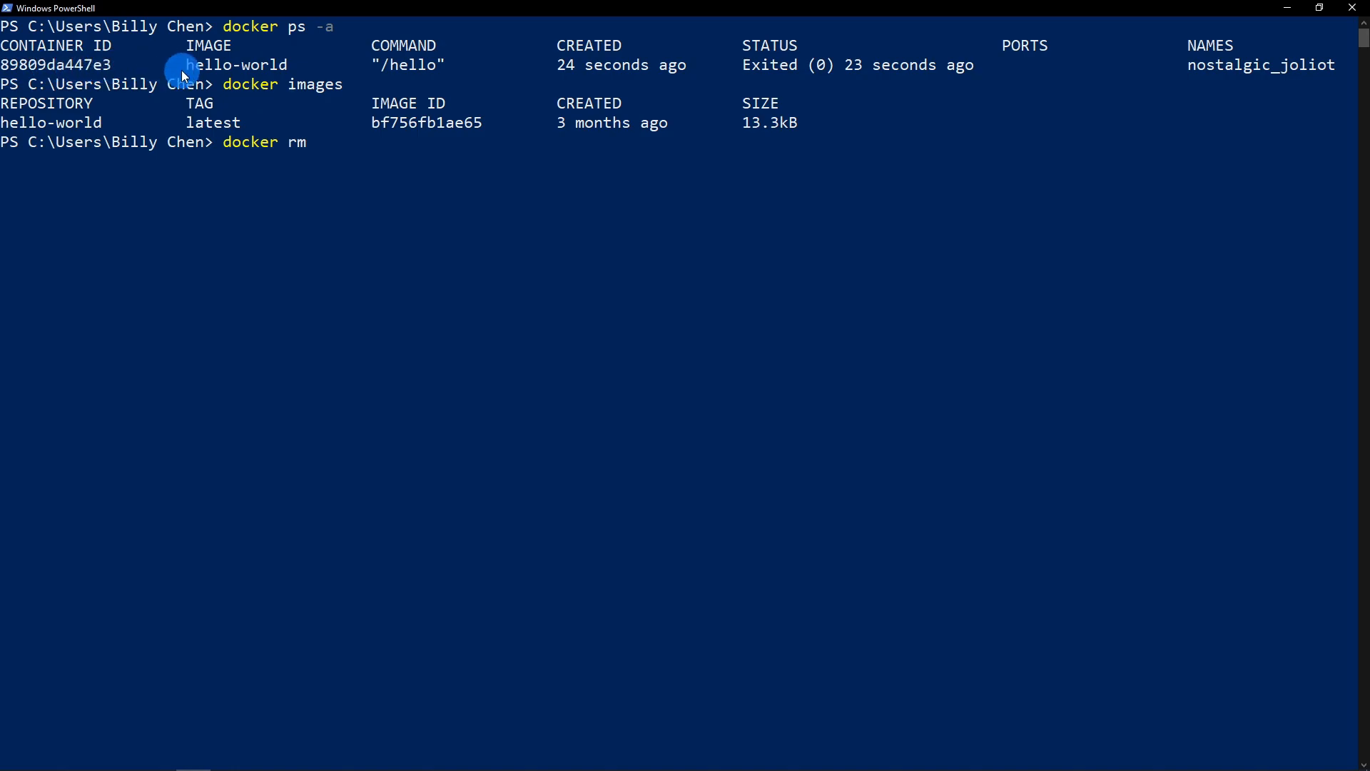
pyautogui.write('89')
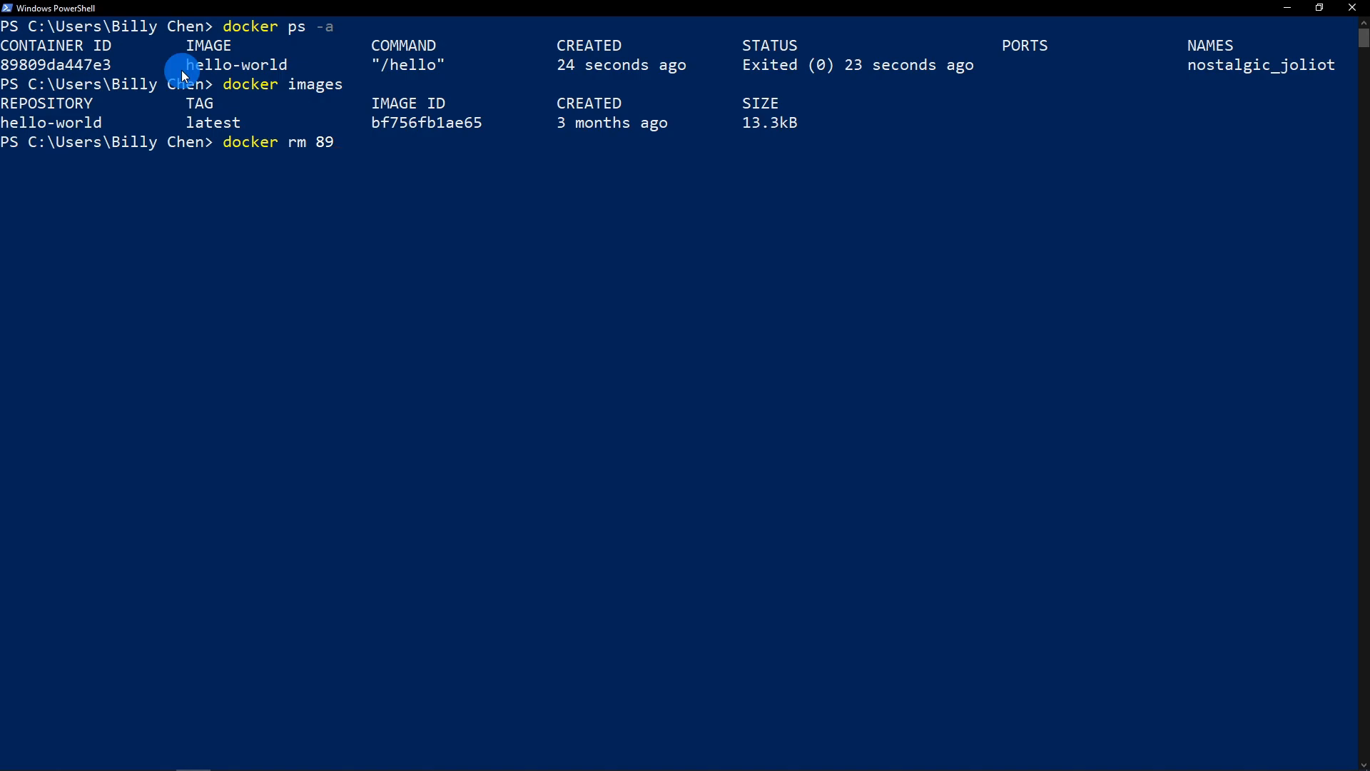
pyautogui.press('Return')
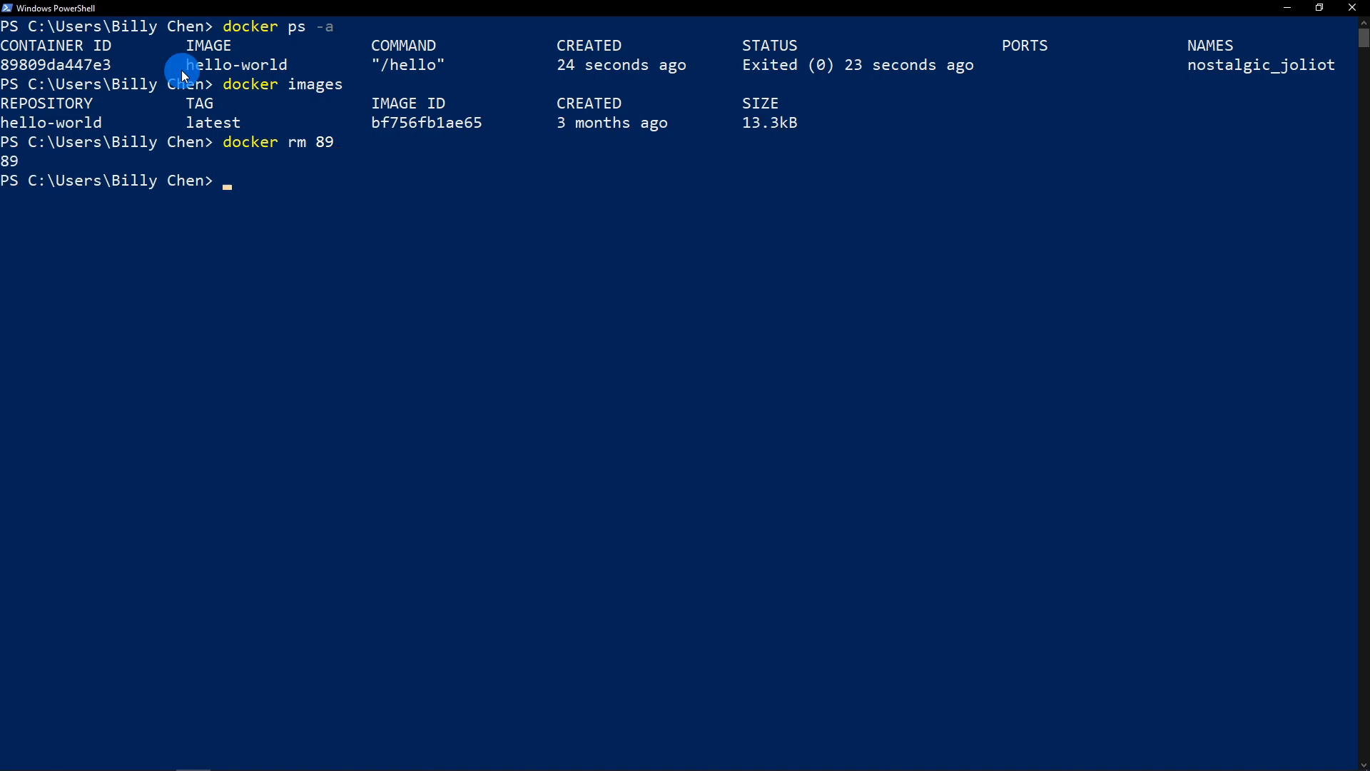
pyautogui.write('d')
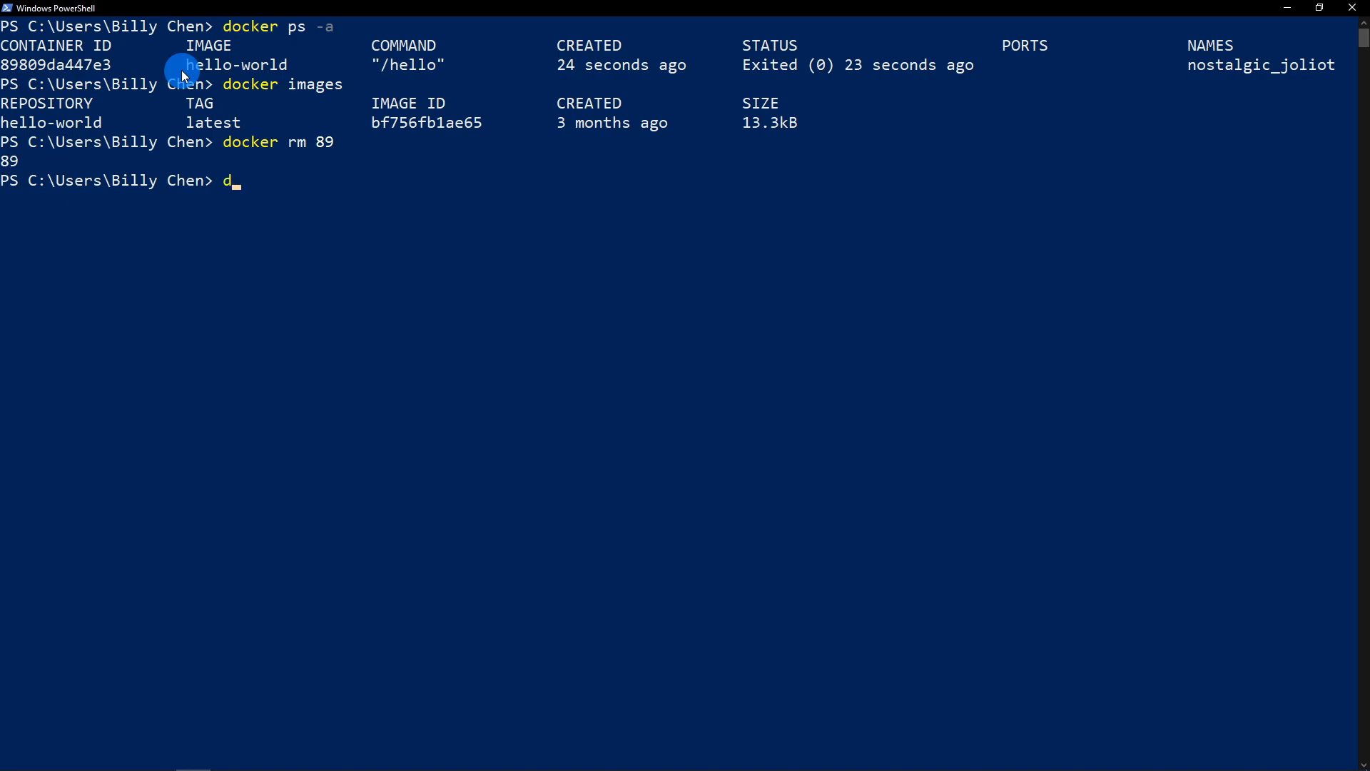
pyautogui.press('Return')
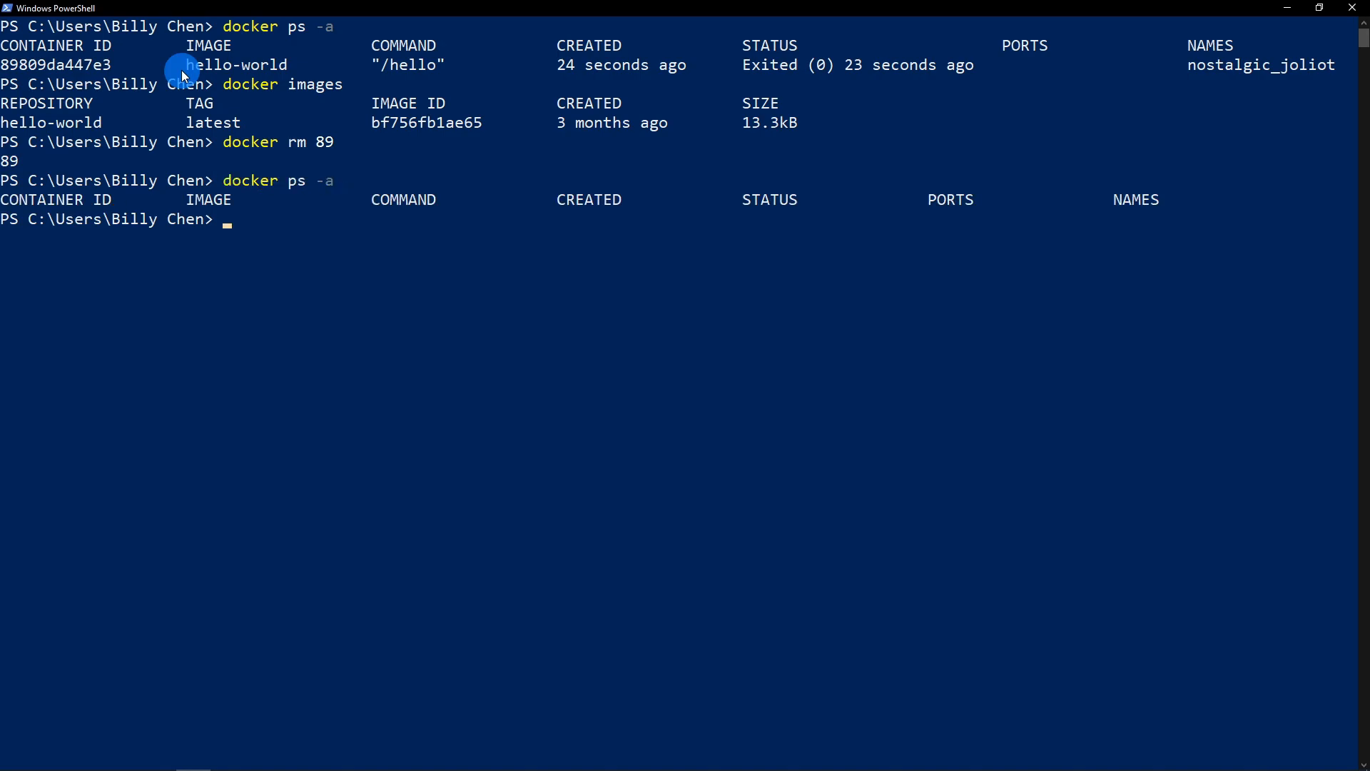
# Step: Delete the hello-world image with docker rmi
pyautogui.write('docker r')
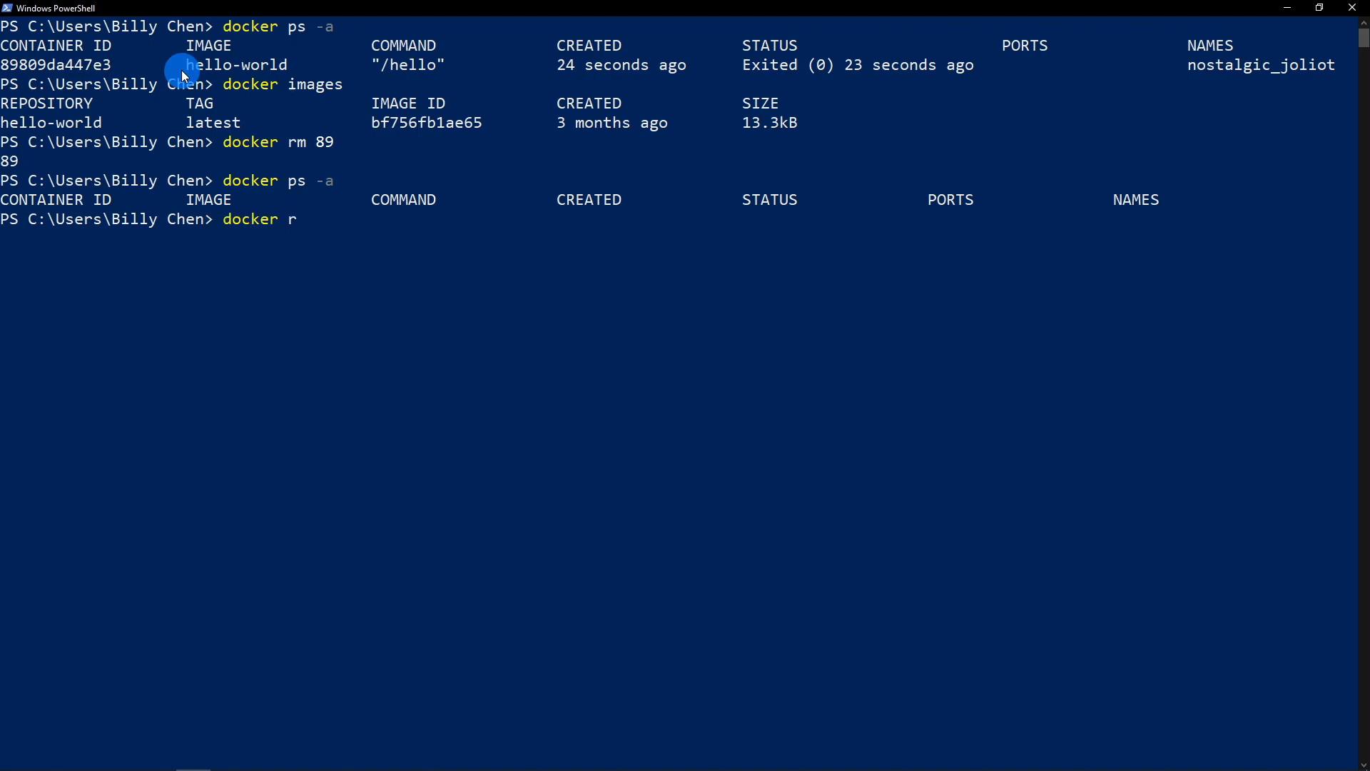
pyautogui.write('mi')
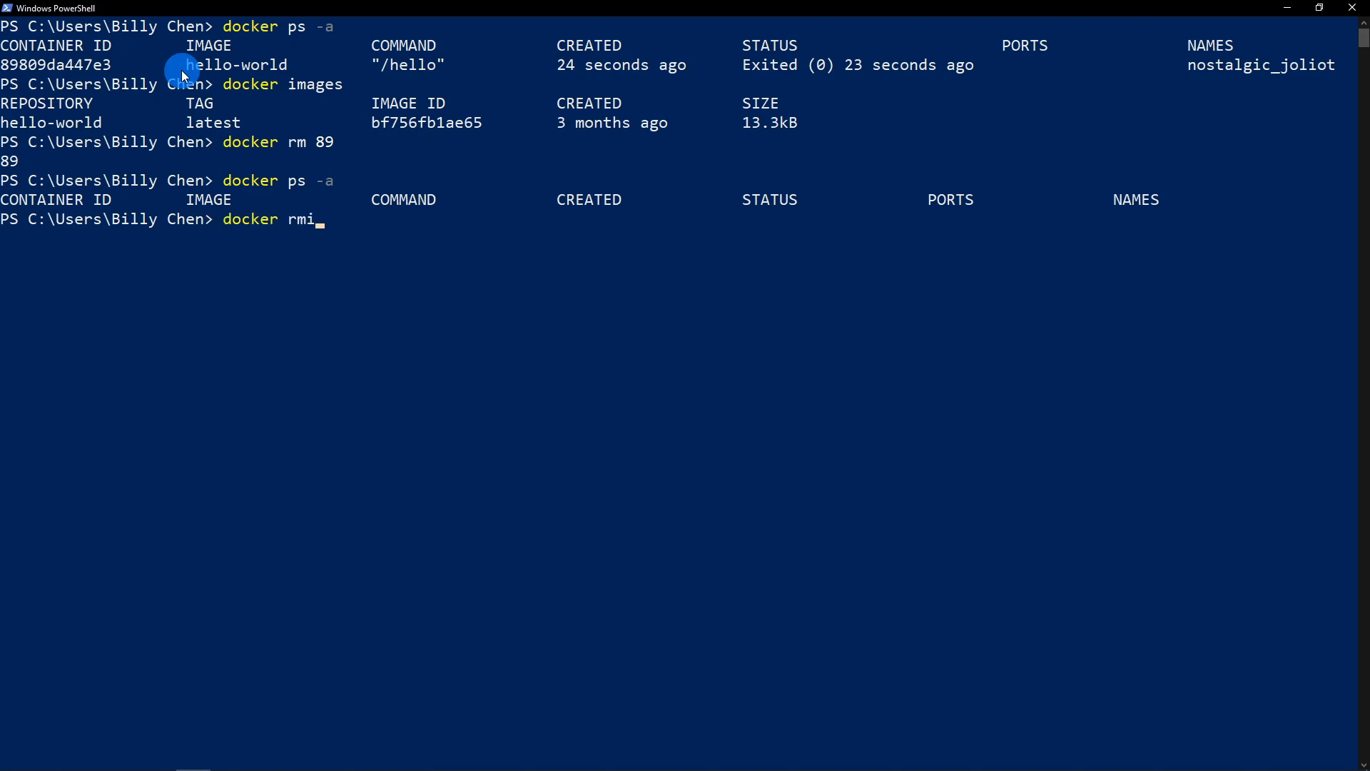
pyautogui.moveTo(445, 131)
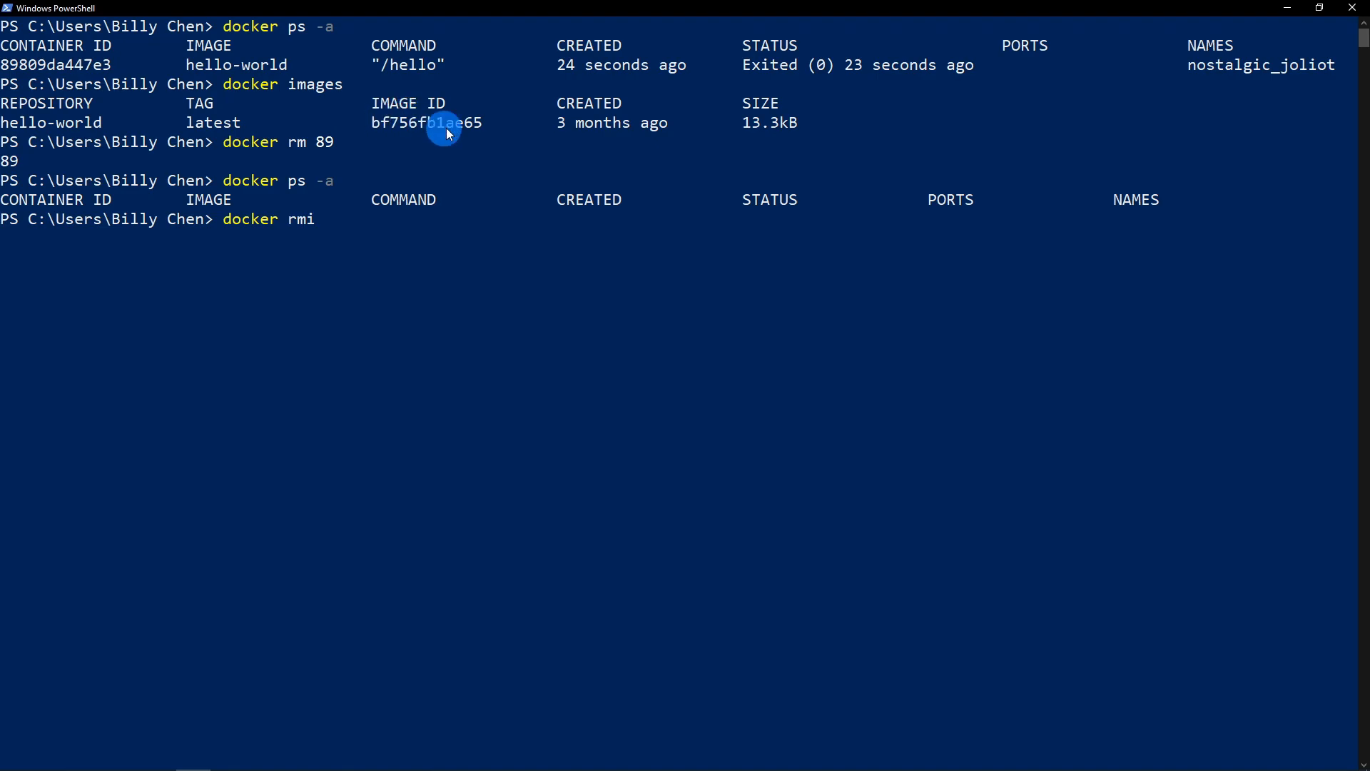
pyautogui.press('Return')
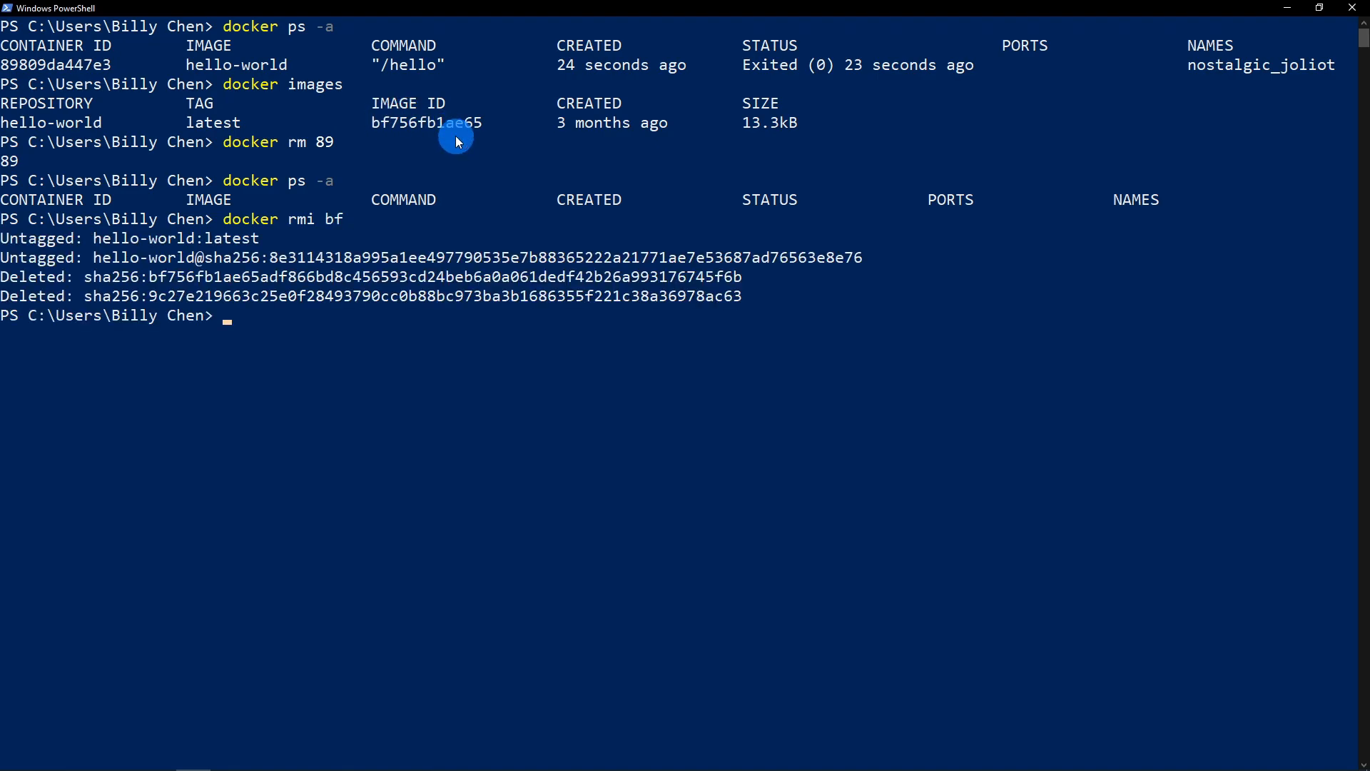
pyautogui.write('docker')
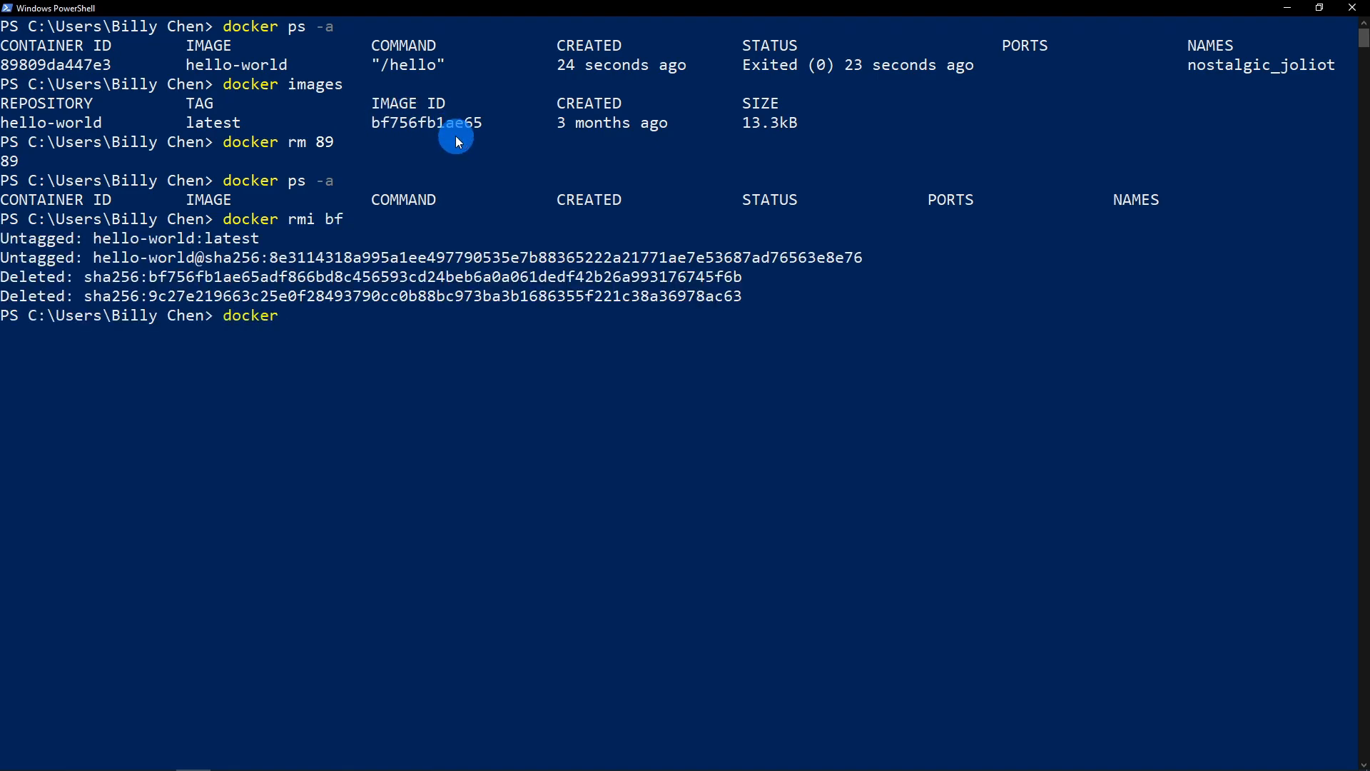
pyautogui.press('Return')
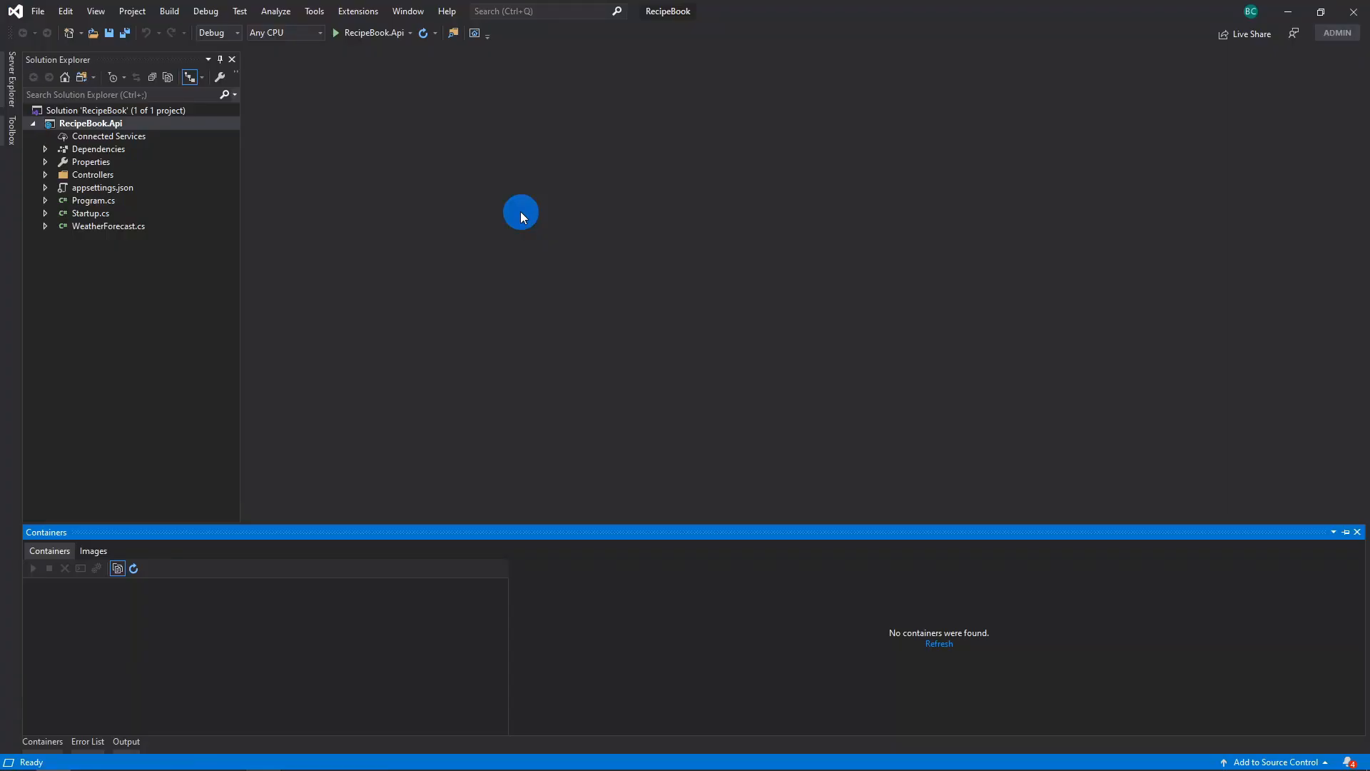
pyautogui.moveTo(455, 205)
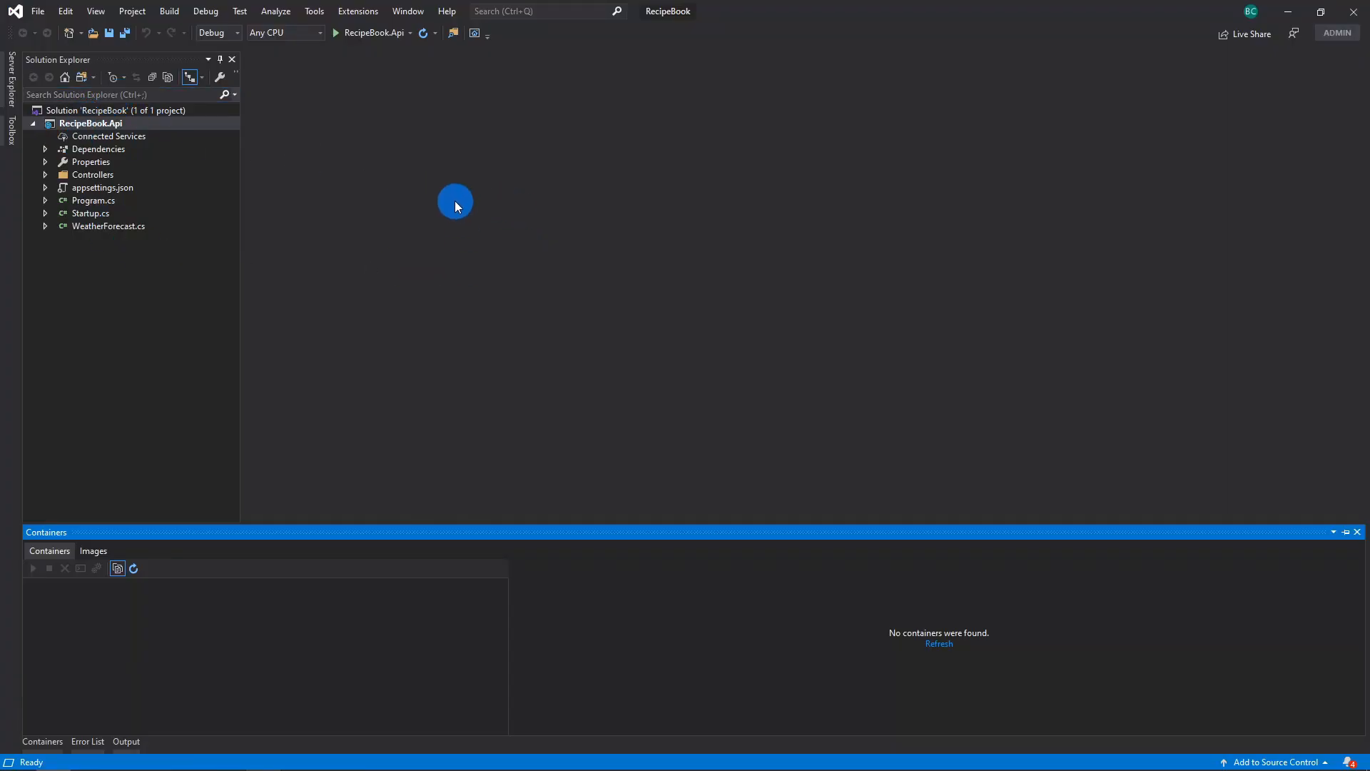
pyautogui.moveTo(284, 81)
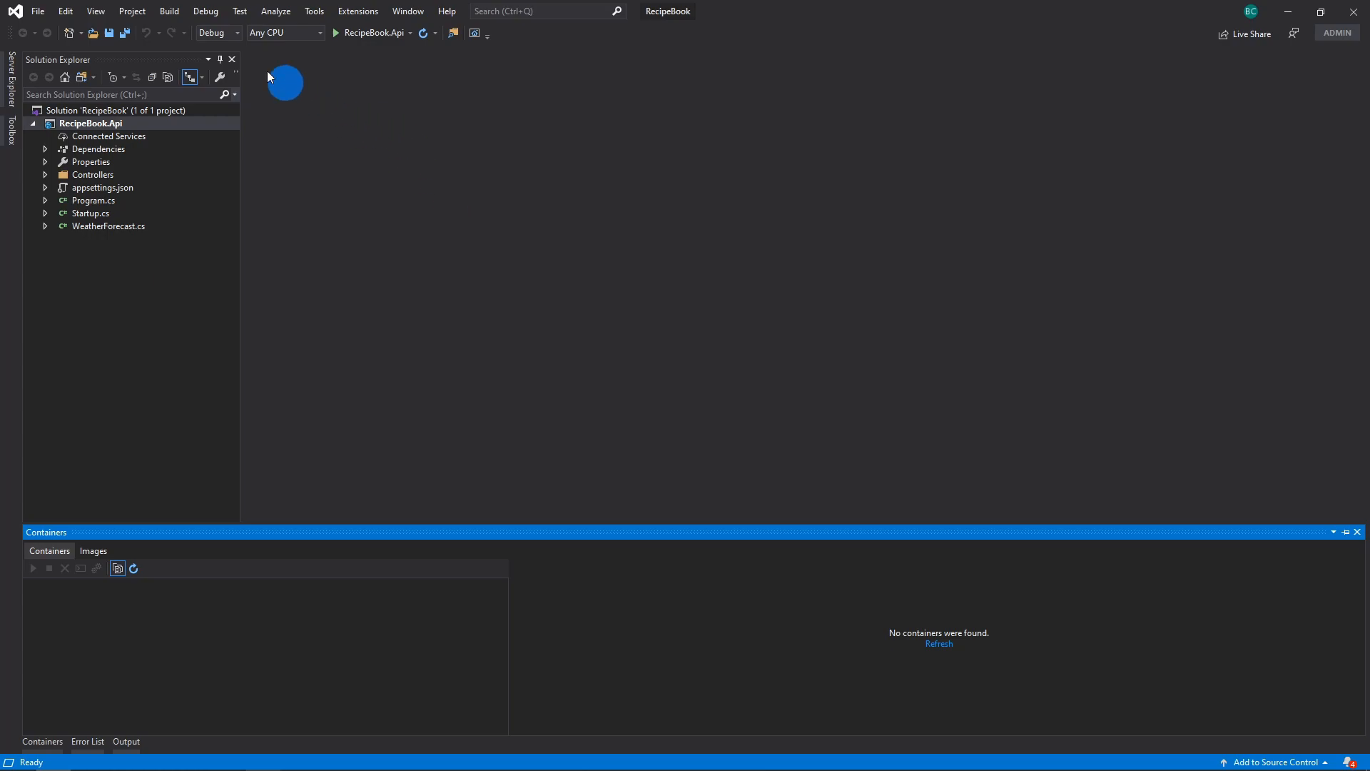
# Step: Open the Containers tool window and browse the Images tab listing aspnet, sdk and mssql images
pyautogui.click(94, 11)
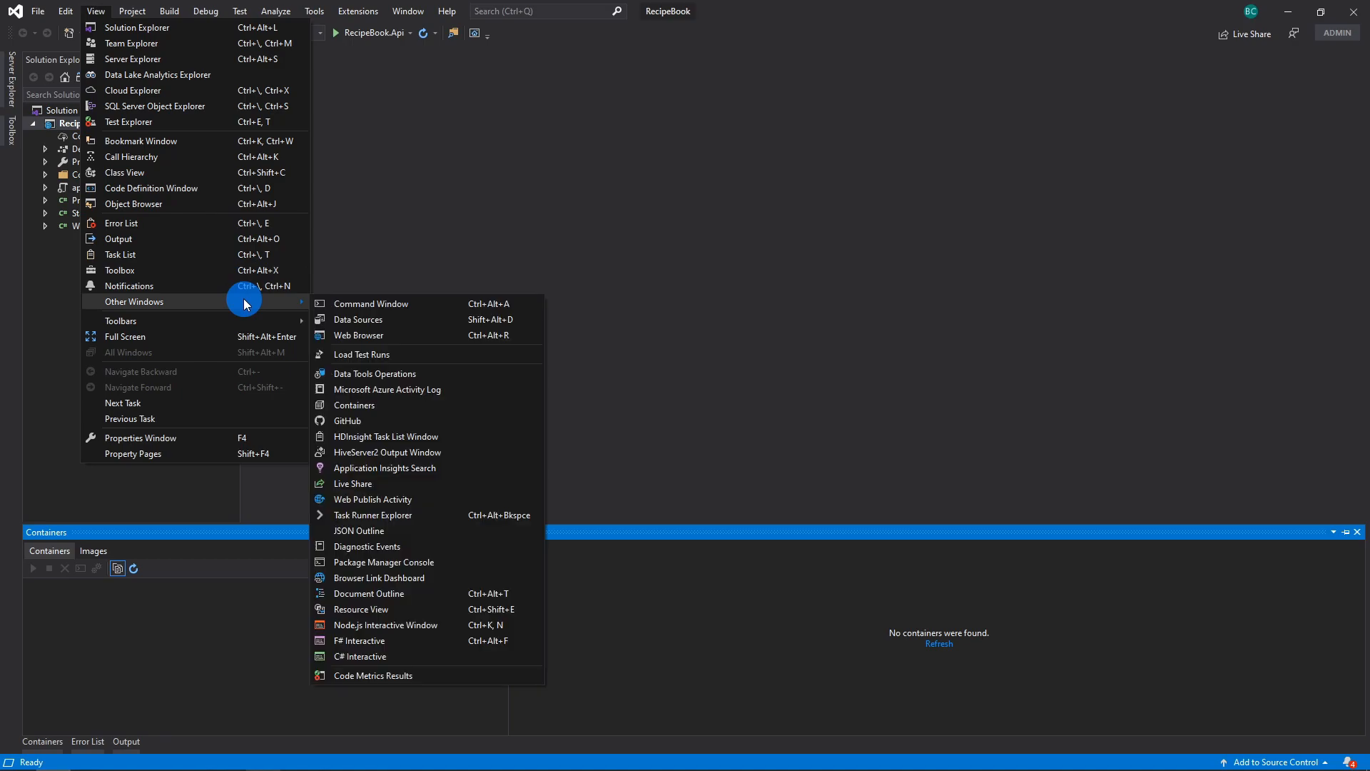
pyautogui.moveTo(402, 377)
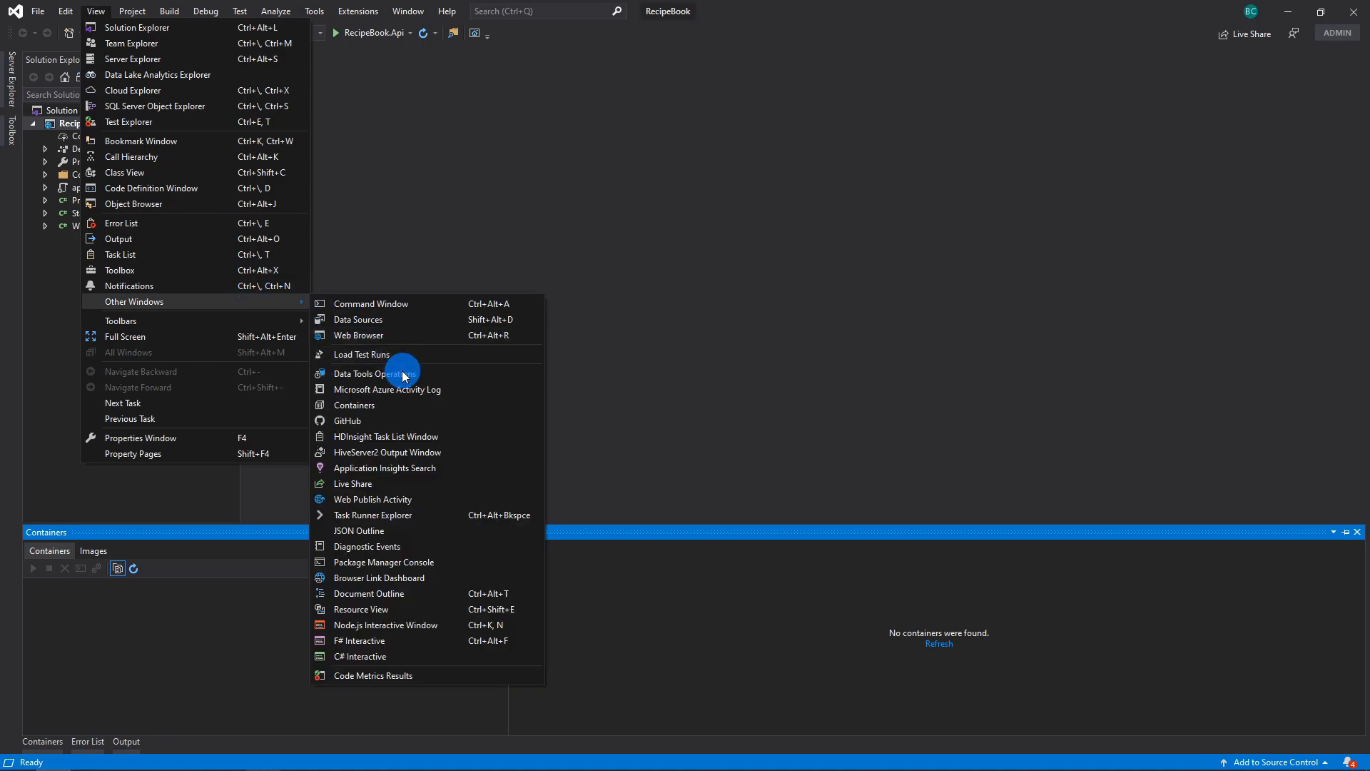
pyautogui.moveTo(881, 462)
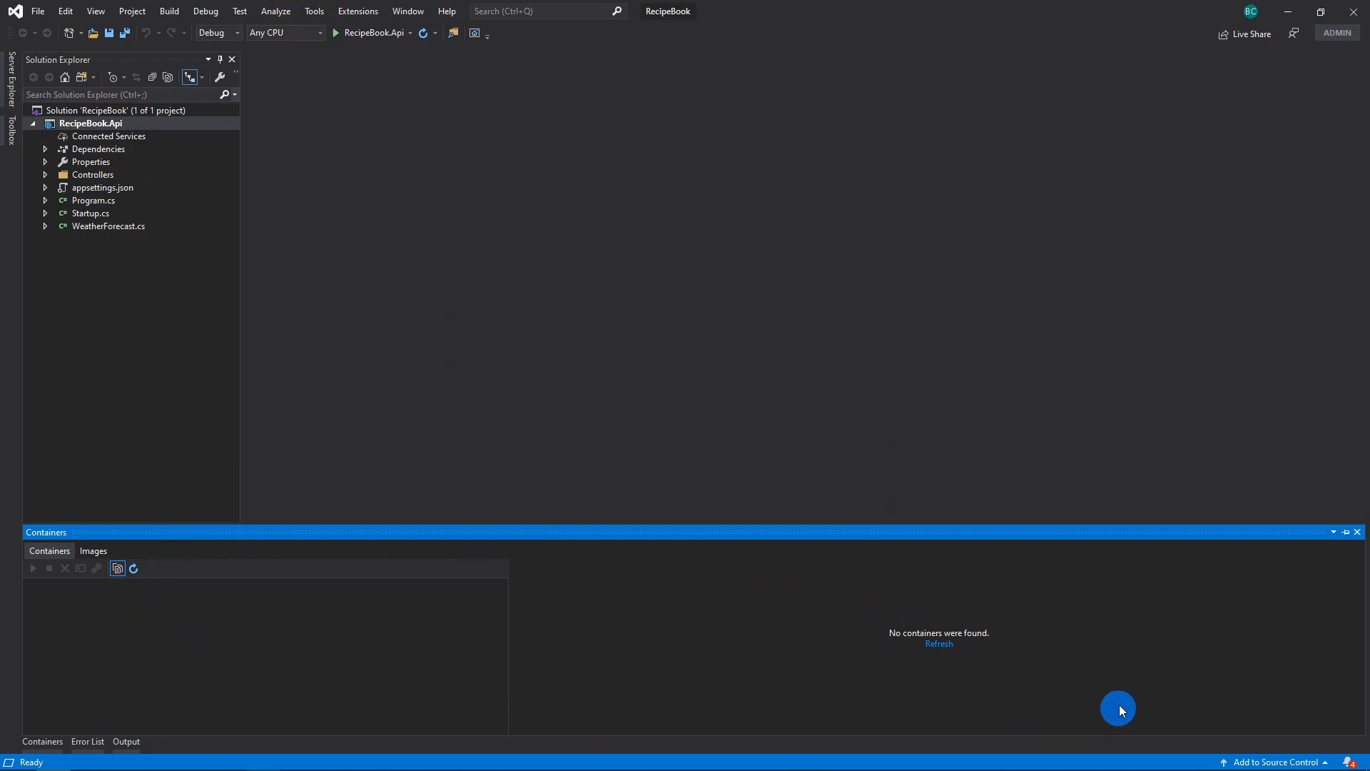
pyautogui.moveTo(100, 716)
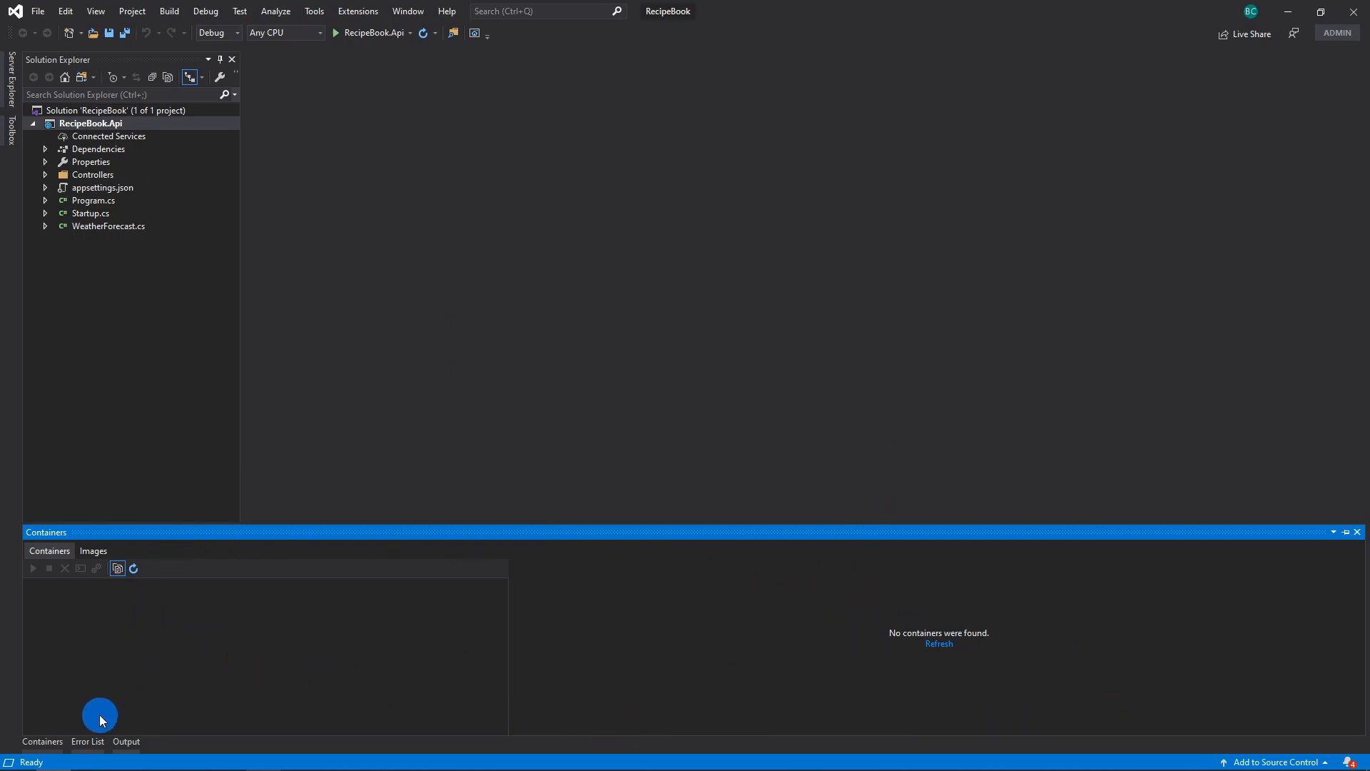
pyautogui.click(93, 550)
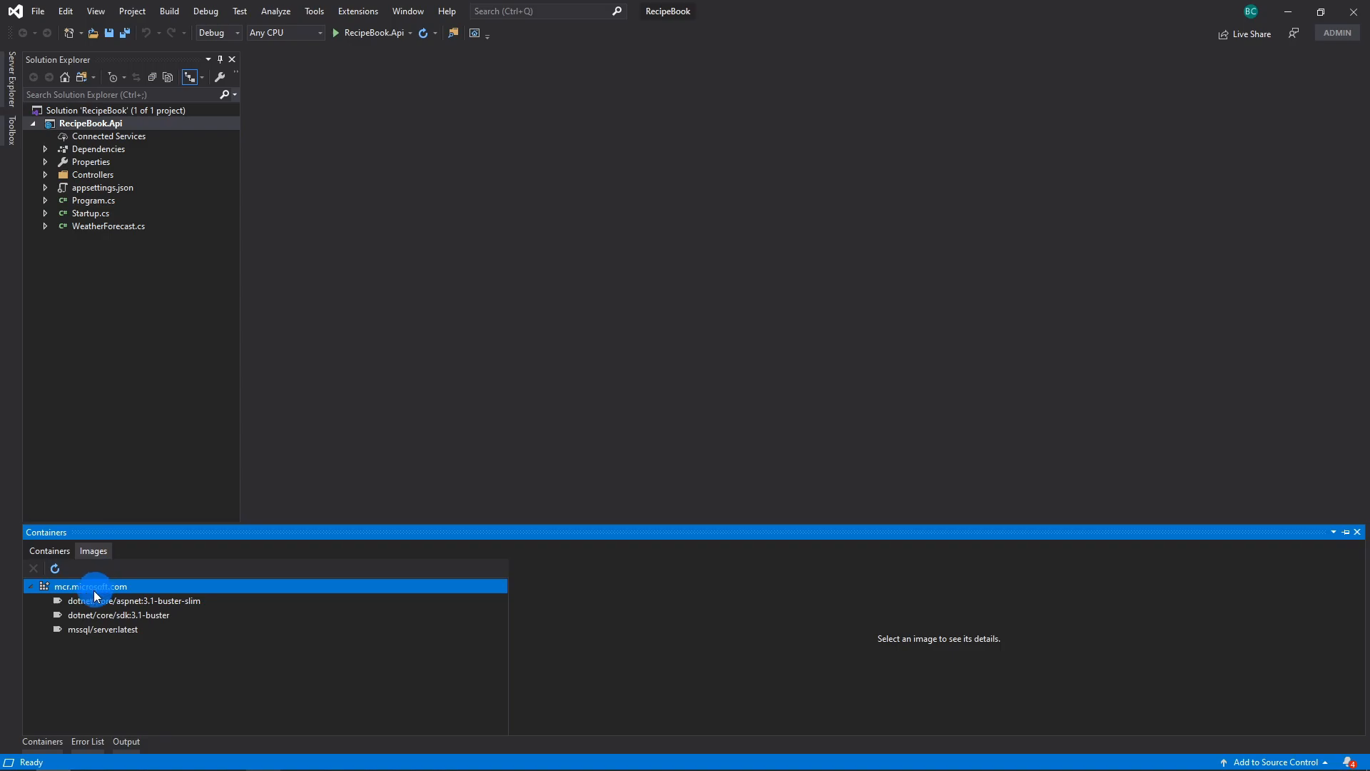
pyautogui.click(50, 550)
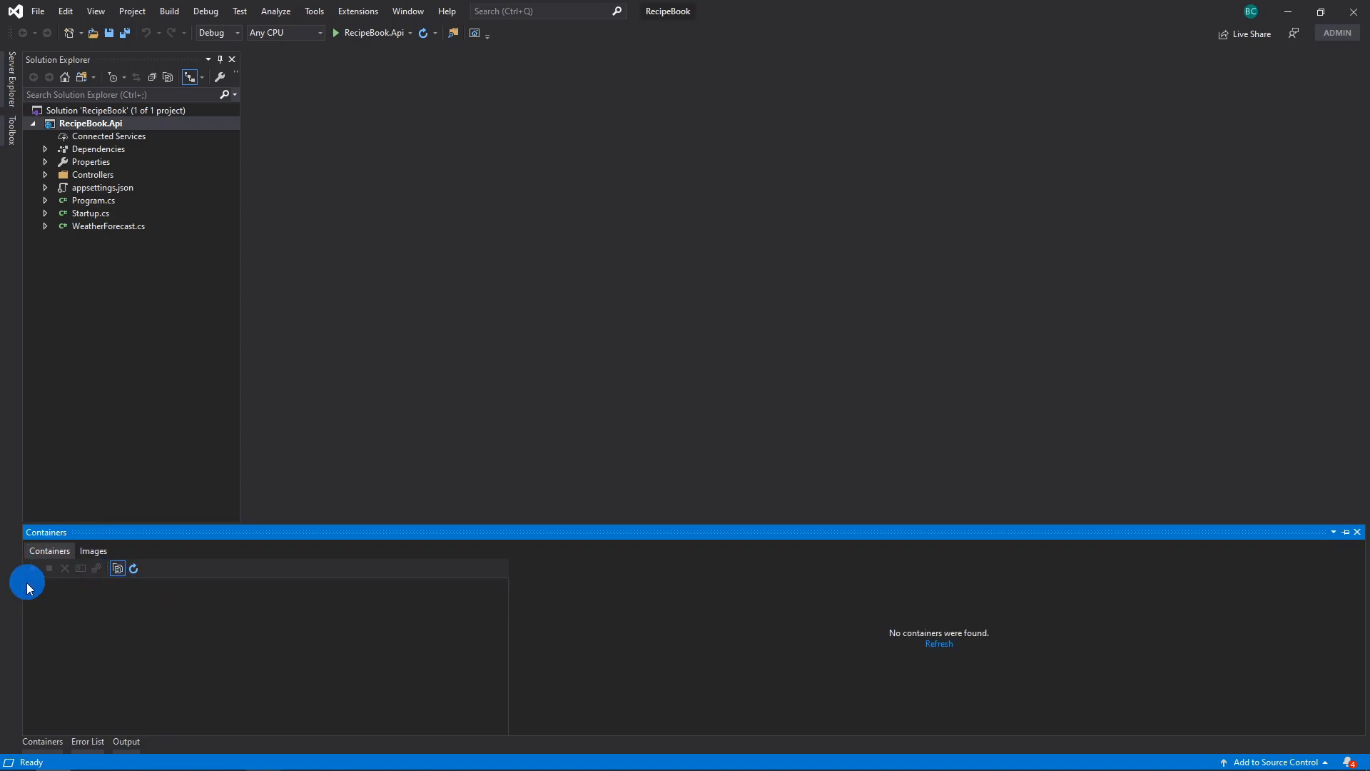
pyautogui.click(93, 550)
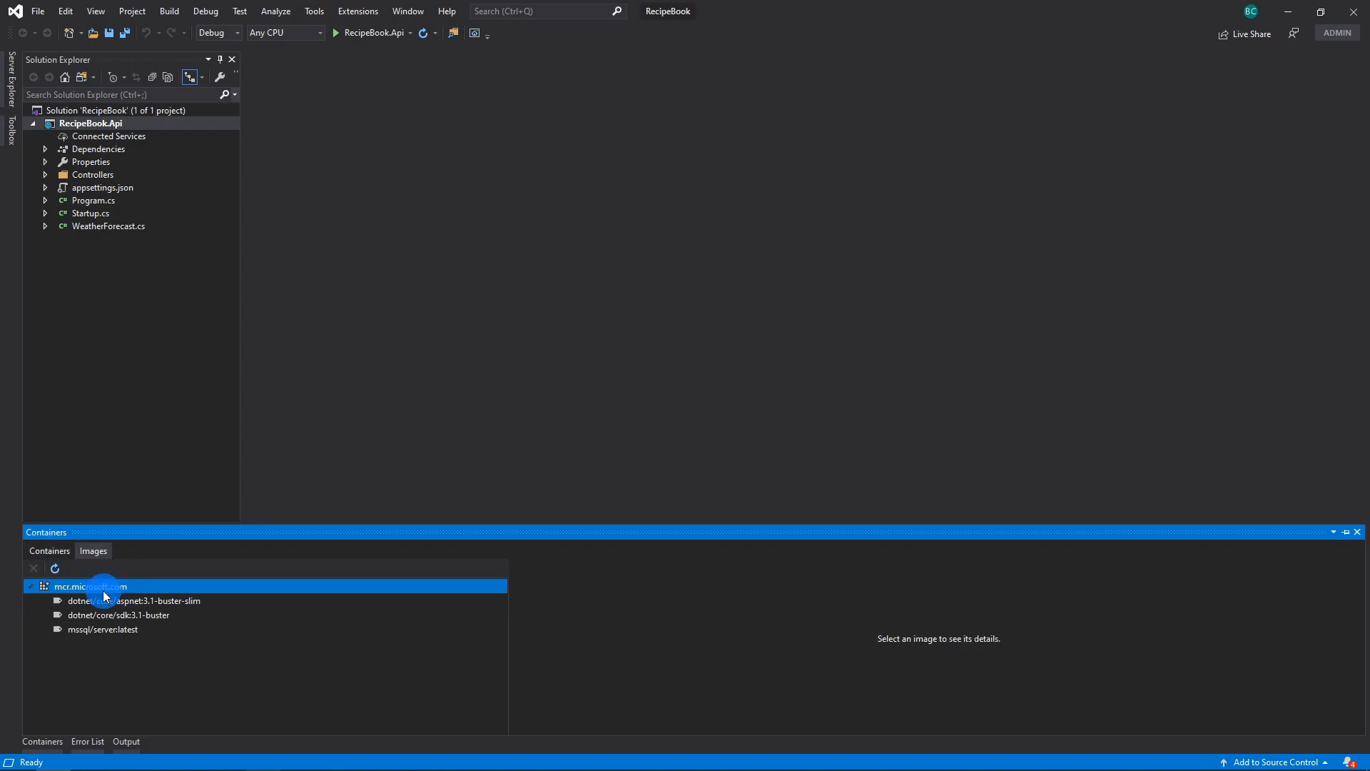
pyautogui.rightClick(122, 600)
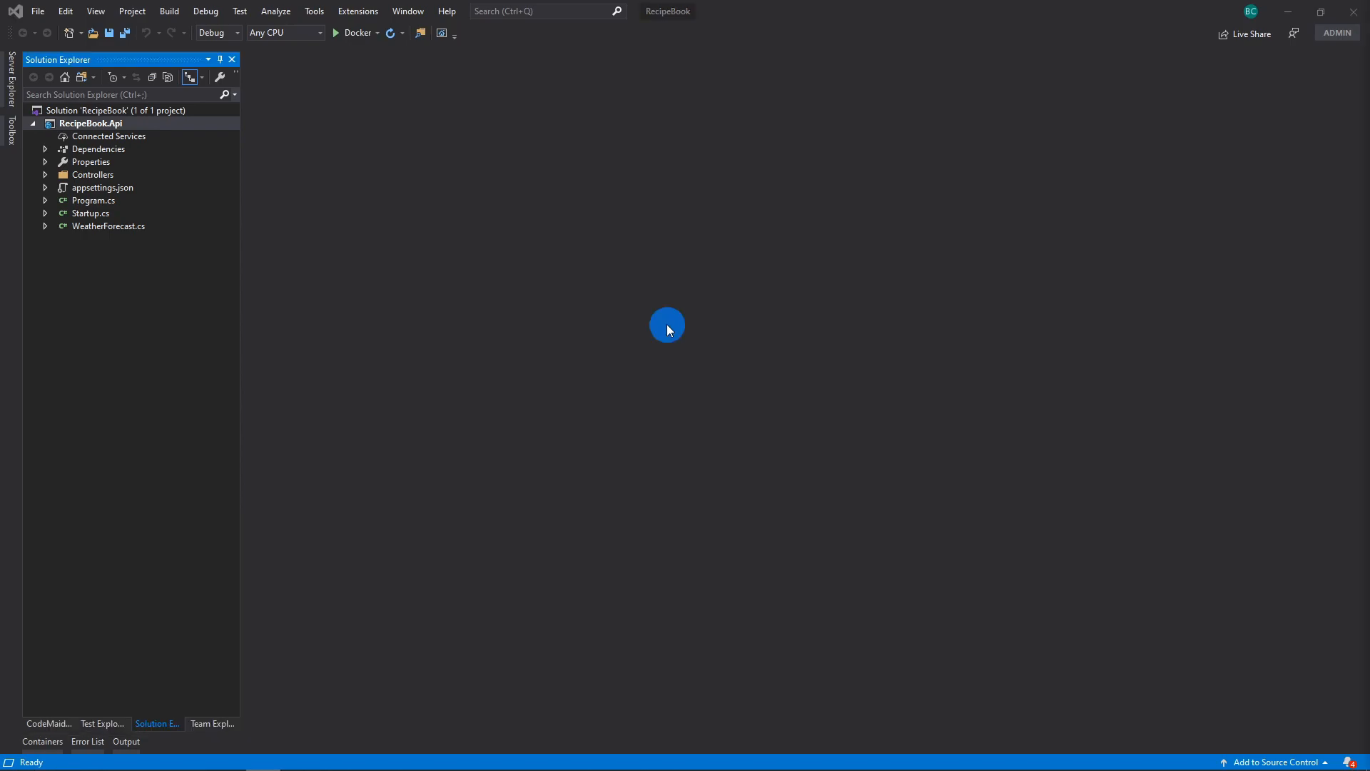
pyautogui.moveTo(658, 329)
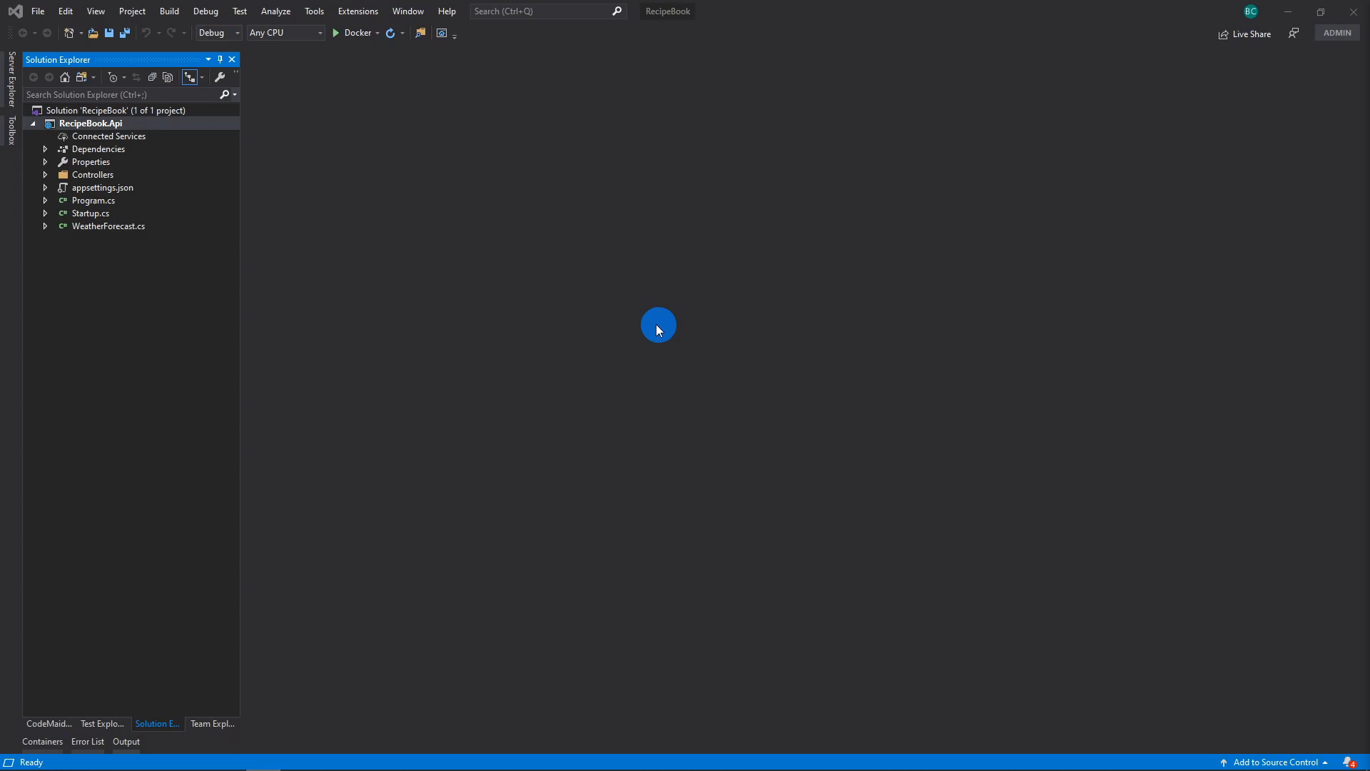
pyautogui.moveTo(148, 133)
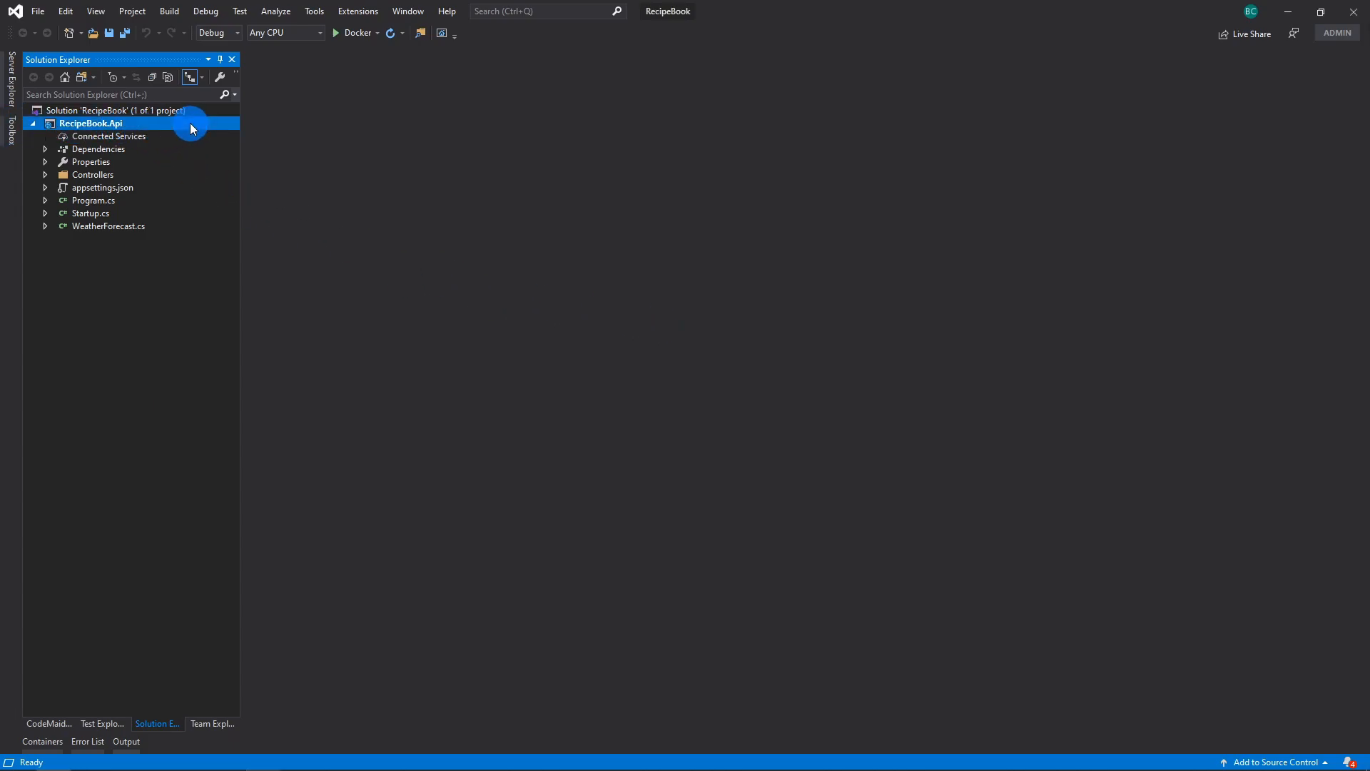
# Step: Add Docker Support to RecipeBook.Api, keeping Linux as the target OS
pyautogui.rightClick(90, 123)
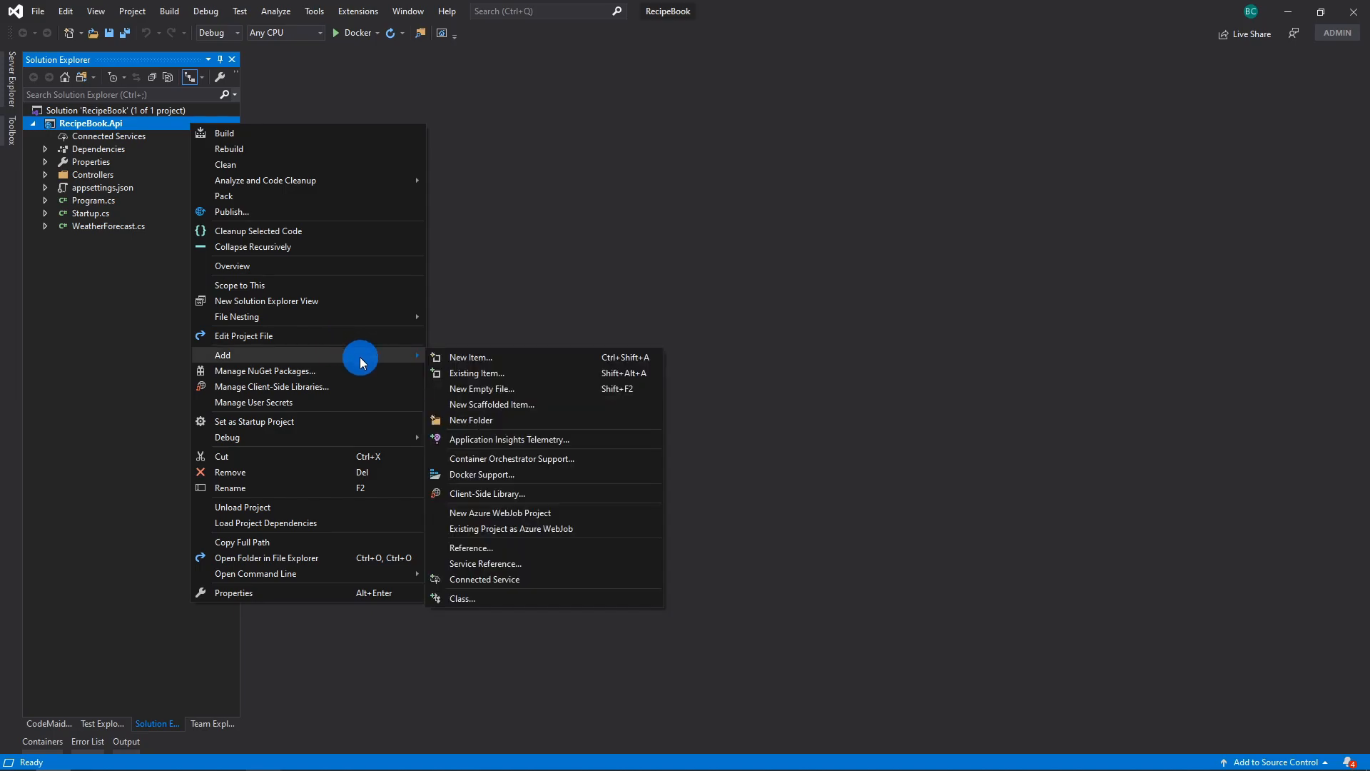
pyautogui.moveTo(585, 473)
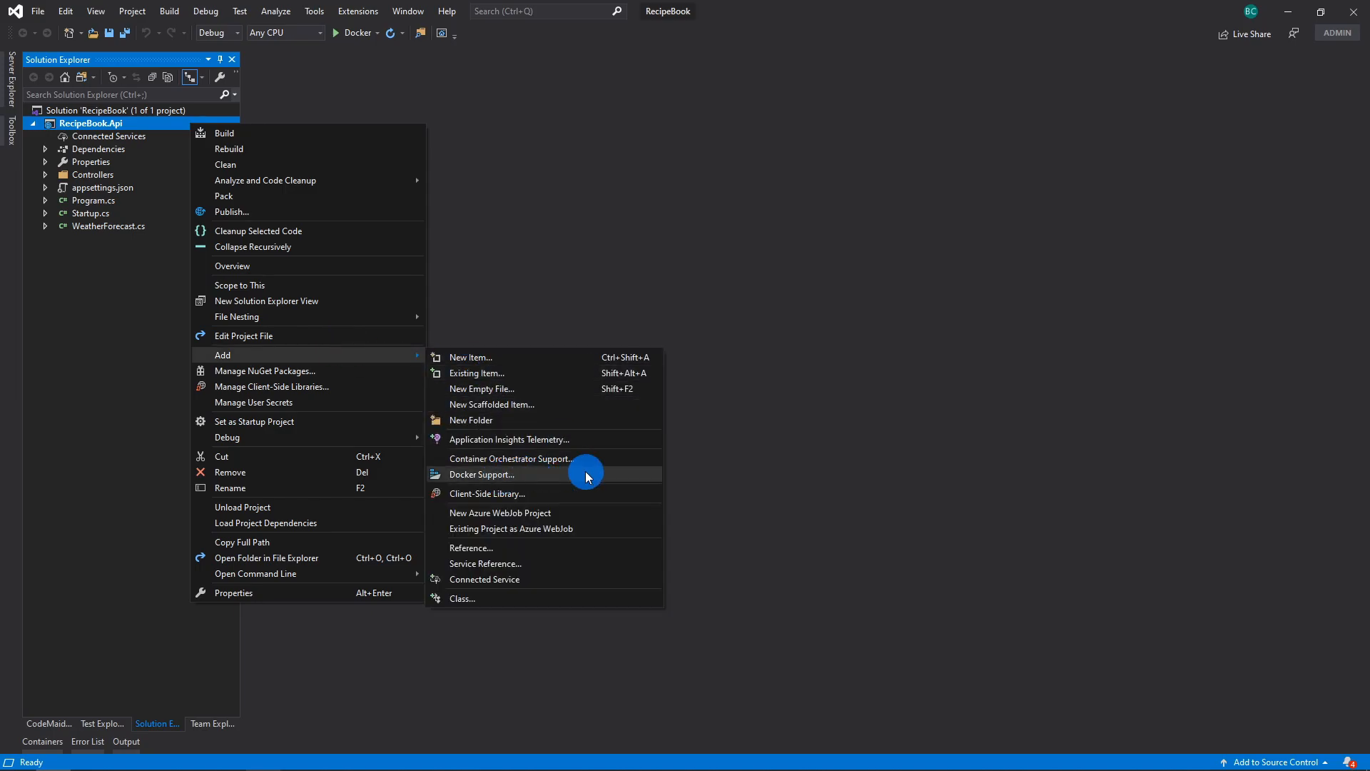
pyautogui.click(481, 475)
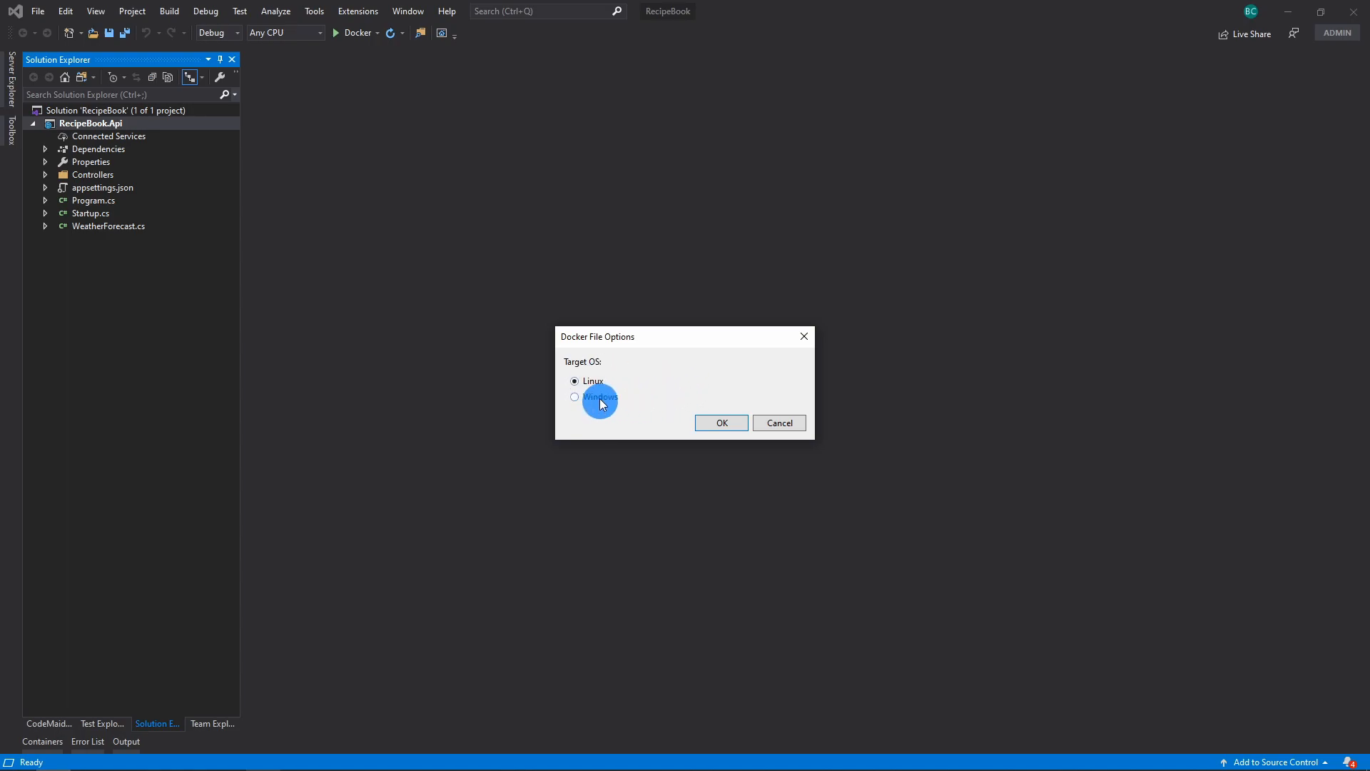
pyautogui.moveTo(636, 403)
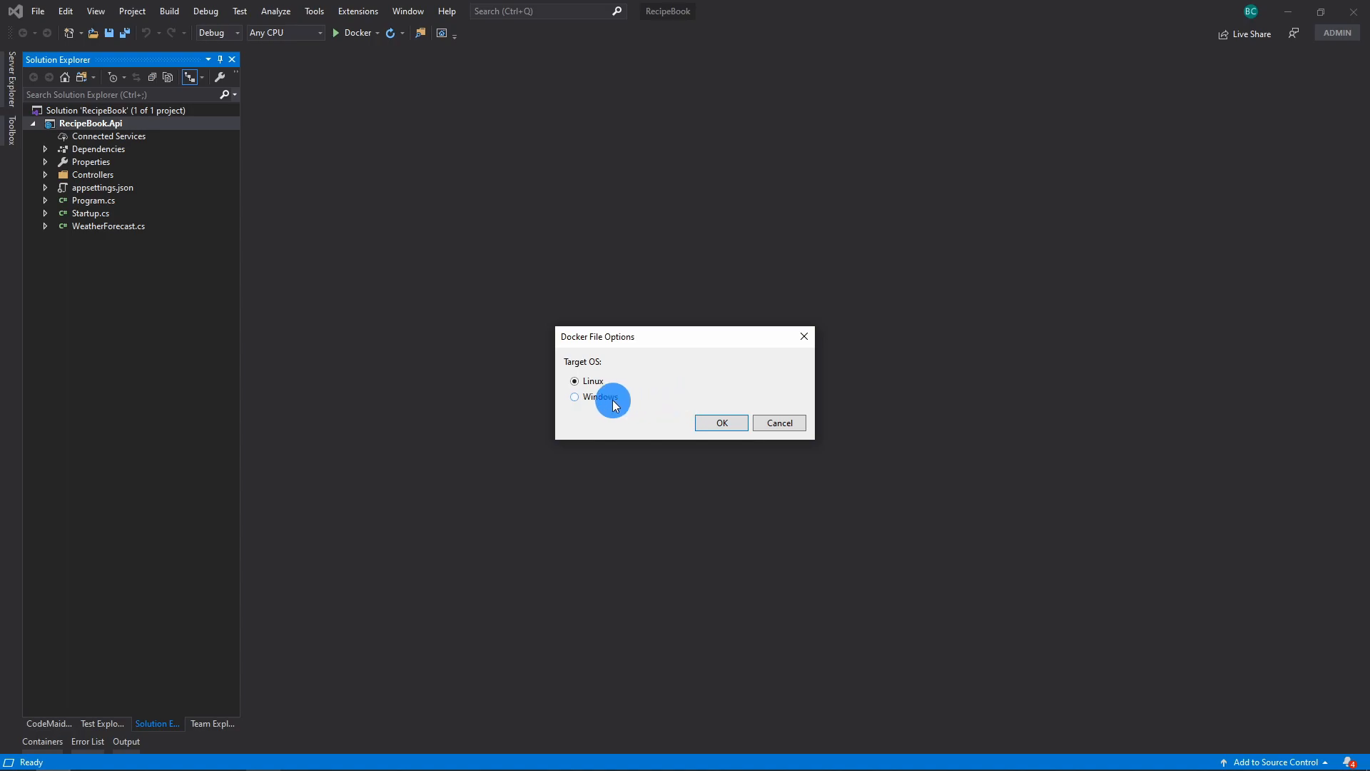
pyautogui.click(574, 397)
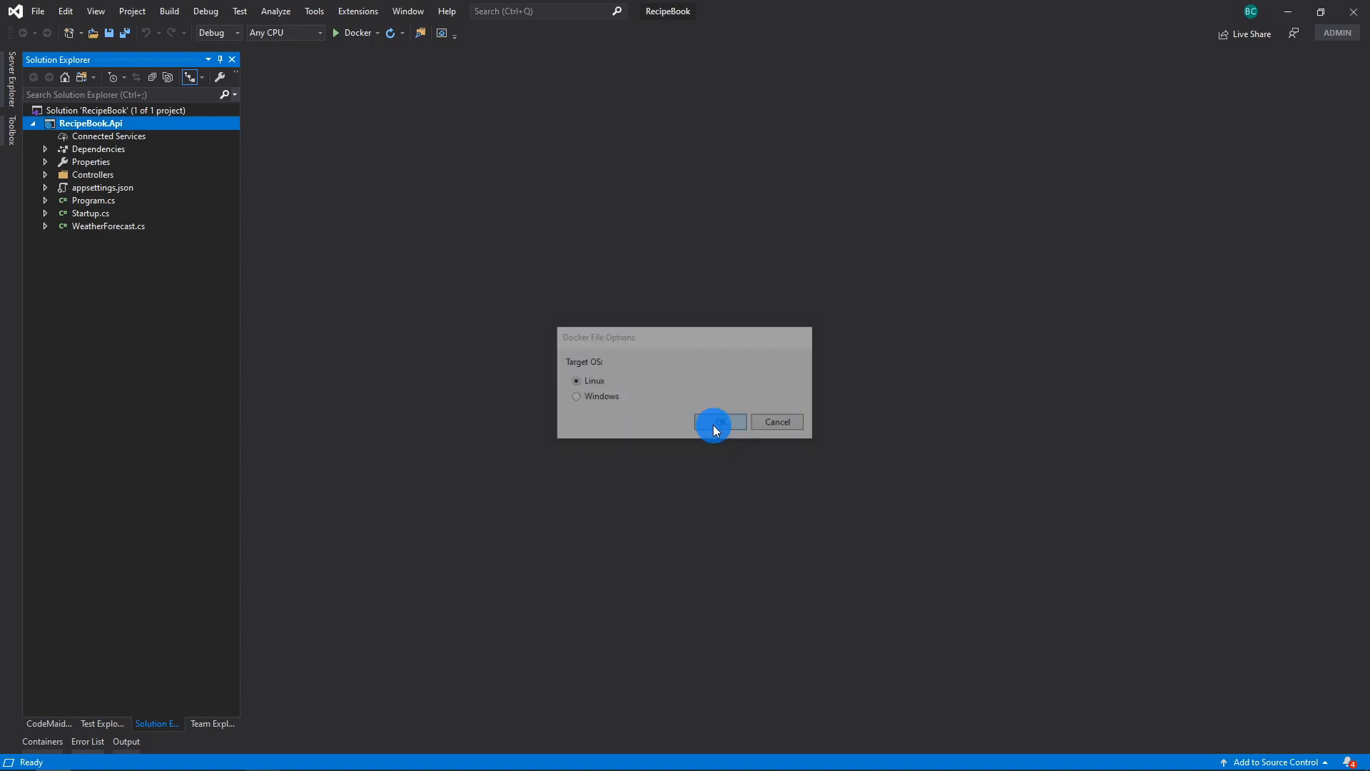
pyautogui.click(720, 421)
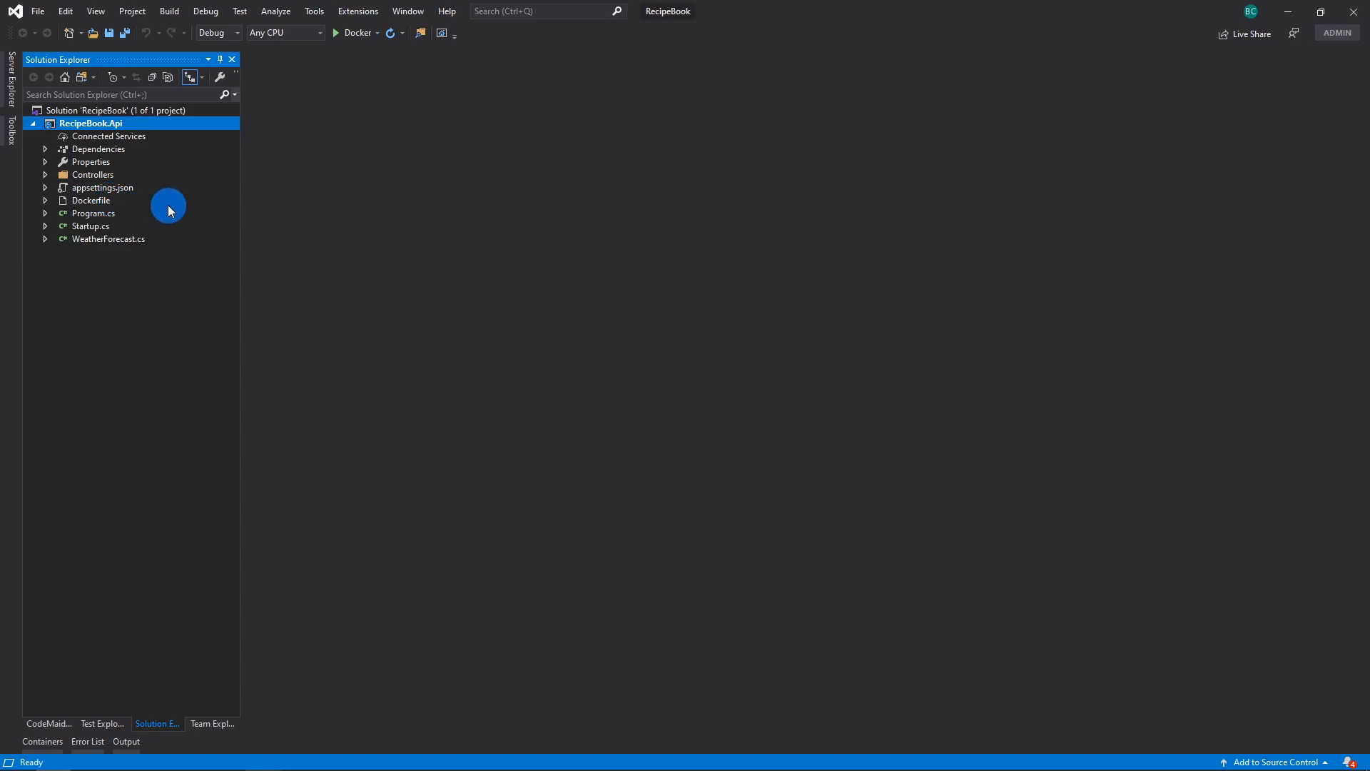
pyautogui.doubleClick(91, 200)
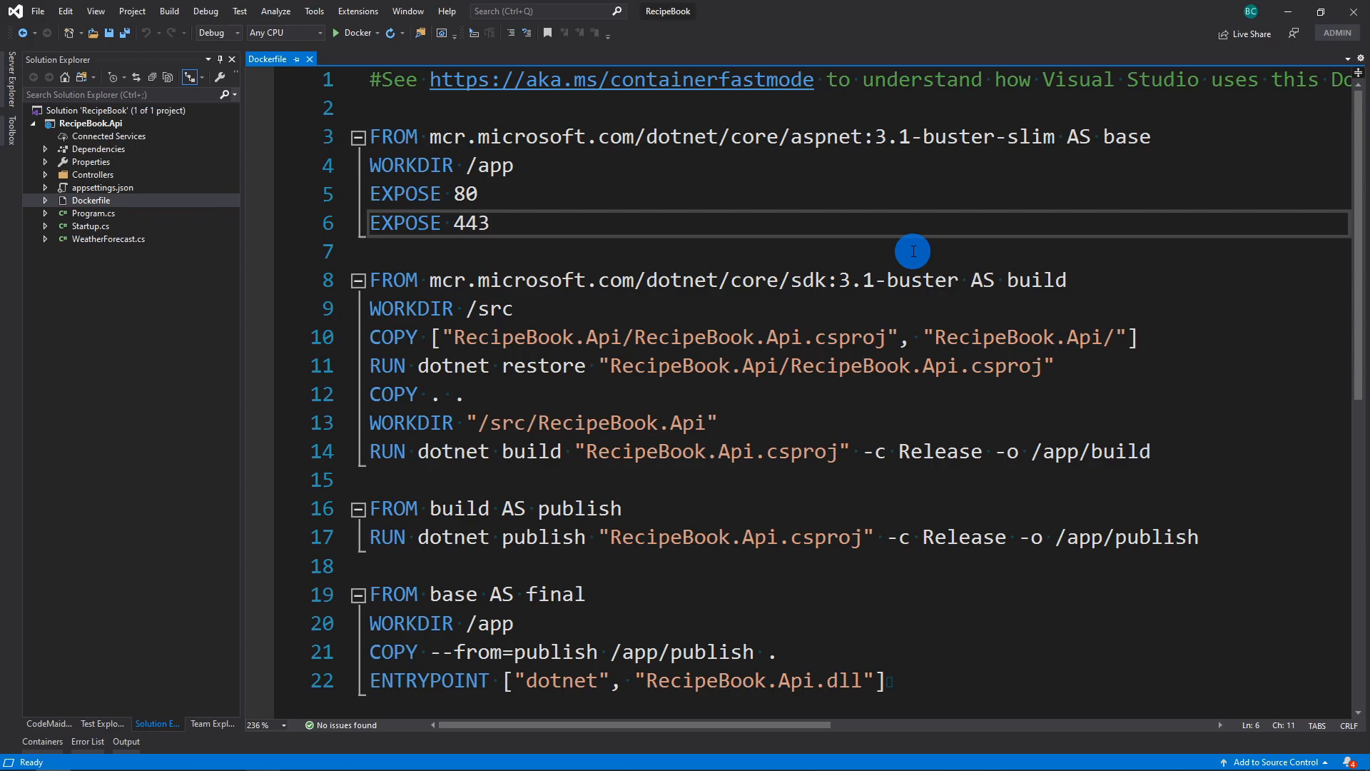
pyautogui.moveTo(894, 249)
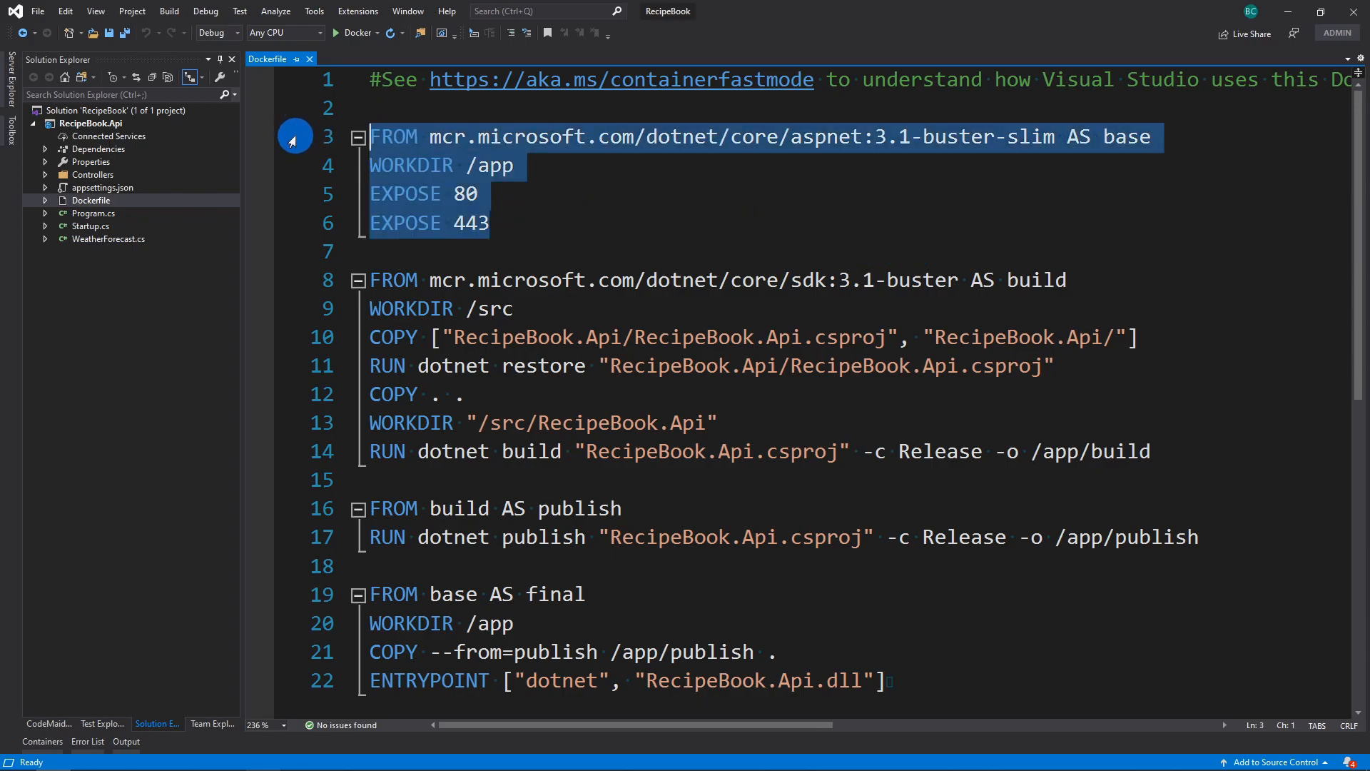
pyautogui.moveTo(478, 136)
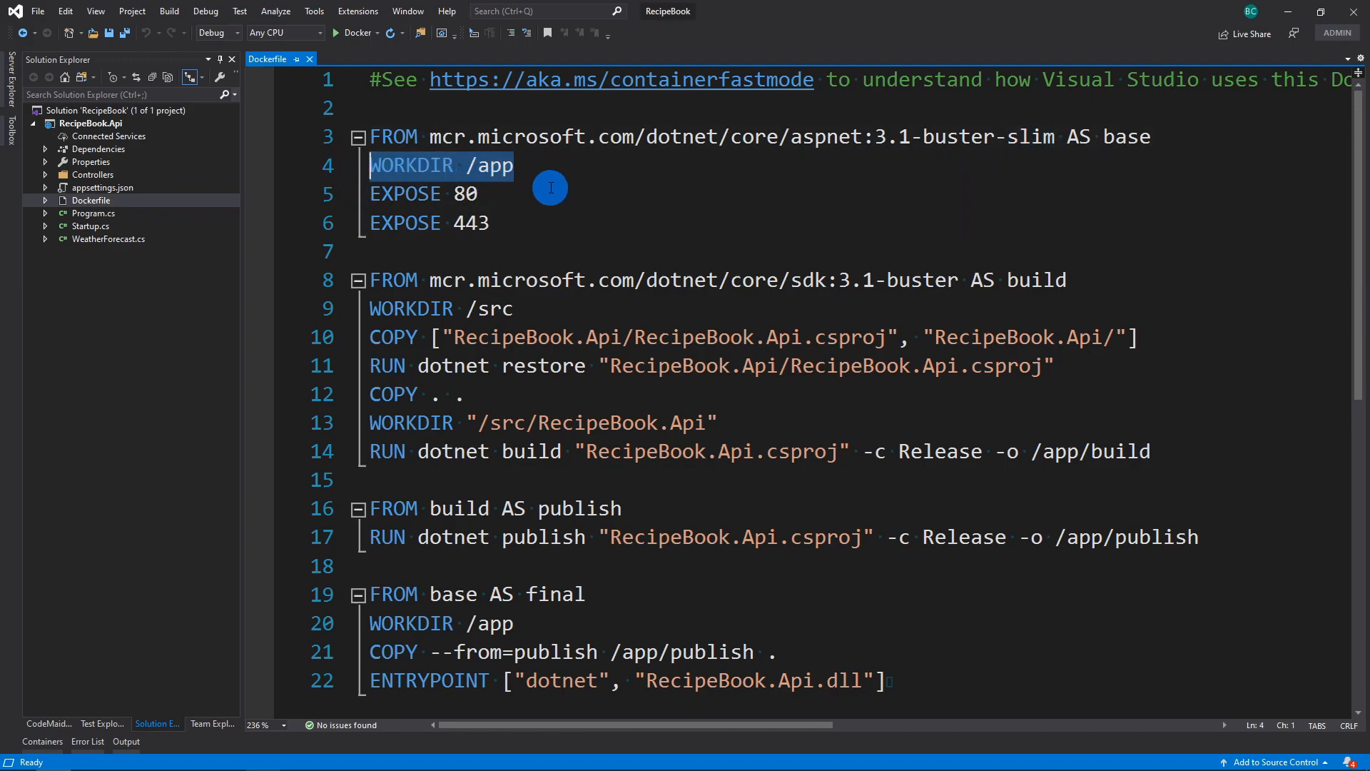
pyautogui.moveTo(549, 222)
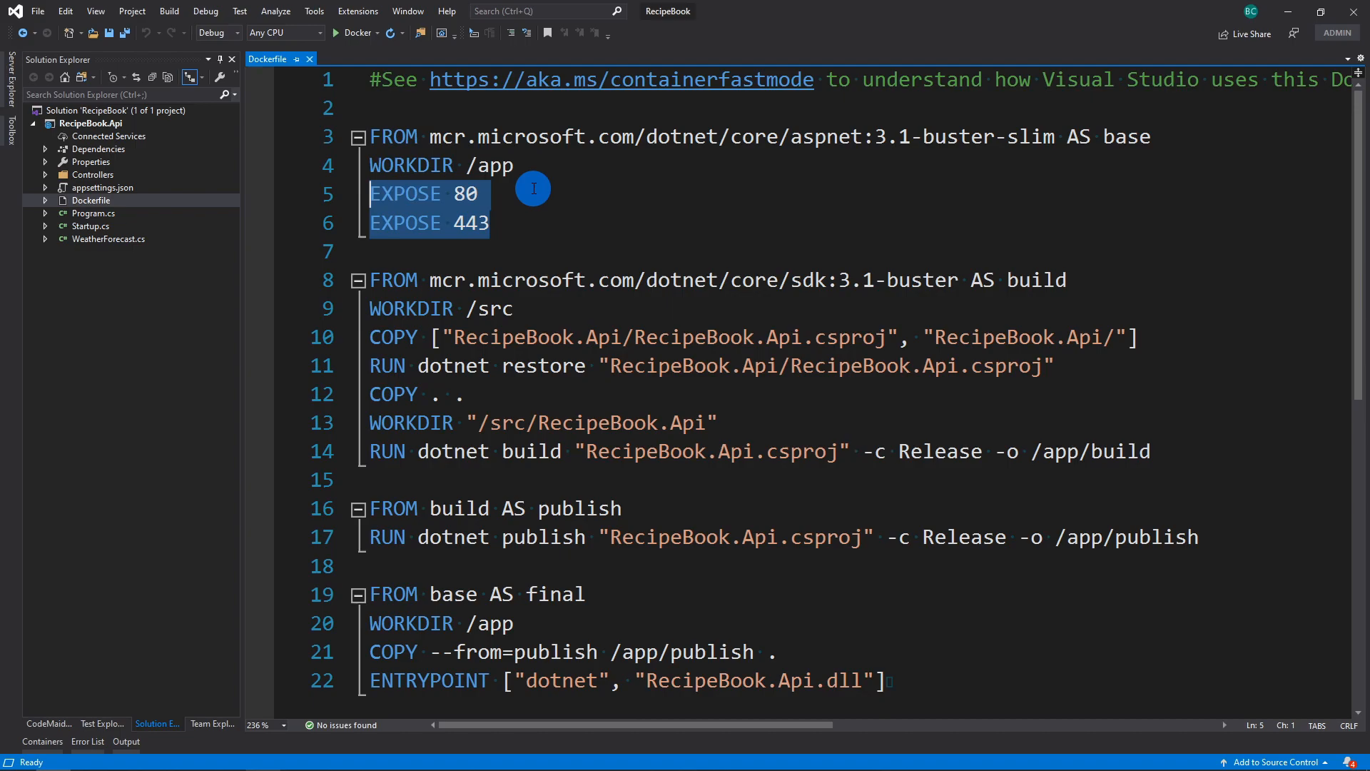
pyautogui.moveTo(581, 223)
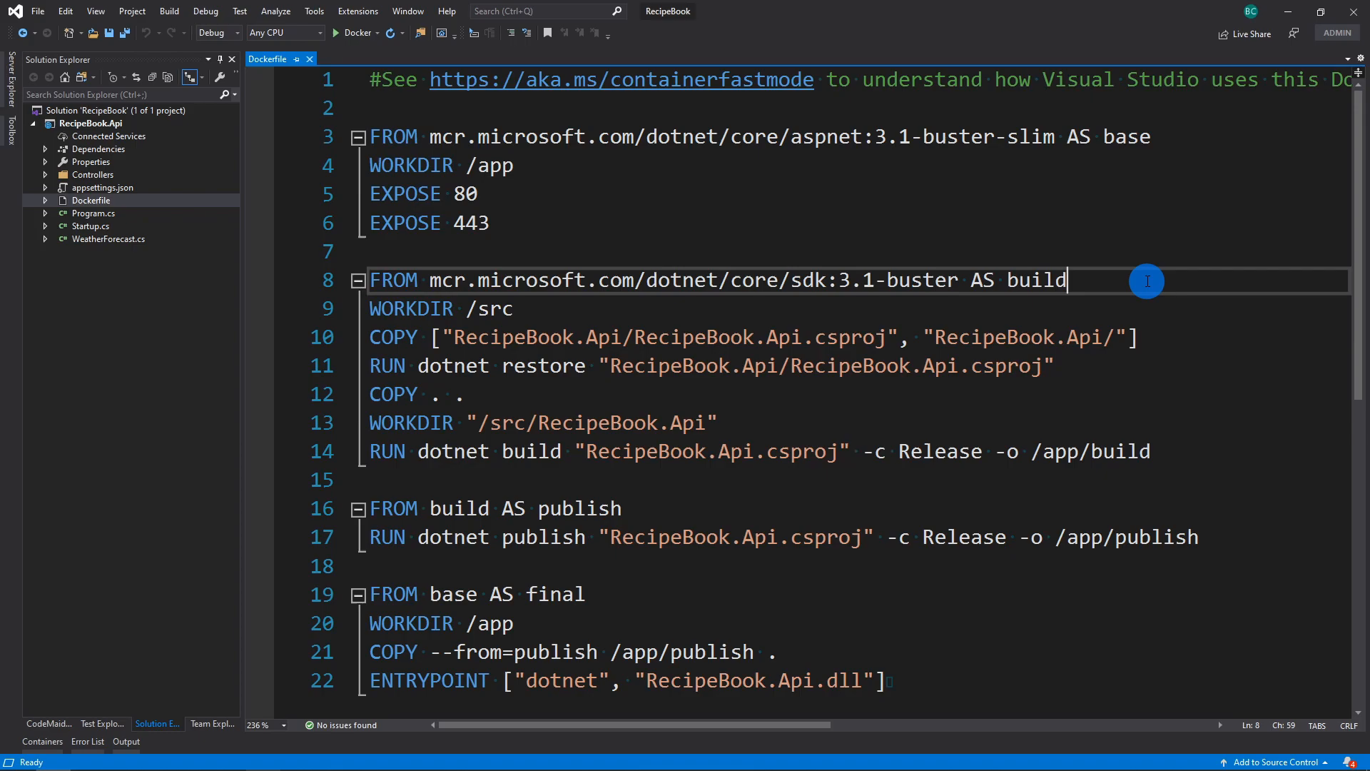
pyautogui.moveTo(1233, 309)
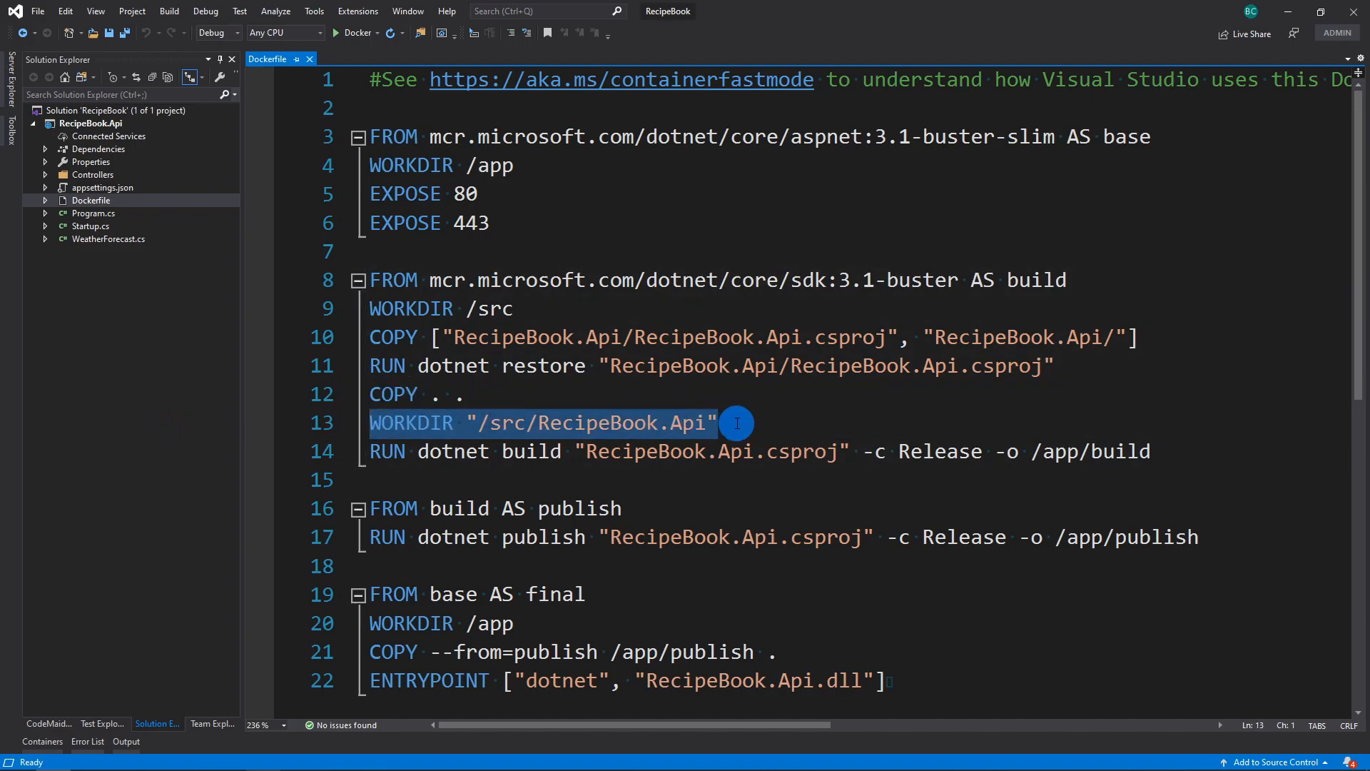
pyautogui.moveTo(1204, 453)
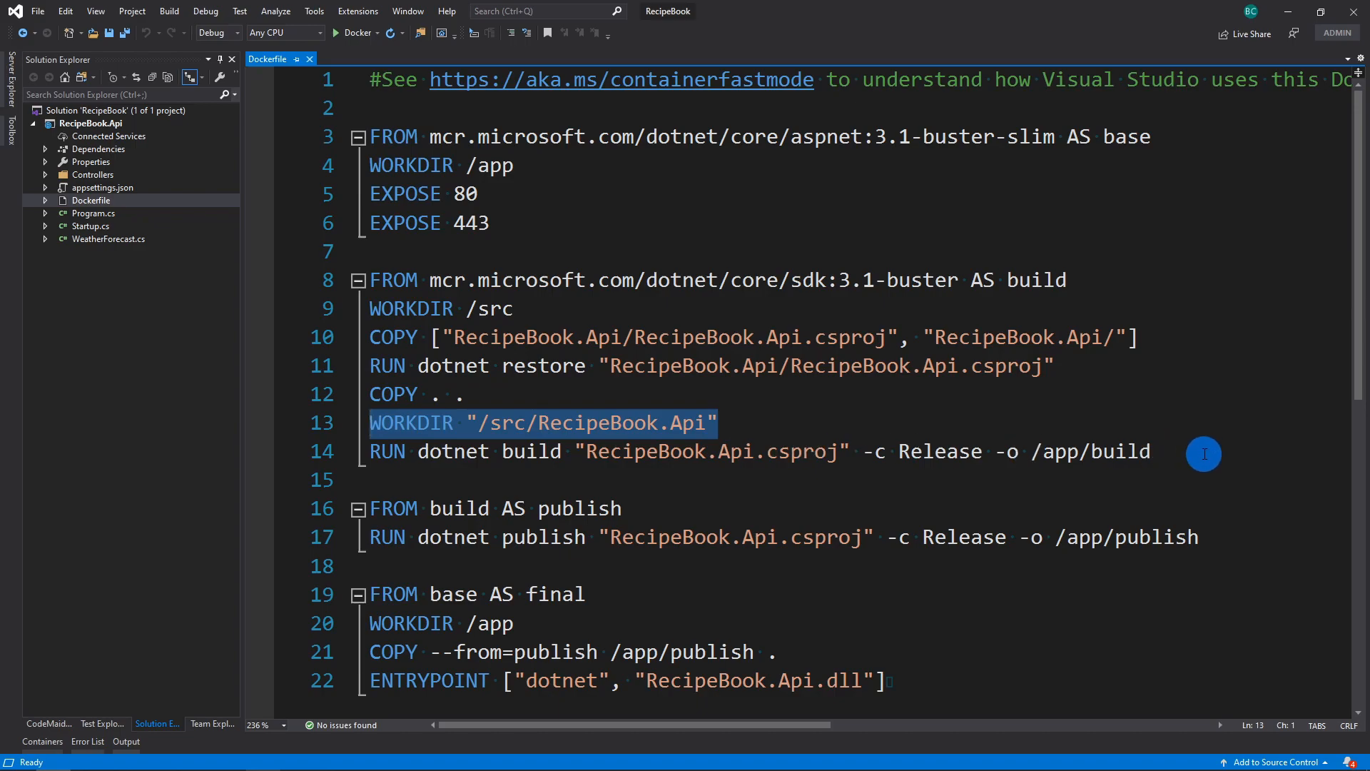
pyautogui.click(869, 452)
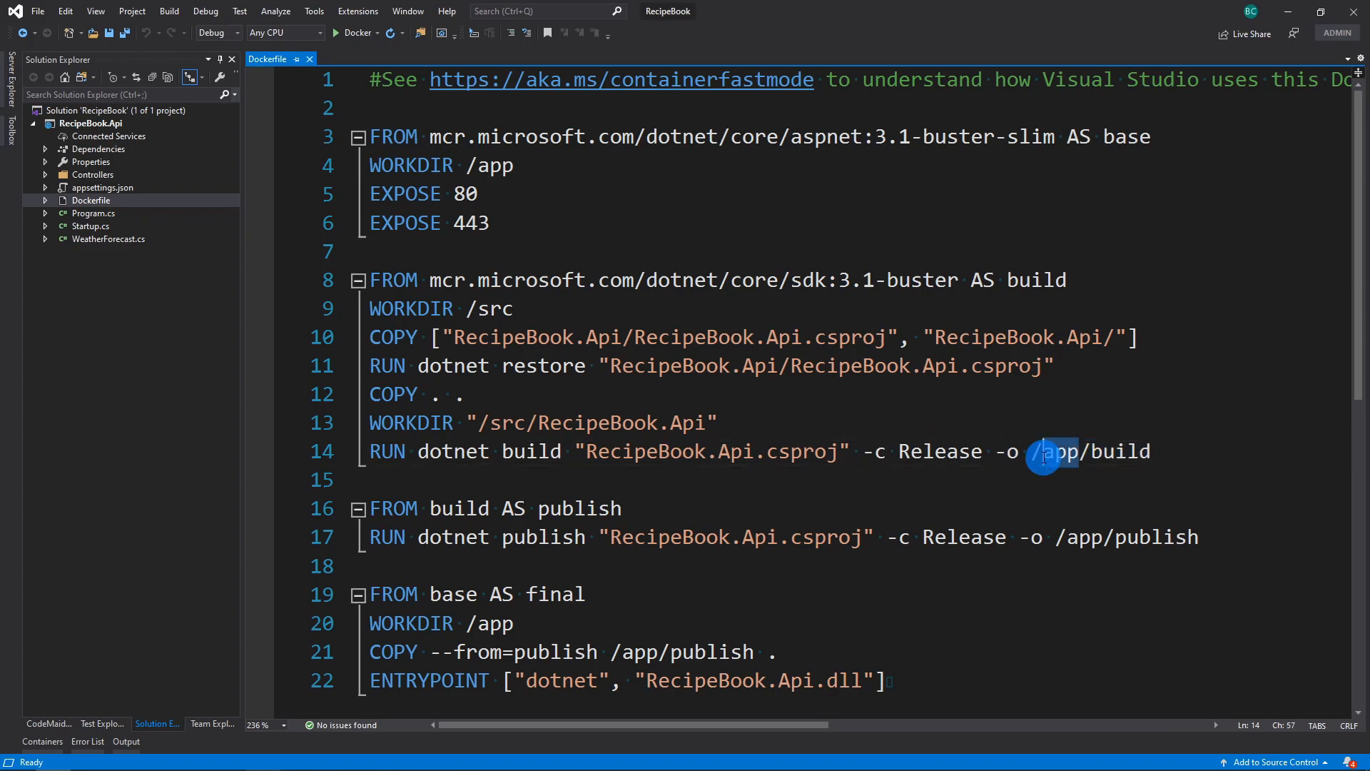
pyautogui.doubleClick(1119, 451)
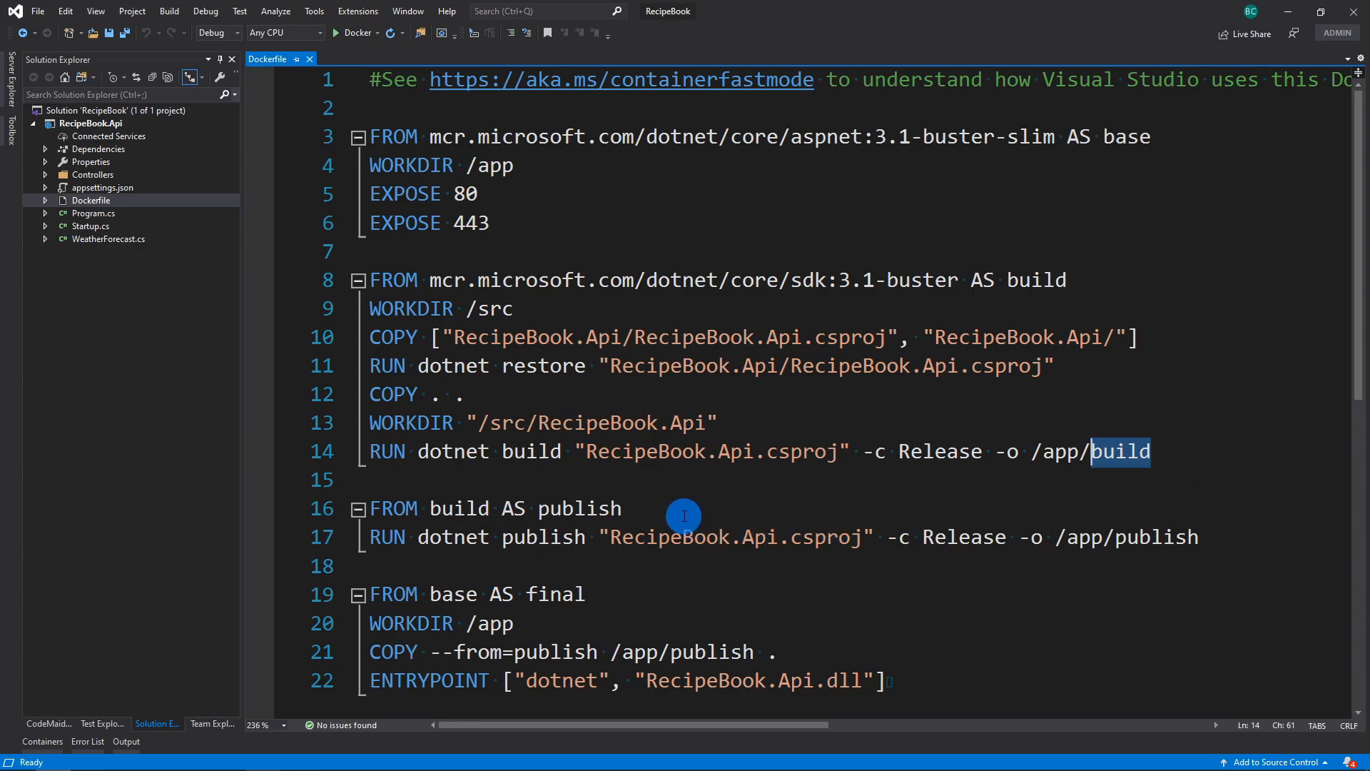
pyautogui.moveTo(455, 513)
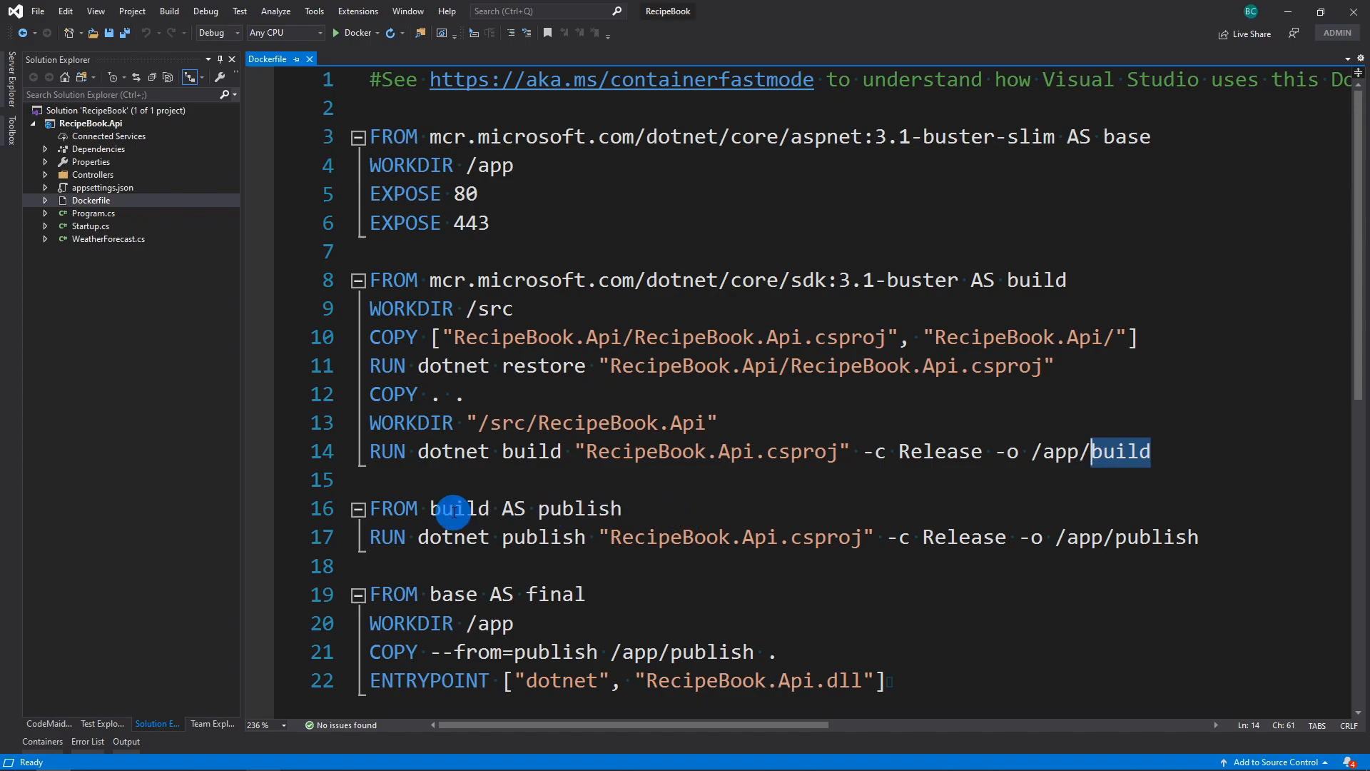
pyautogui.click(1058, 279)
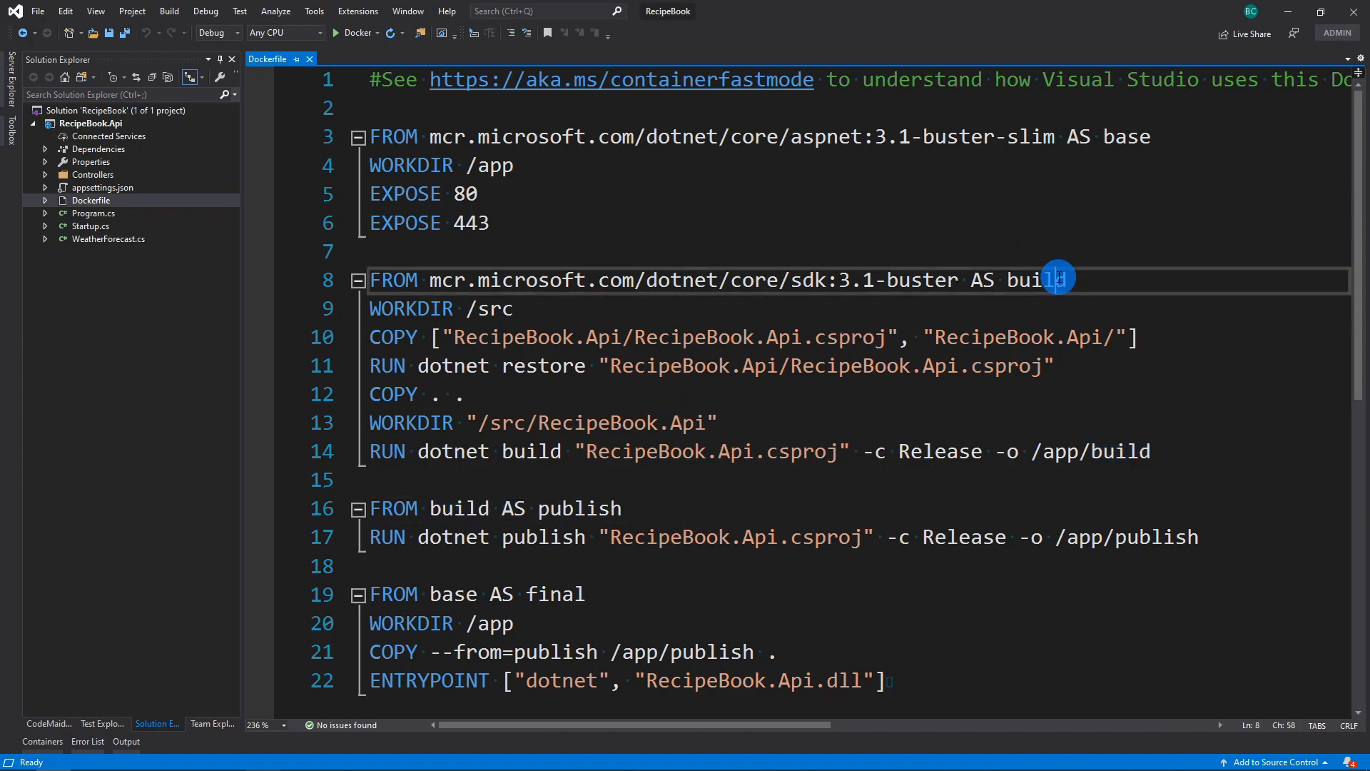
pyautogui.doubleClick(578, 508)
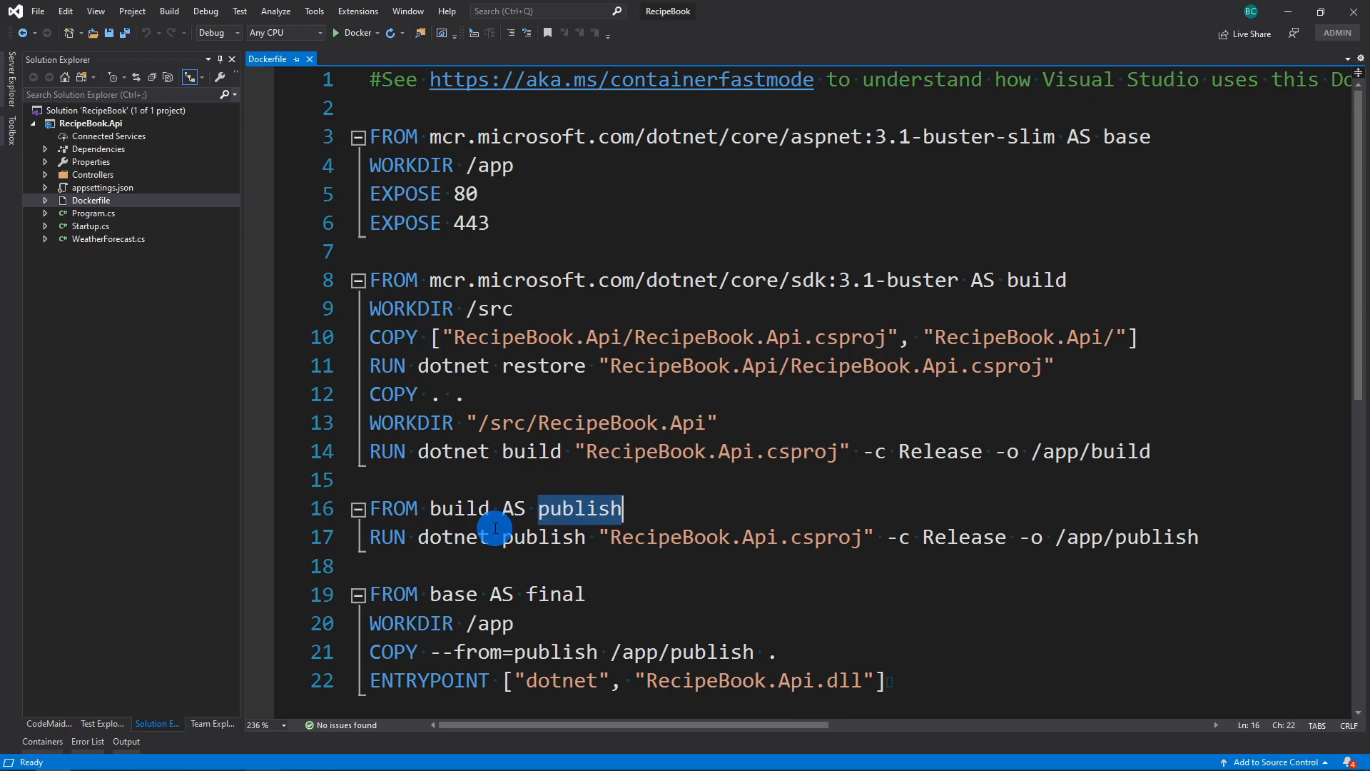
pyautogui.moveTo(466, 537)
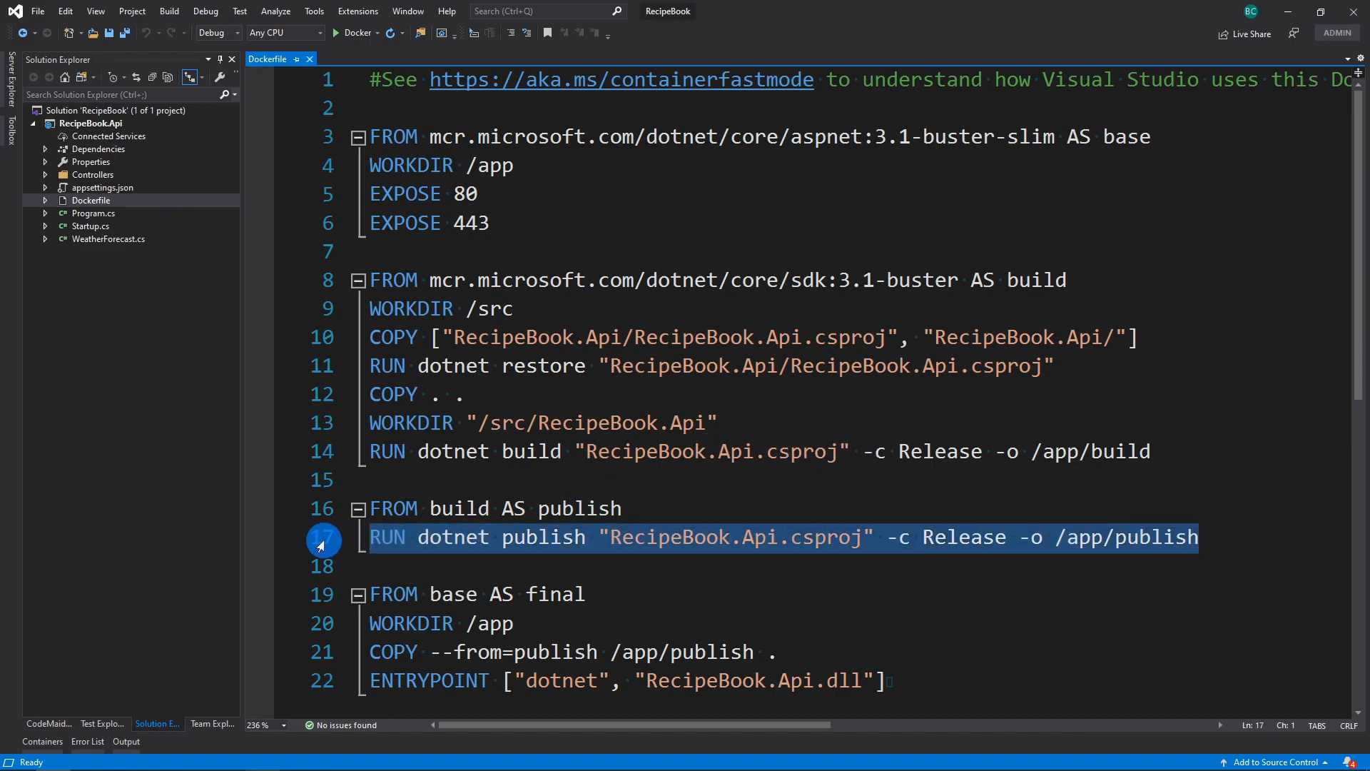
pyautogui.moveTo(386, 536)
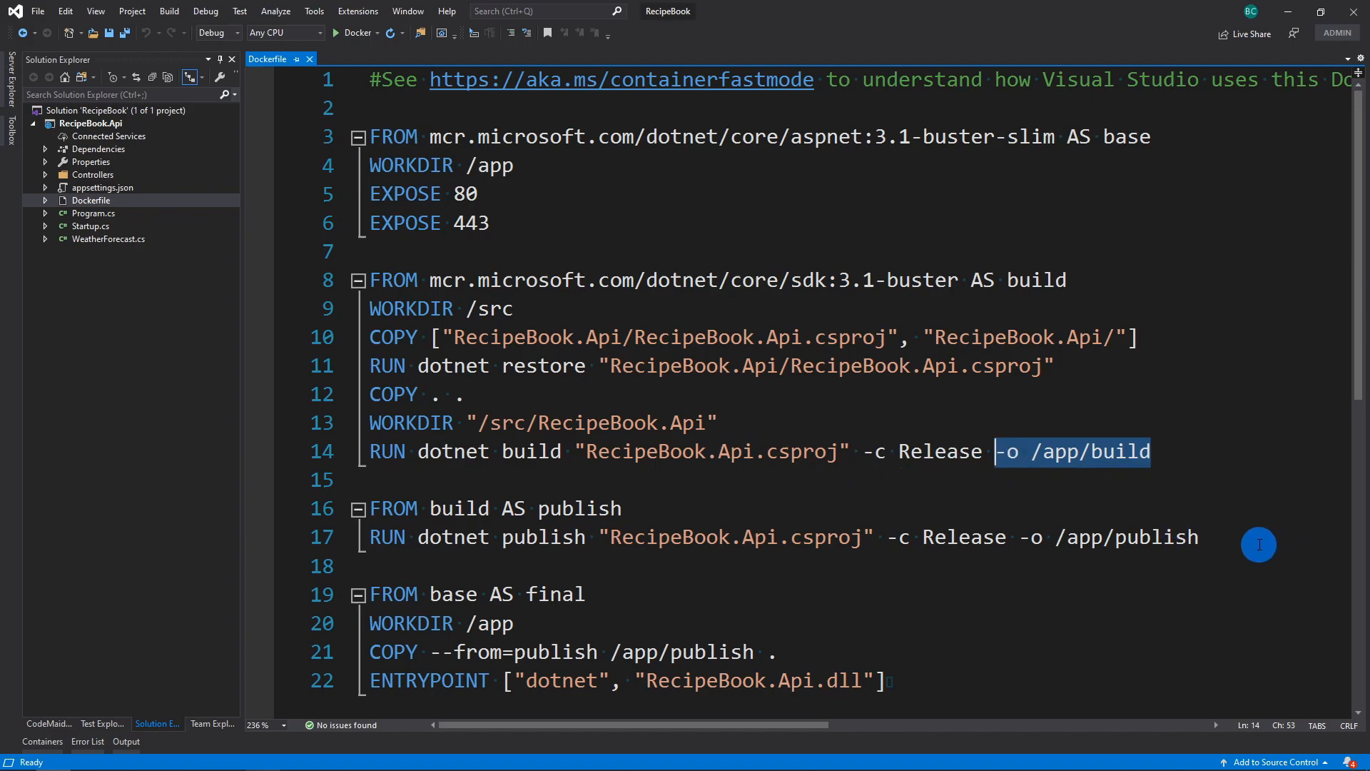
pyautogui.click(1201, 536)
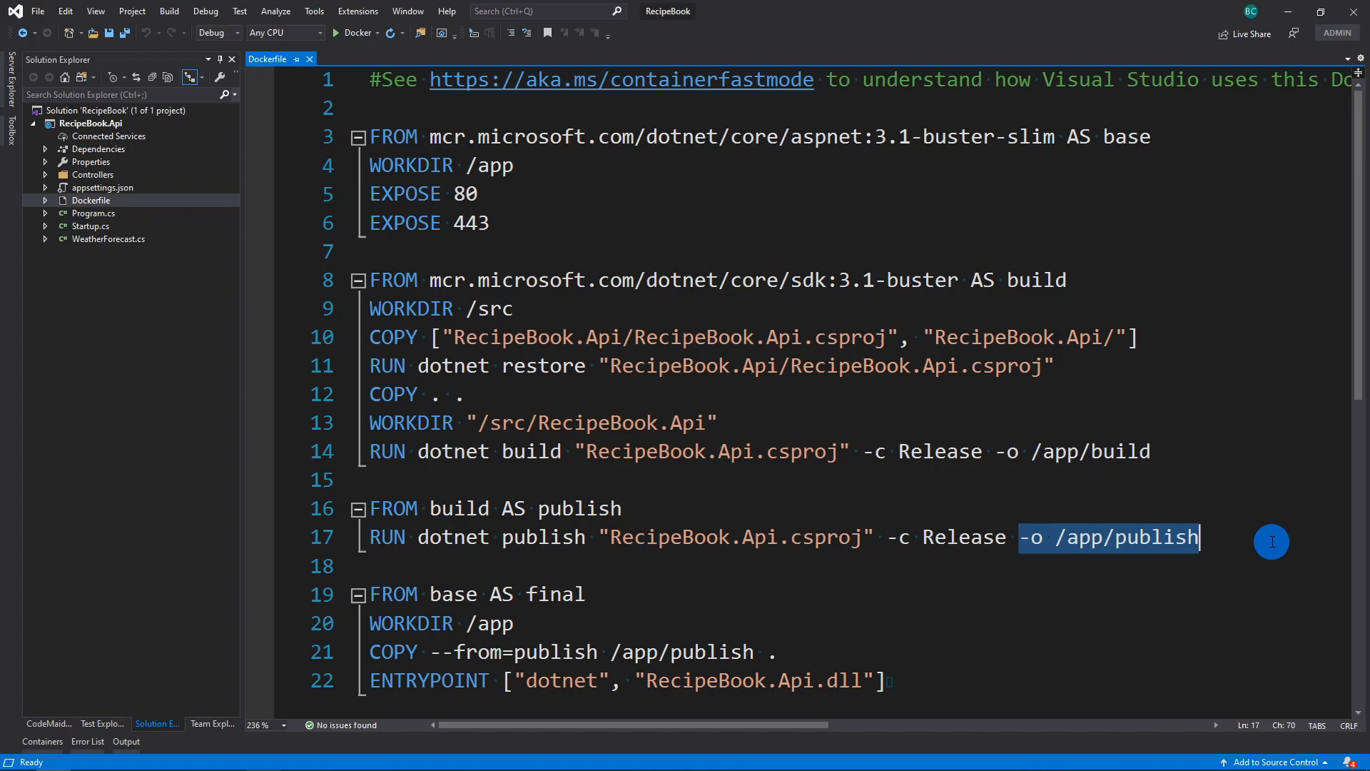
pyautogui.doubleClick(454, 594)
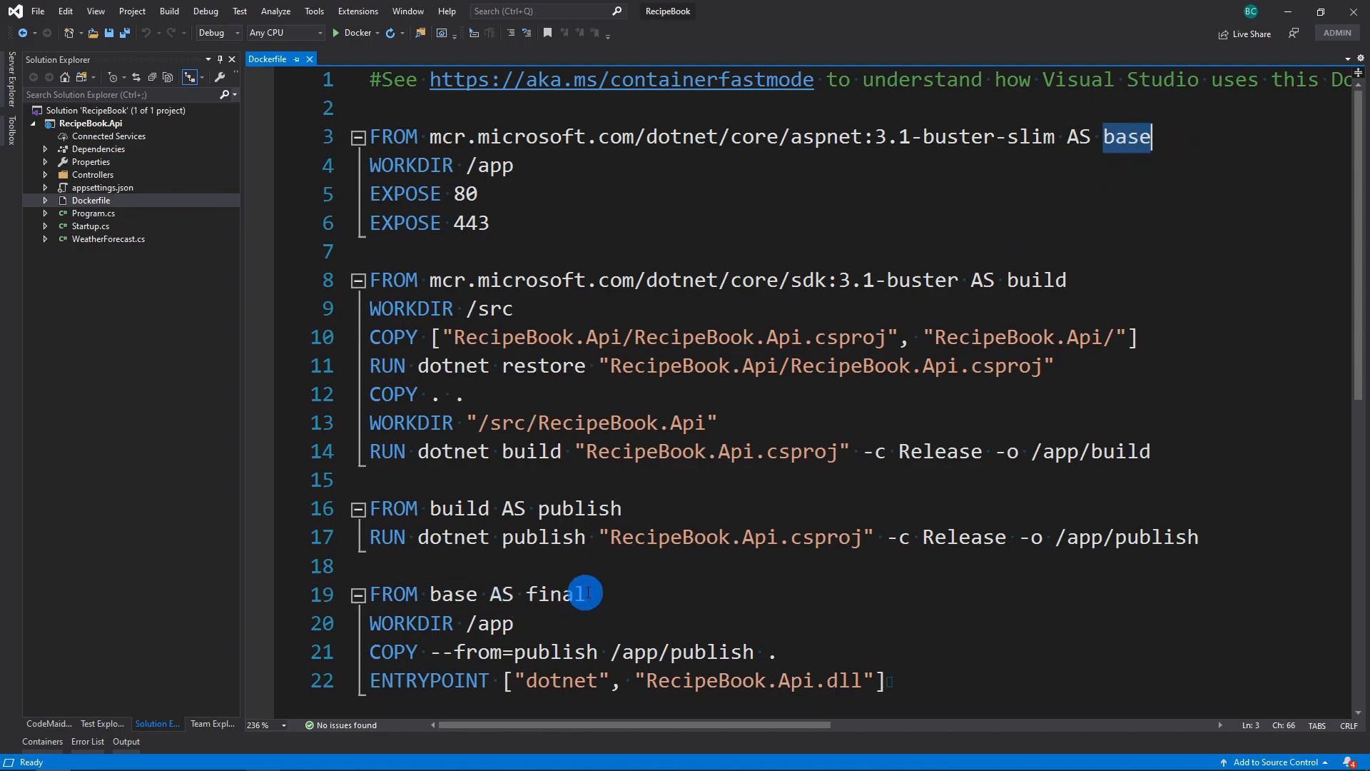
pyautogui.click(585, 594)
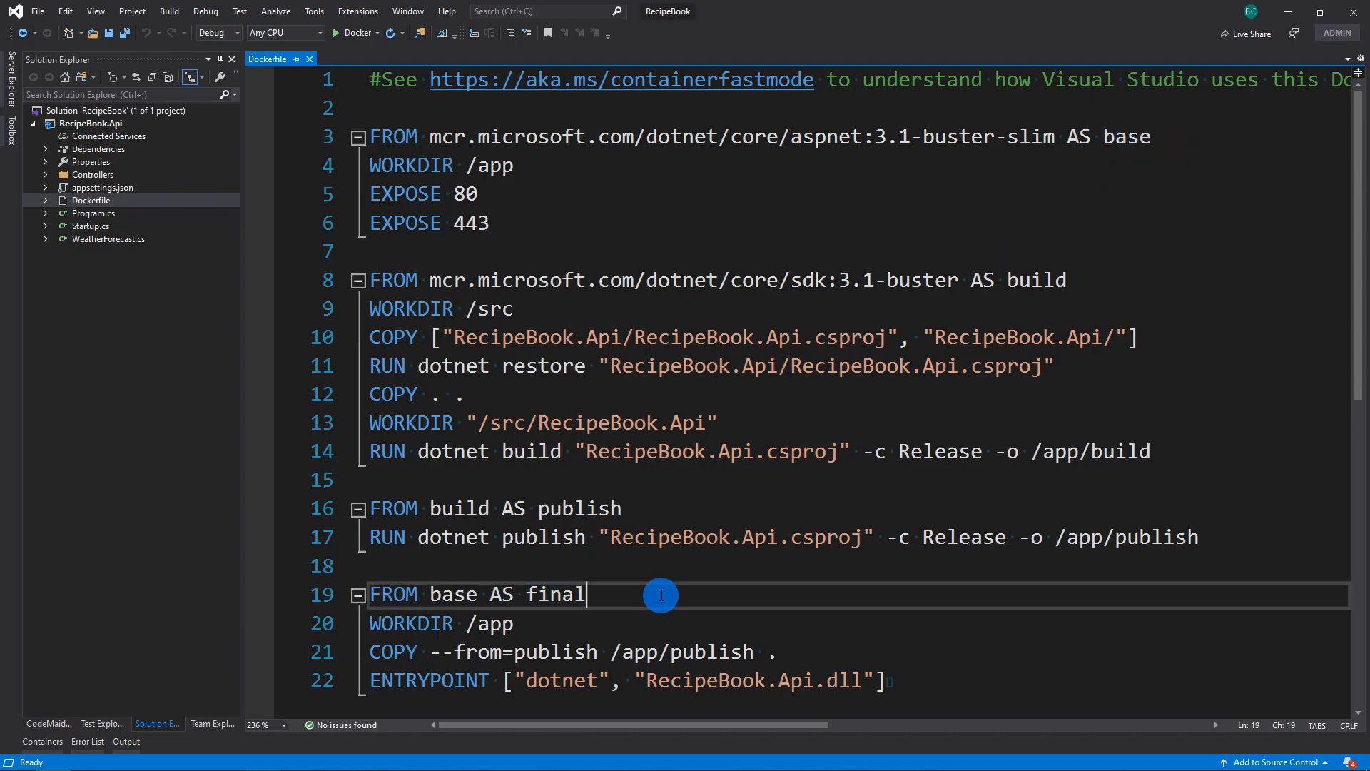
pyautogui.scroll(-3)
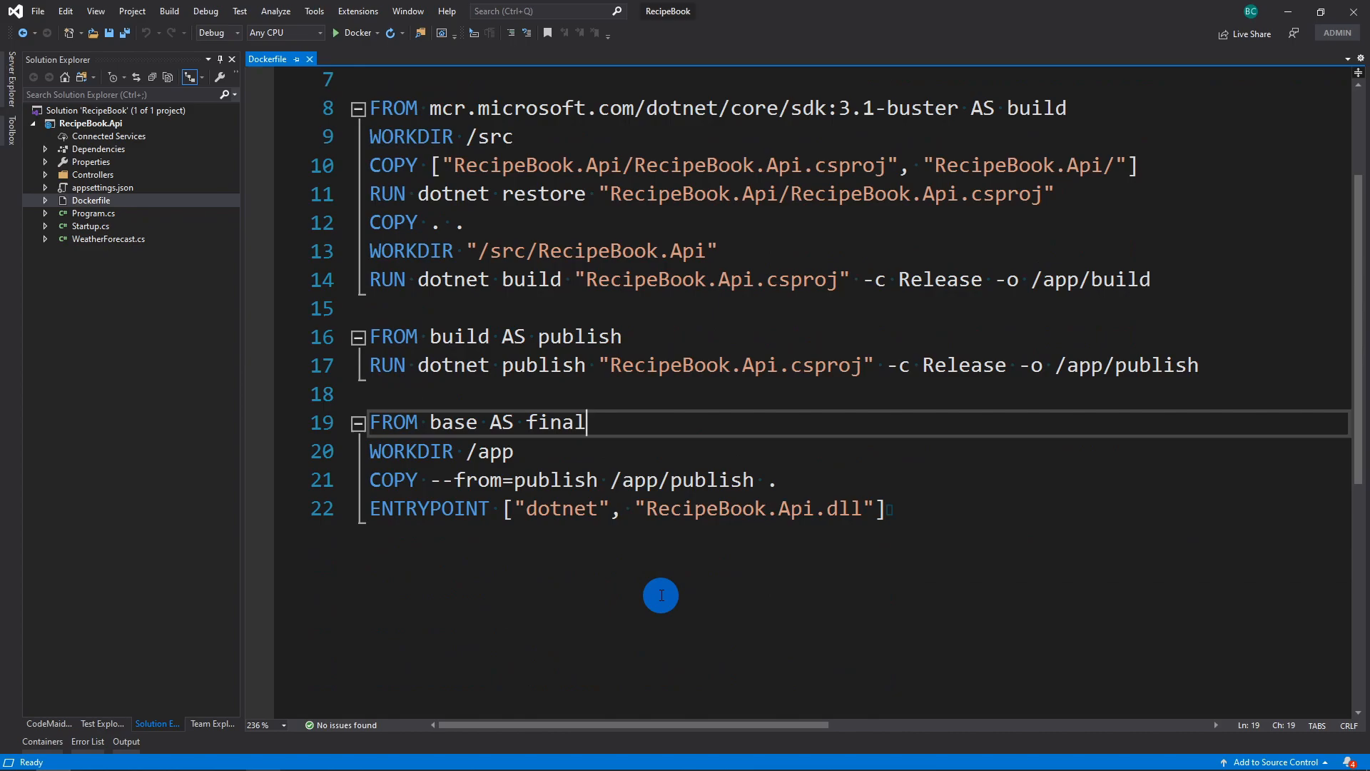
pyautogui.scroll(3)
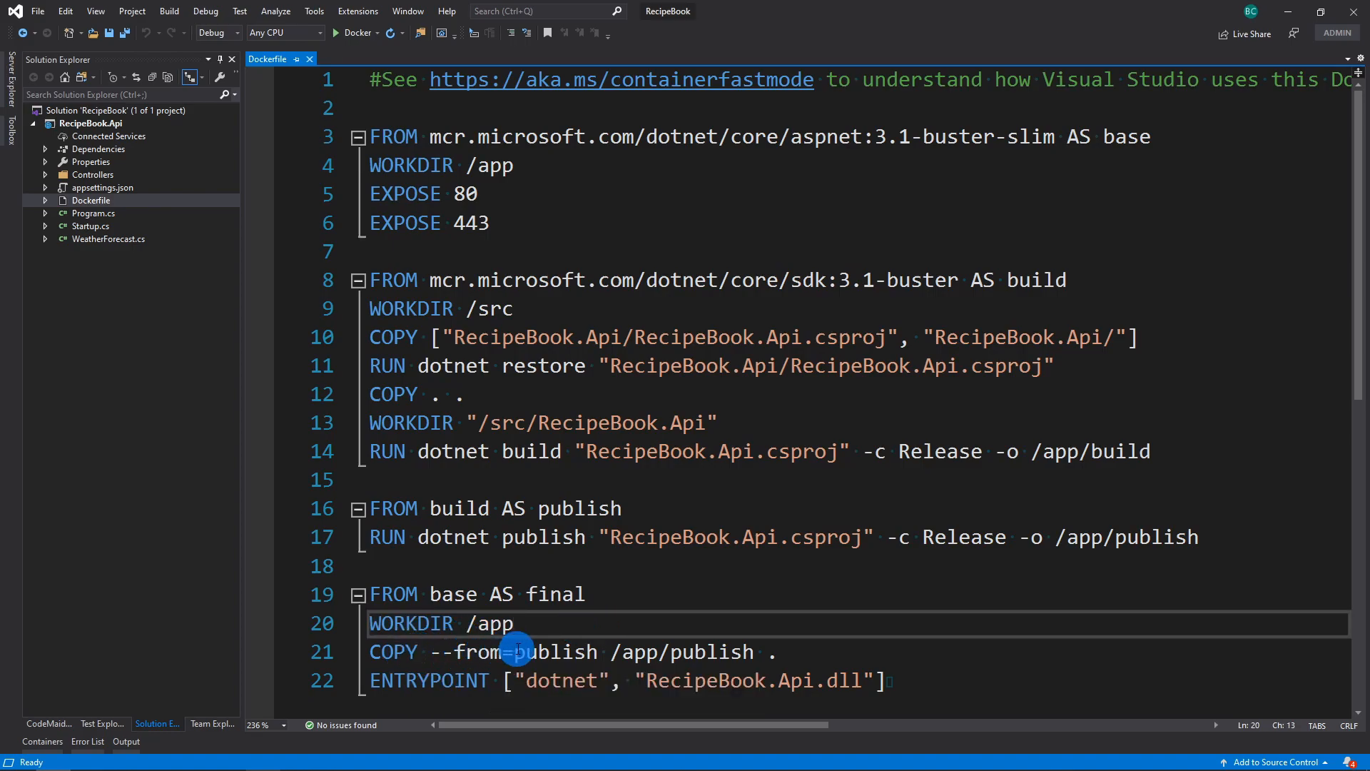
pyautogui.doubleClick(579, 509)
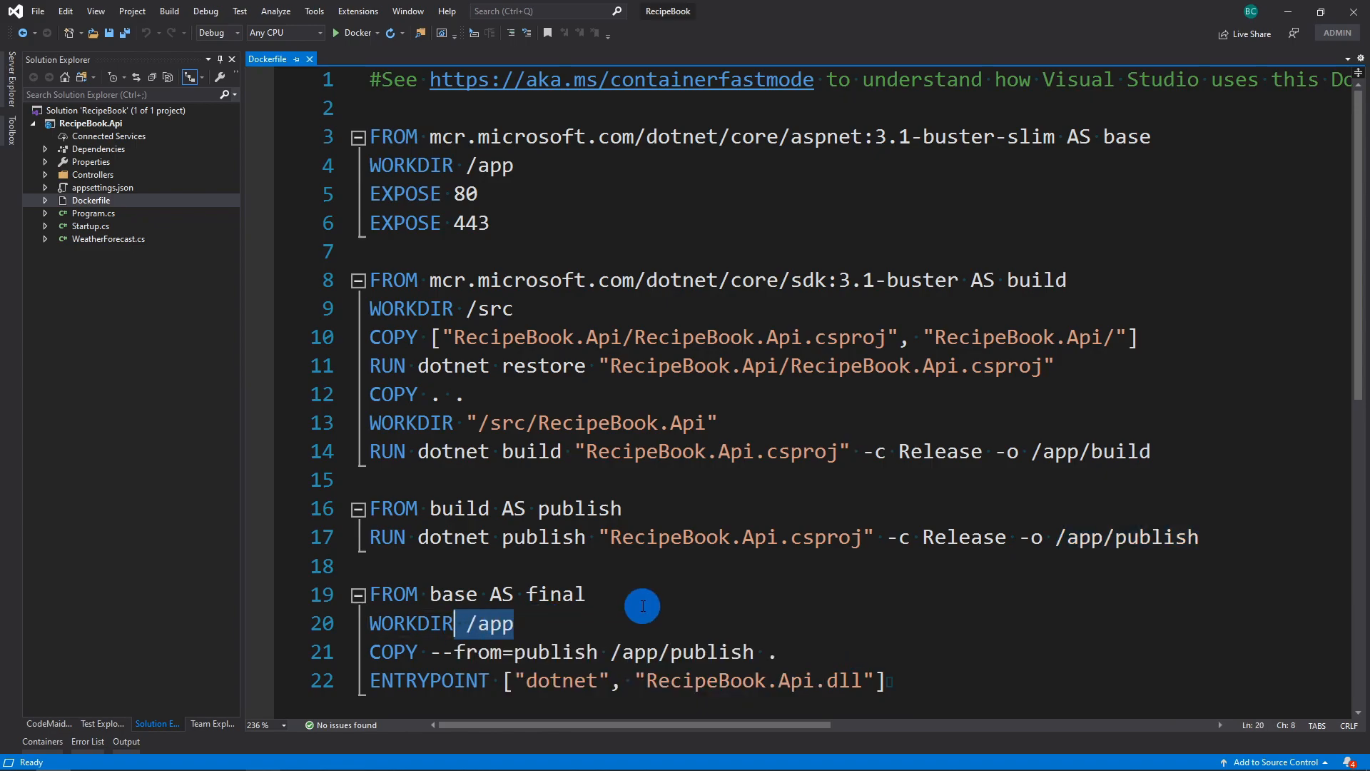
pyautogui.click(885, 595)
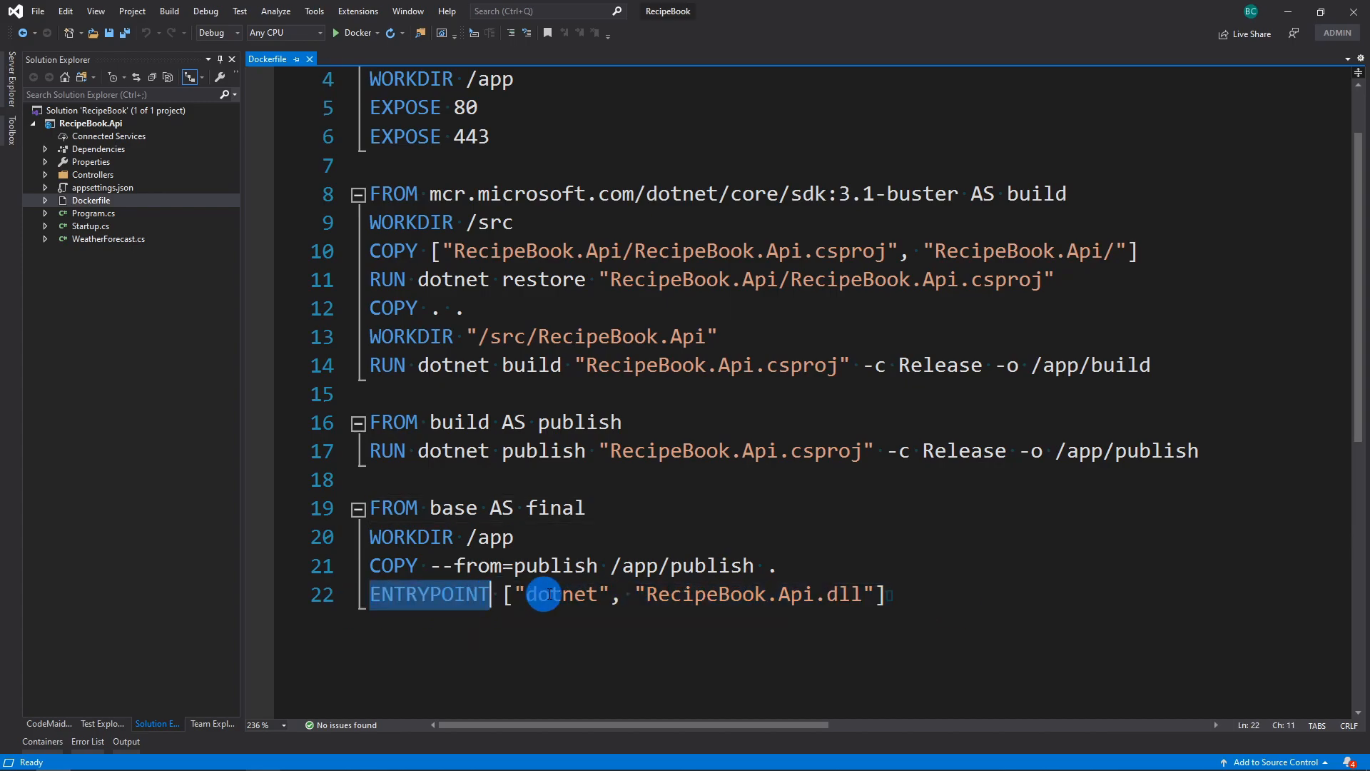
pyautogui.click(546, 594)
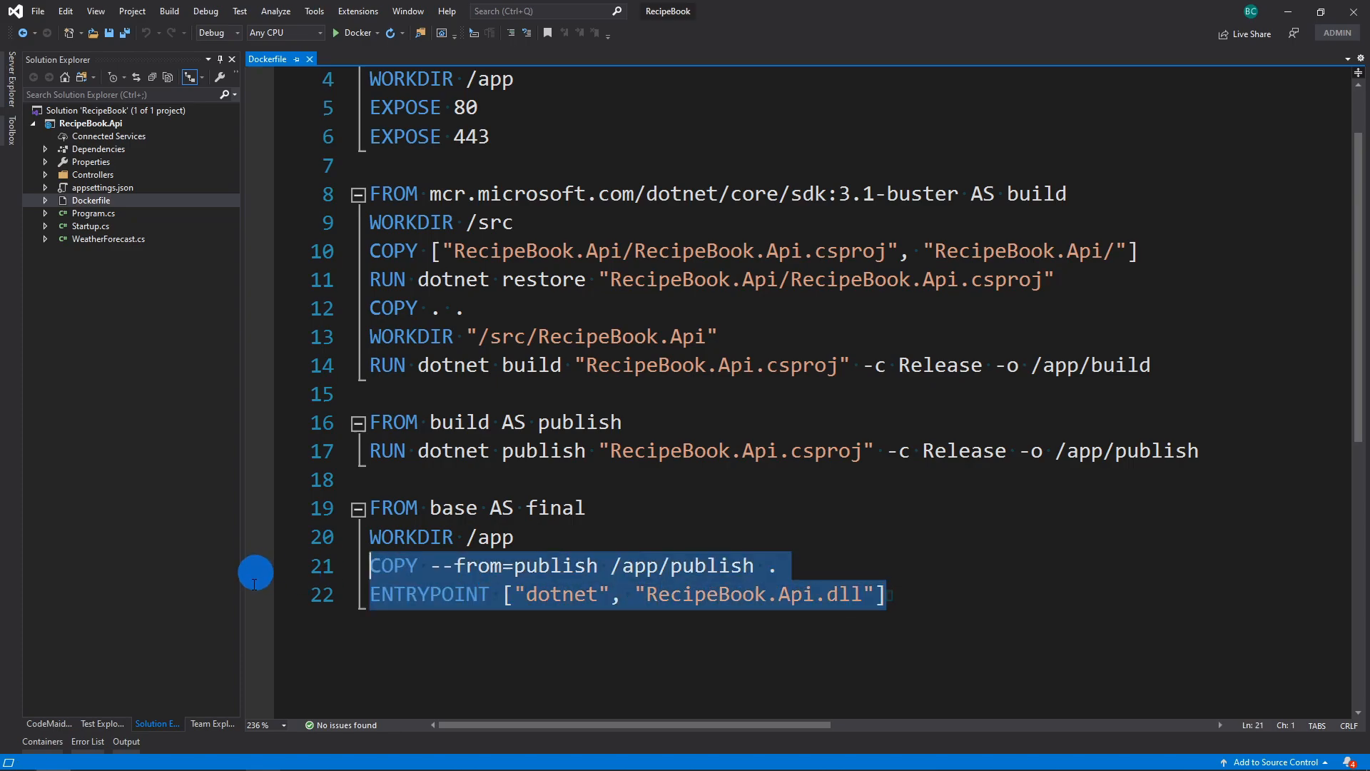
pyautogui.click(981, 593)
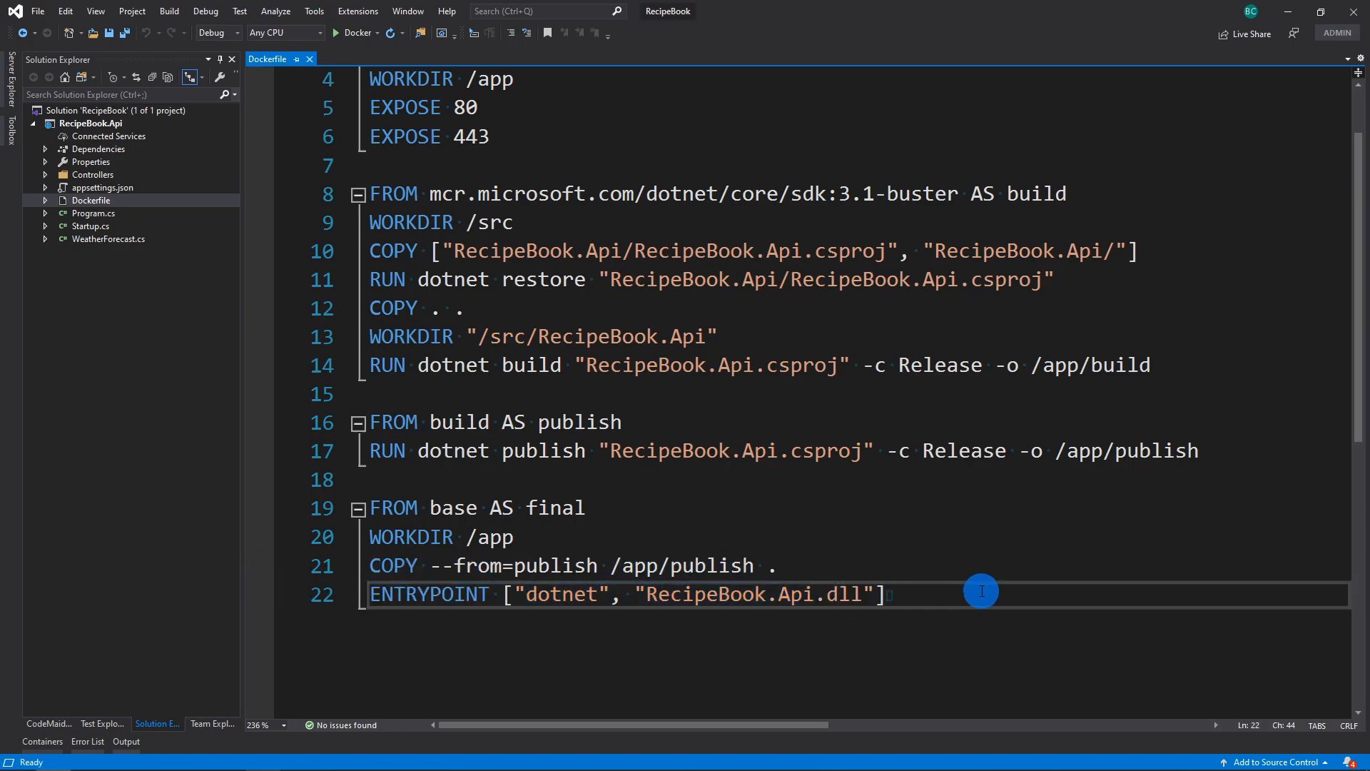
pyautogui.click(848, 395)
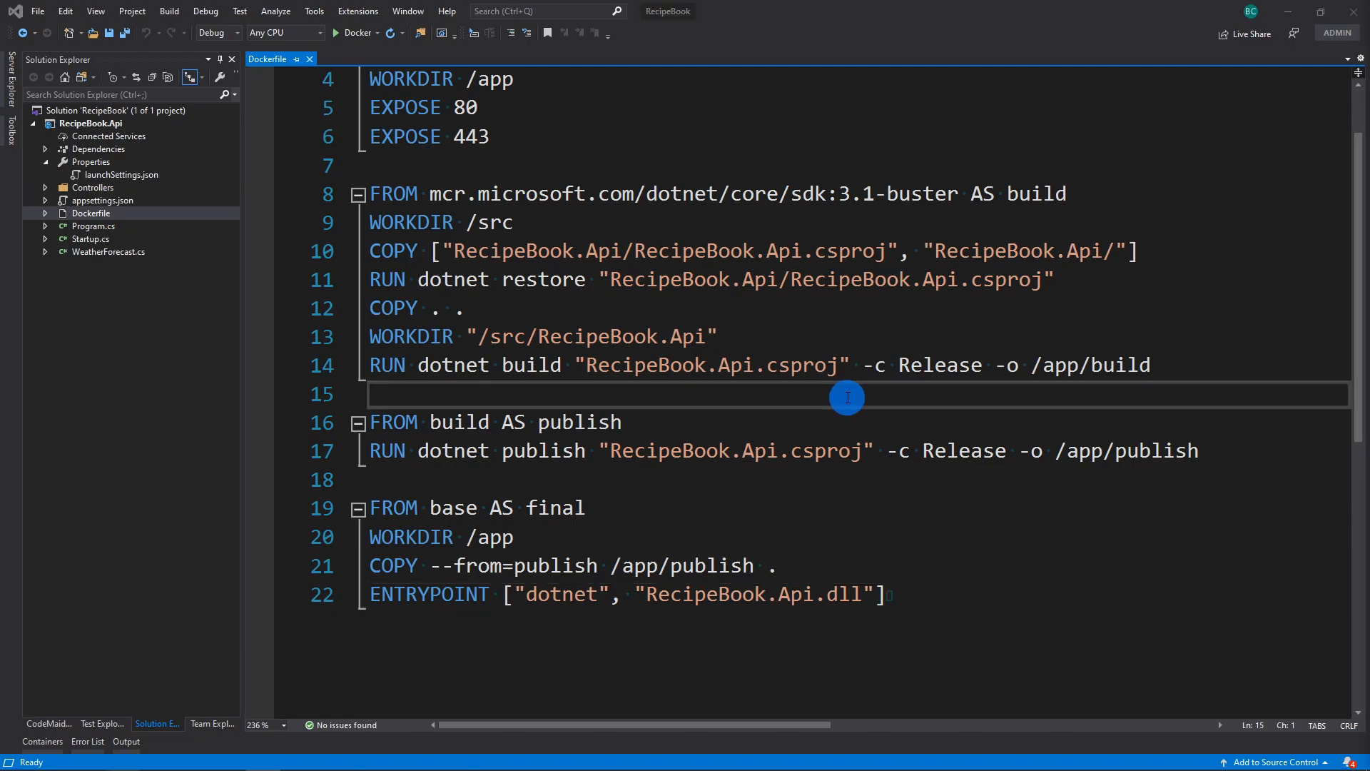
pyautogui.moveTo(467, 94)
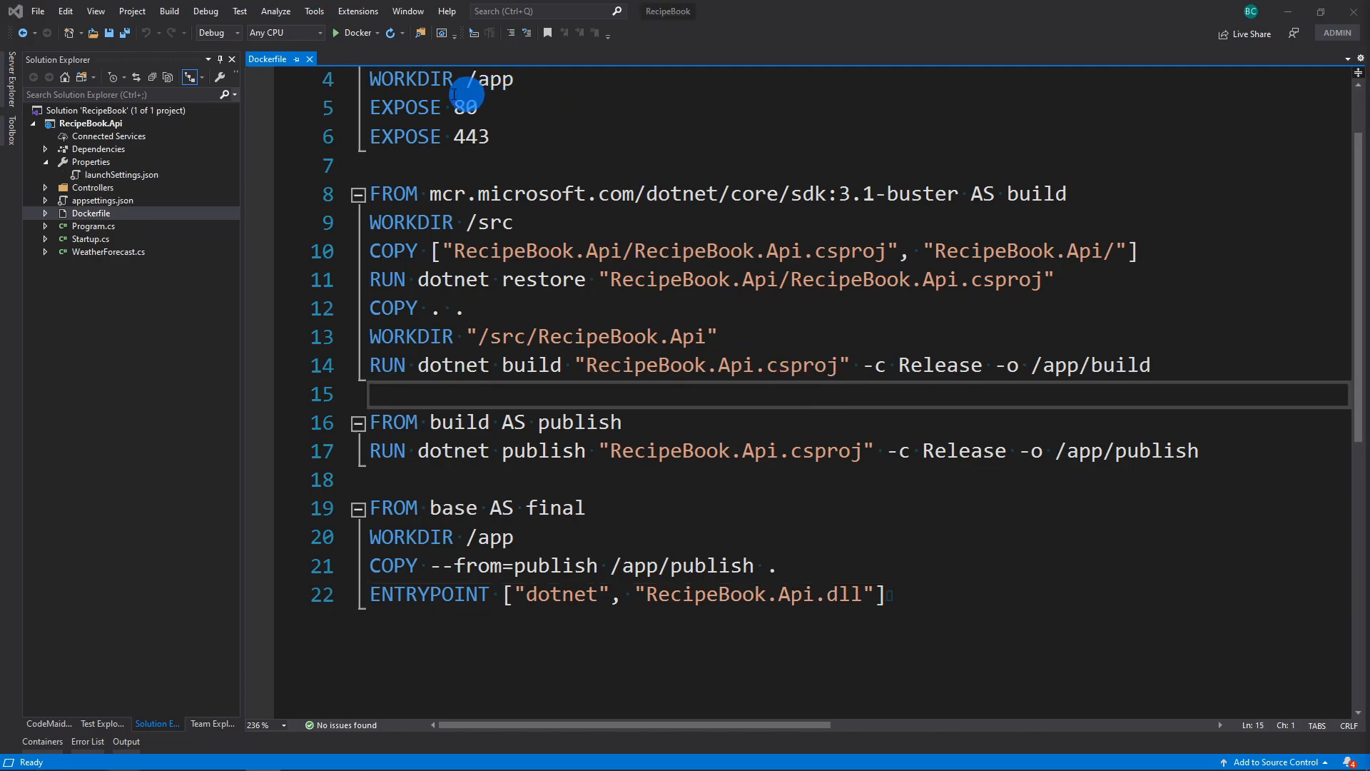
pyautogui.moveTo(379, 34)
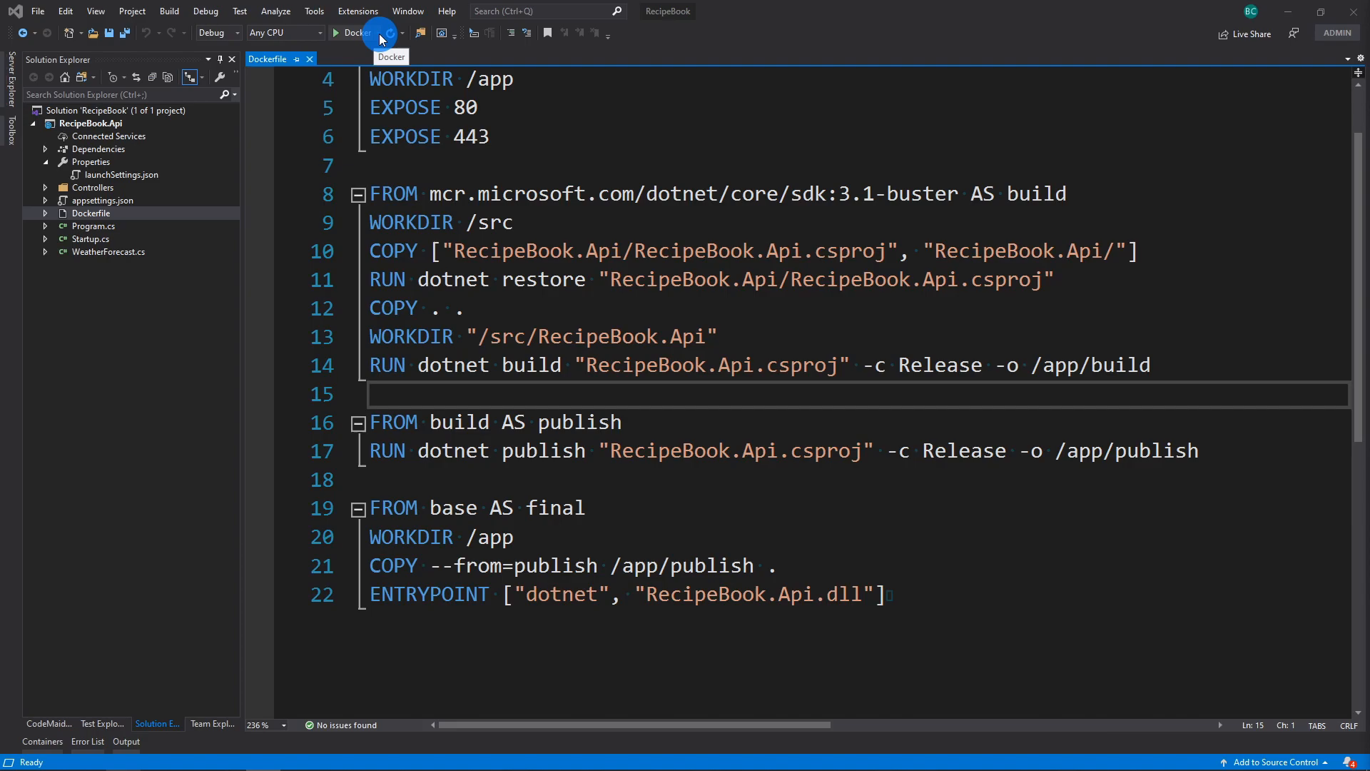
pyautogui.click(391, 33)
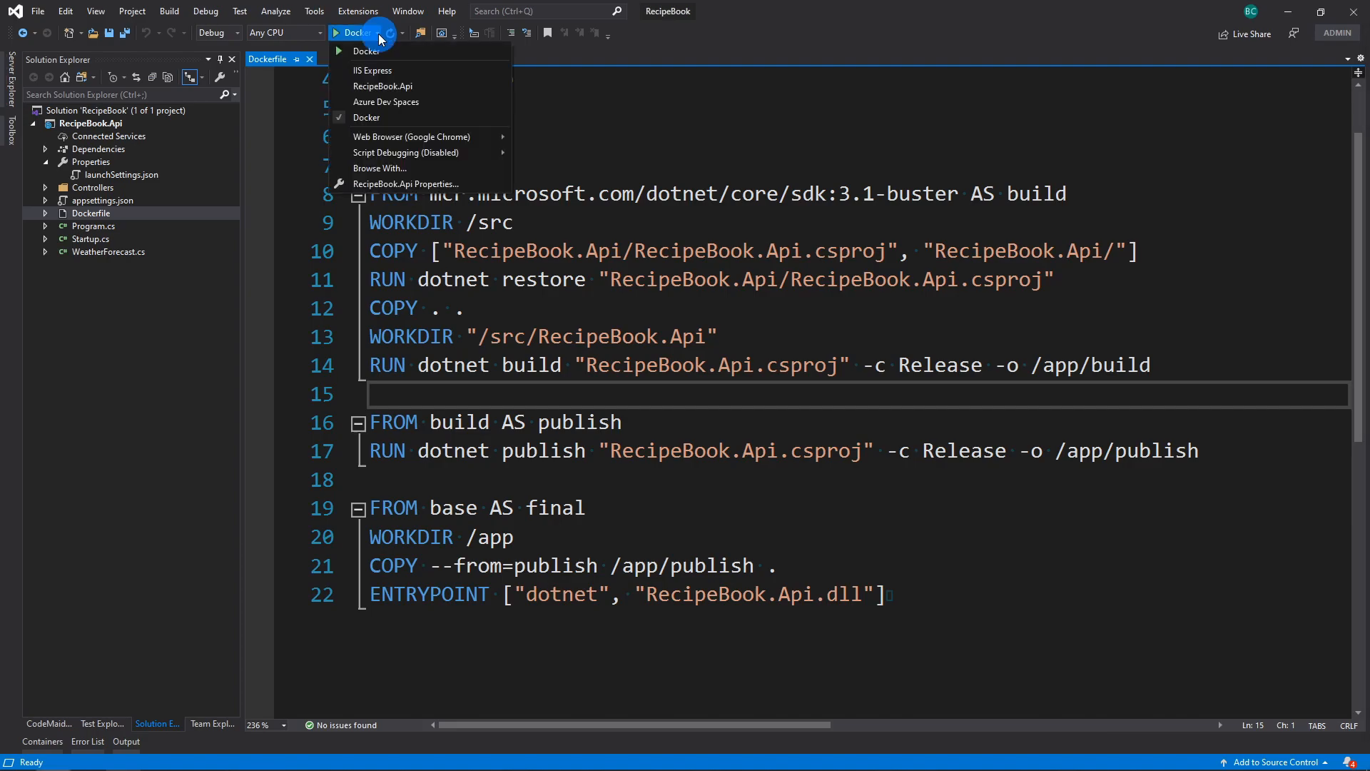
pyautogui.moveTo(468, 118)
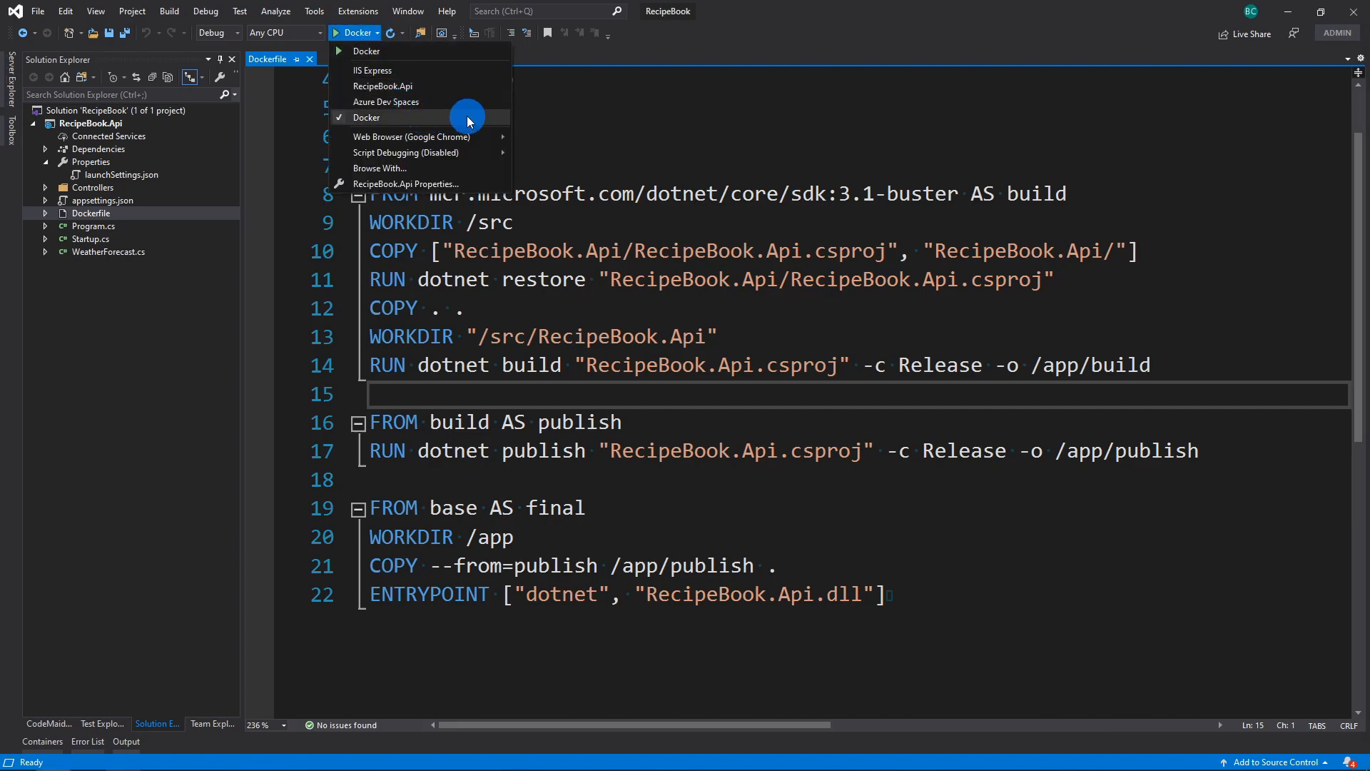
pyautogui.moveTo(479, 86)
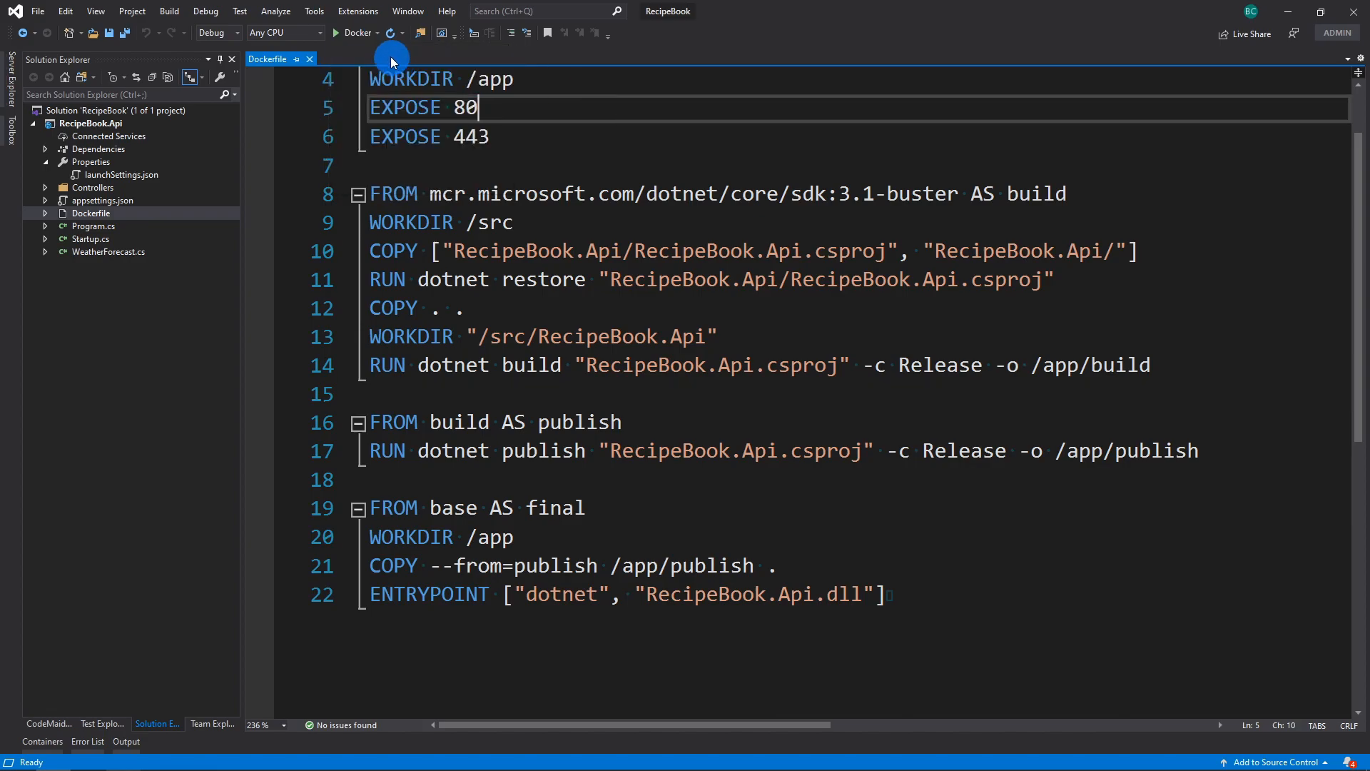
# Step: Run RecipeBook.Api in Docker and check the weatherforecast JSON at localhost:32768
pyautogui.click(335, 34)
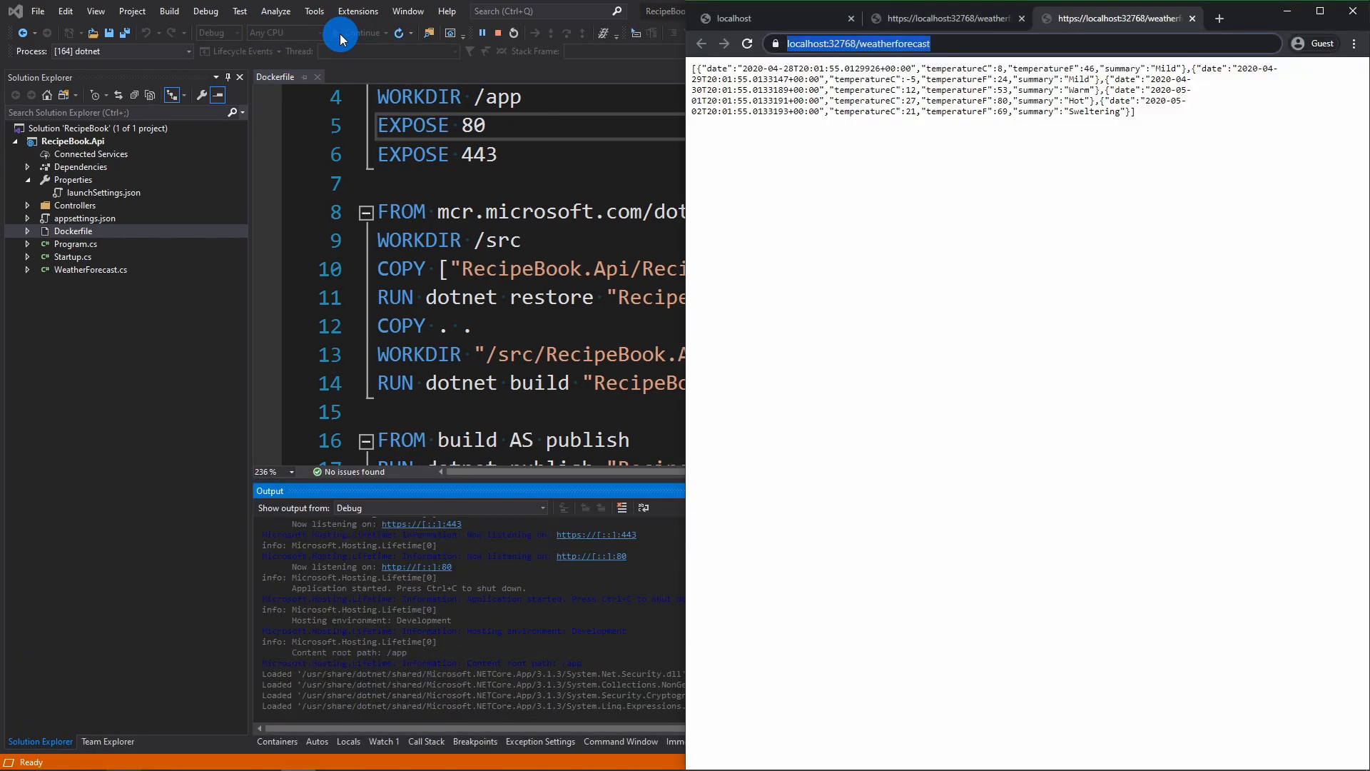
pyautogui.scroll(-3)
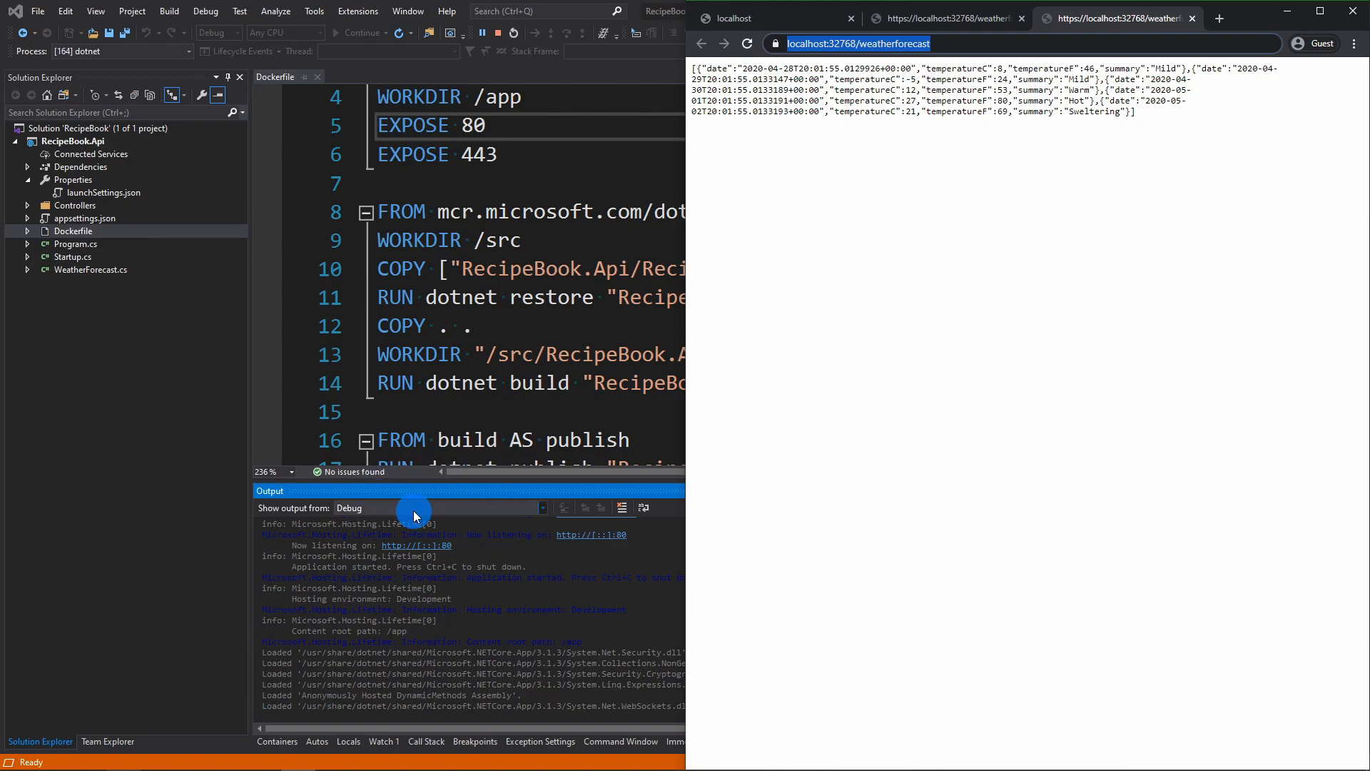
pyautogui.moveTo(764, 18)
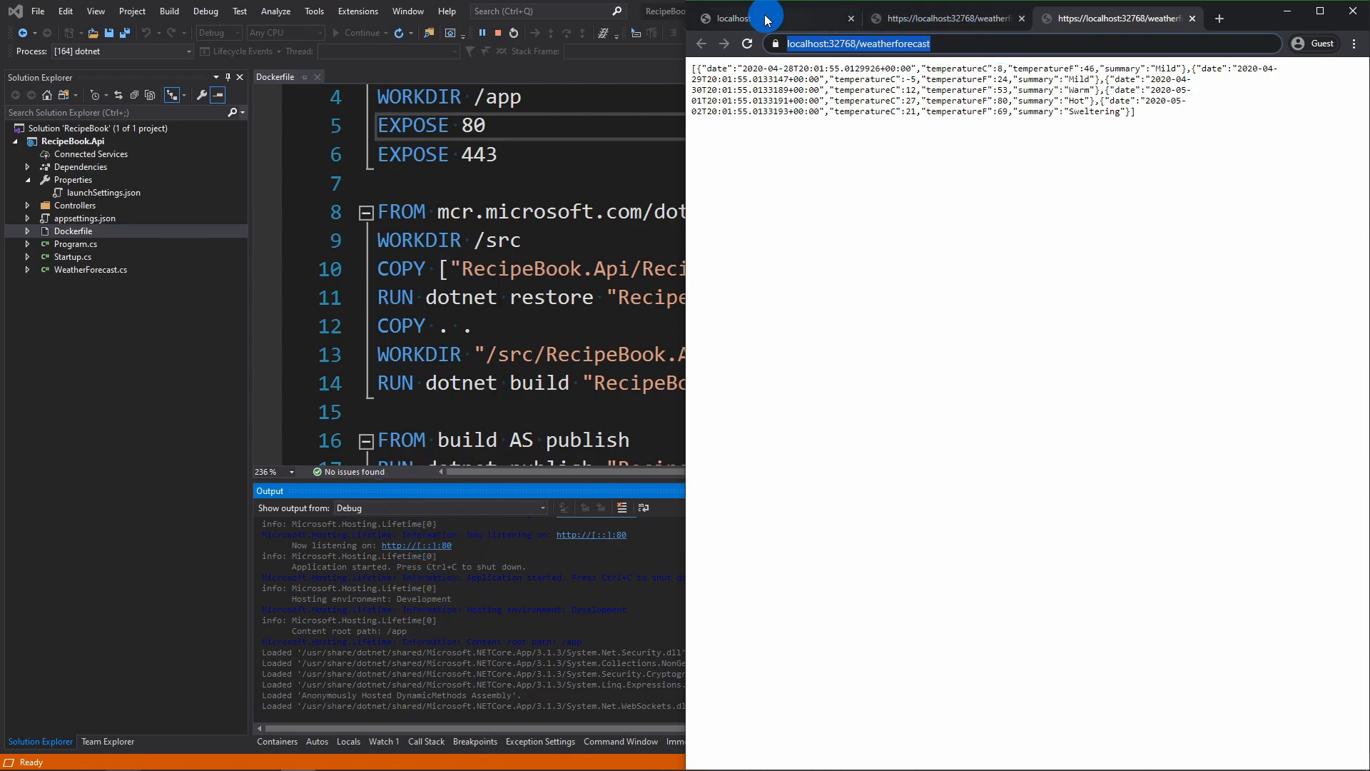
pyautogui.tripleClick(961, 90)
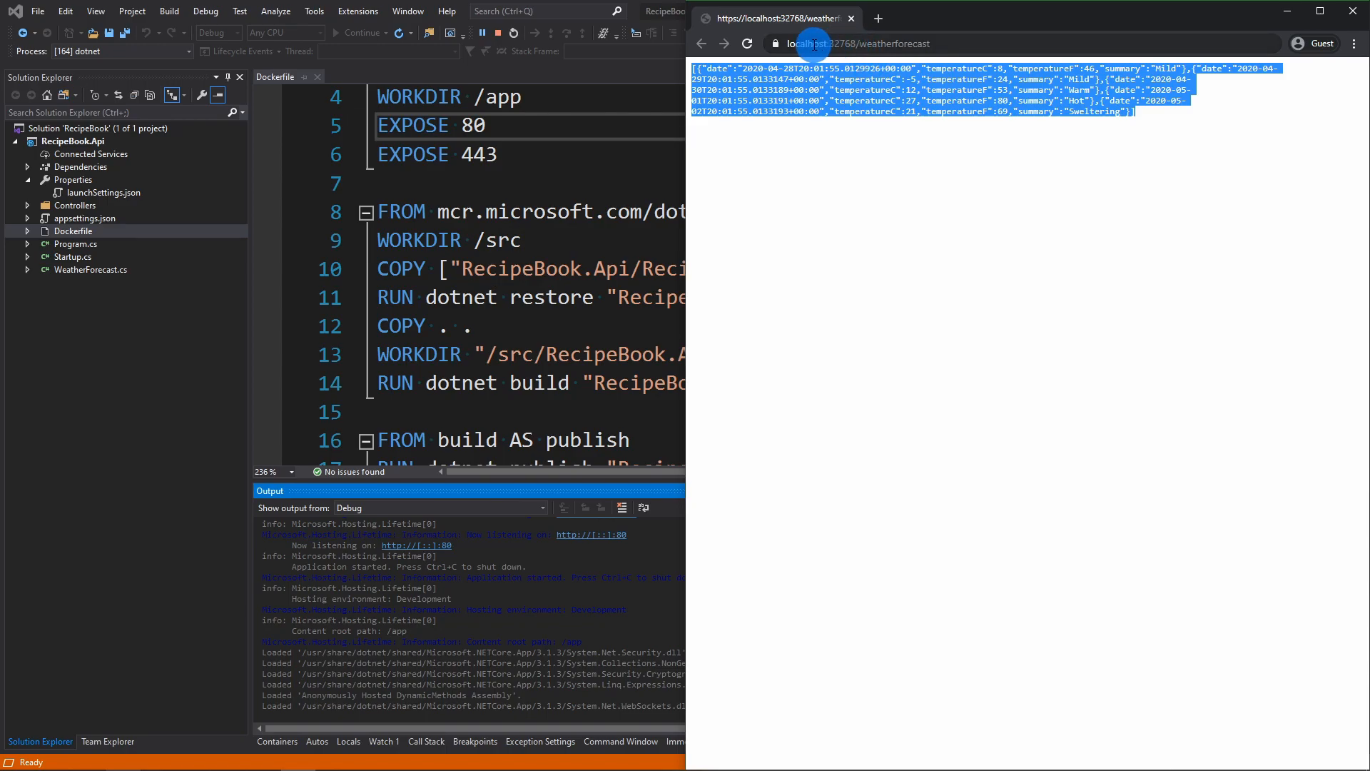
pyautogui.moveTo(1018, 46)
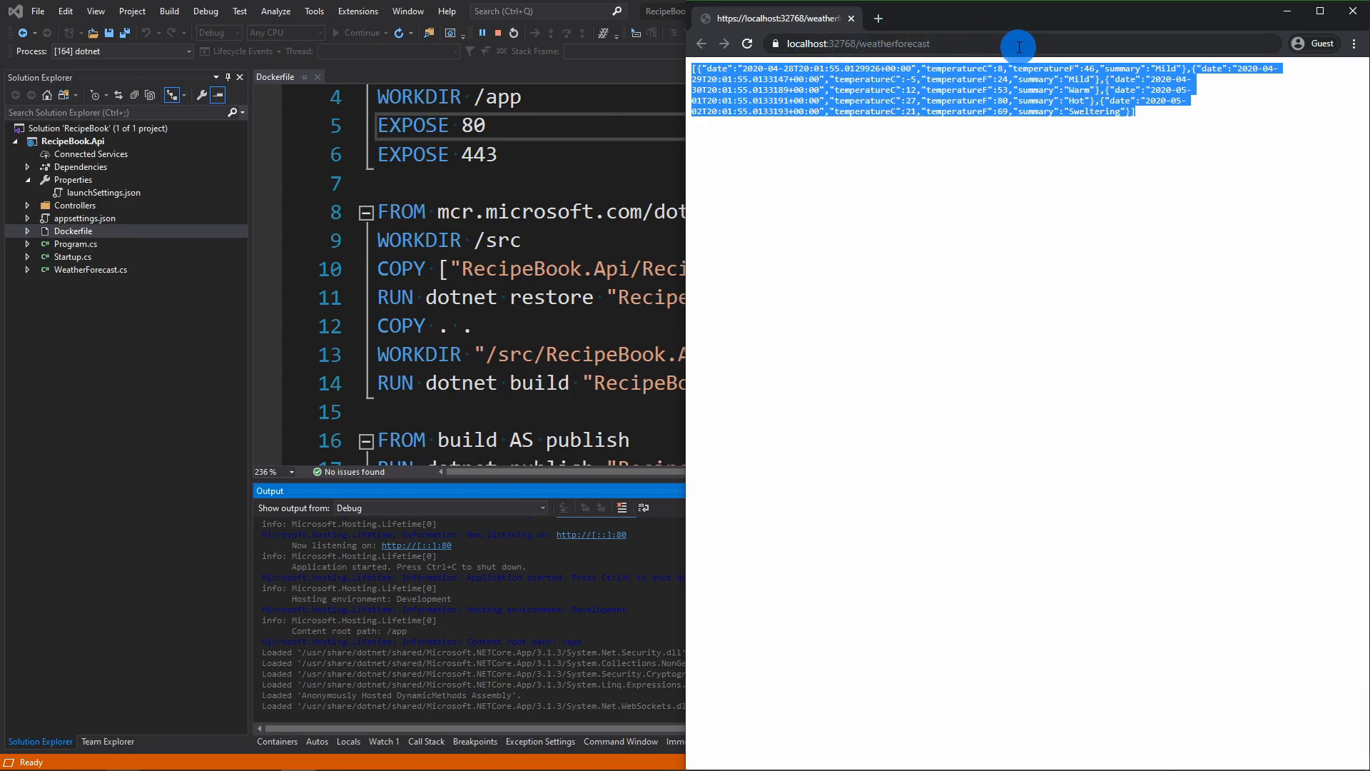
pyautogui.click(882, 44)
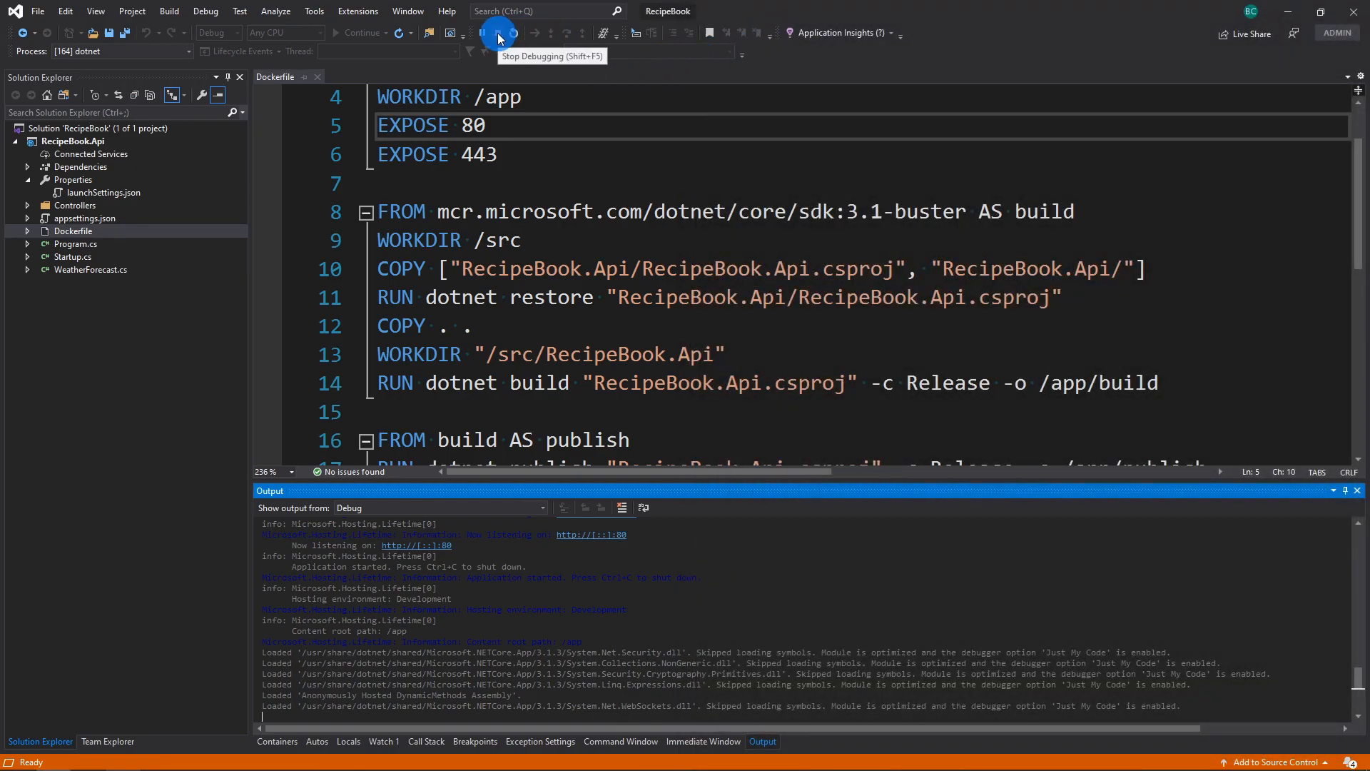
# Step: Stop the API, view the recipebookapi:dev image, then list the RecipeBook.Api container
pyautogui.click(497, 32)
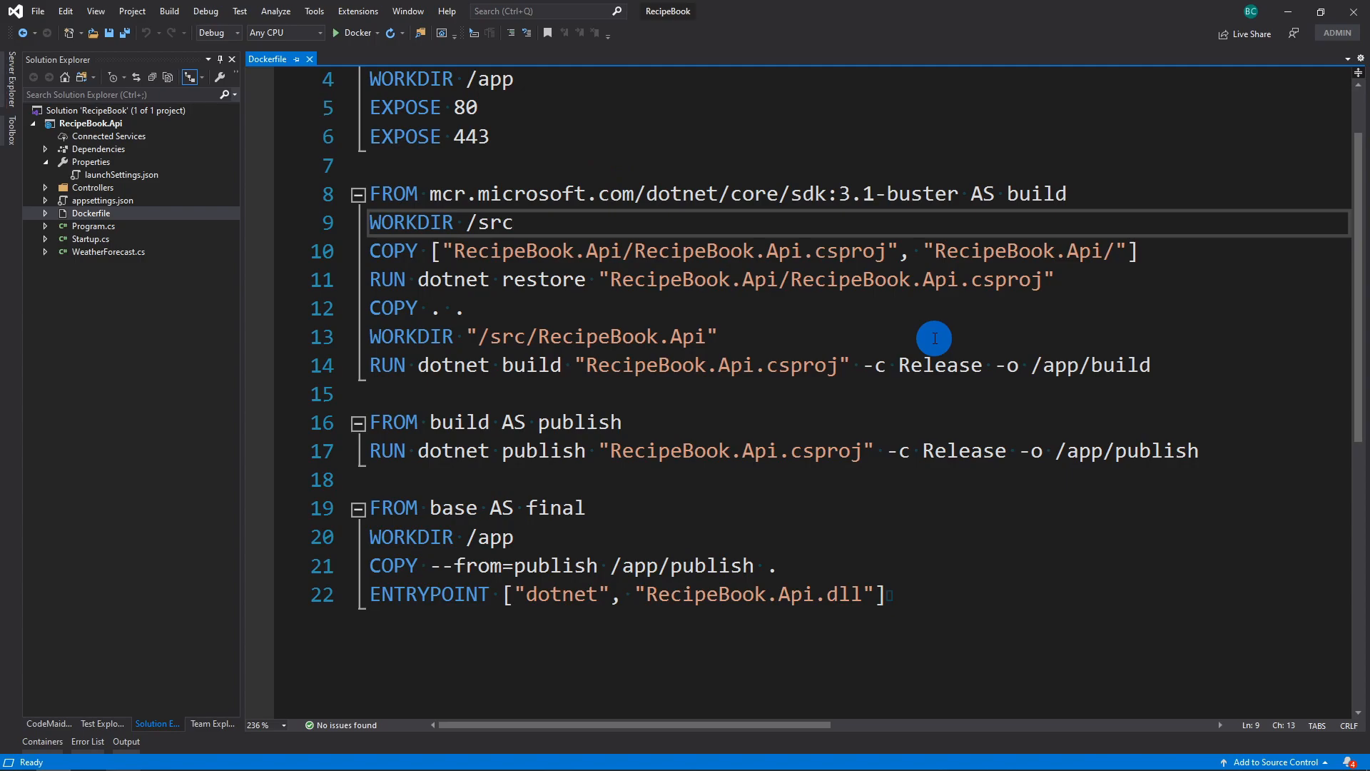
pyautogui.moveTo(42, 741)
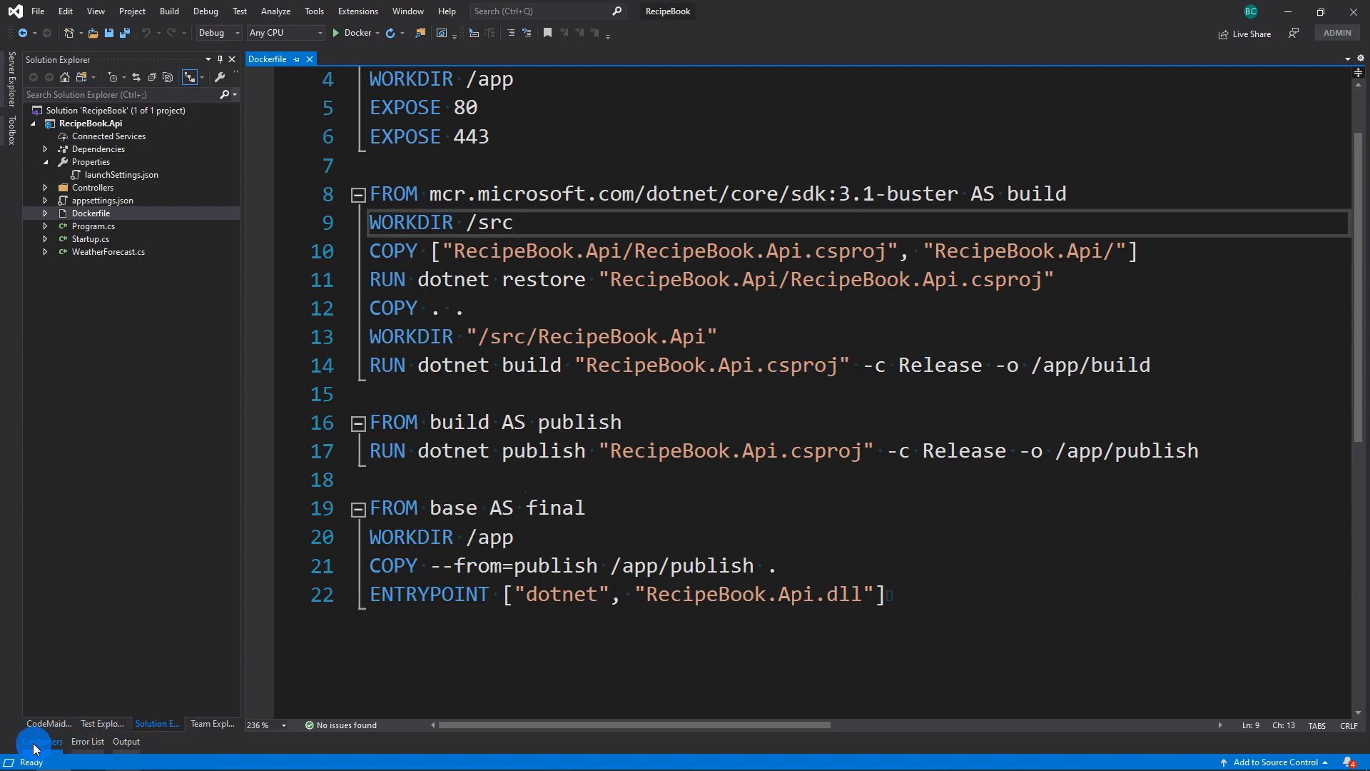
pyautogui.click(42, 741)
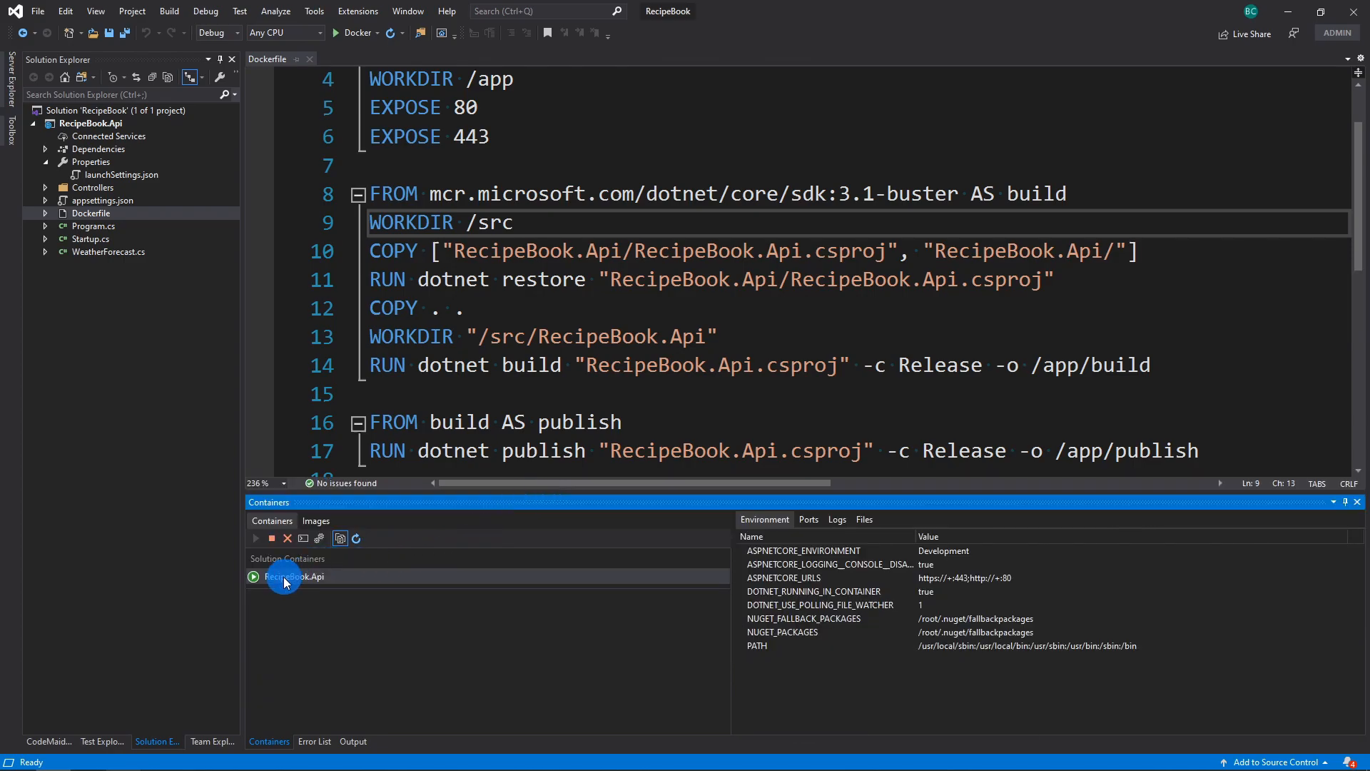
pyautogui.moveTo(415, 601)
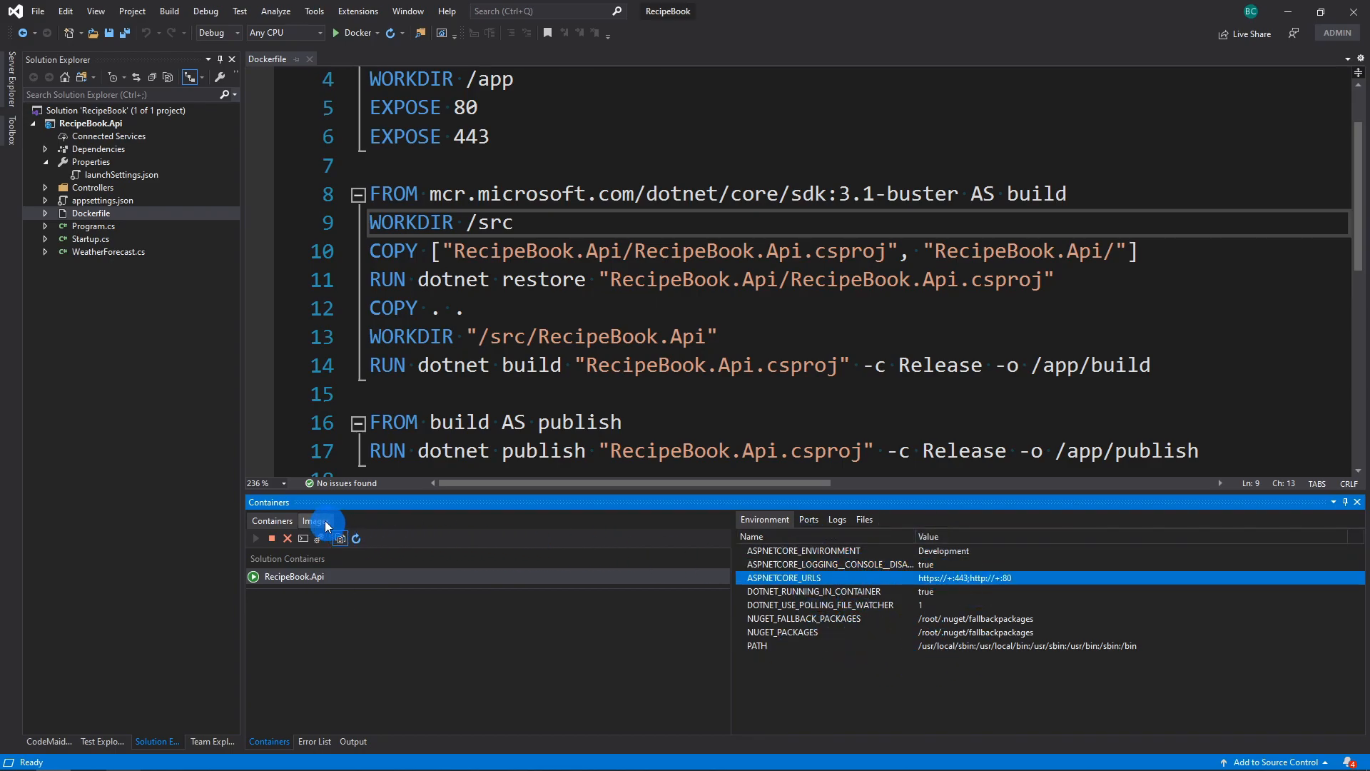
pyautogui.click(316, 520)
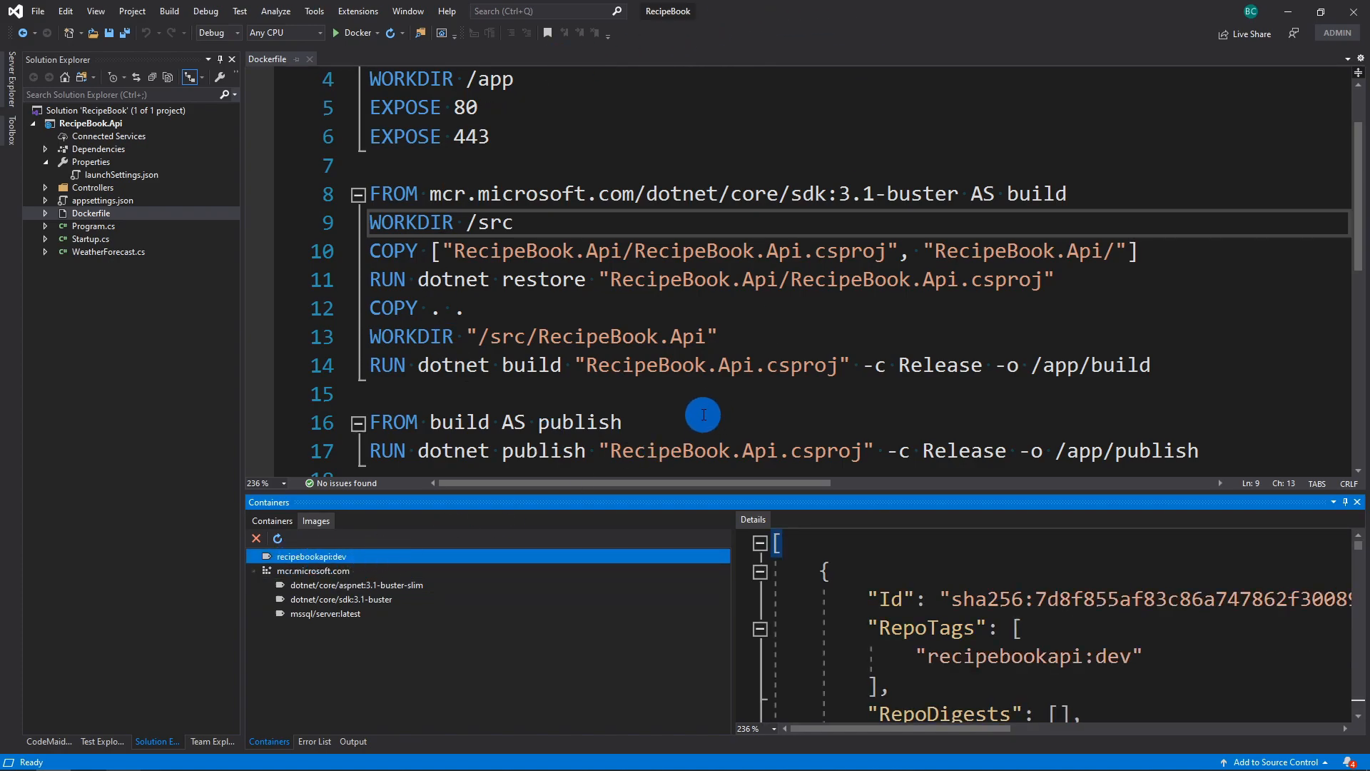
pyautogui.moveTo(365, 556)
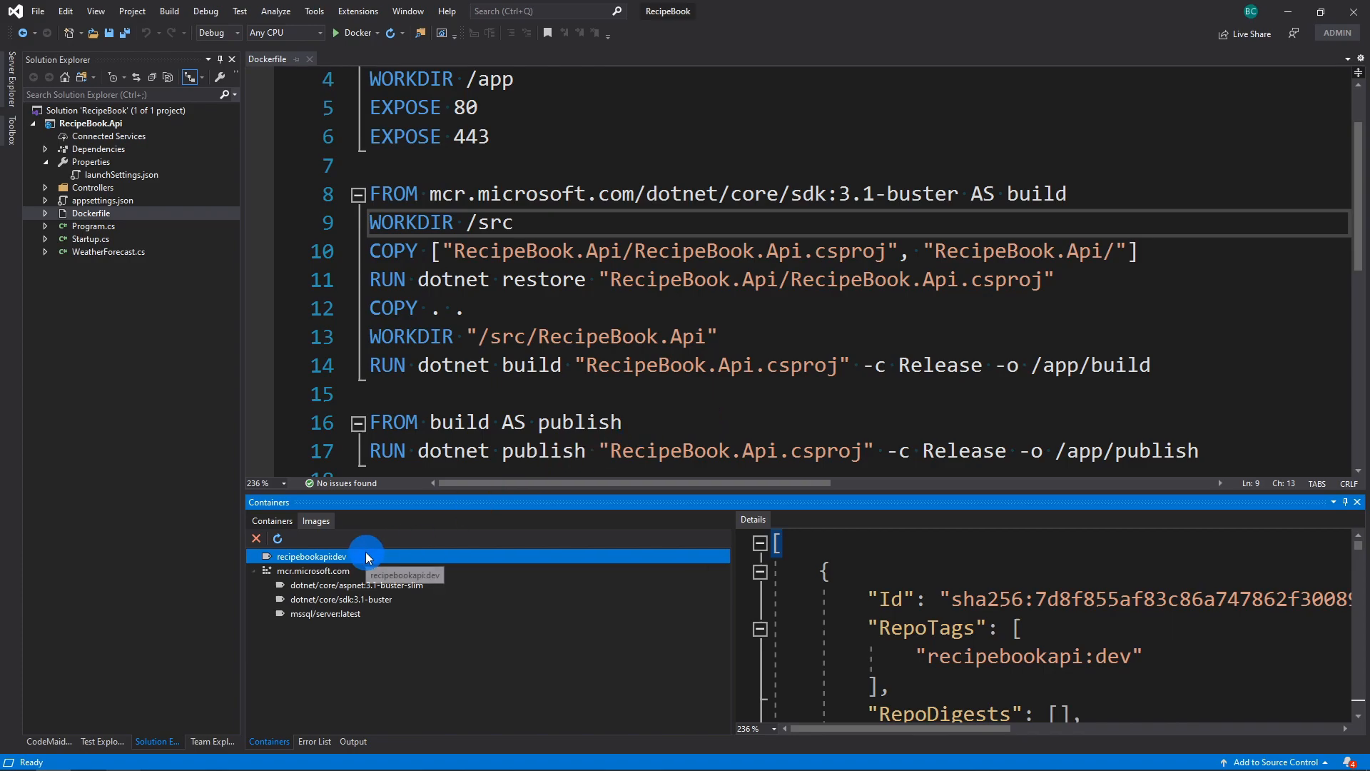
pyautogui.click(272, 520)
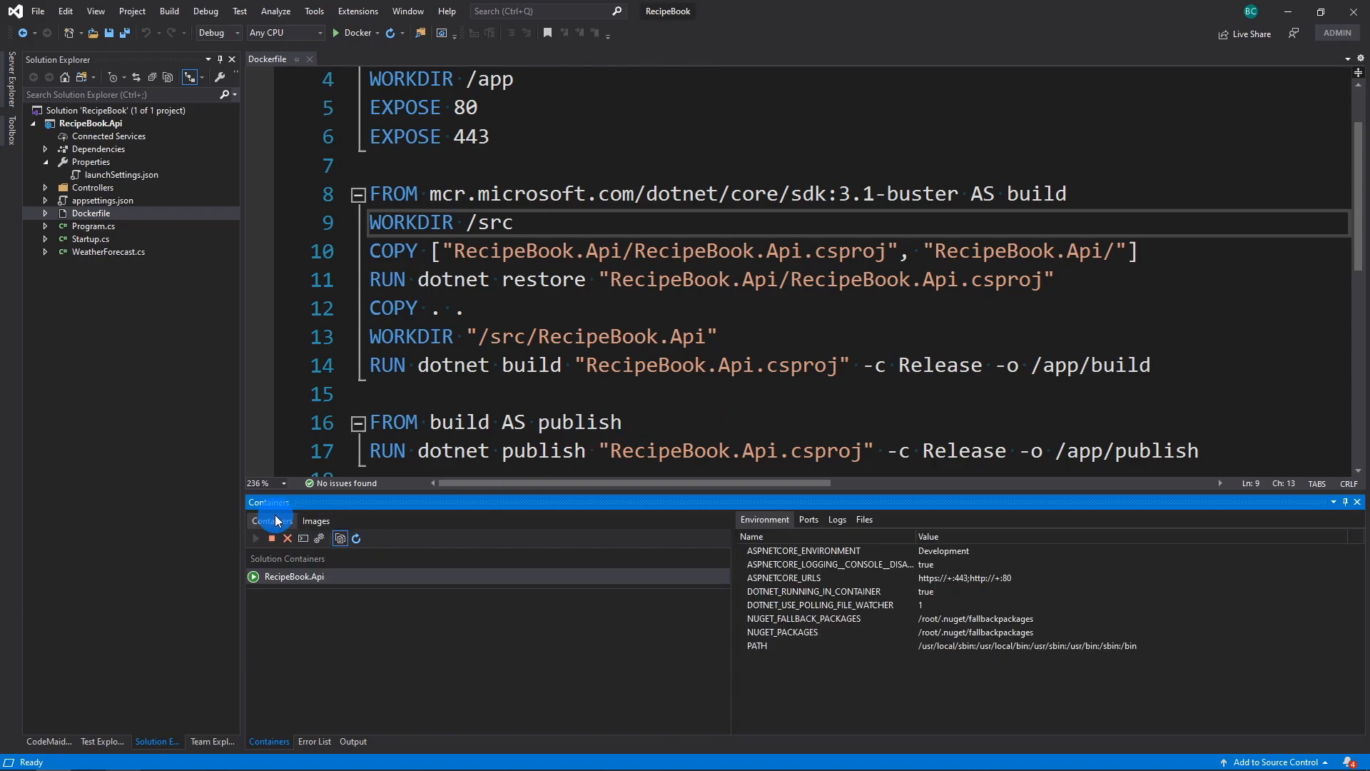
pyautogui.moveTo(358, 592)
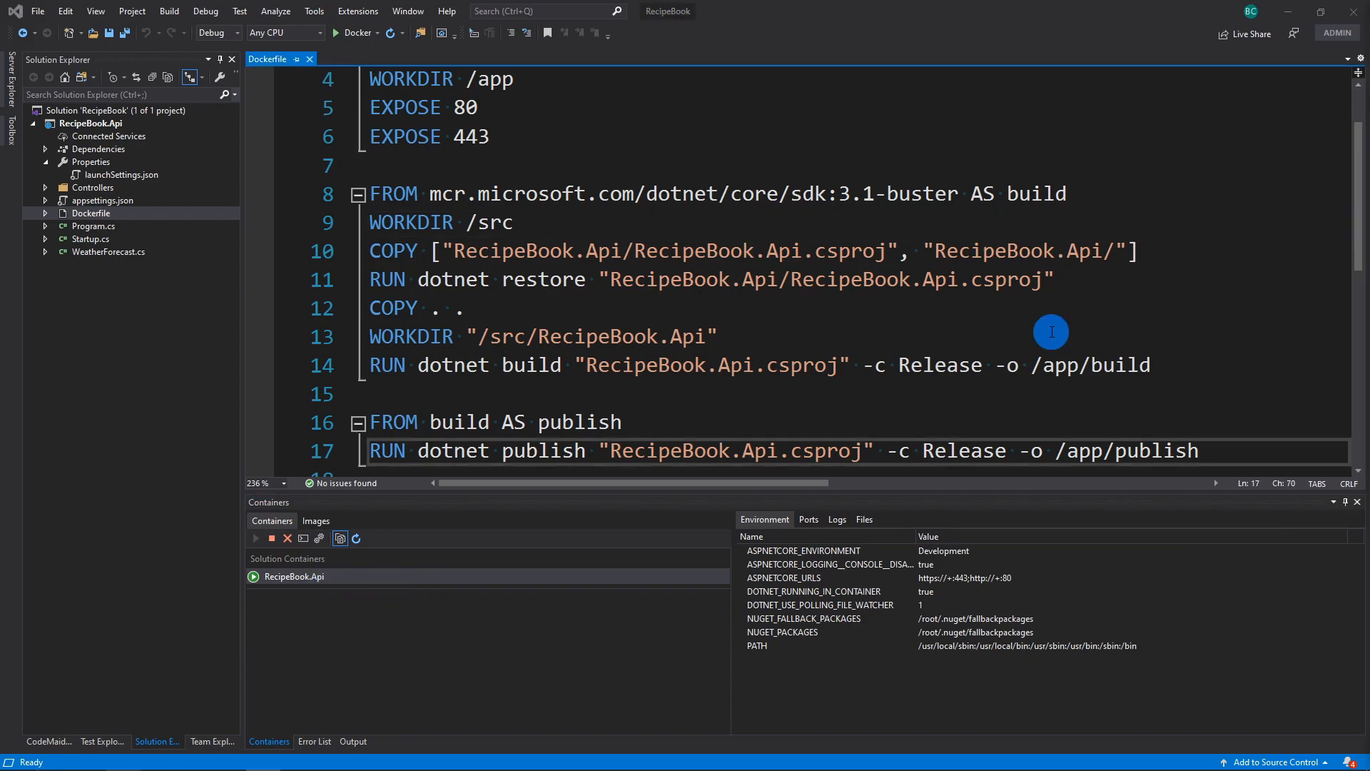
pyautogui.moveTo(172, 203)
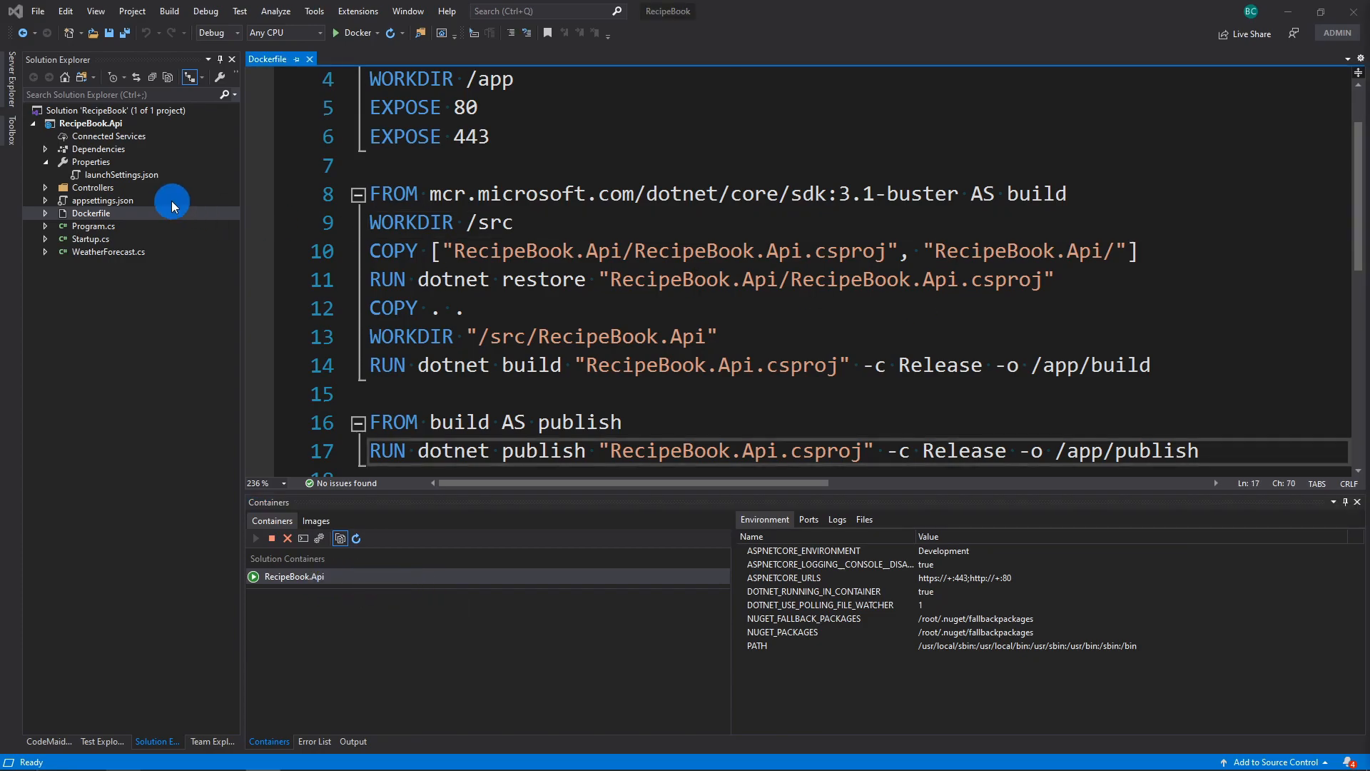
pyautogui.moveTo(181, 271)
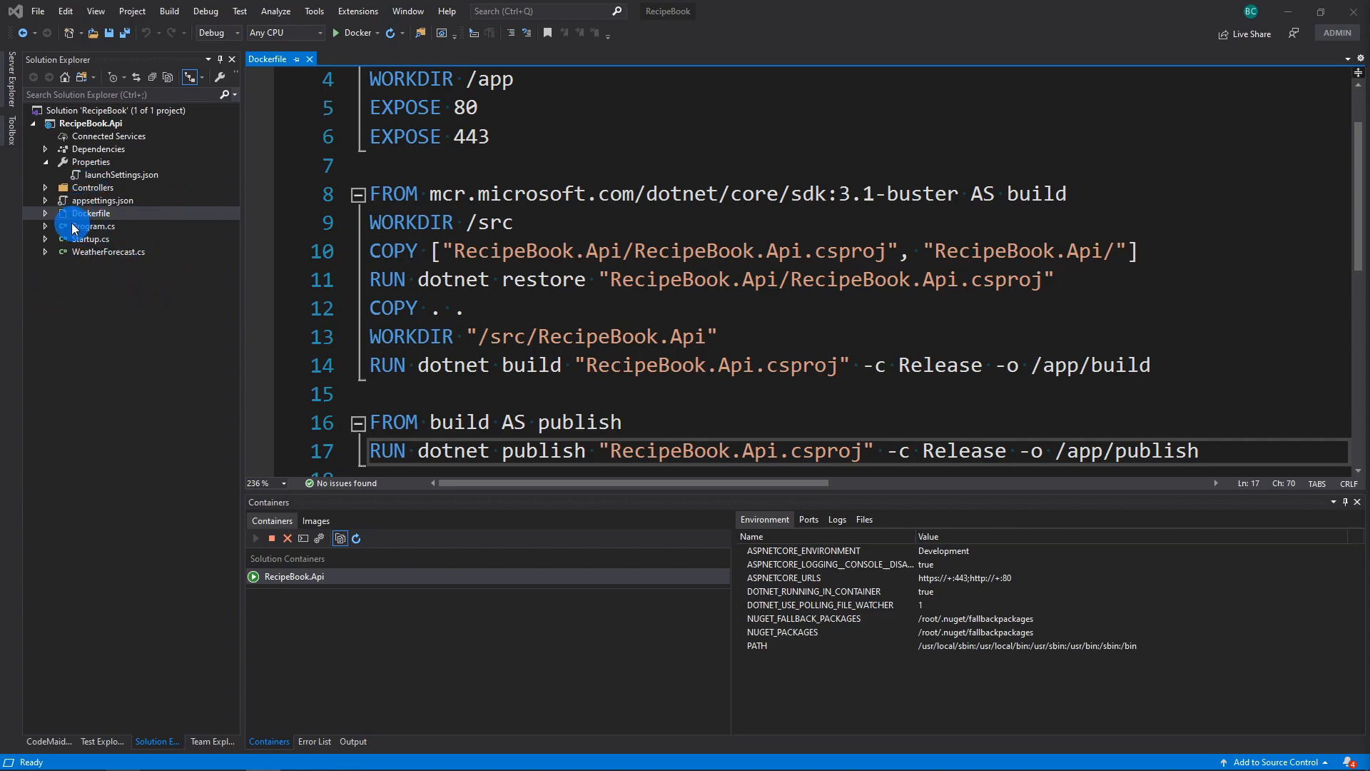
pyautogui.click(87, 123)
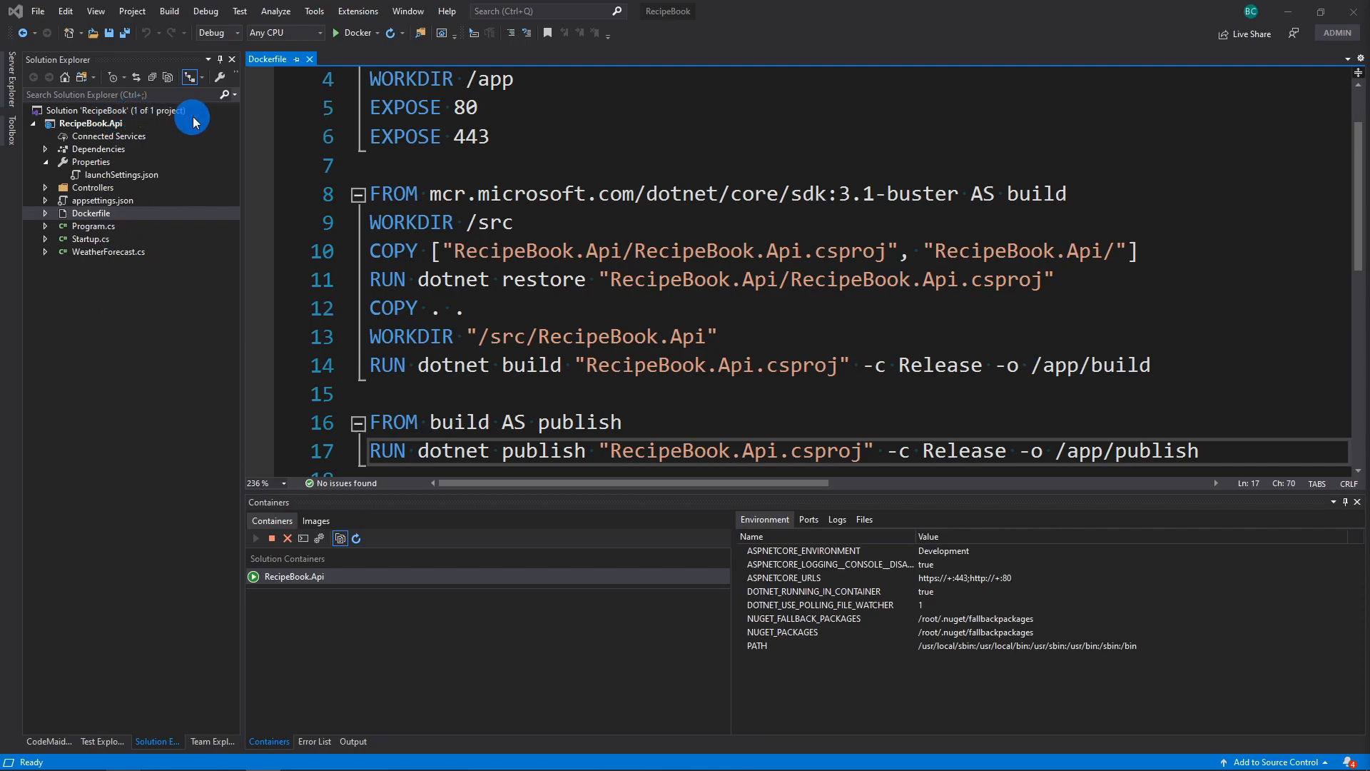
pyautogui.moveTo(111, 122)
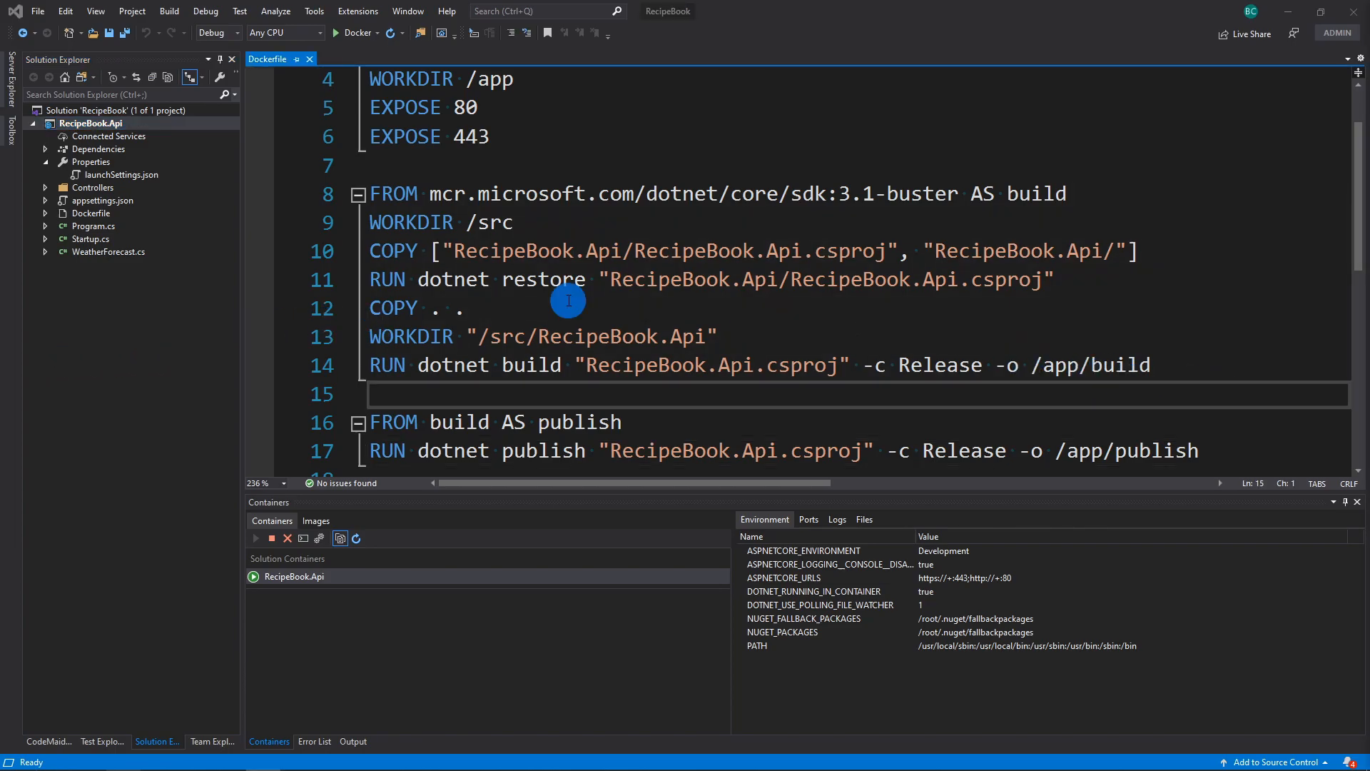
pyautogui.click(90, 123)
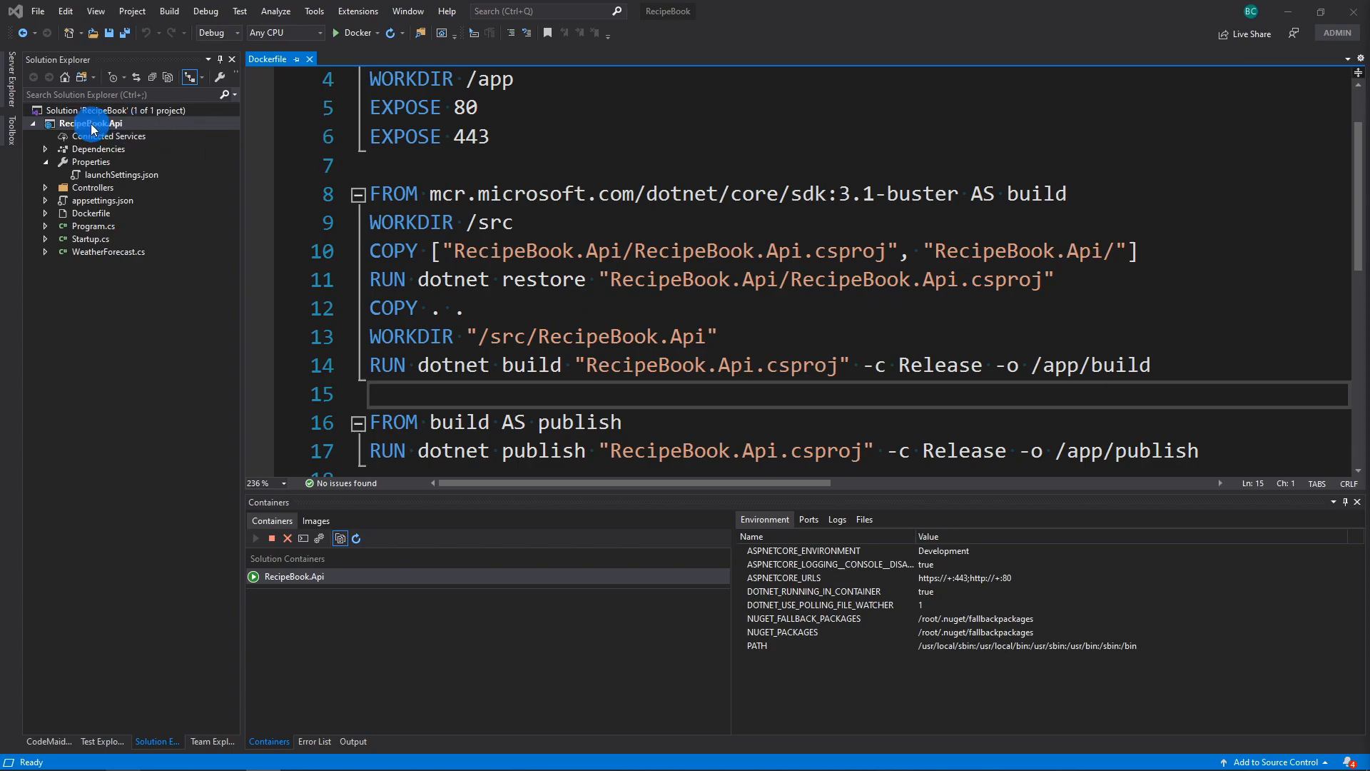
# Step: Add Docker Compose orchestrator support targeting Linux to the RecipeBook.Api project
pyautogui.rightClick(89, 123)
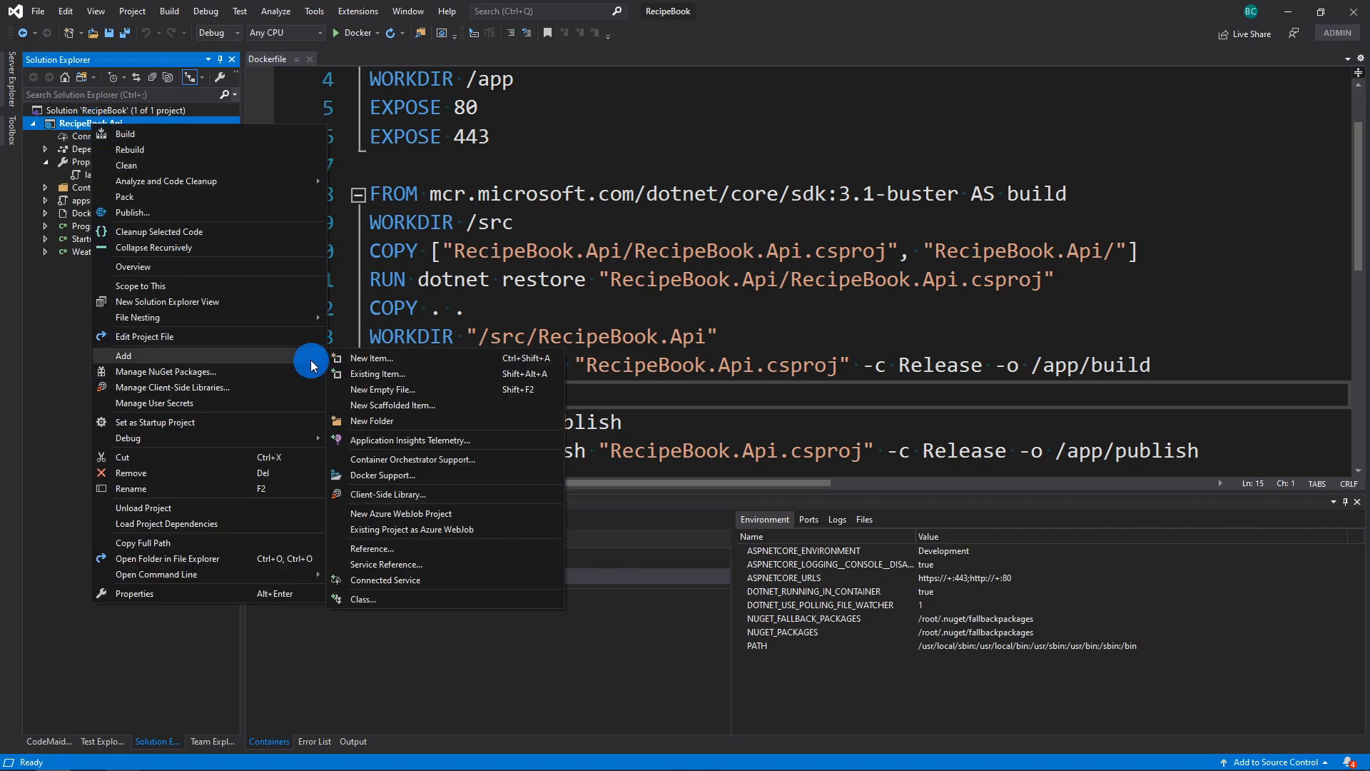
pyautogui.moveTo(506, 460)
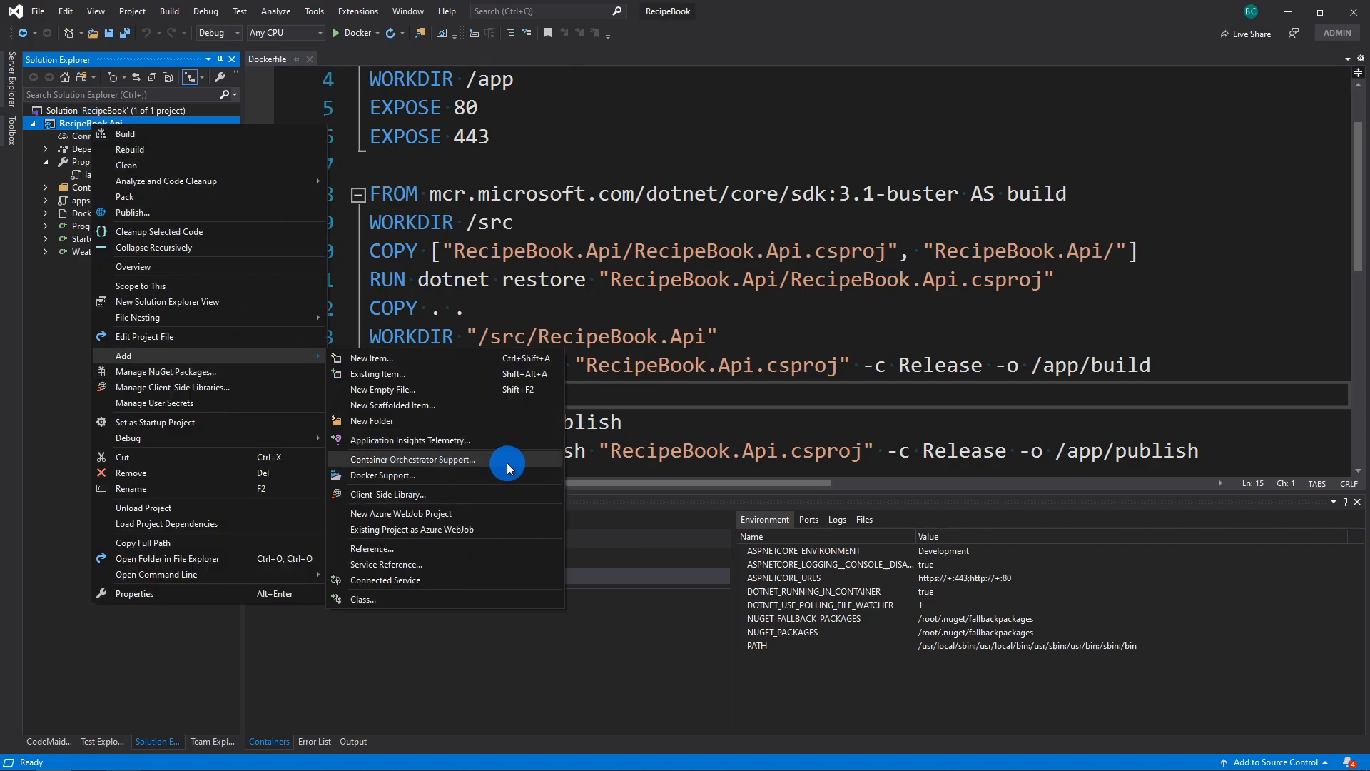
pyautogui.click(411, 459)
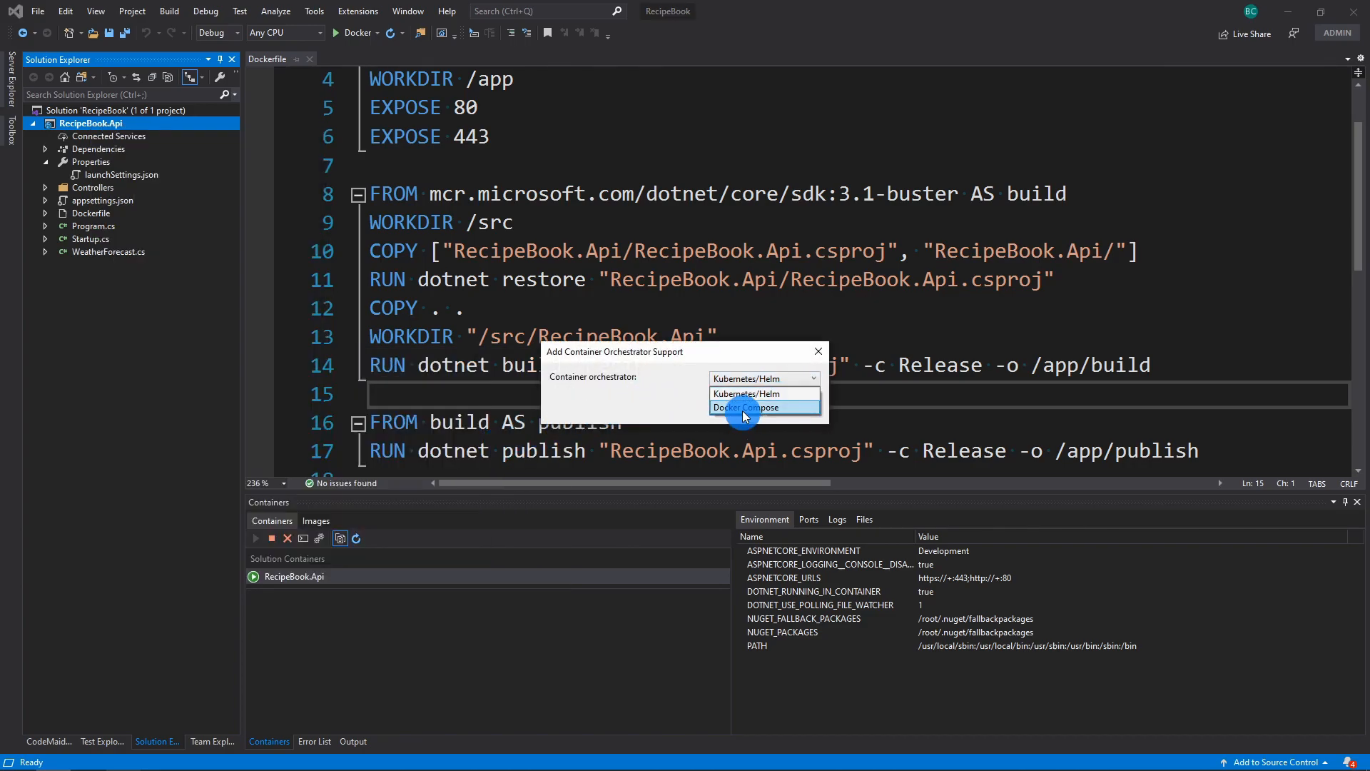
pyautogui.moveTo(759, 416)
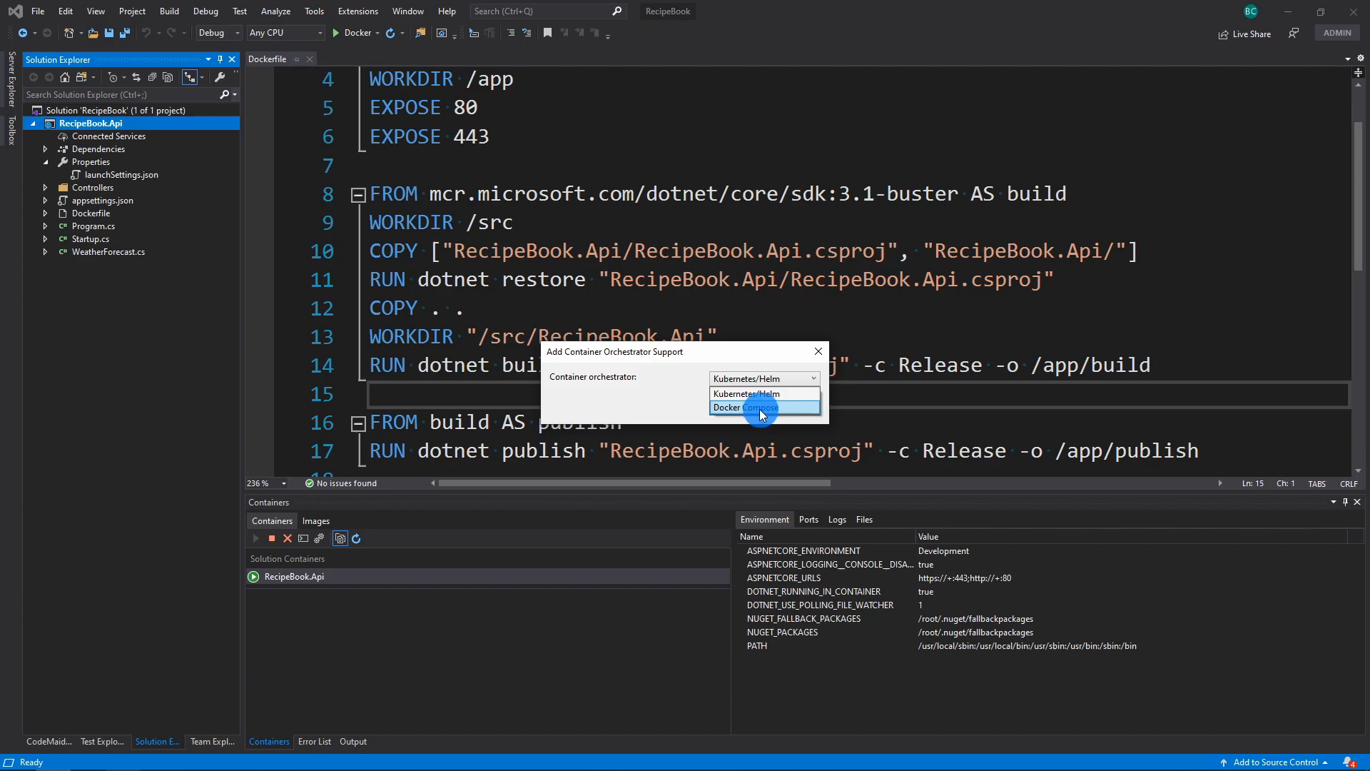
pyautogui.click(743, 407)
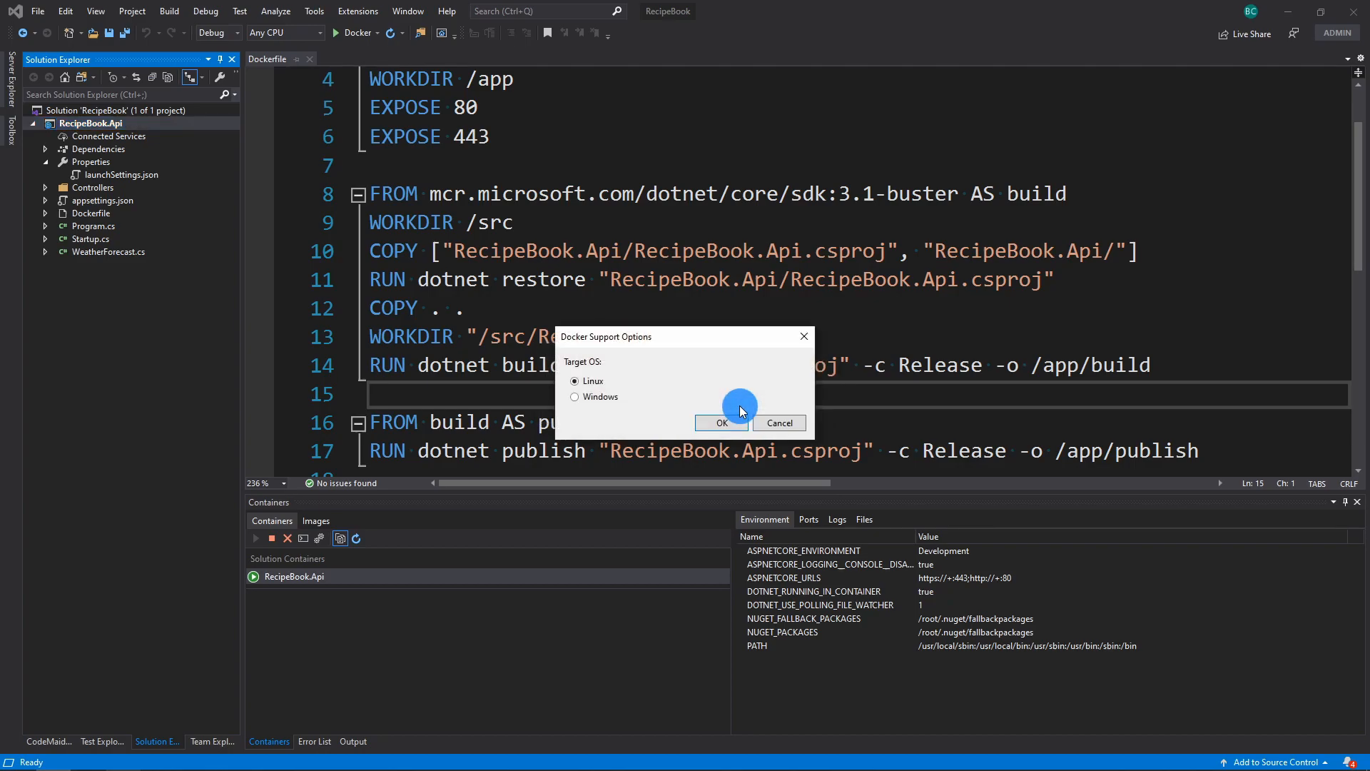
pyautogui.moveTo(688, 417)
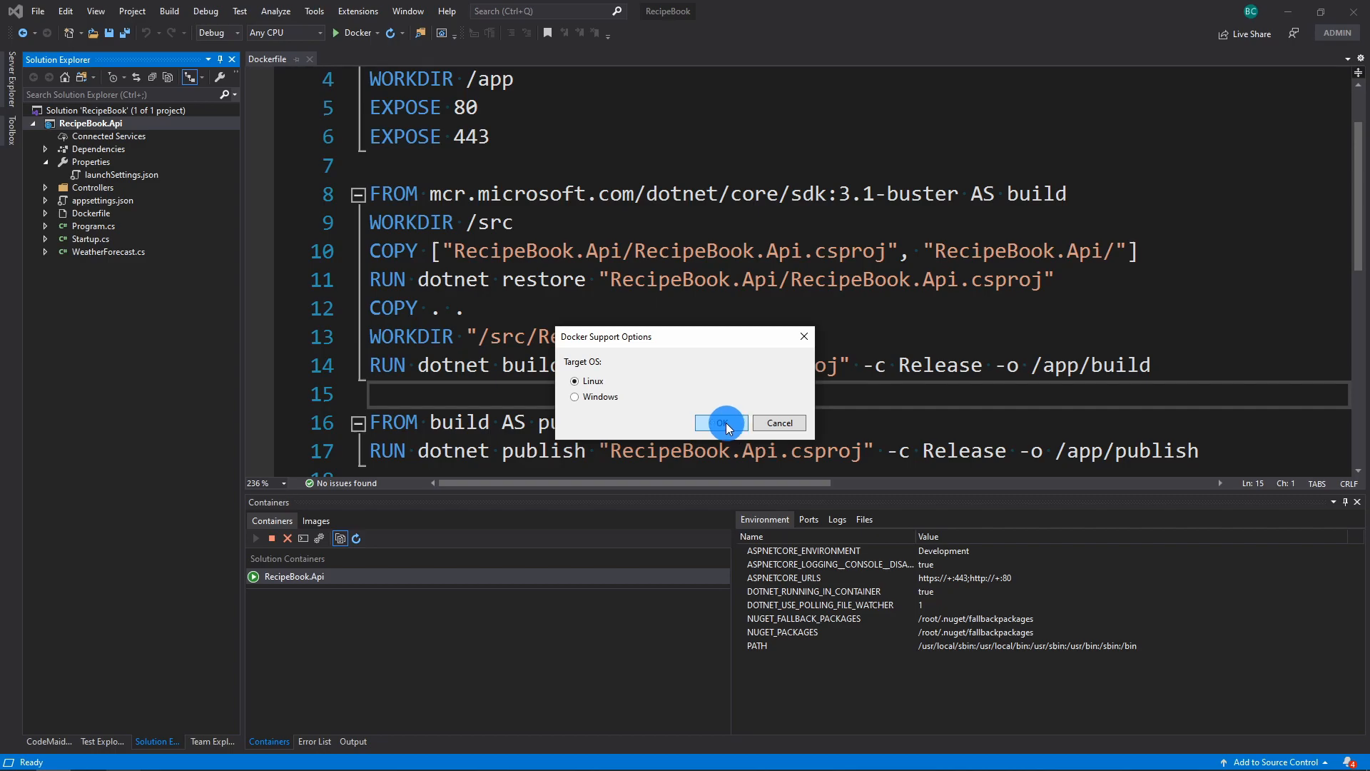
pyautogui.click(721, 423)
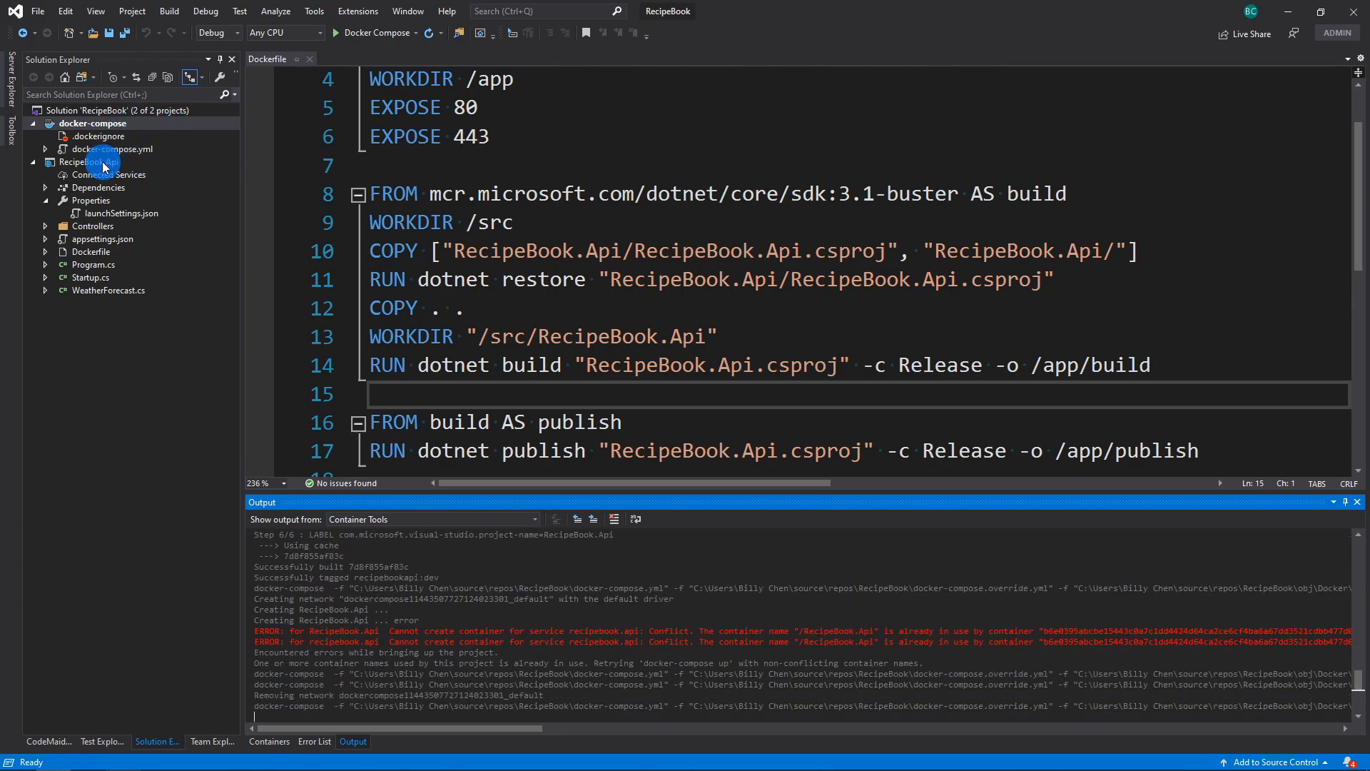
# Step: Set the docker-compose project as the startup project and open docker-compose.yml
pyautogui.click(46, 162)
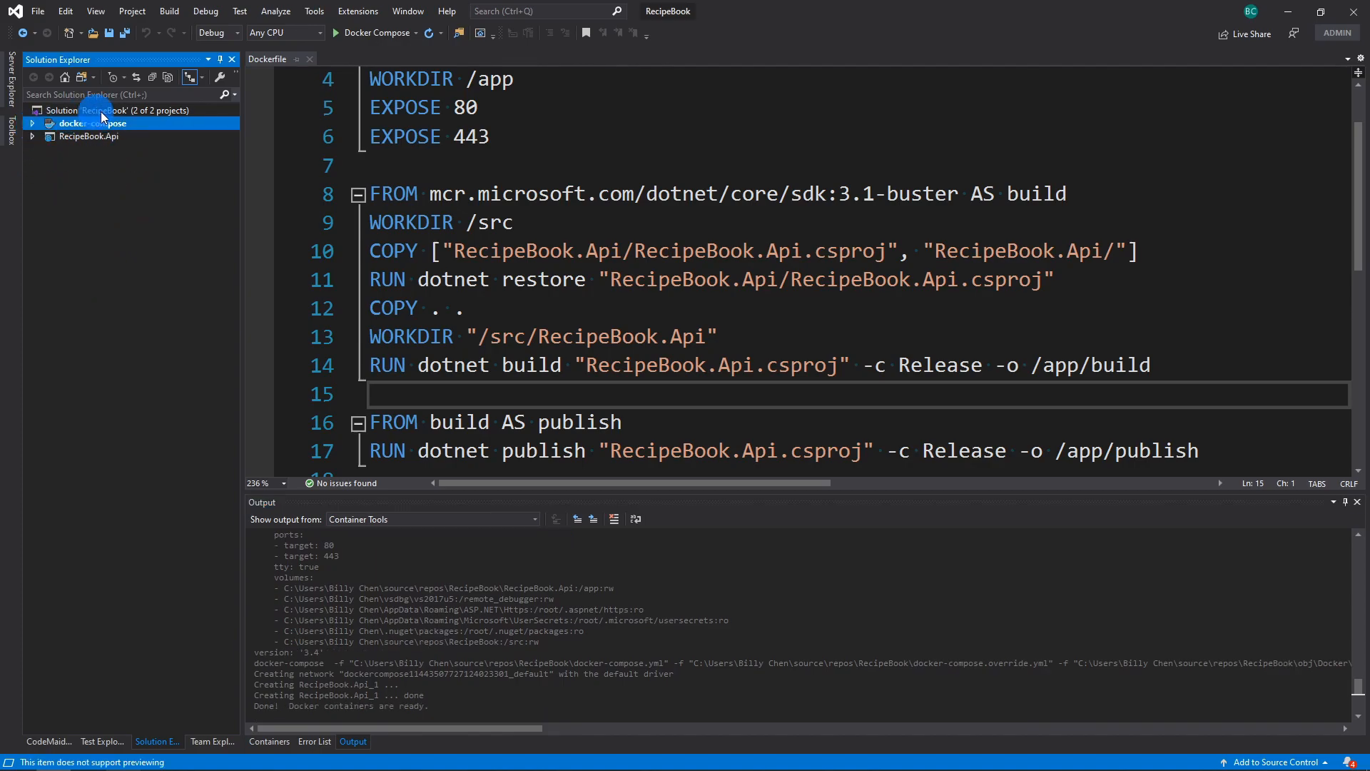
pyautogui.click(102, 110)
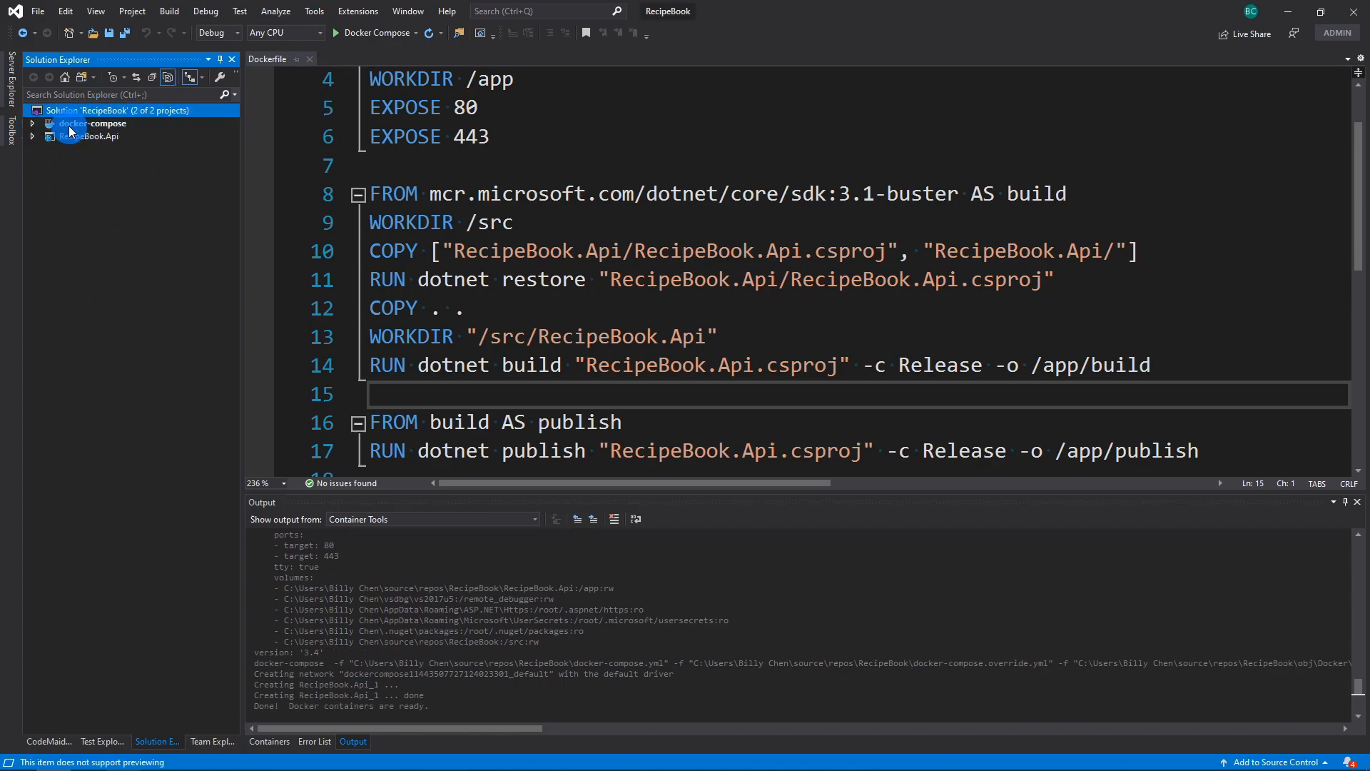
pyautogui.moveTo(171, 131)
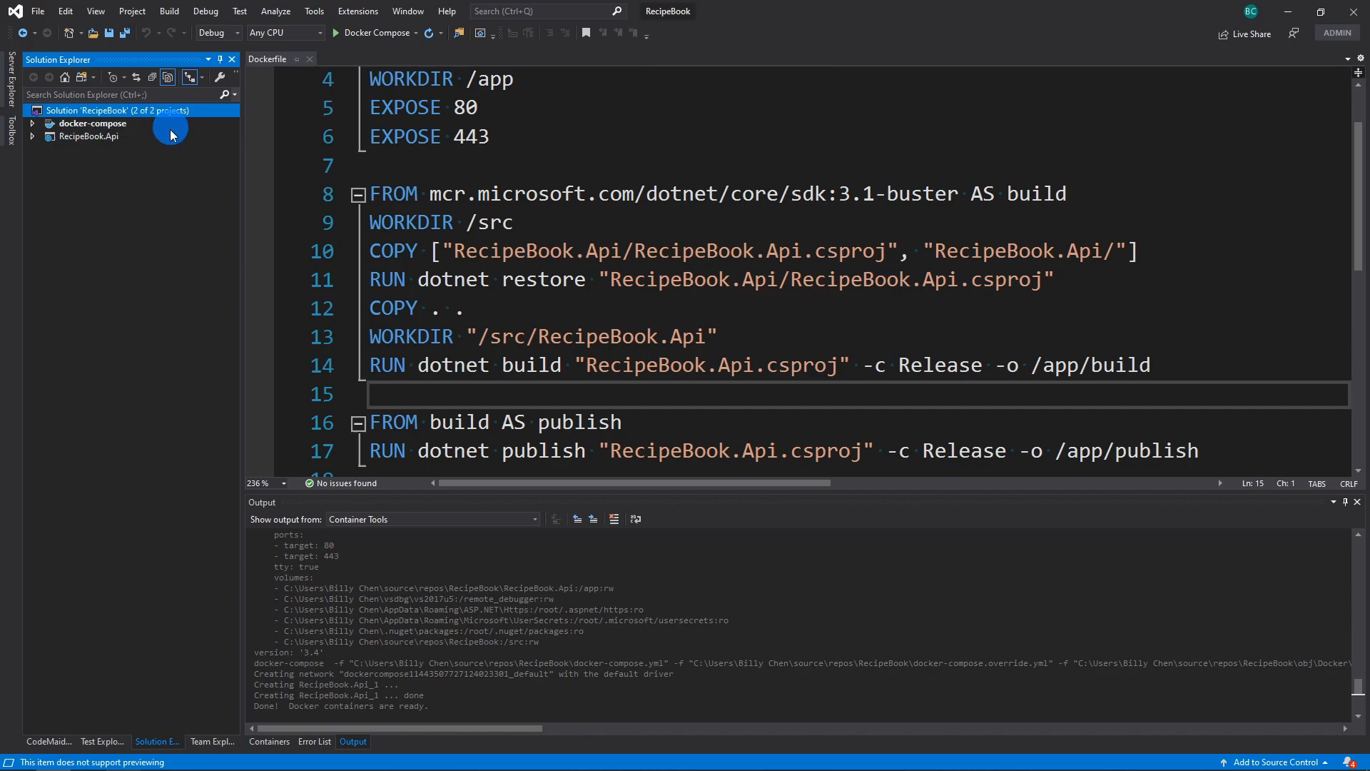
pyautogui.rightClick(87, 136)
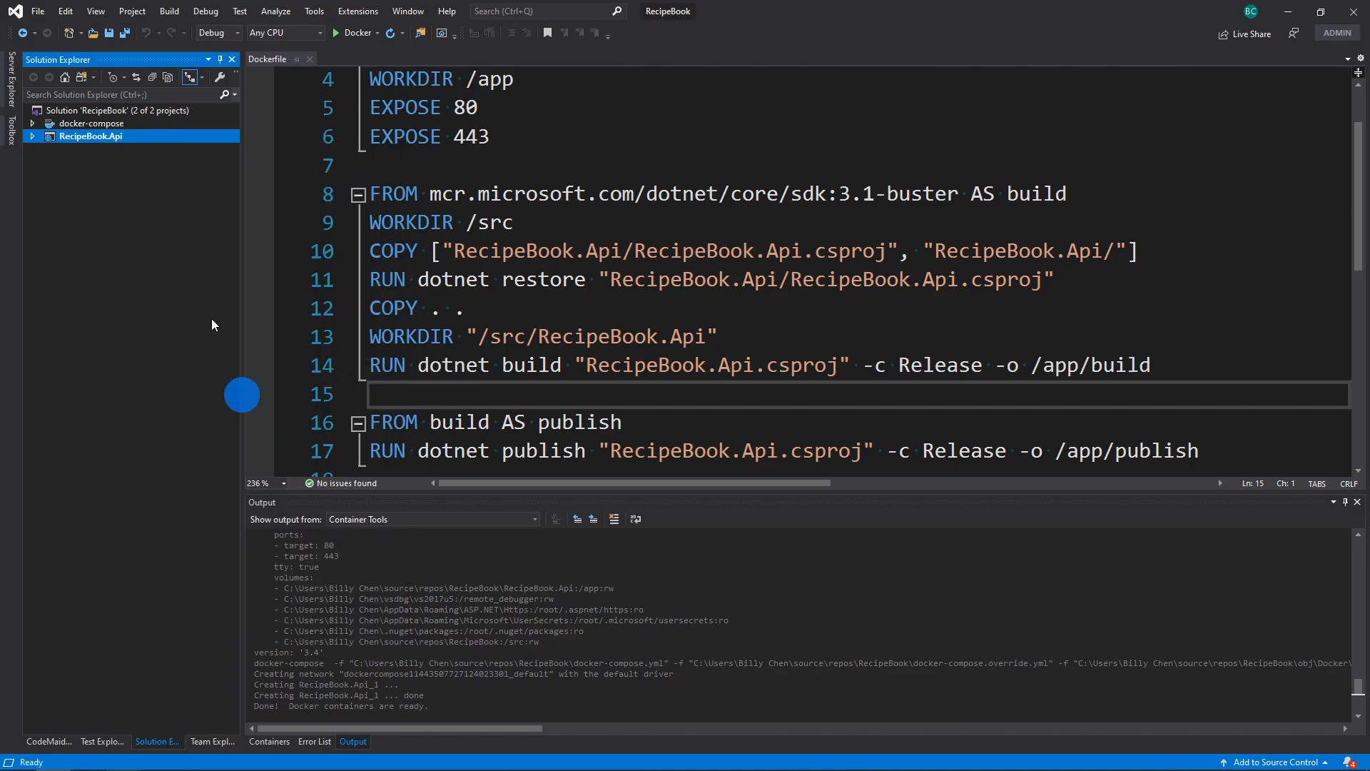
pyautogui.rightClick(92, 124)
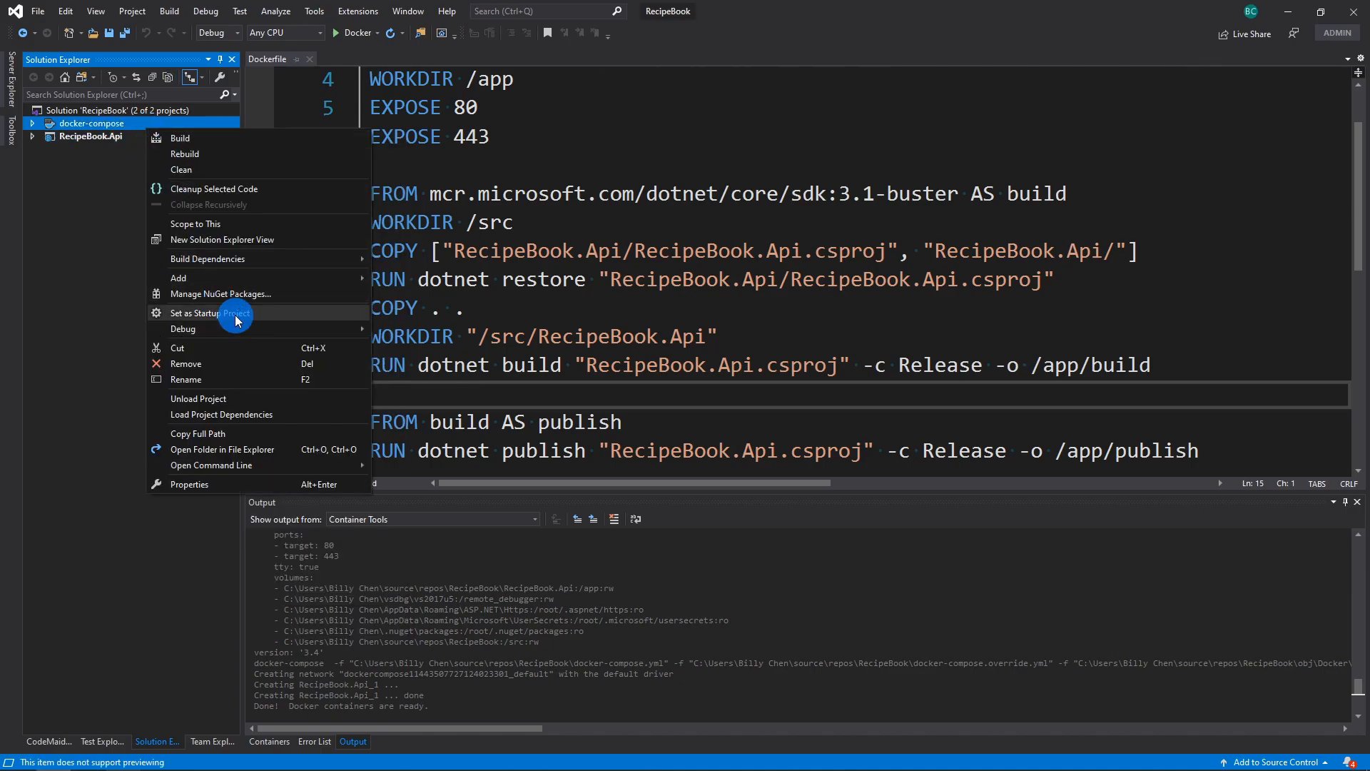
pyautogui.click(210, 312)
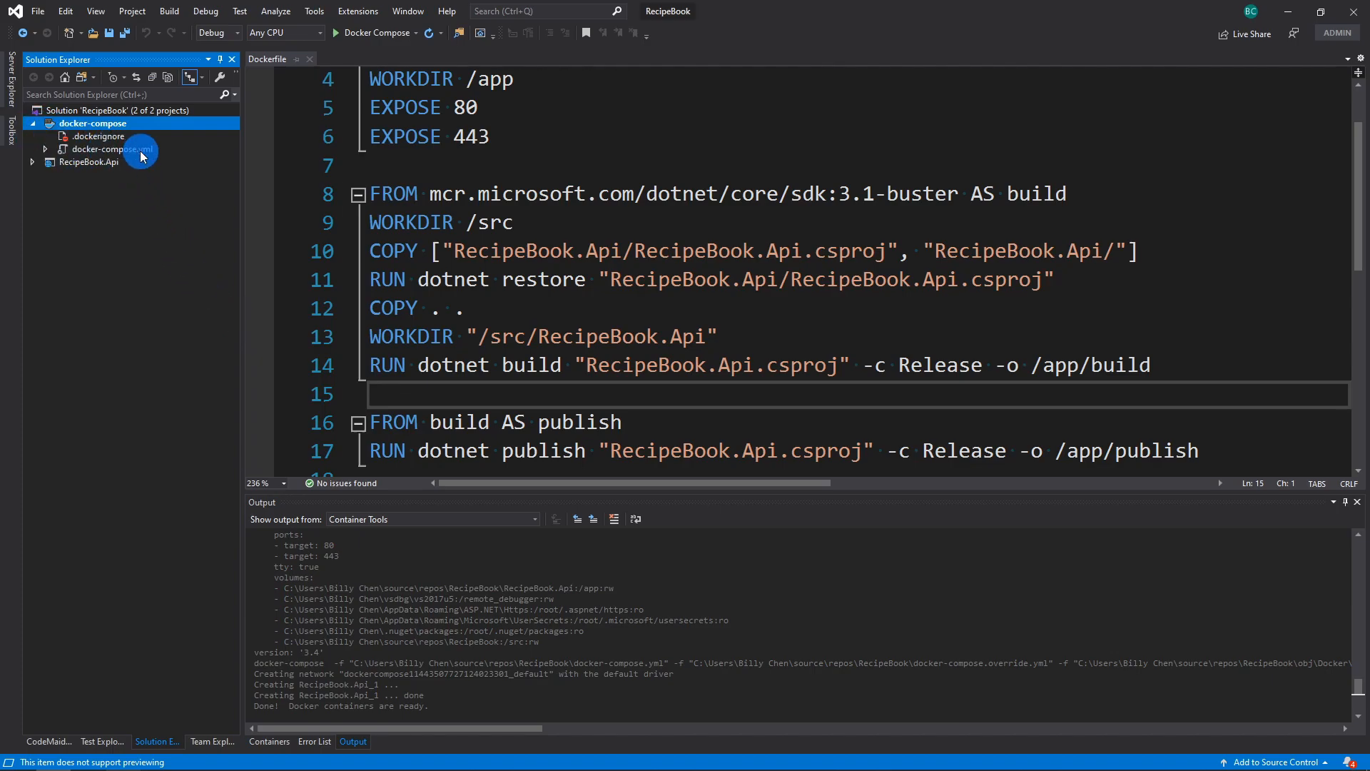
pyautogui.doubleClick(112, 149)
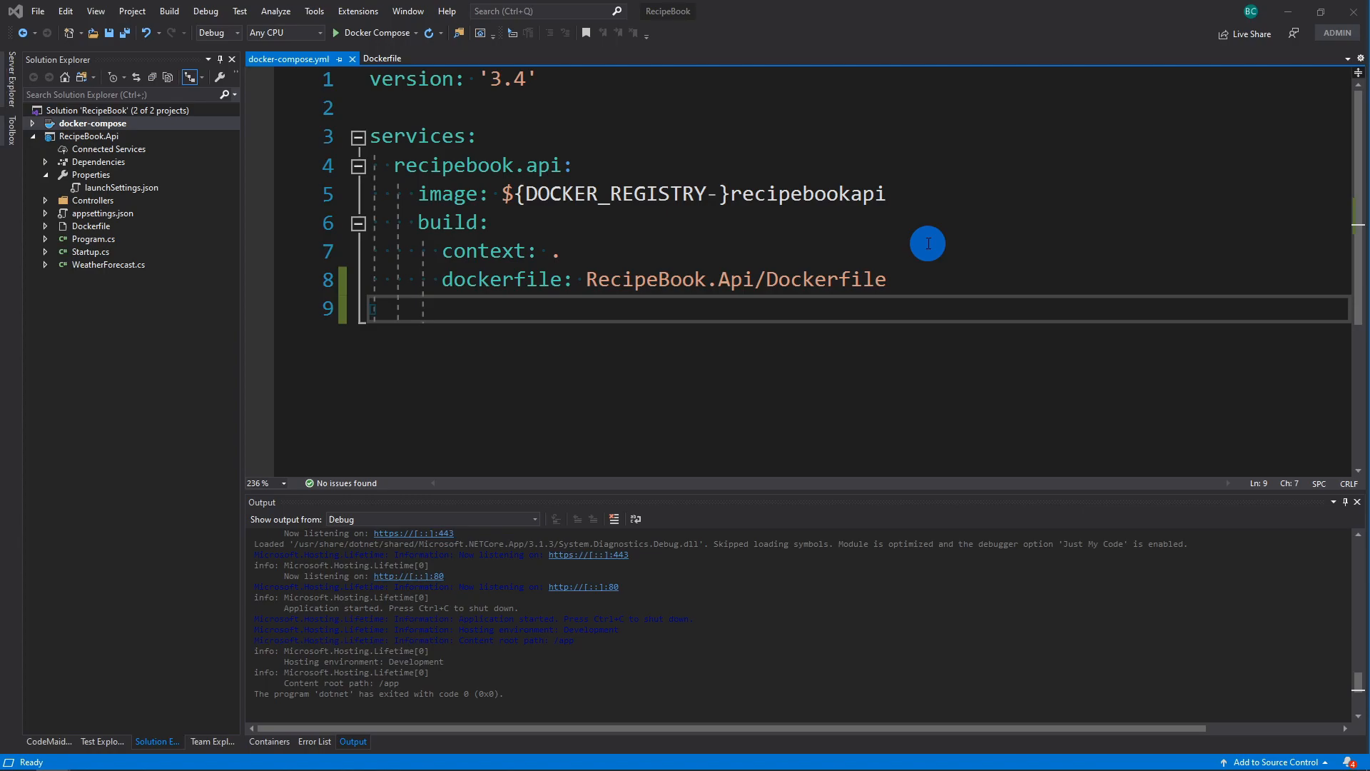
pyautogui.moveTo(747, 266)
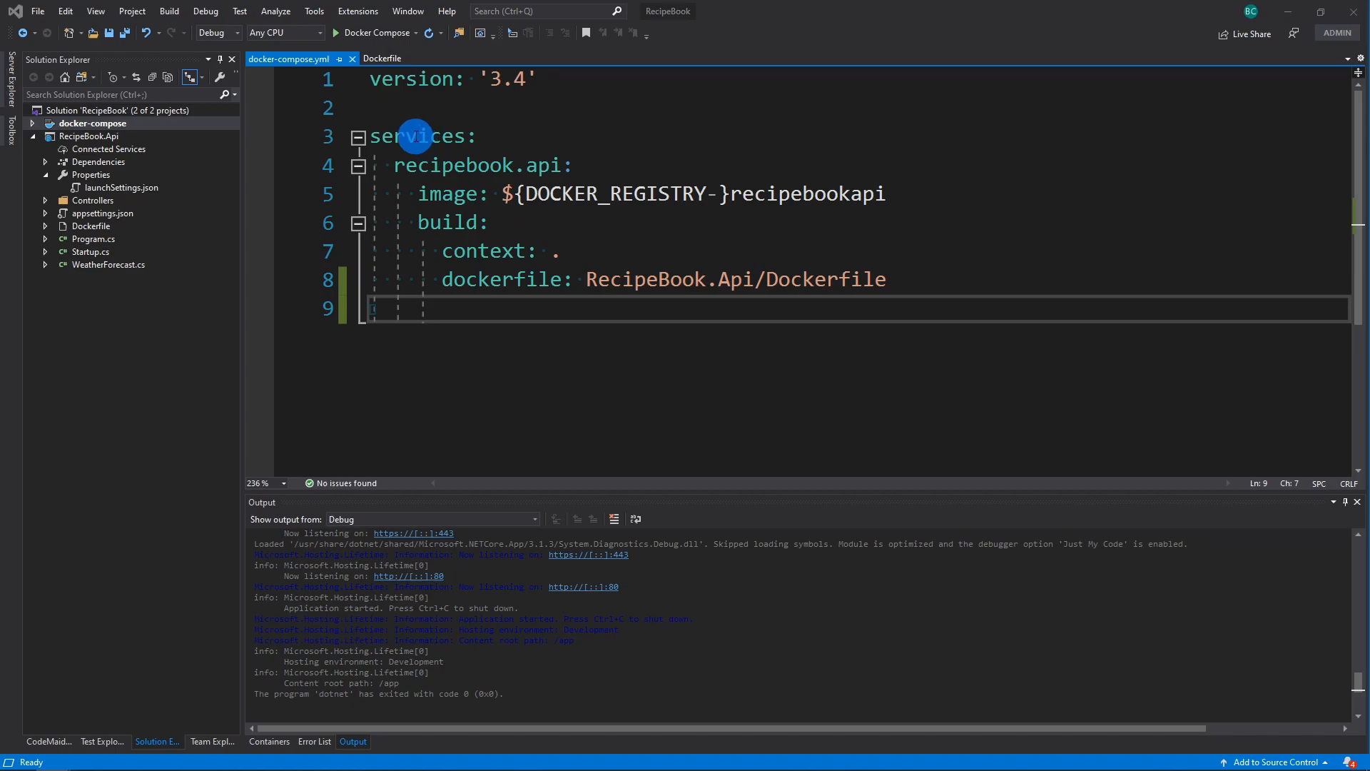
pyautogui.doubleClick(423, 137)
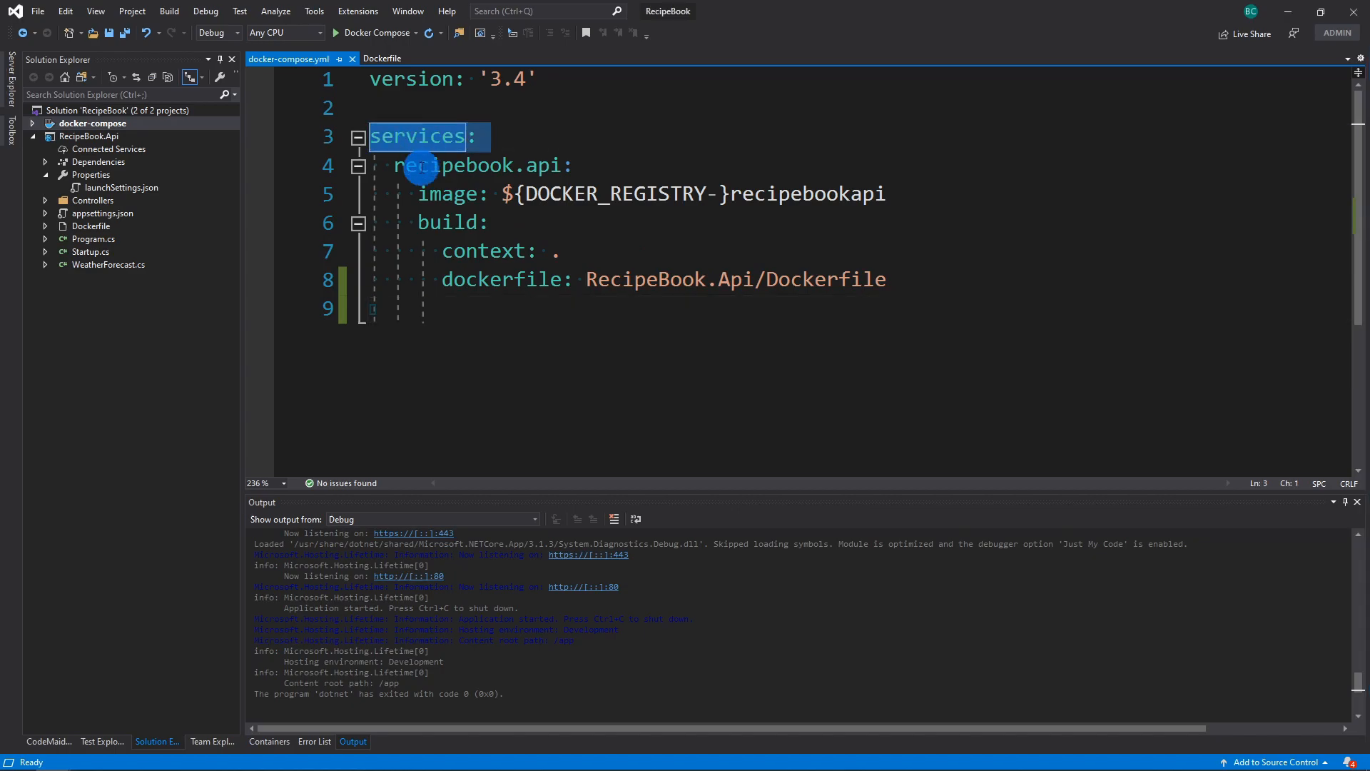
pyautogui.click(358, 167)
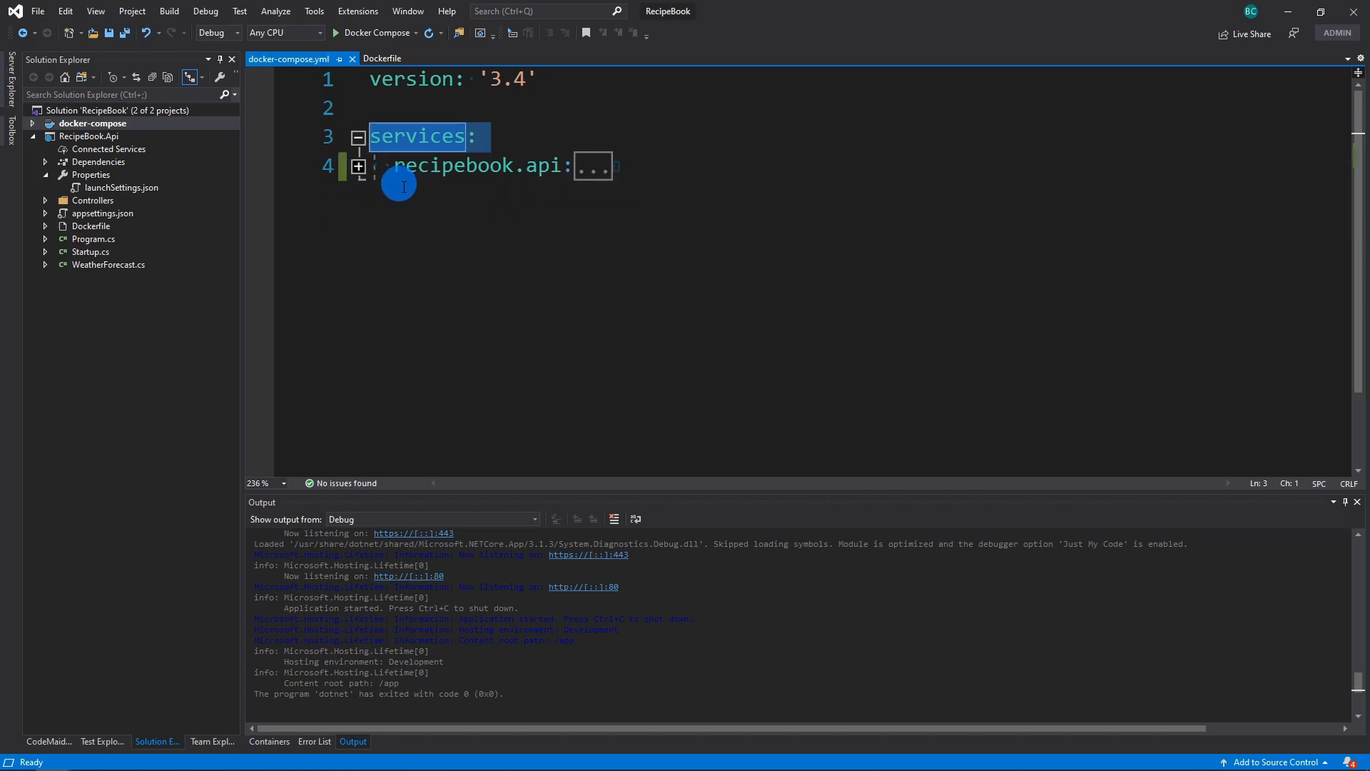
pyautogui.moveTo(577, 167)
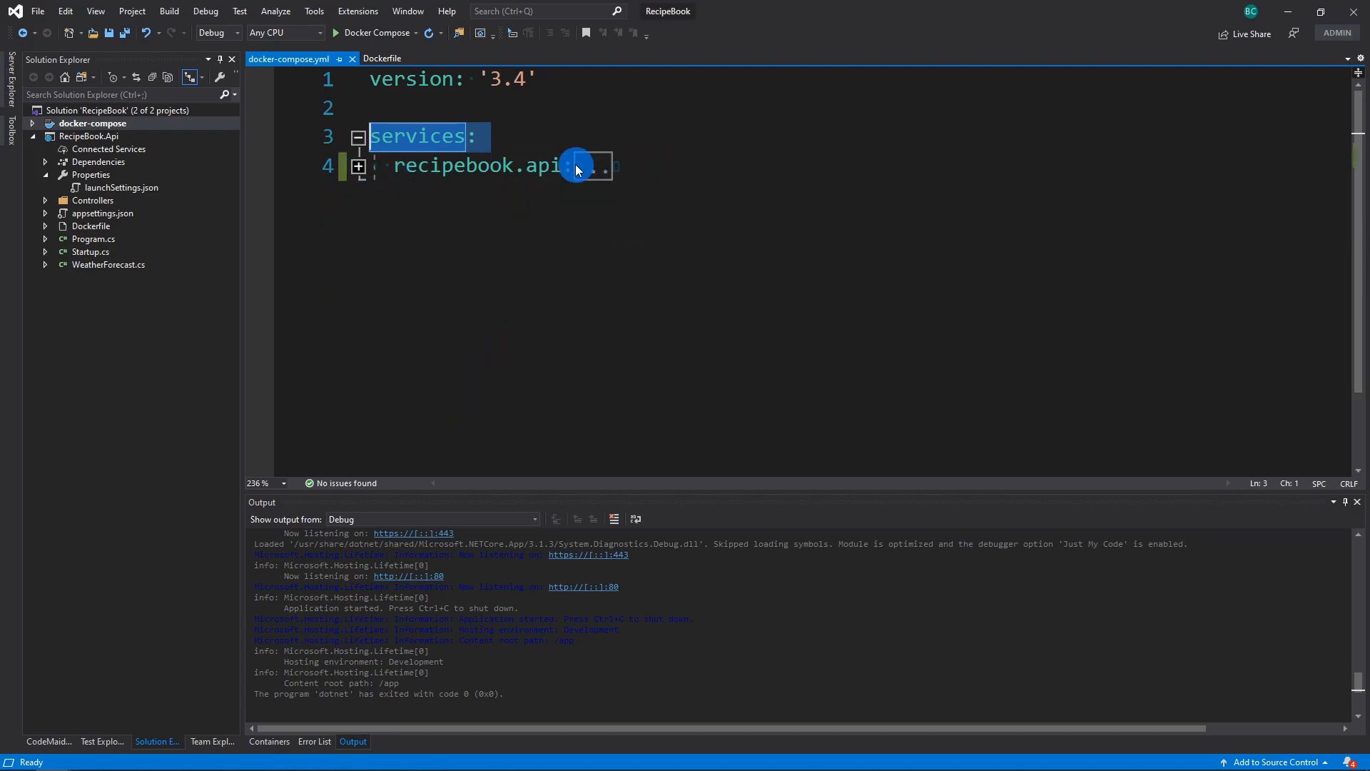
pyautogui.click(359, 166)
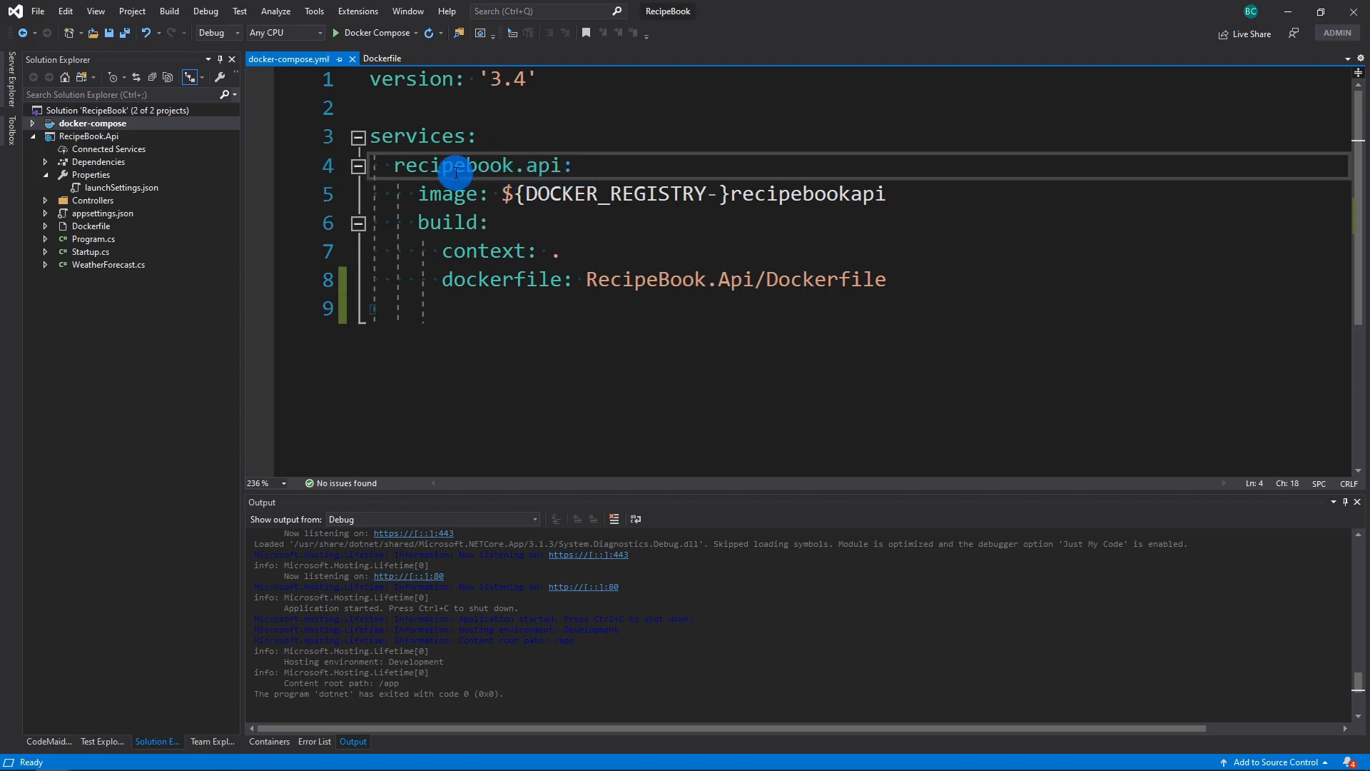
pyautogui.doubleClick(454, 165)
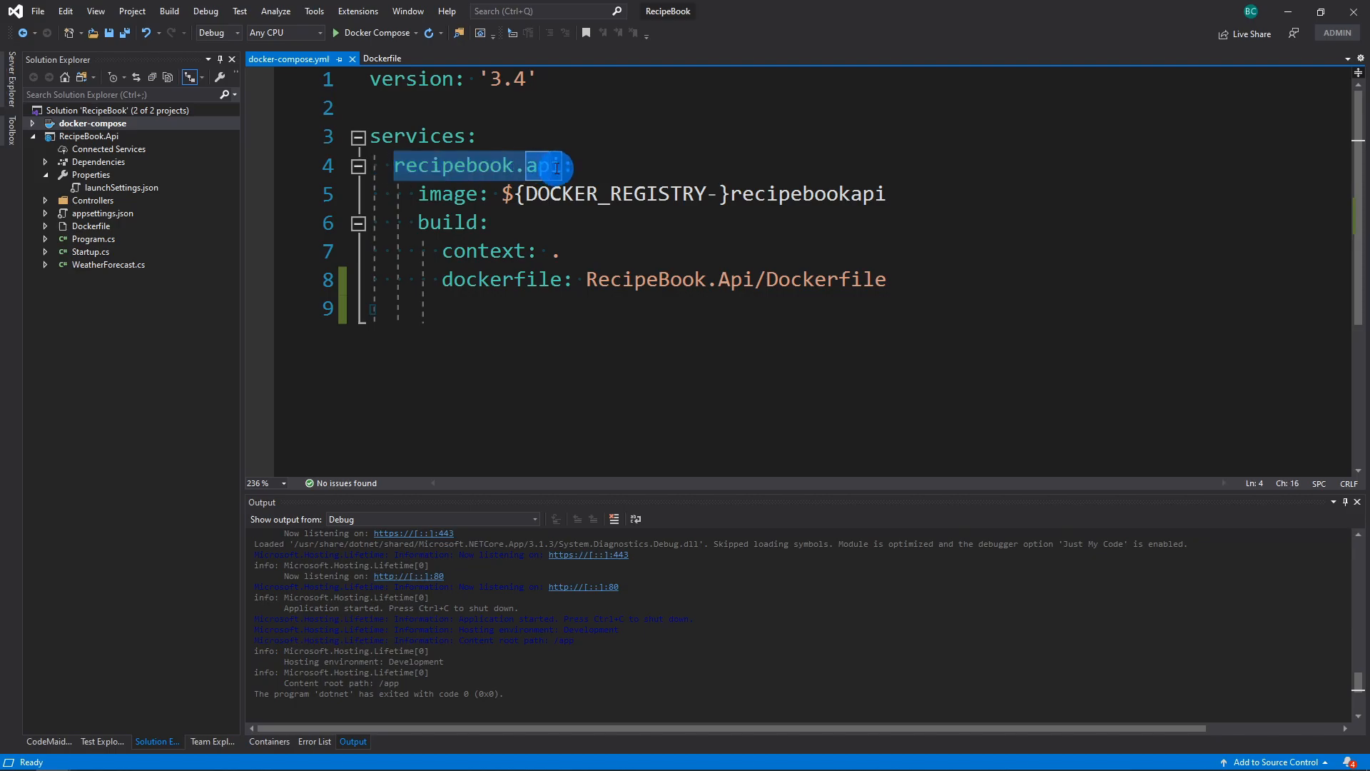
pyautogui.moveTo(929, 285)
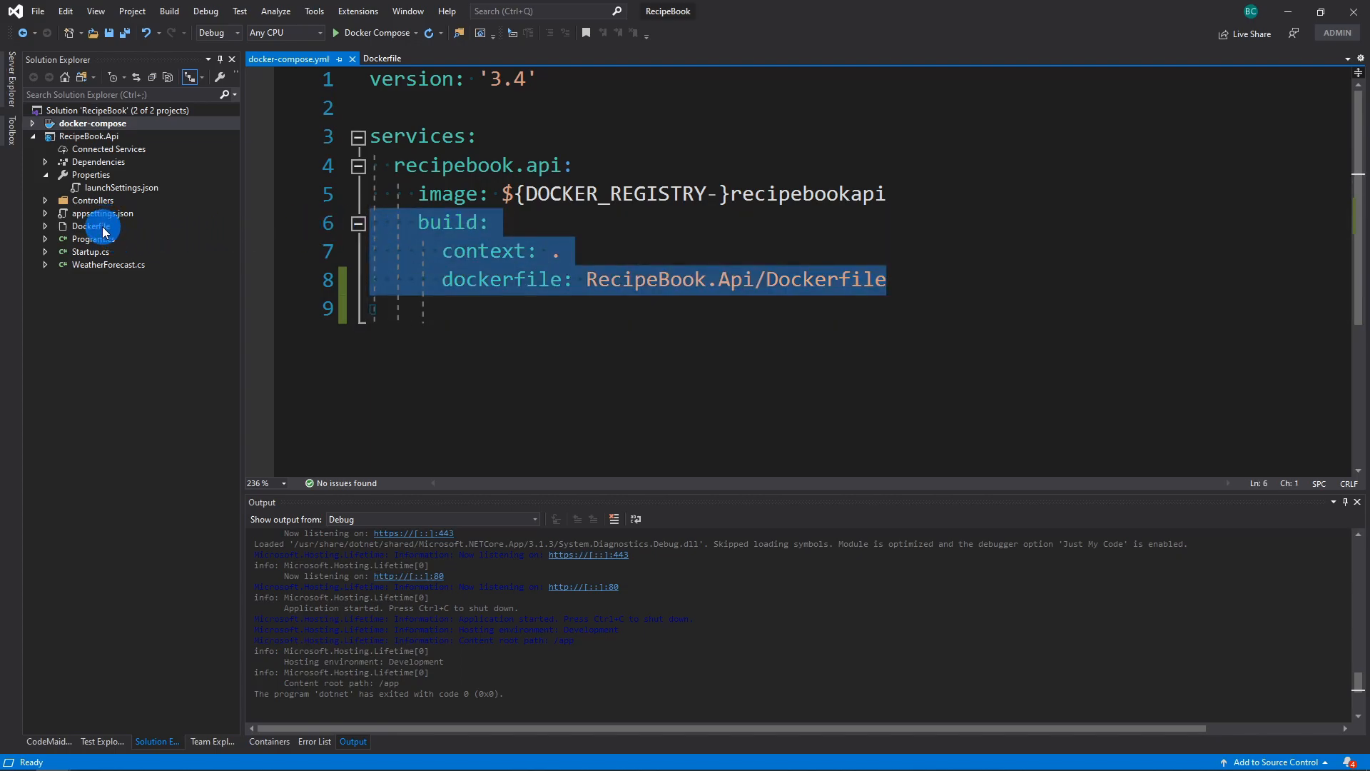
pyautogui.moveTo(678, 210)
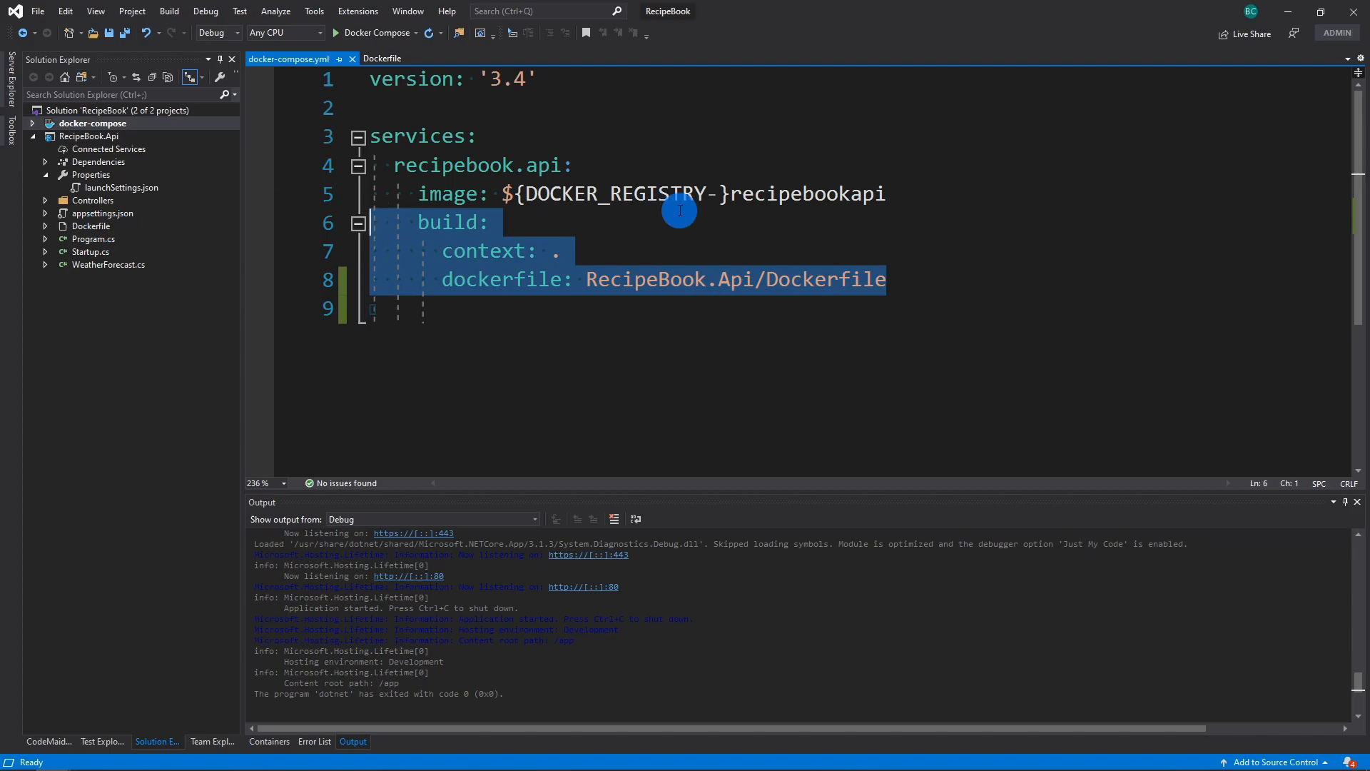
pyautogui.click(490, 222)
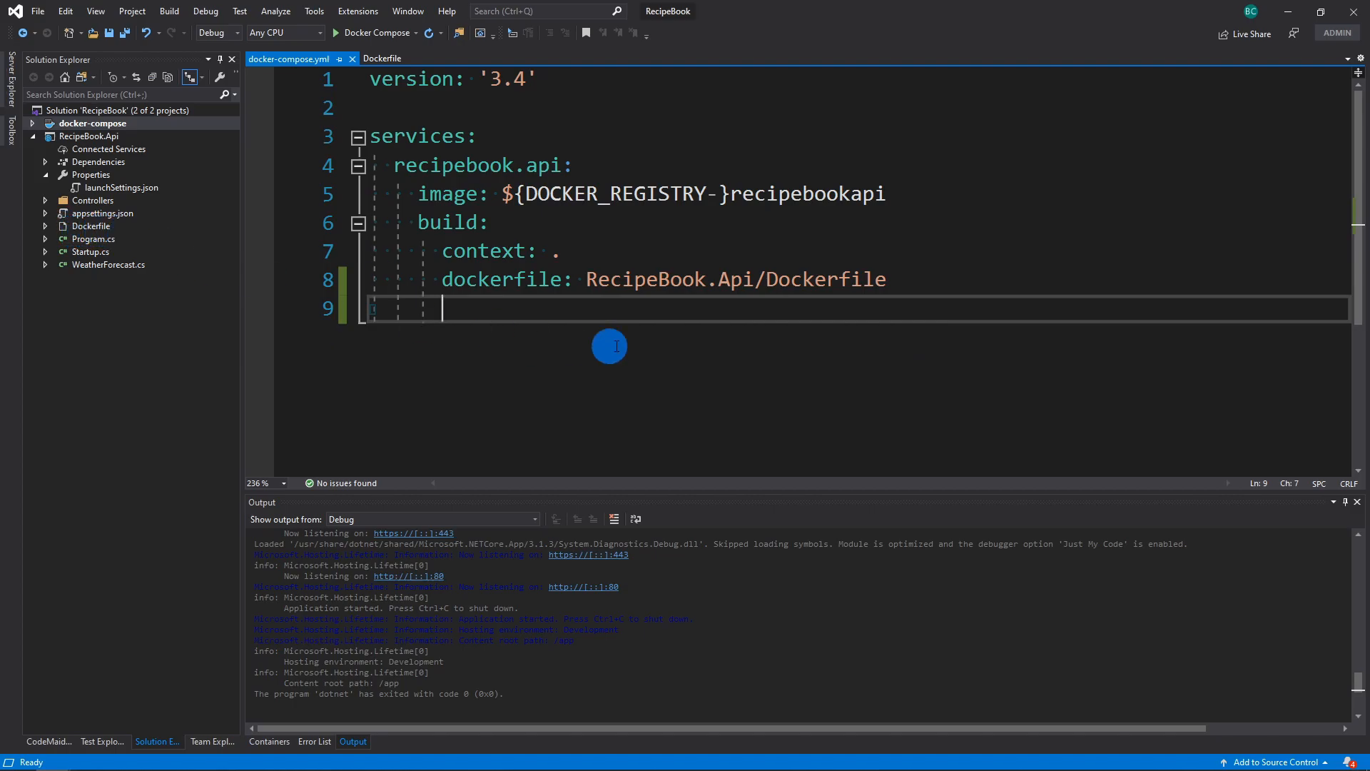
pyautogui.moveTo(661, 330)
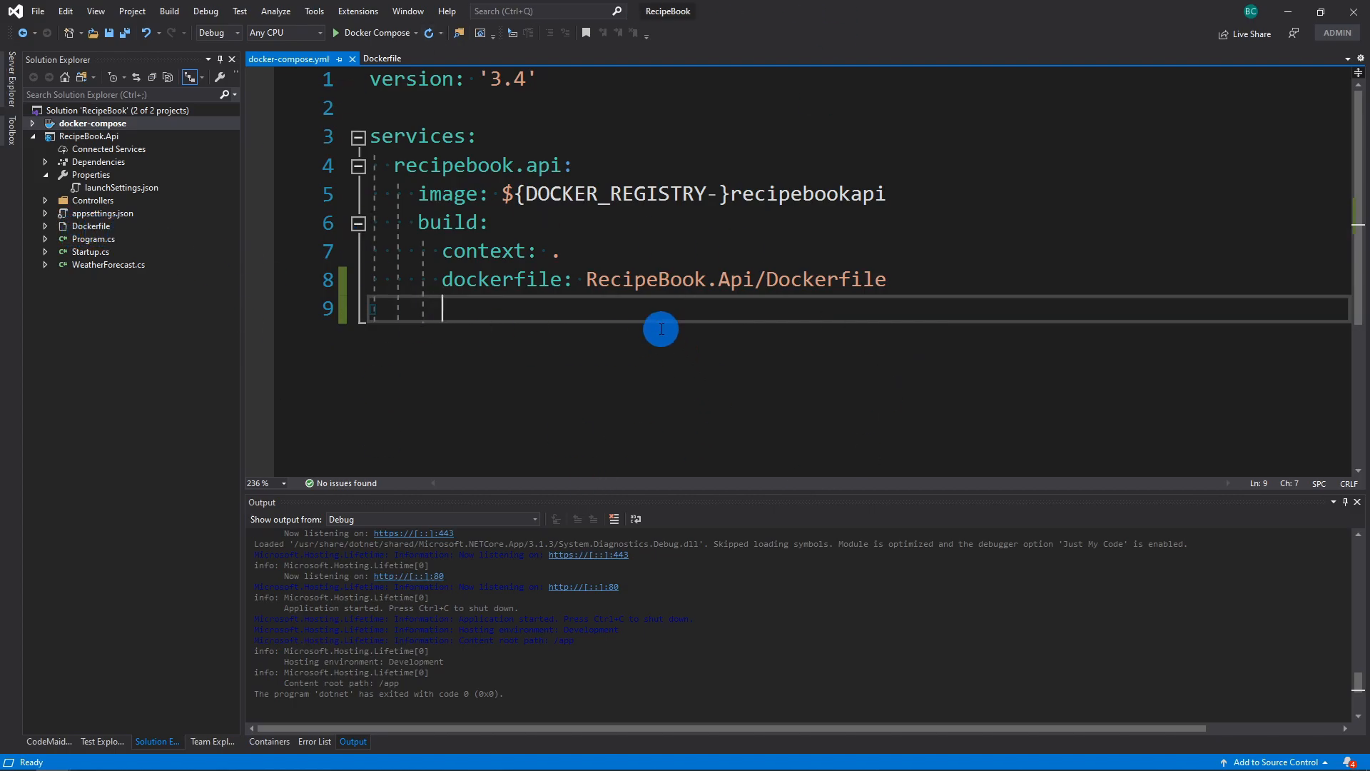
pyautogui.moveTo(672, 344)
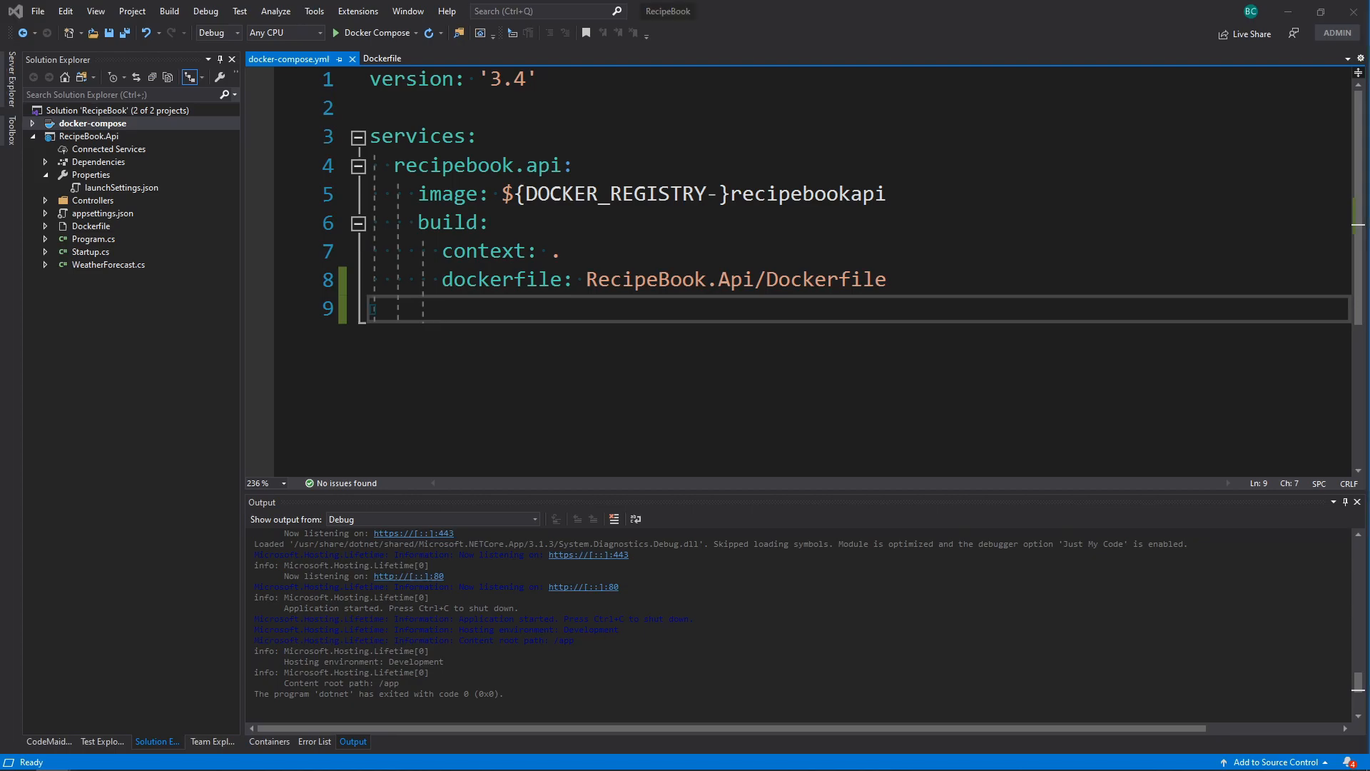
pyautogui.click(808, 331)
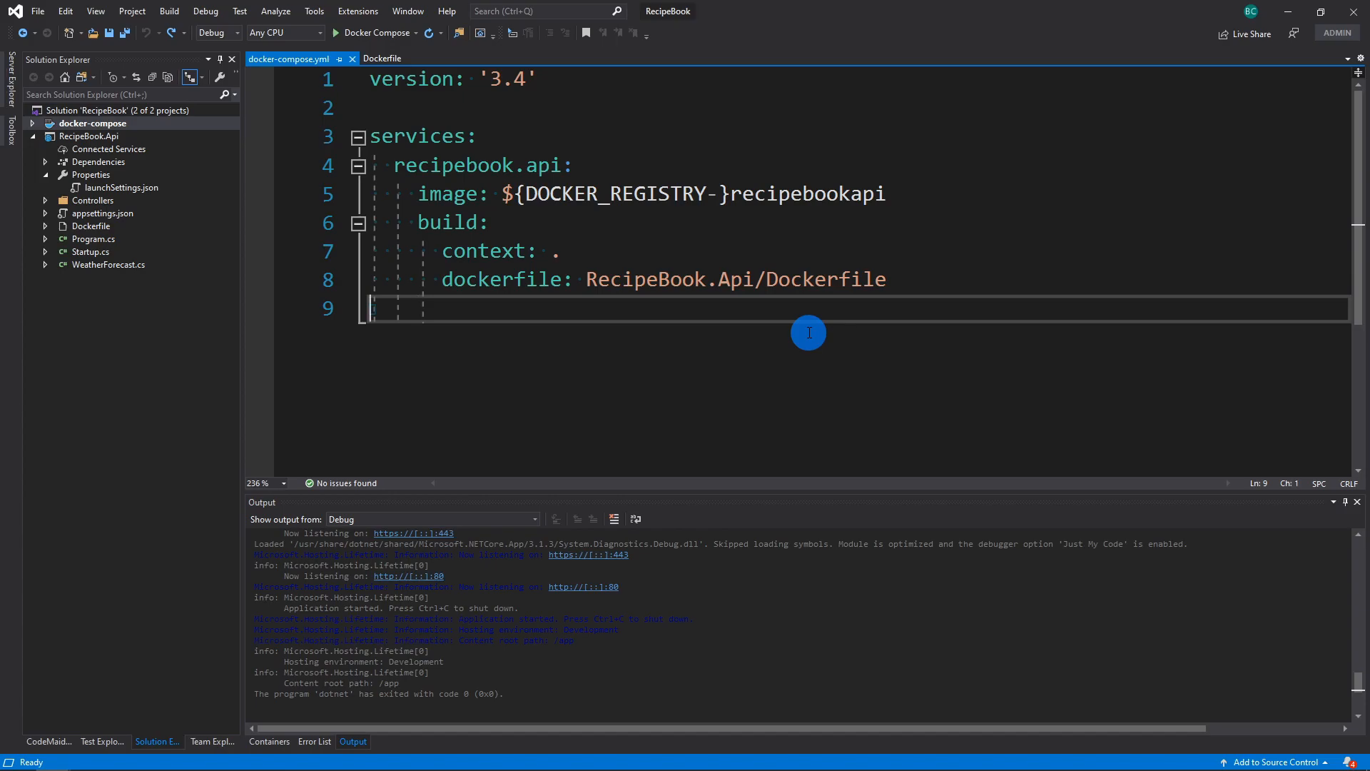
# Step: Paste the sqlserver service block with its mssql/server image, environment, volume and ports, then collapse it
pyautogui.press('enter')
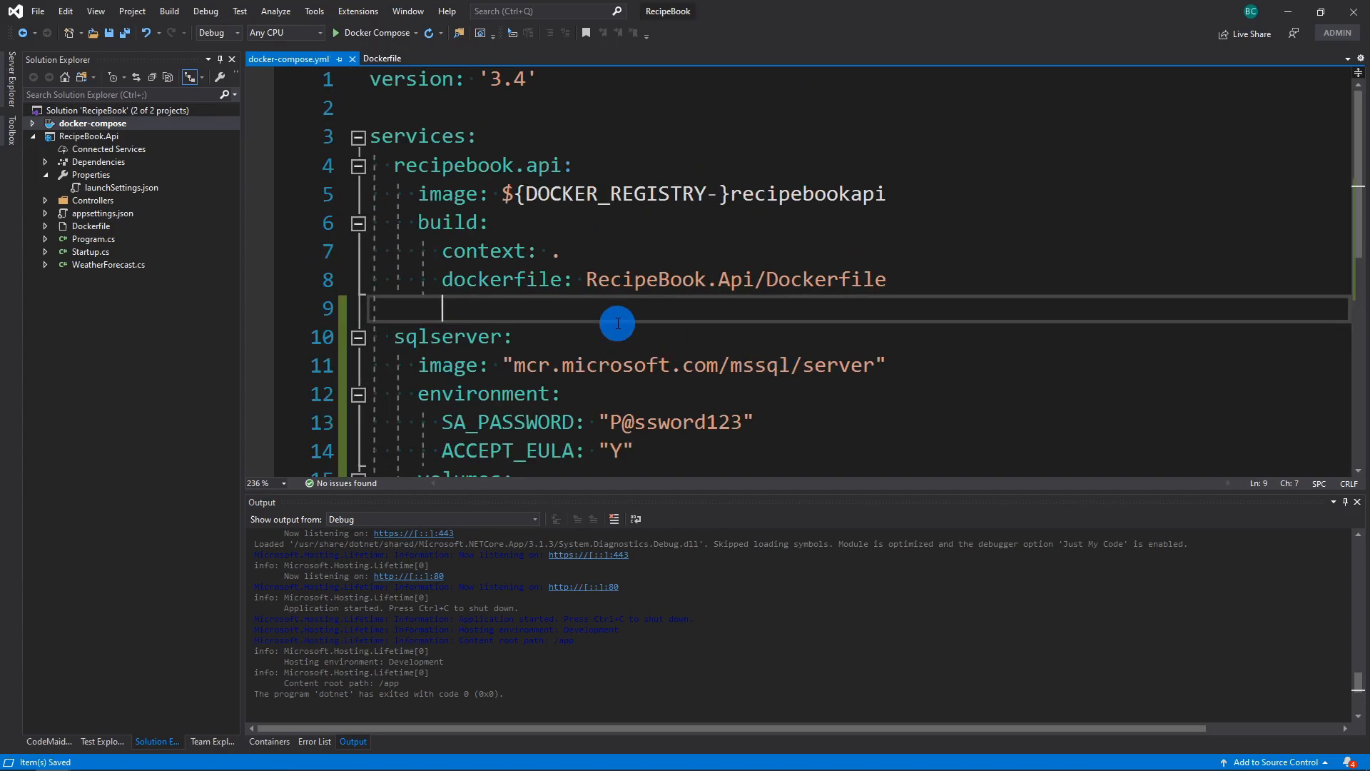
pyautogui.scroll(-3)
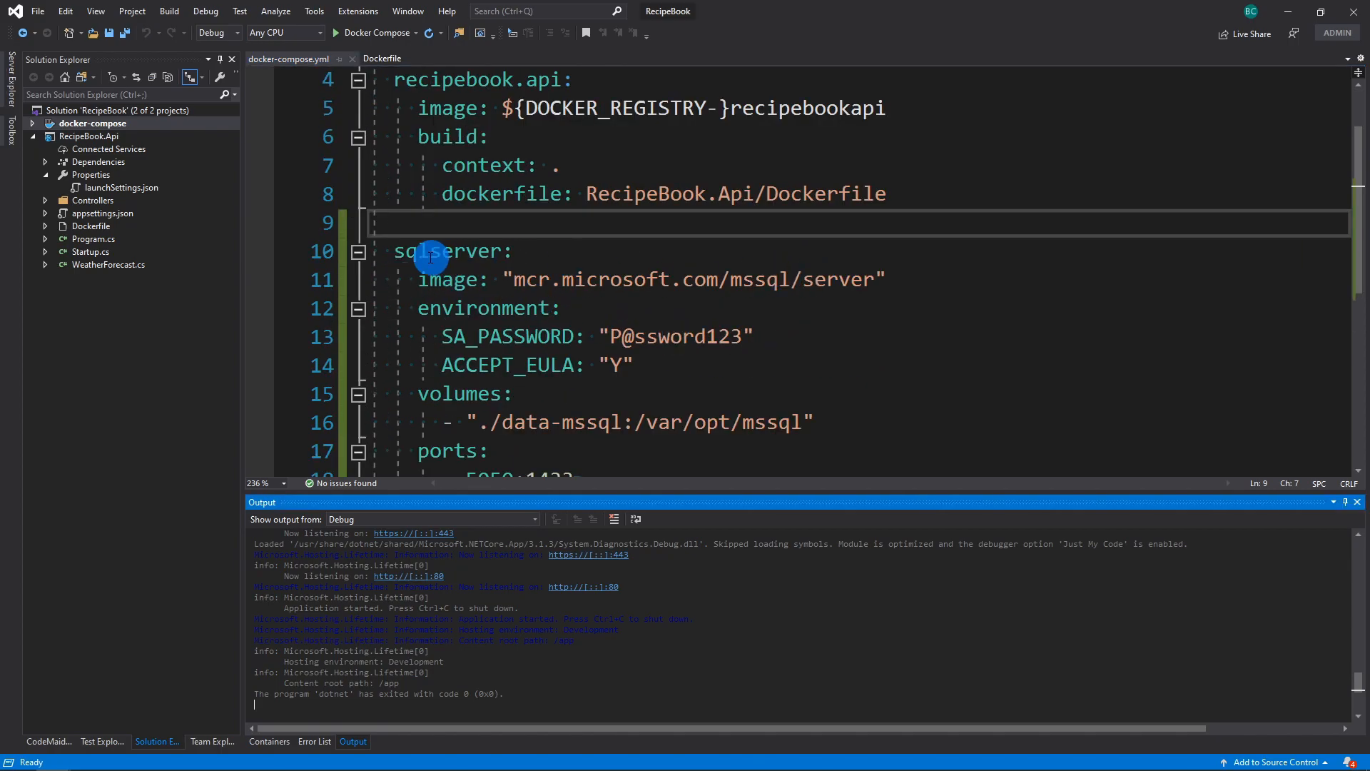
pyautogui.click(885, 280)
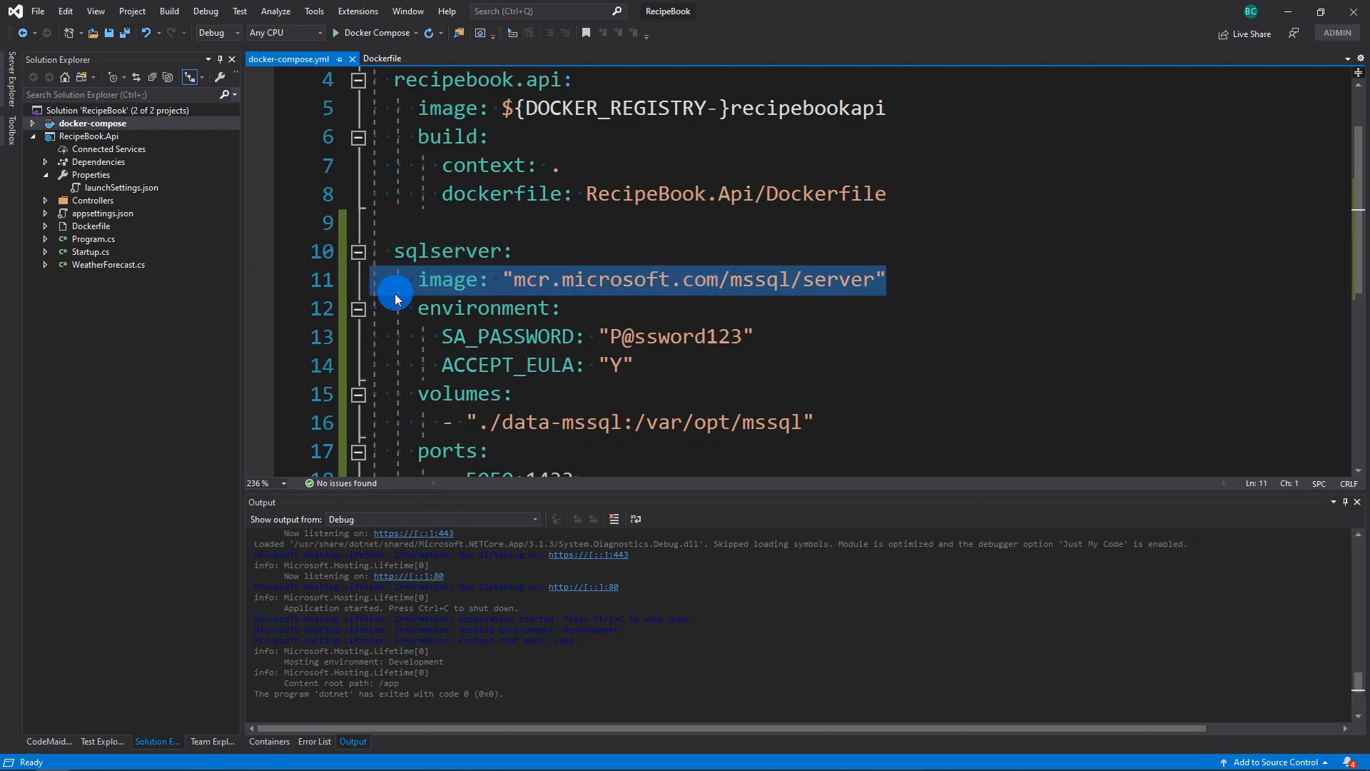
pyautogui.moveTo(607, 411)
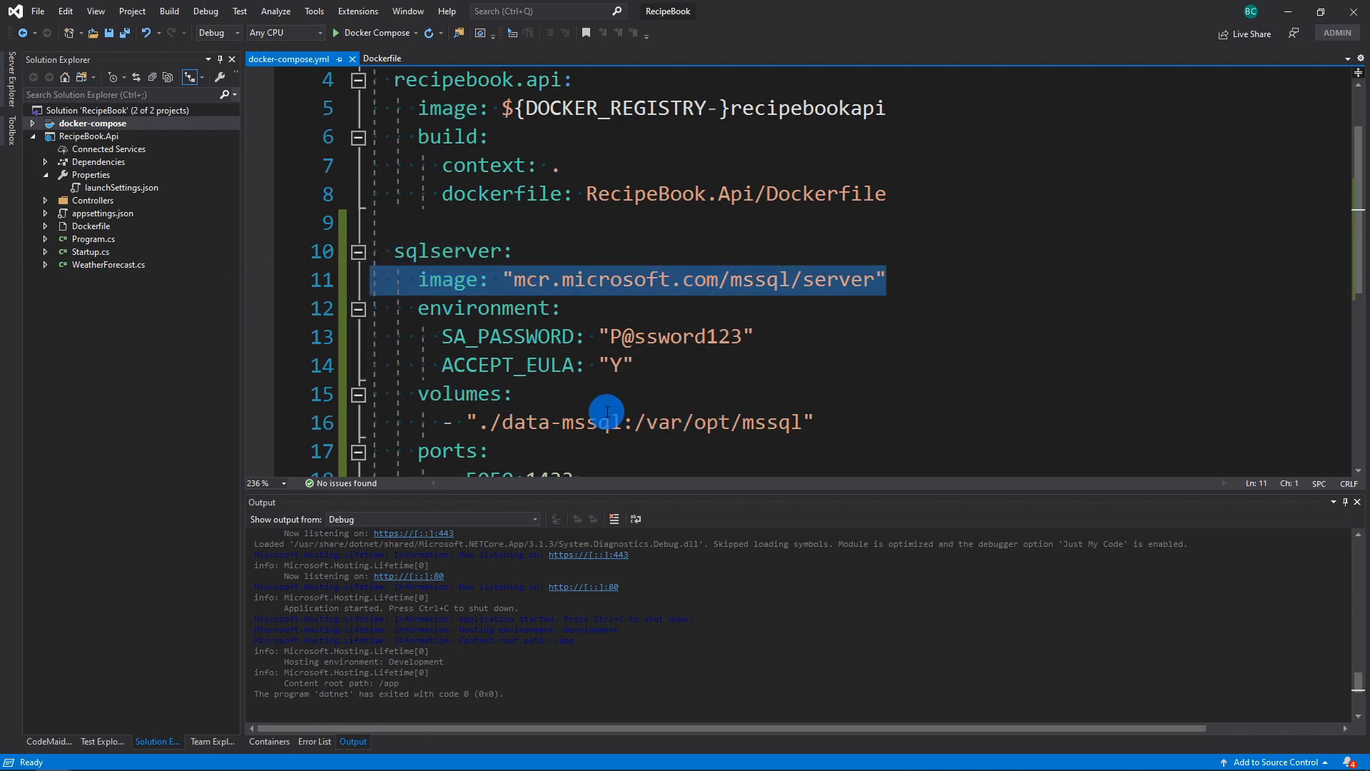
pyautogui.click(606, 421)
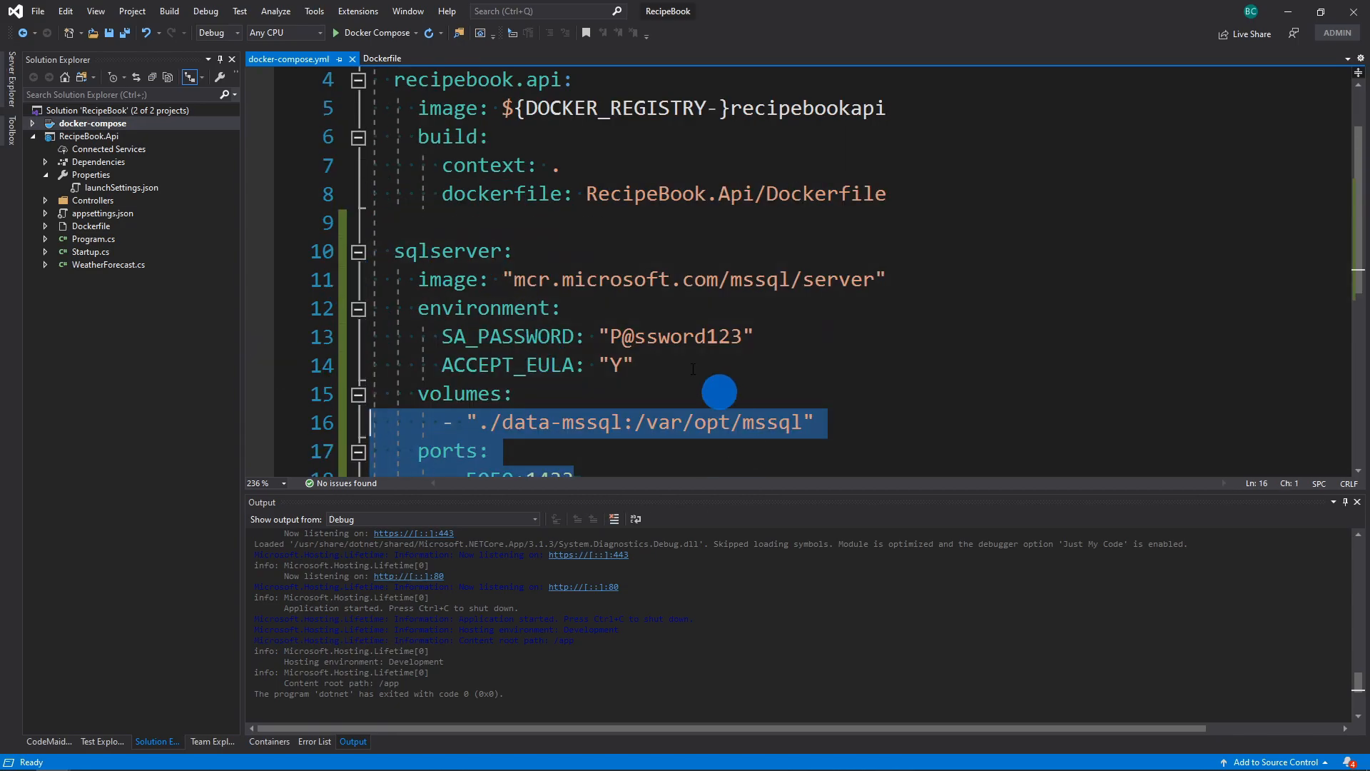
pyautogui.click(359, 250)
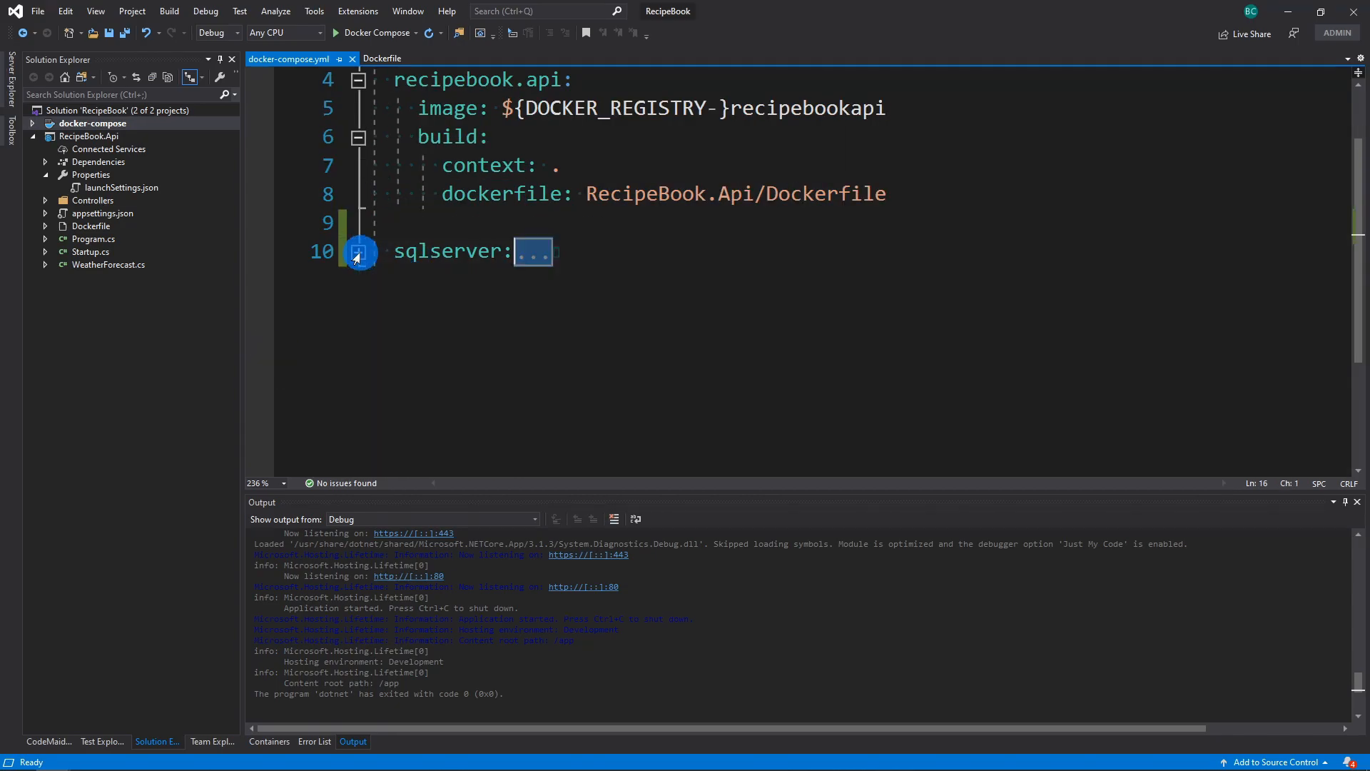
pyautogui.scroll(3)
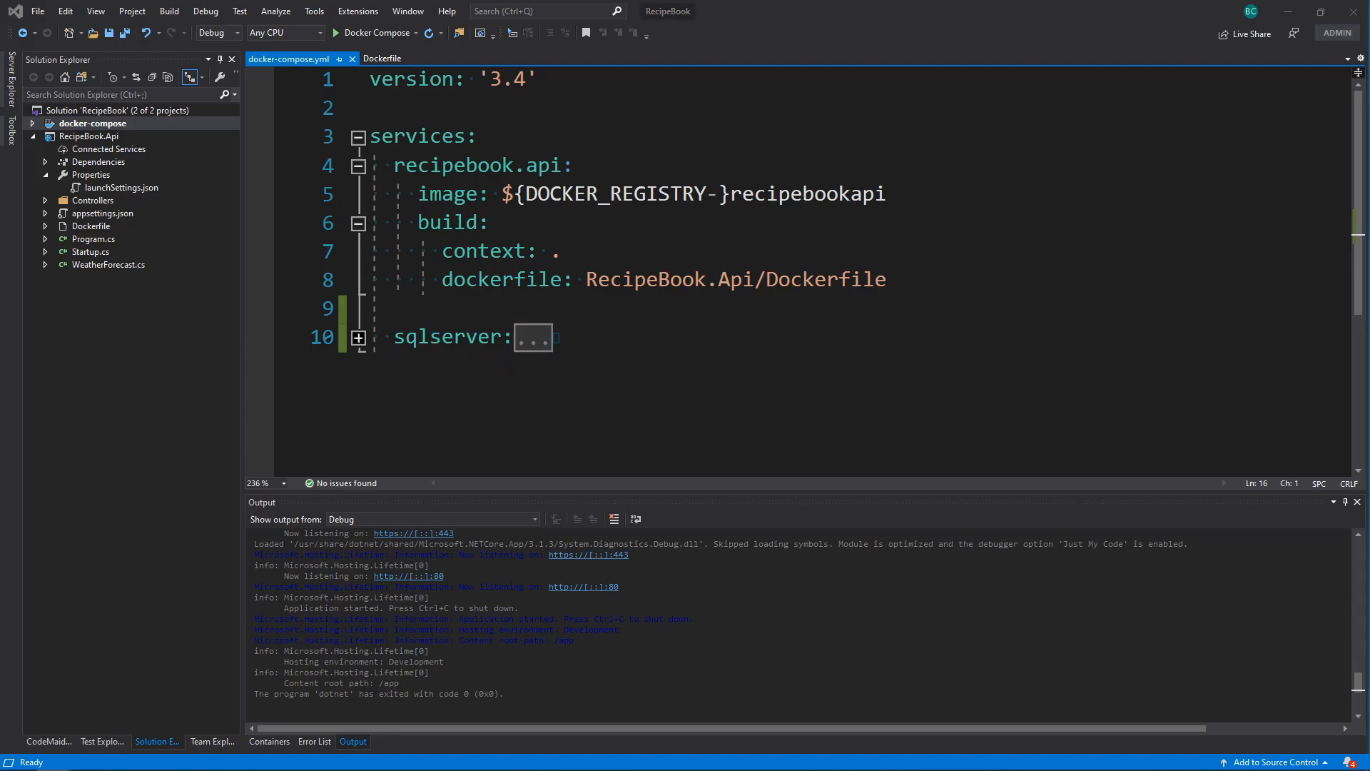
# Step: Add a depends_on entry listing sqlserver under the recipebook.api service
pyautogui.click(455, 307)
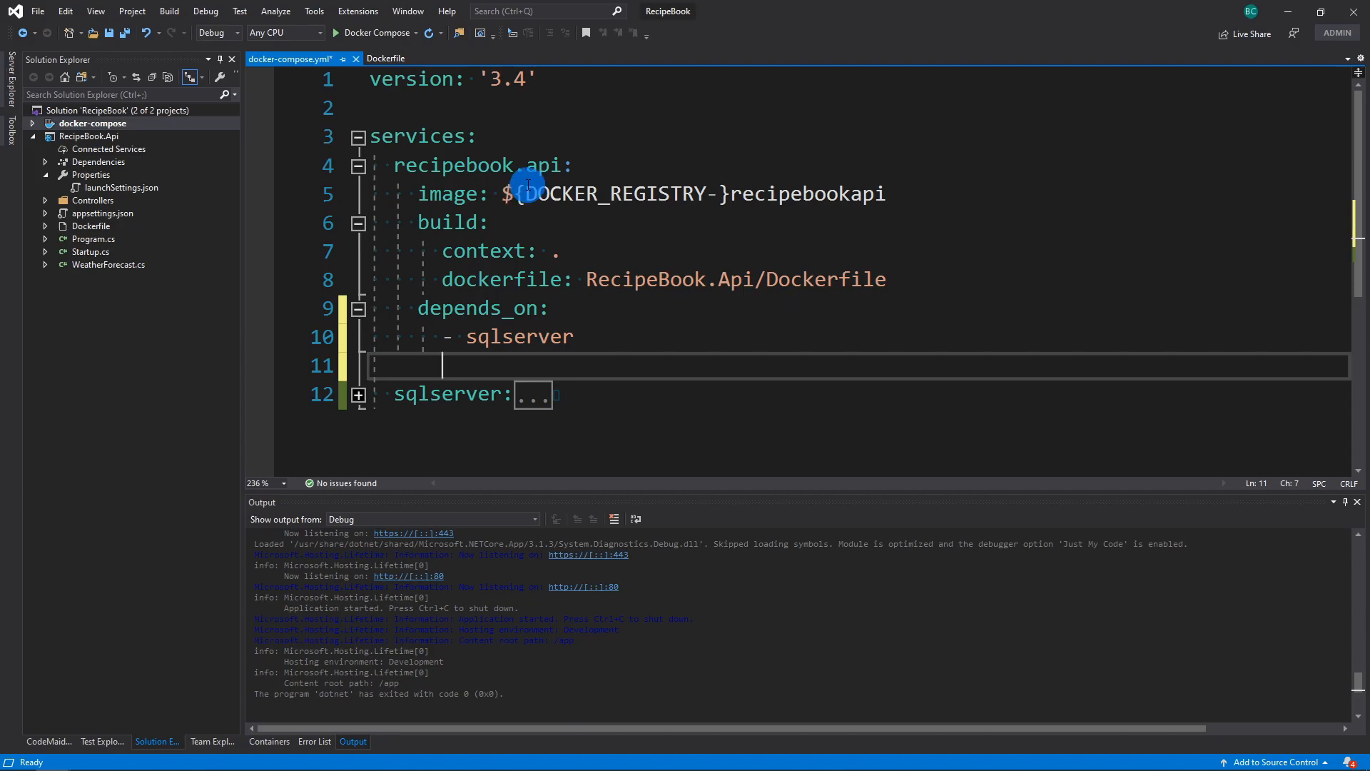
pyautogui.doubleClick(544, 165)
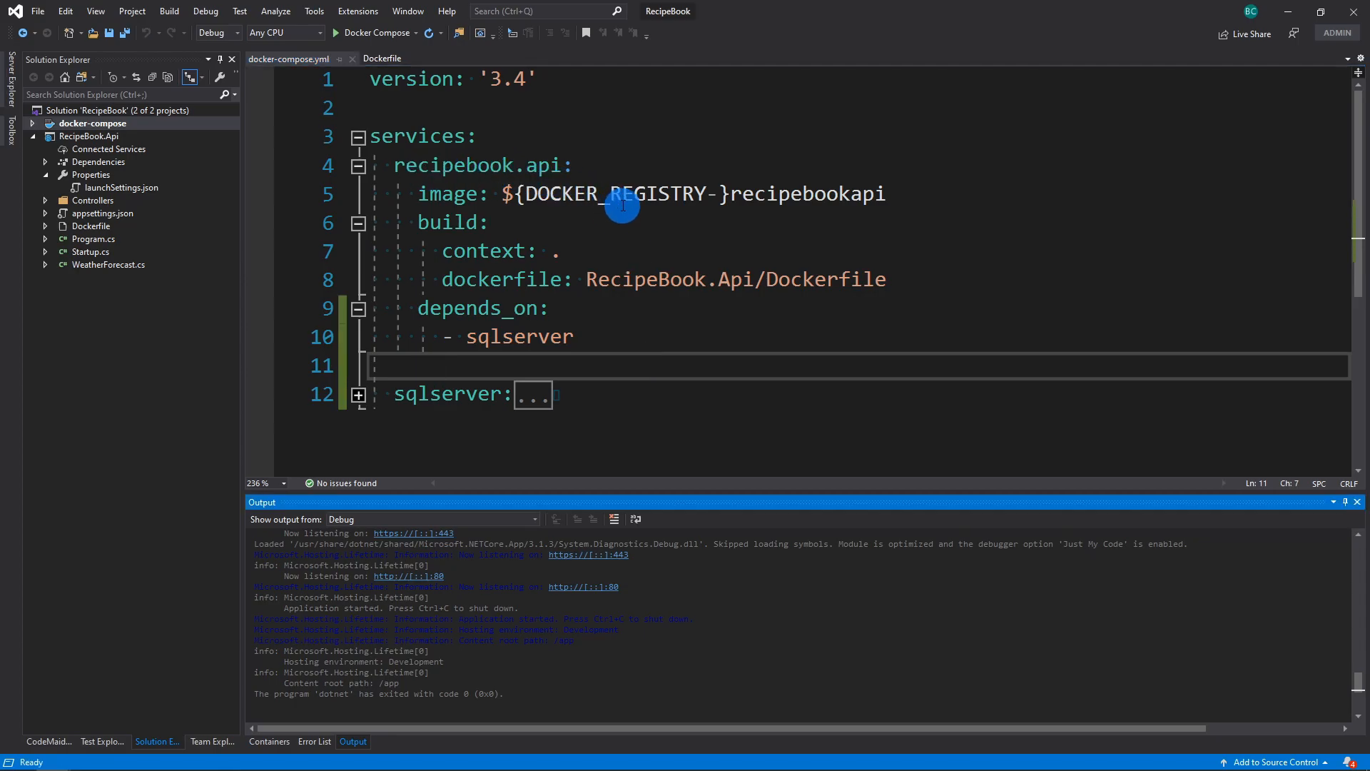
pyautogui.moveTo(458, 393)
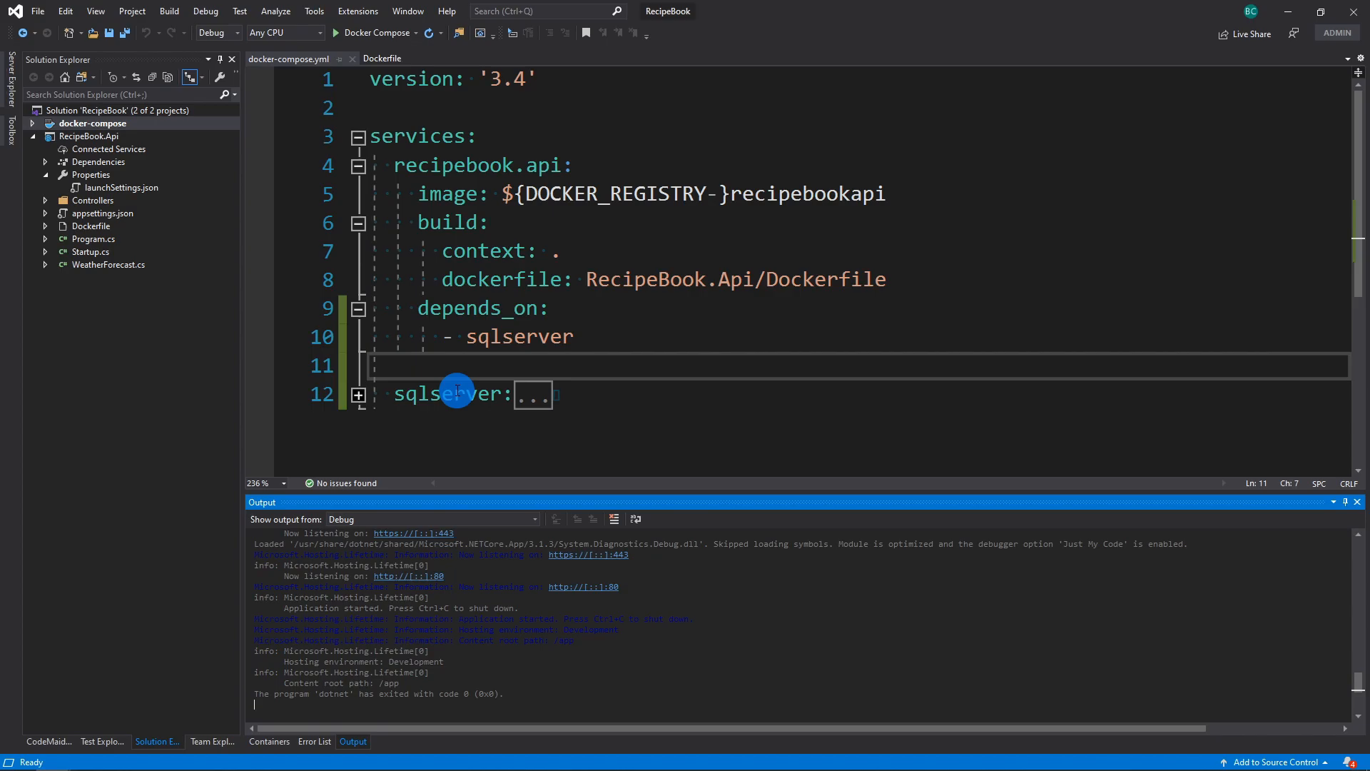
pyautogui.moveTo(759, 405)
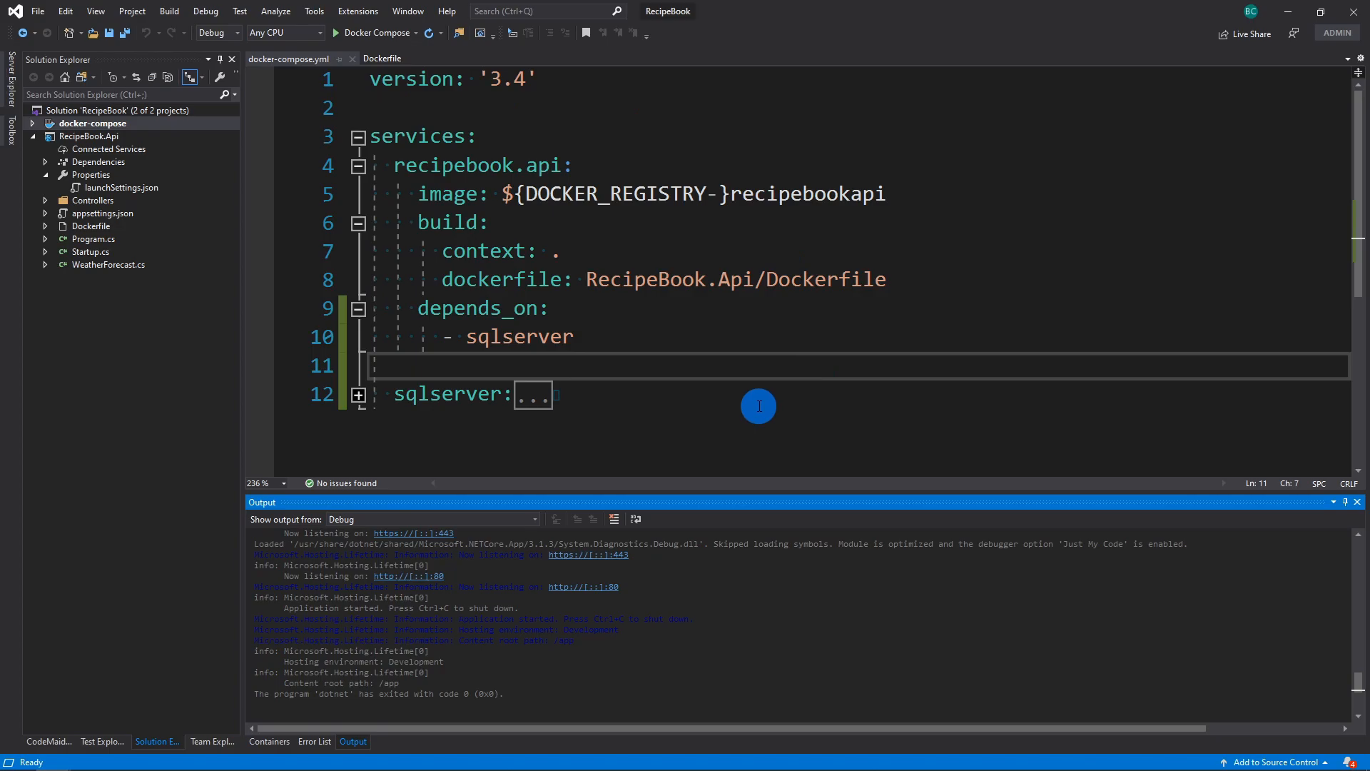
pyautogui.moveTo(670, 365)
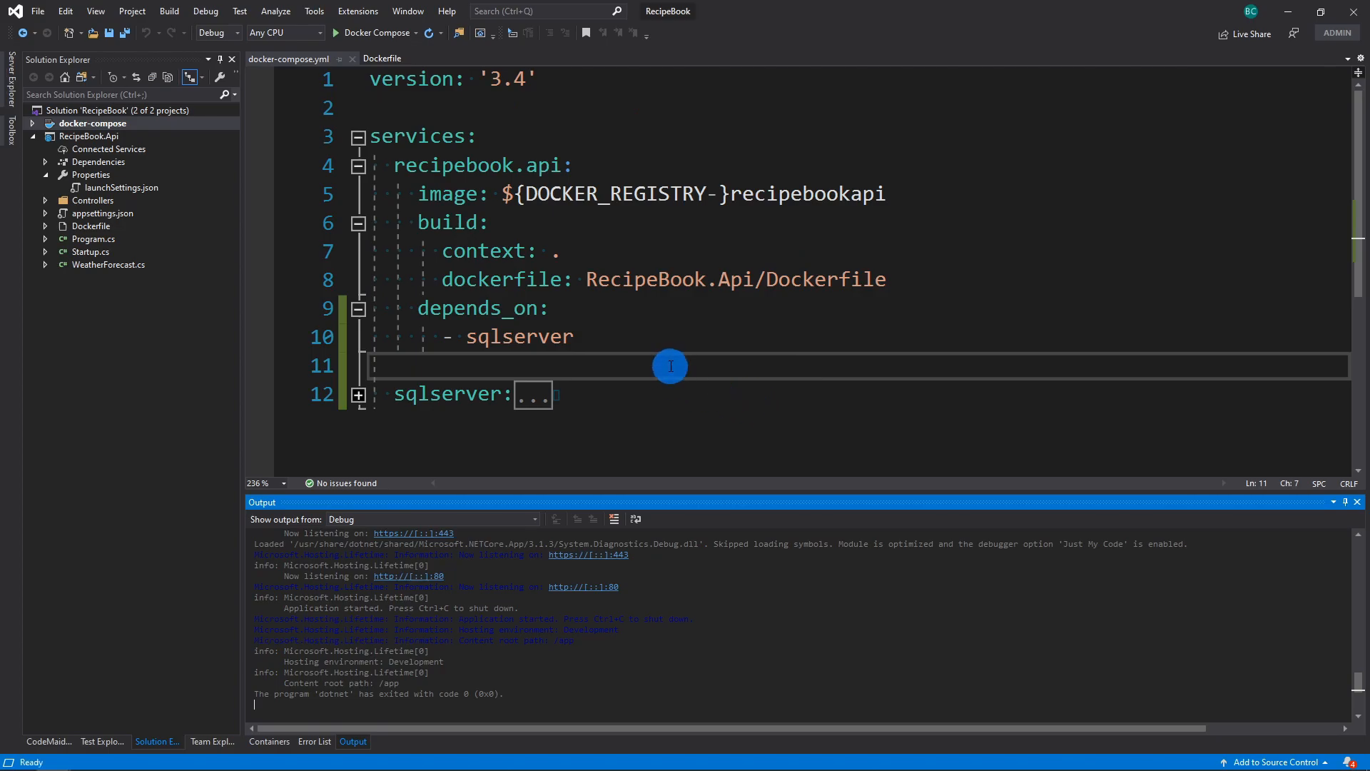
# Step: Highlight sqlserver references and show the Containers window listing sqlserver and RecipeBook.Api_1
pyautogui.doubleClick(520, 336)
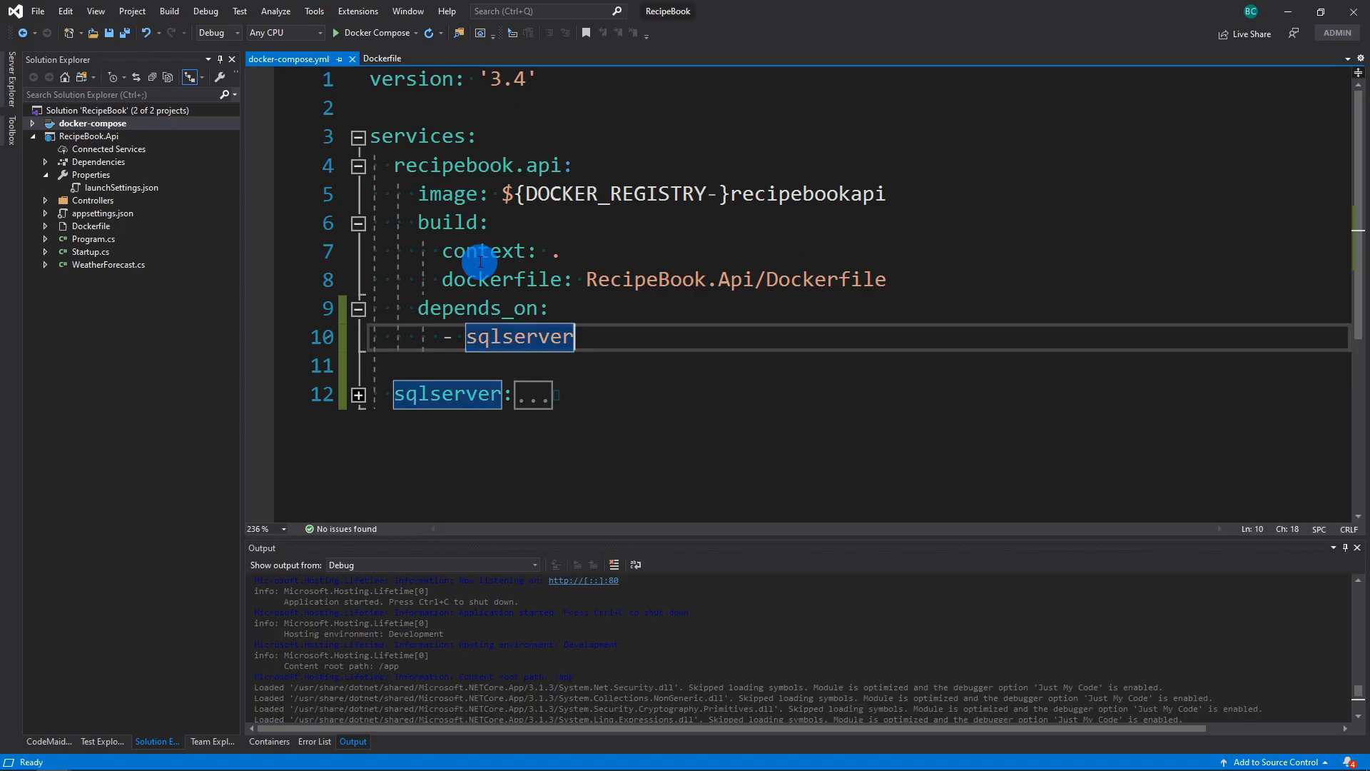
pyautogui.moveTo(418, 42)
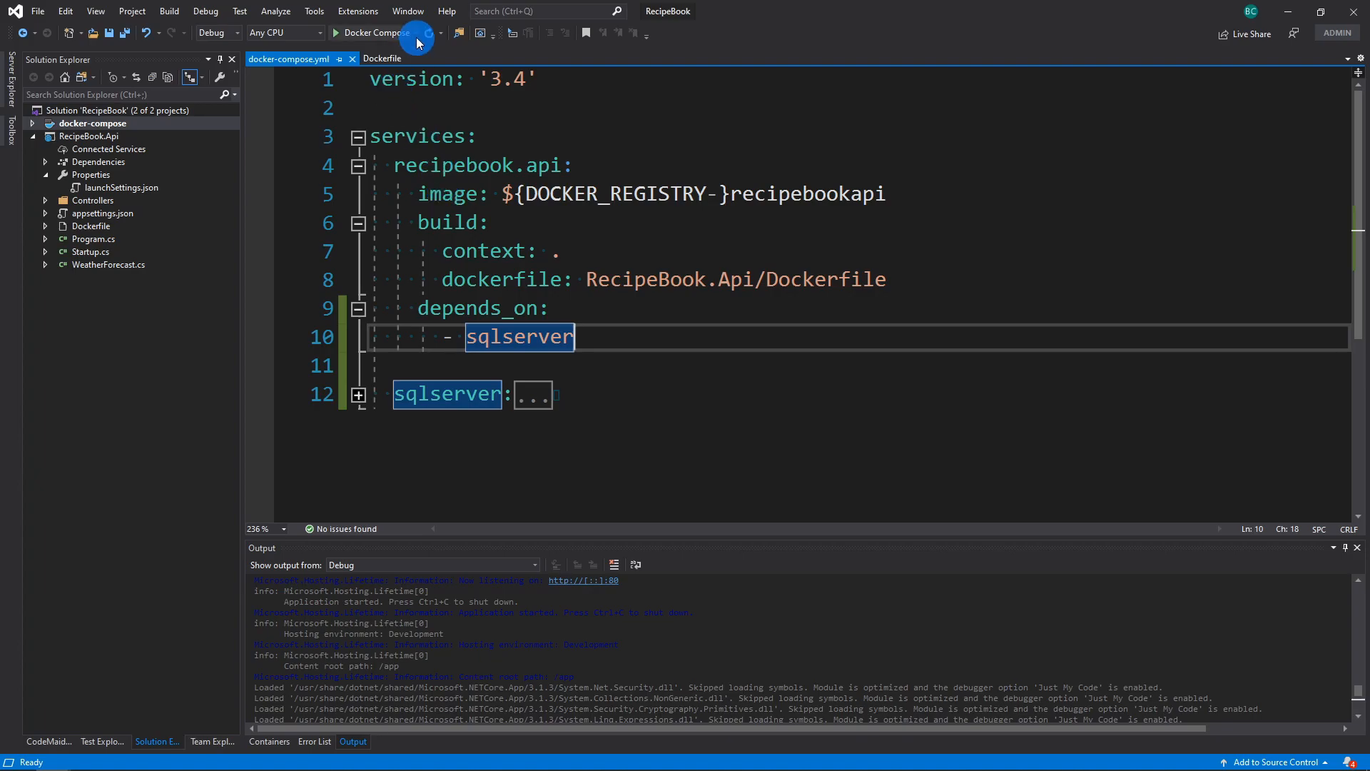
pyautogui.moveTo(393, 32)
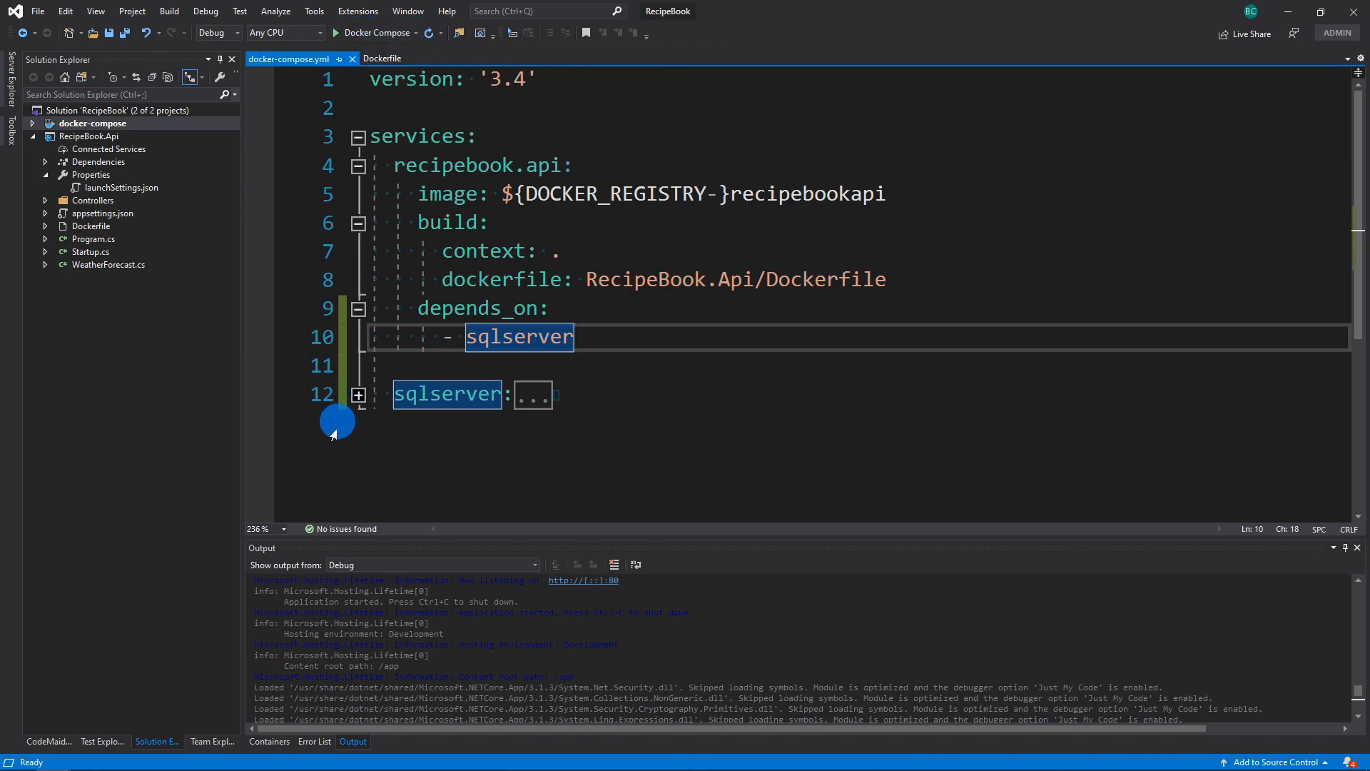
pyautogui.click(269, 741)
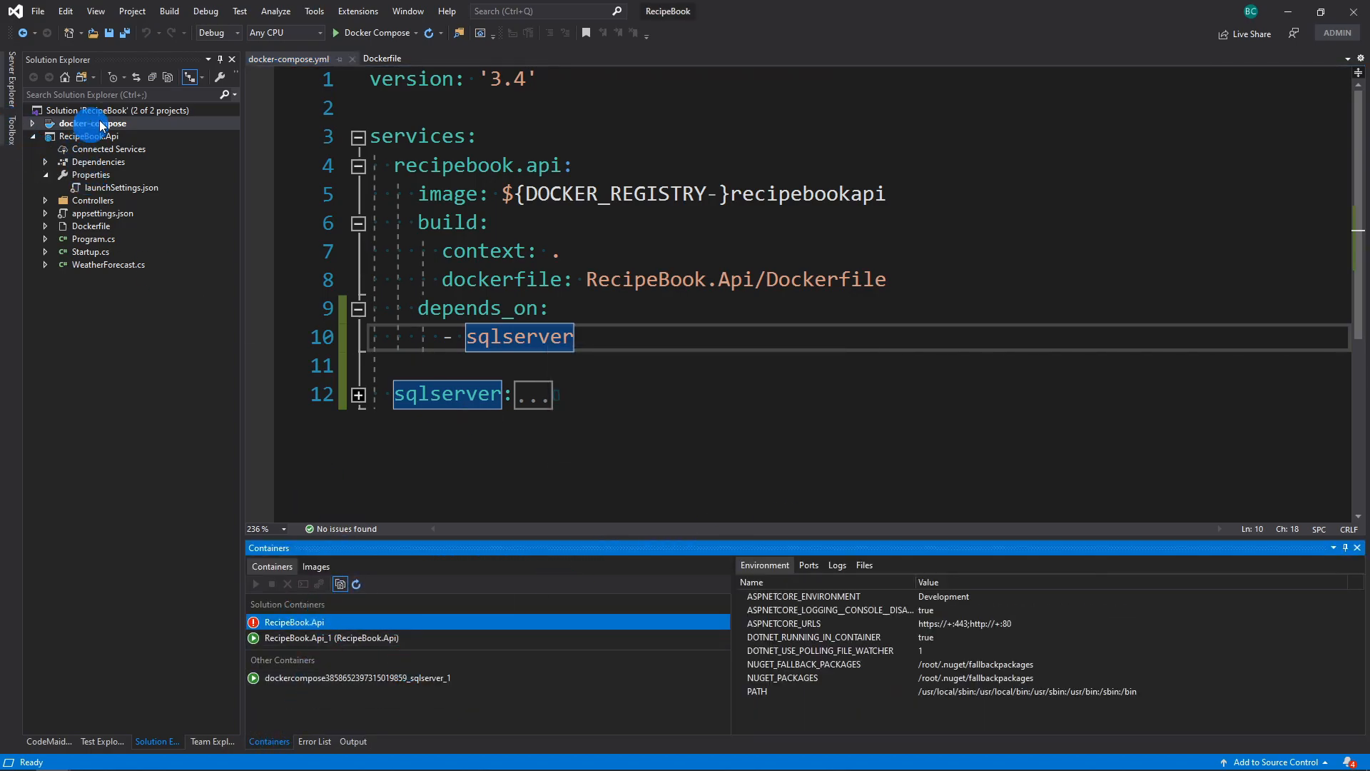
# Step: Remove the RecipeBook.Api_1 and sqlserver containers and the recipebookapi and recipetrackerapi dev images
pyautogui.rightClick(330, 622)
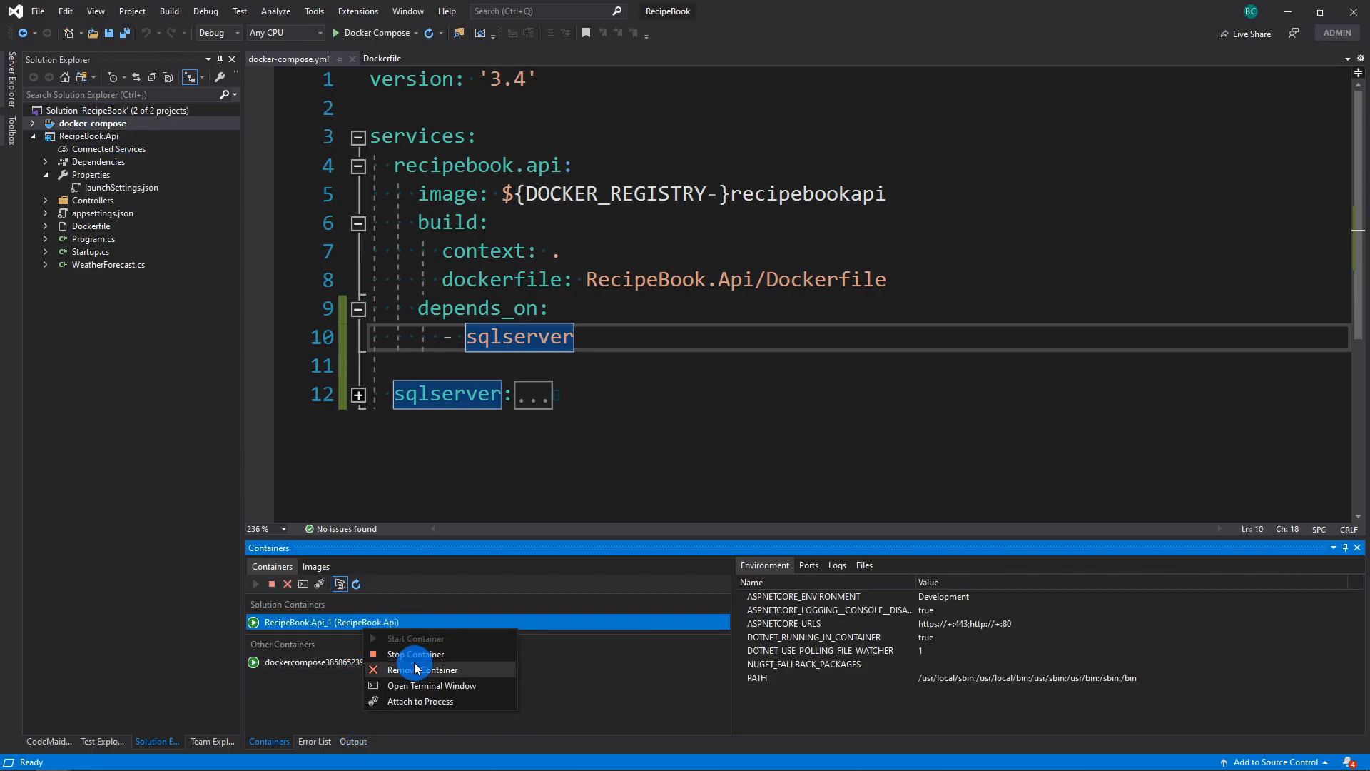
pyautogui.click(422, 669)
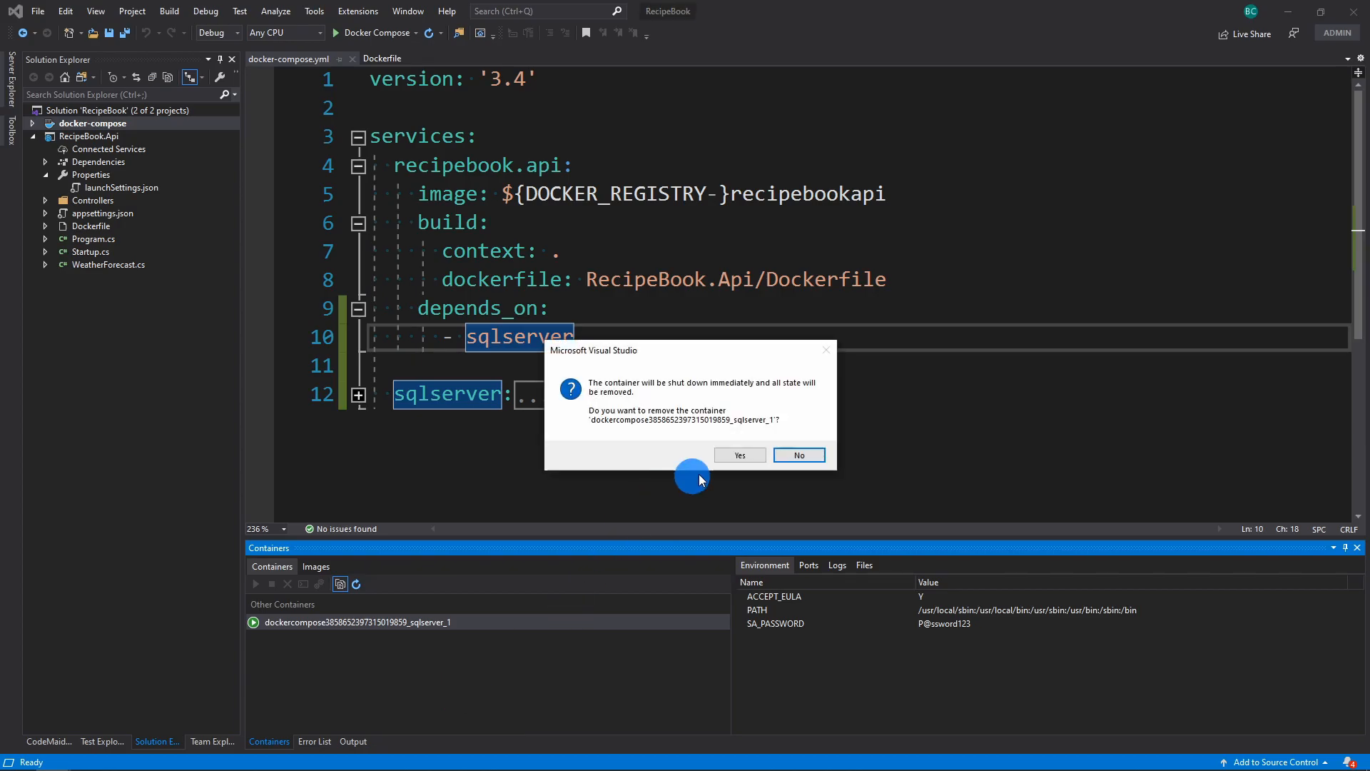
pyautogui.click(739, 455)
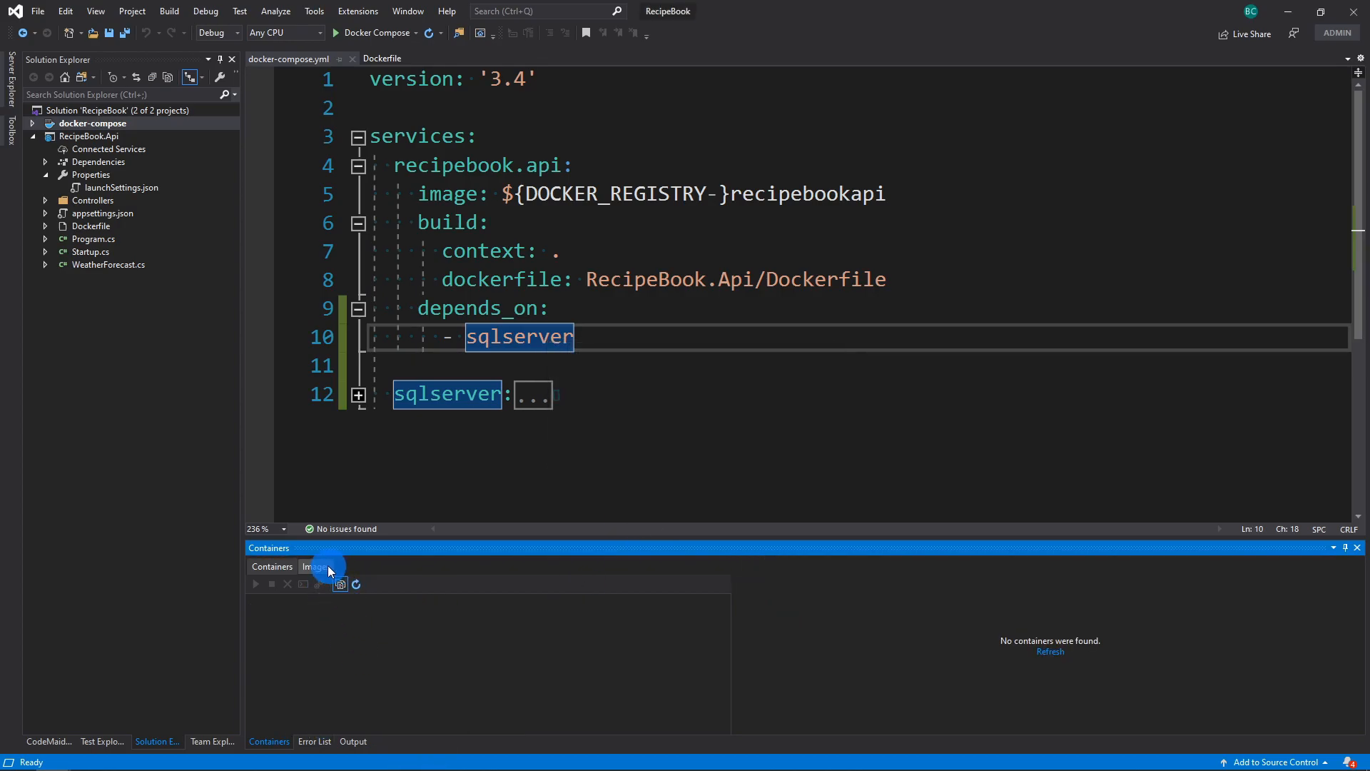
pyautogui.click(315, 566)
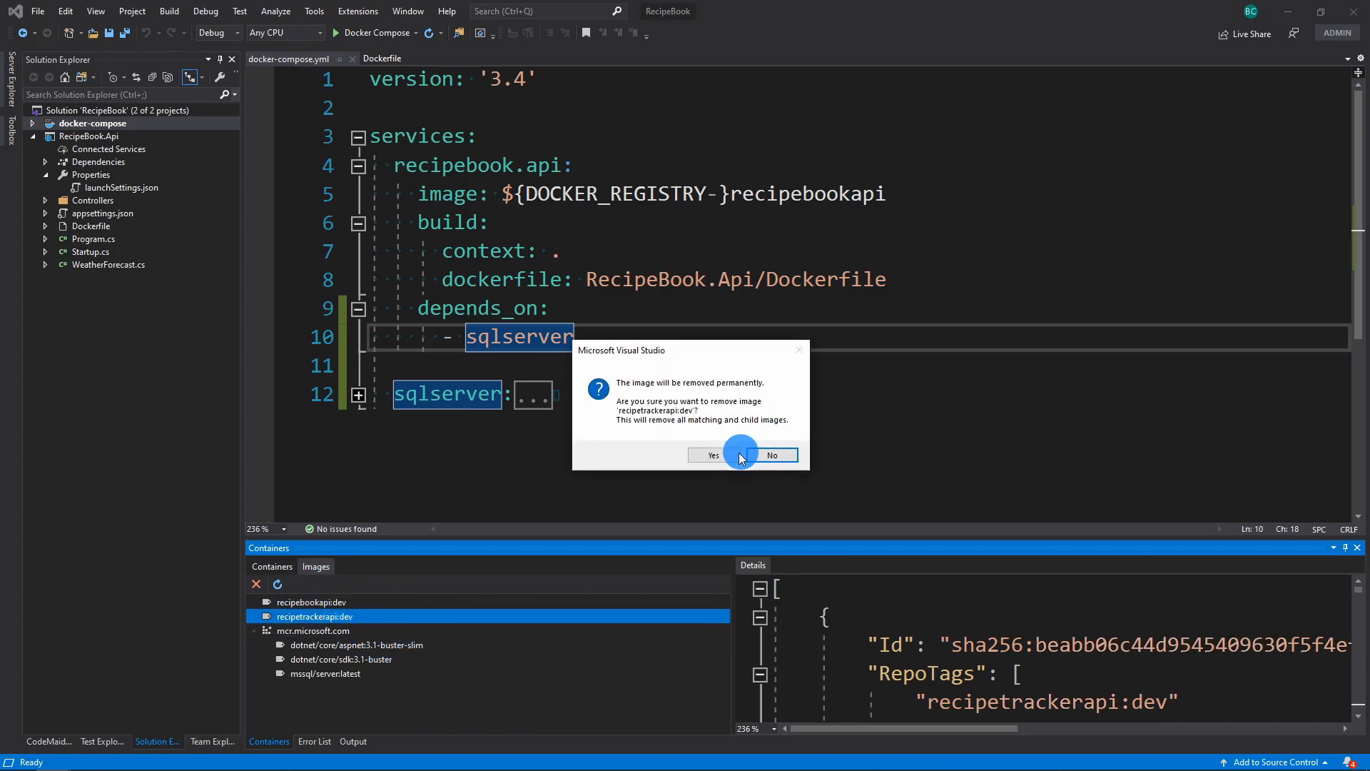
pyautogui.click(713, 454)
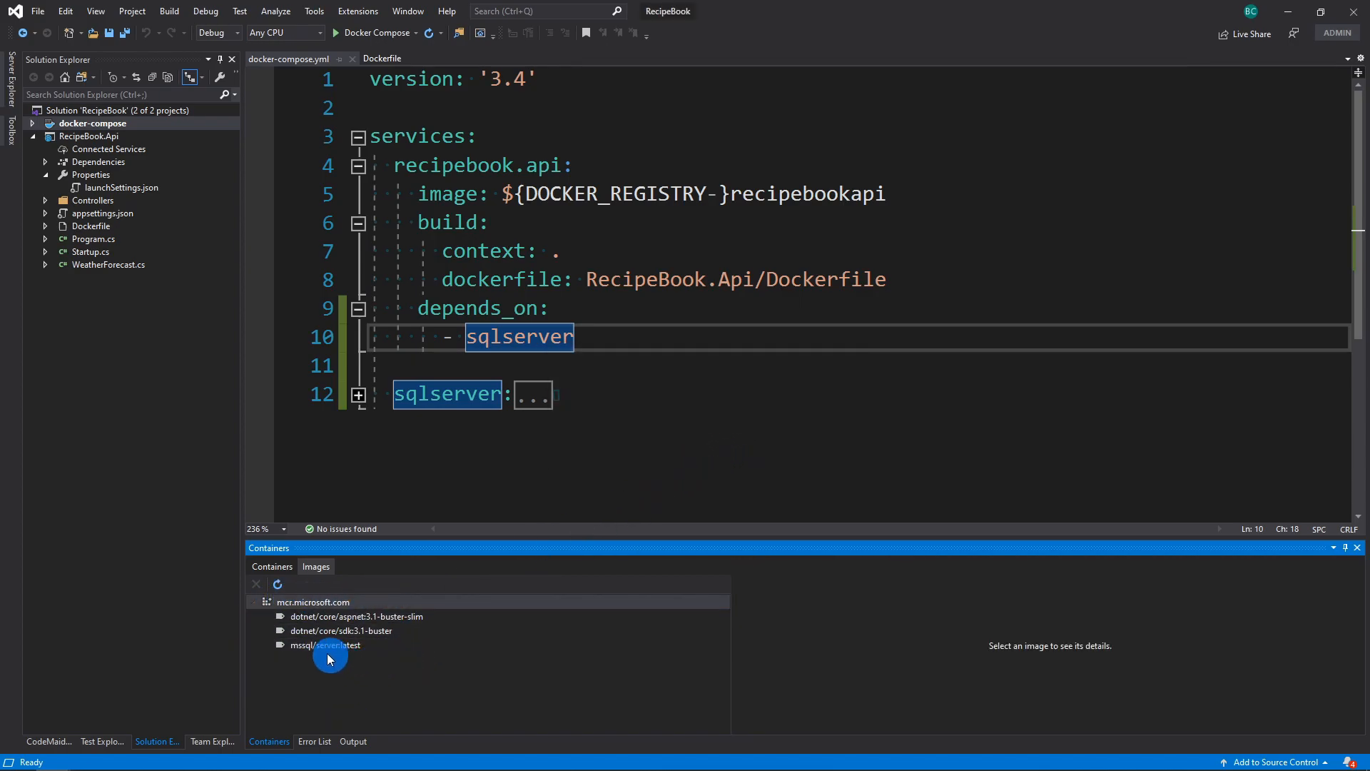
pyautogui.moveTo(292, 568)
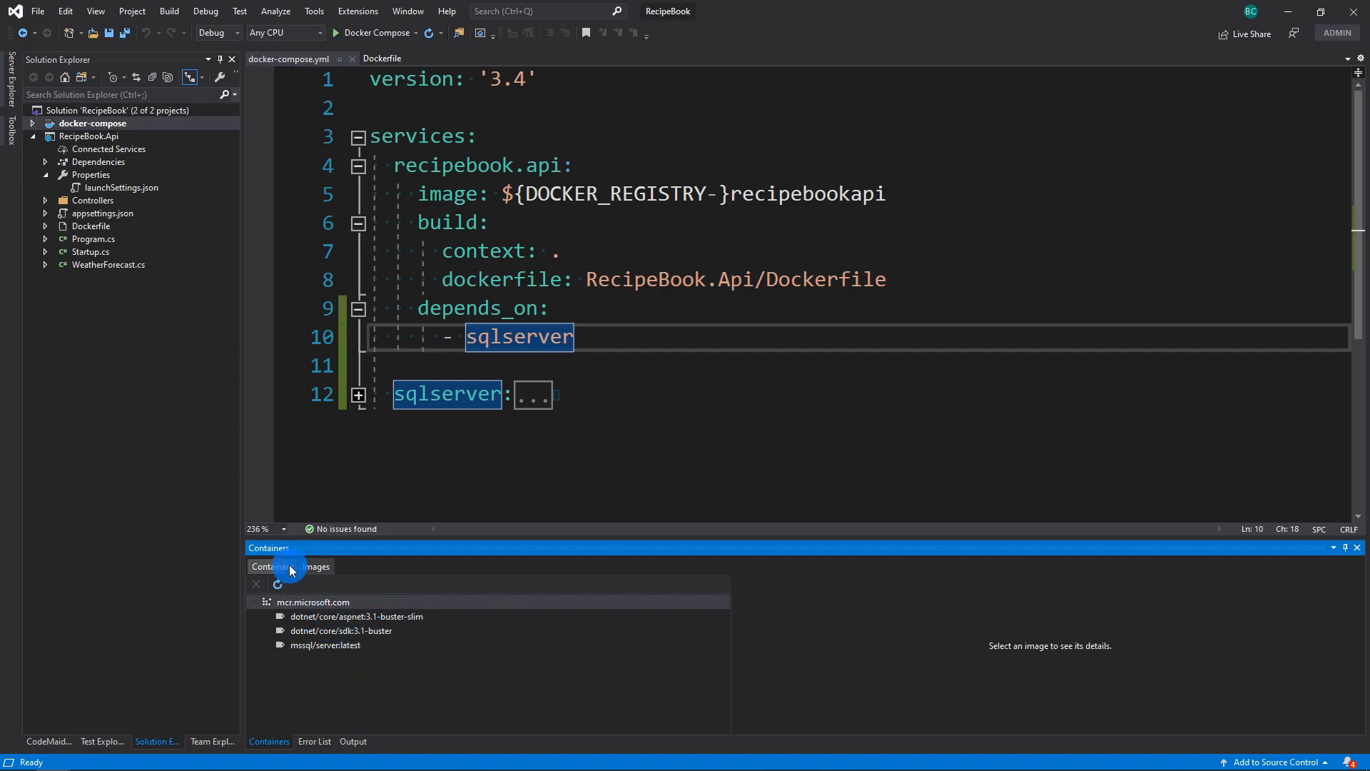
pyautogui.click(268, 566)
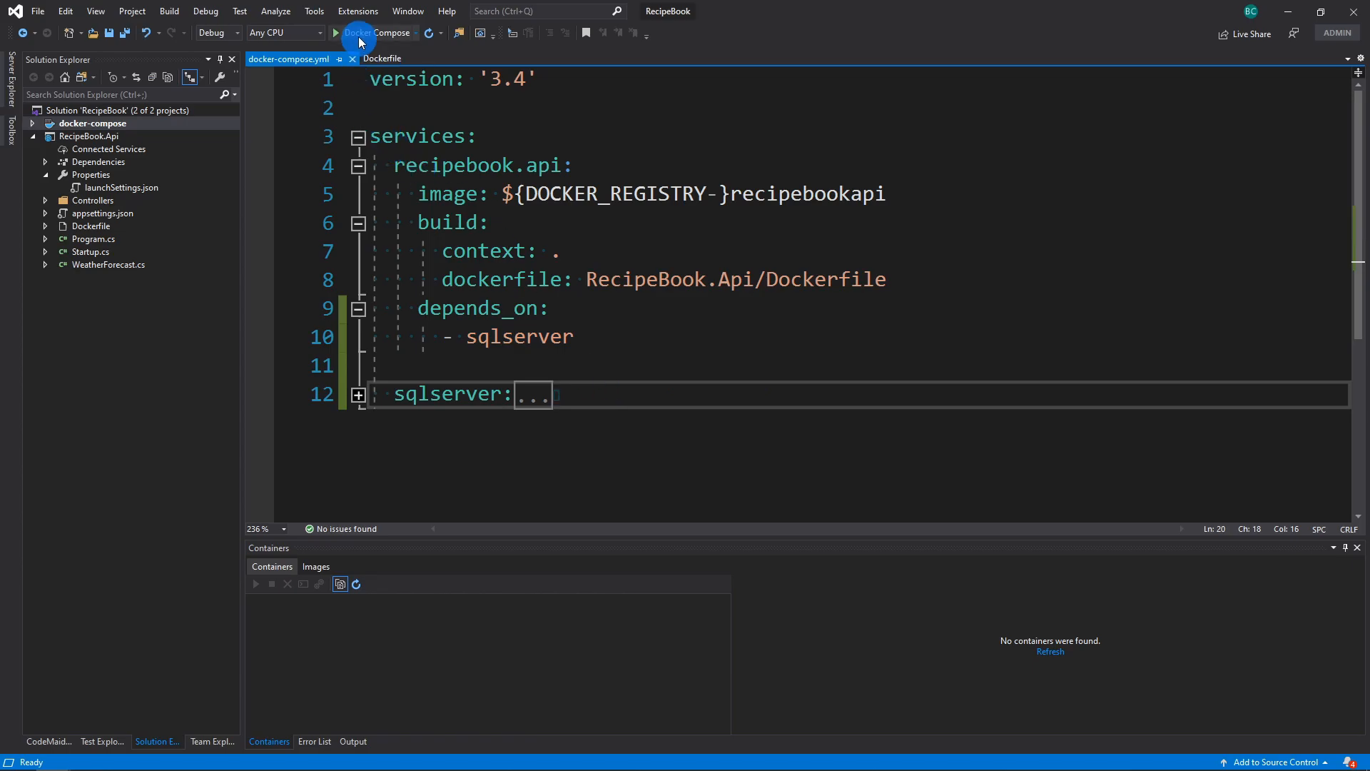
# Step: Start debugging the Docker Compose app and view the sqlserver container's environment settings
pyautogui.click(335, 34)
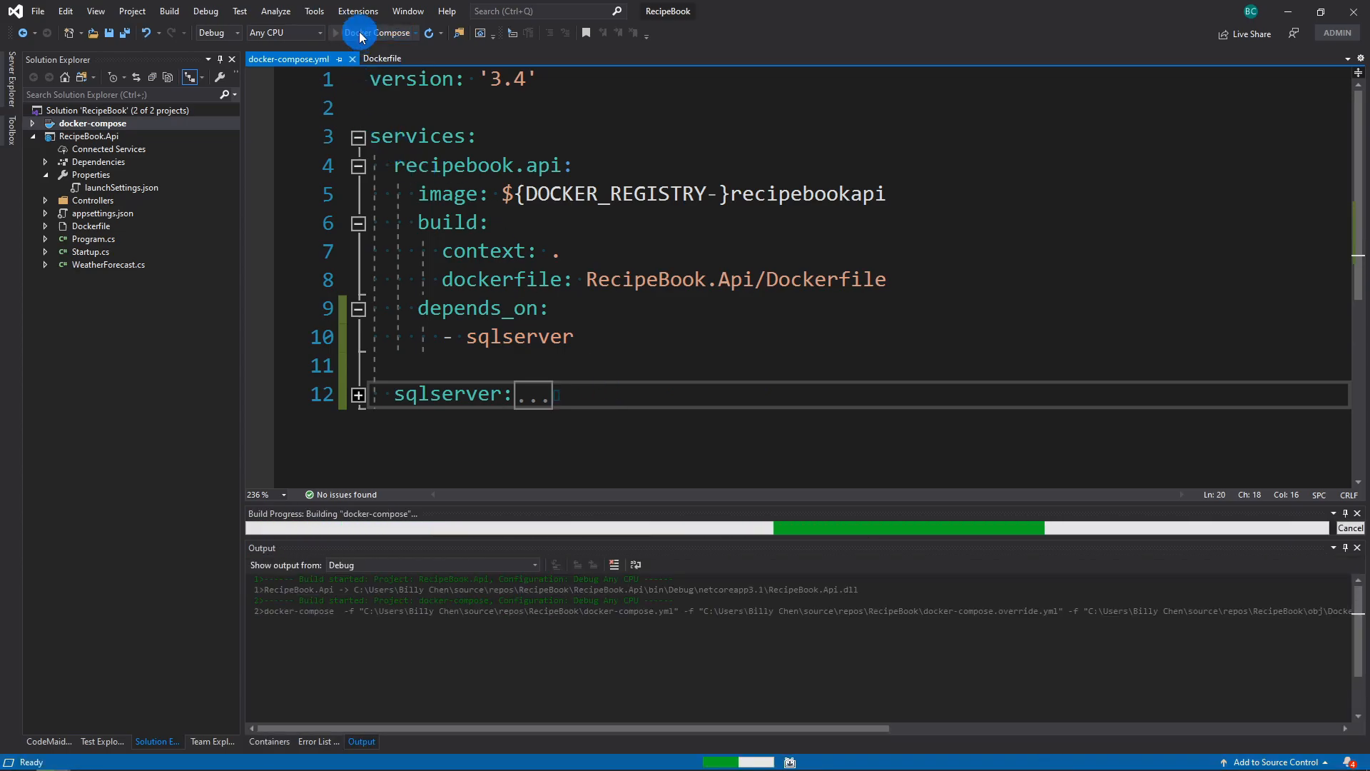
pyautogui.click(374, 32)
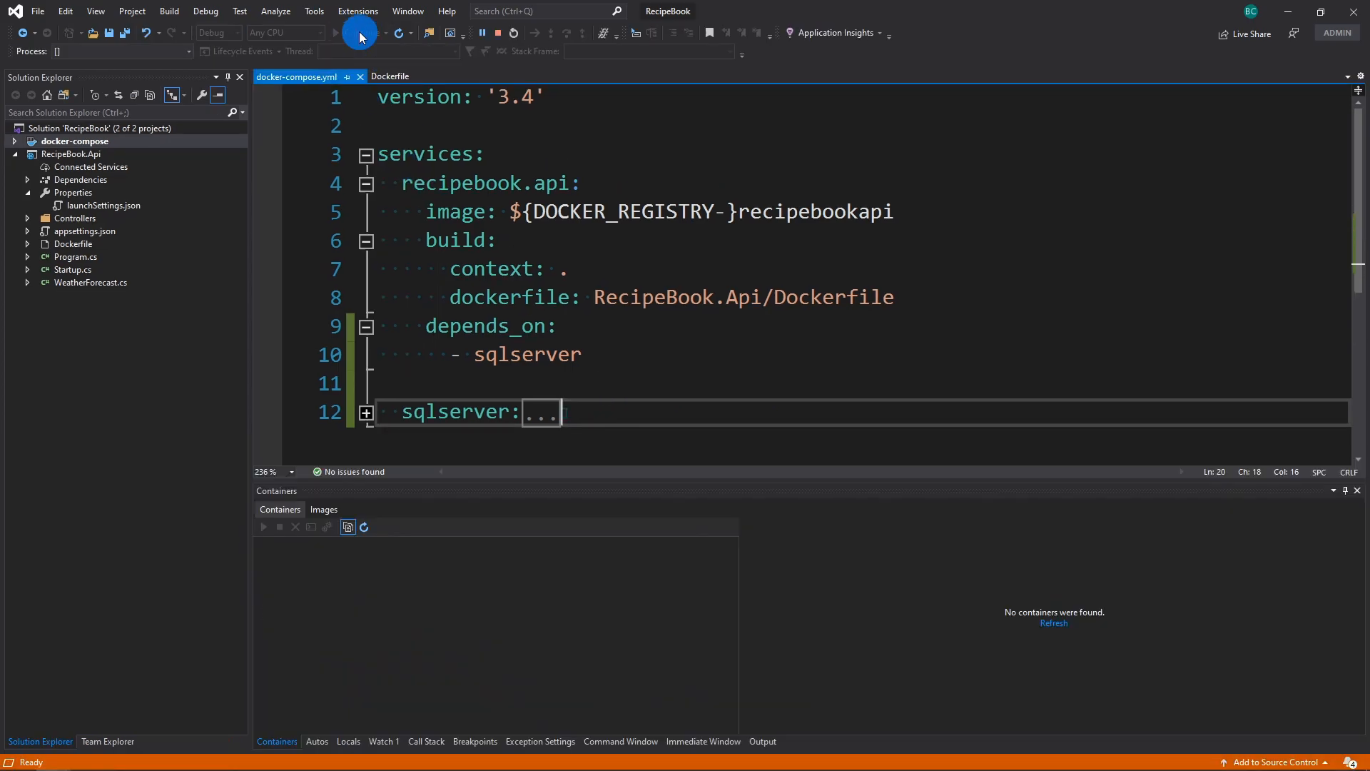
pyautogui.click(359, 32)
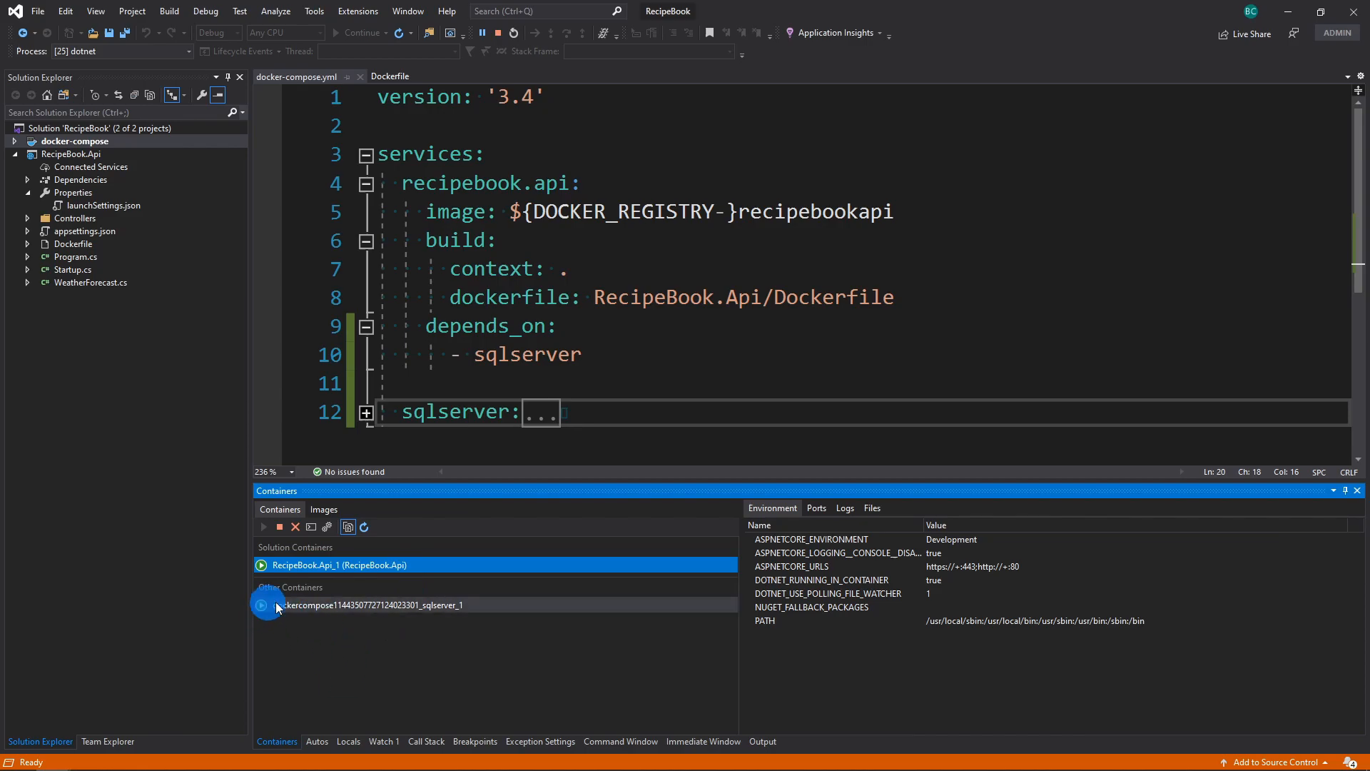
pyautogui.click(366, 604)
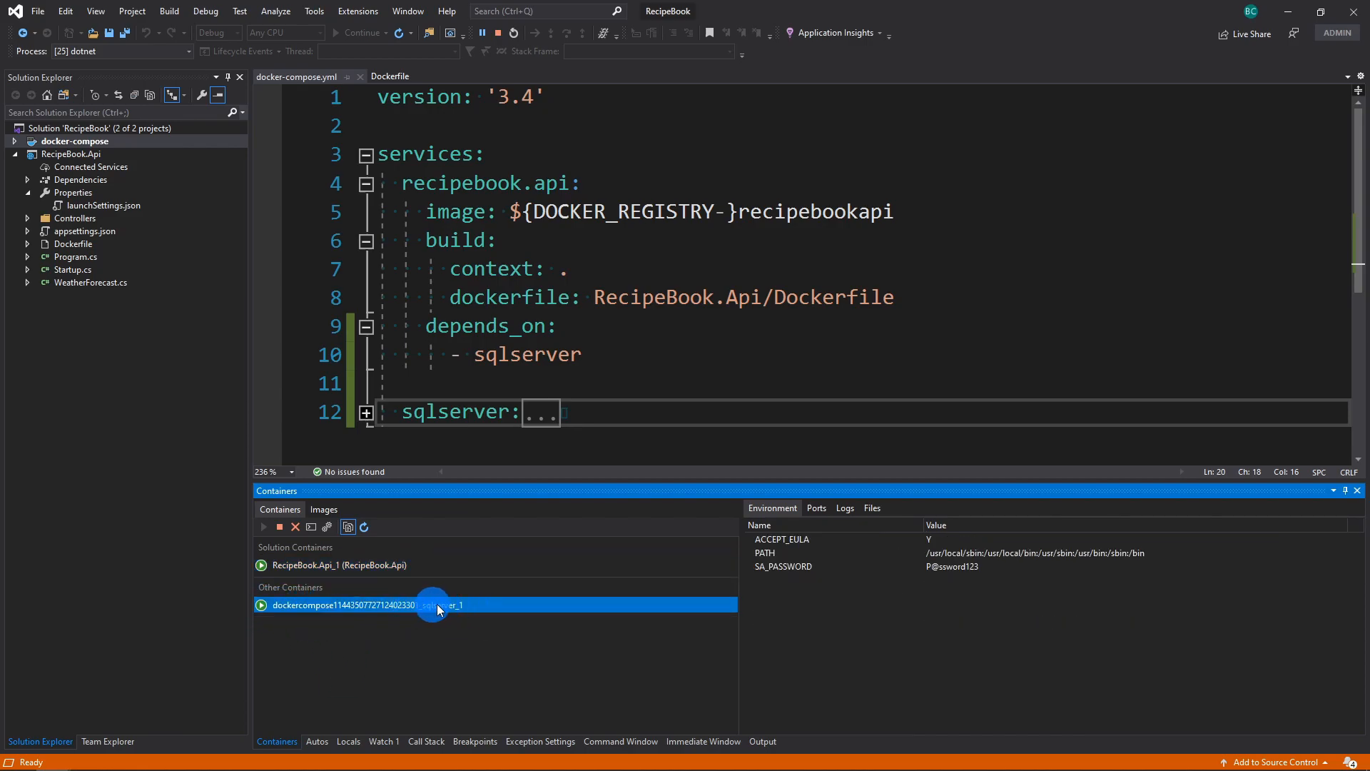
# Step: Inspect the rebuilt recipebookapi:dev image, then expand the collapsed sqlserver service block
pyautogui.click(323, 509)
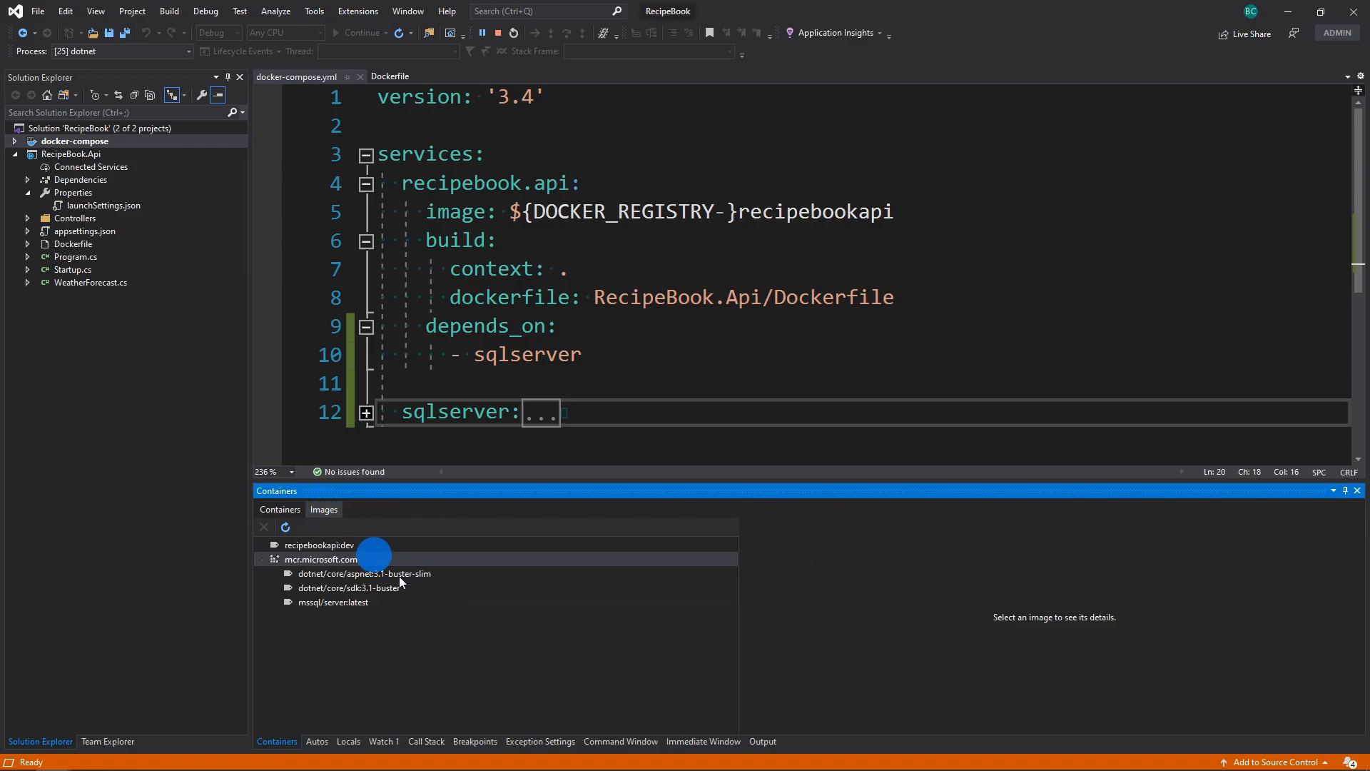
pyautogui.click(349, 587)
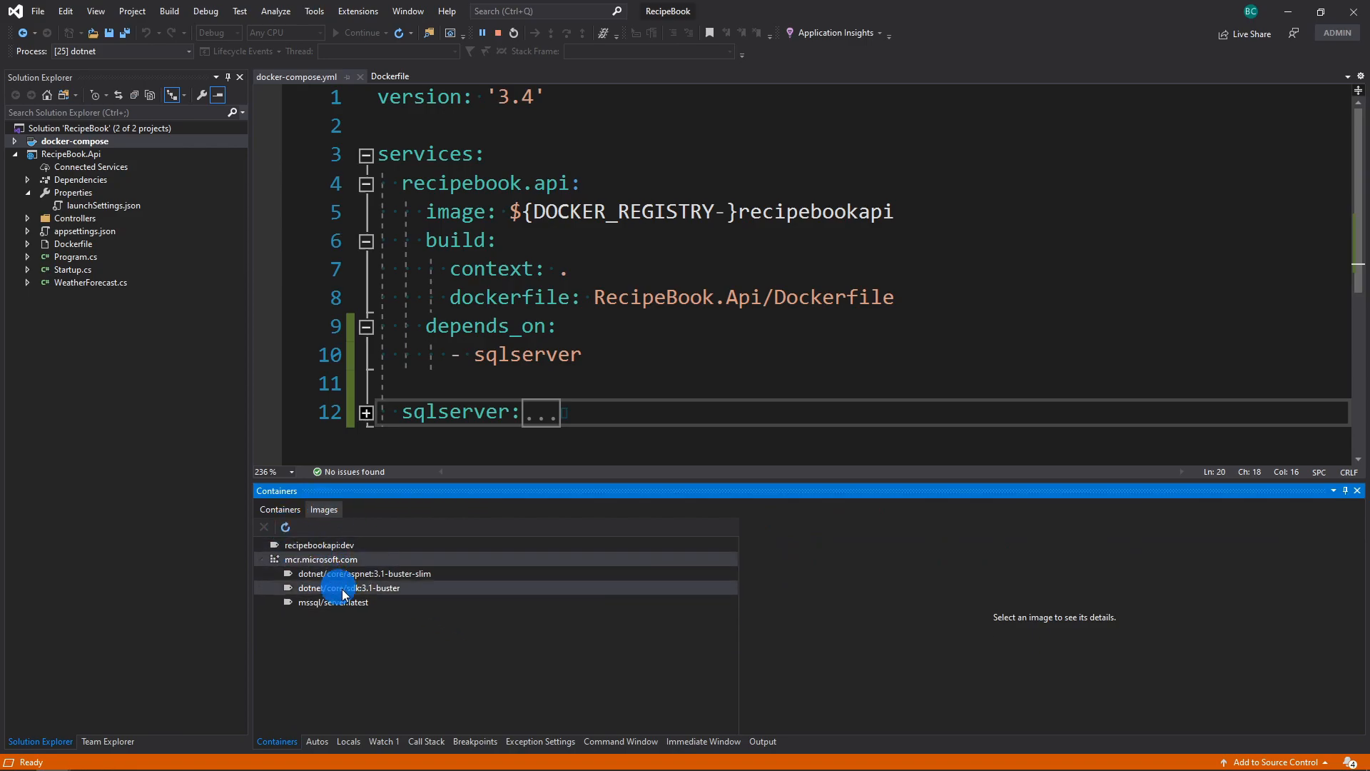
pyautogui.click(319, 544)
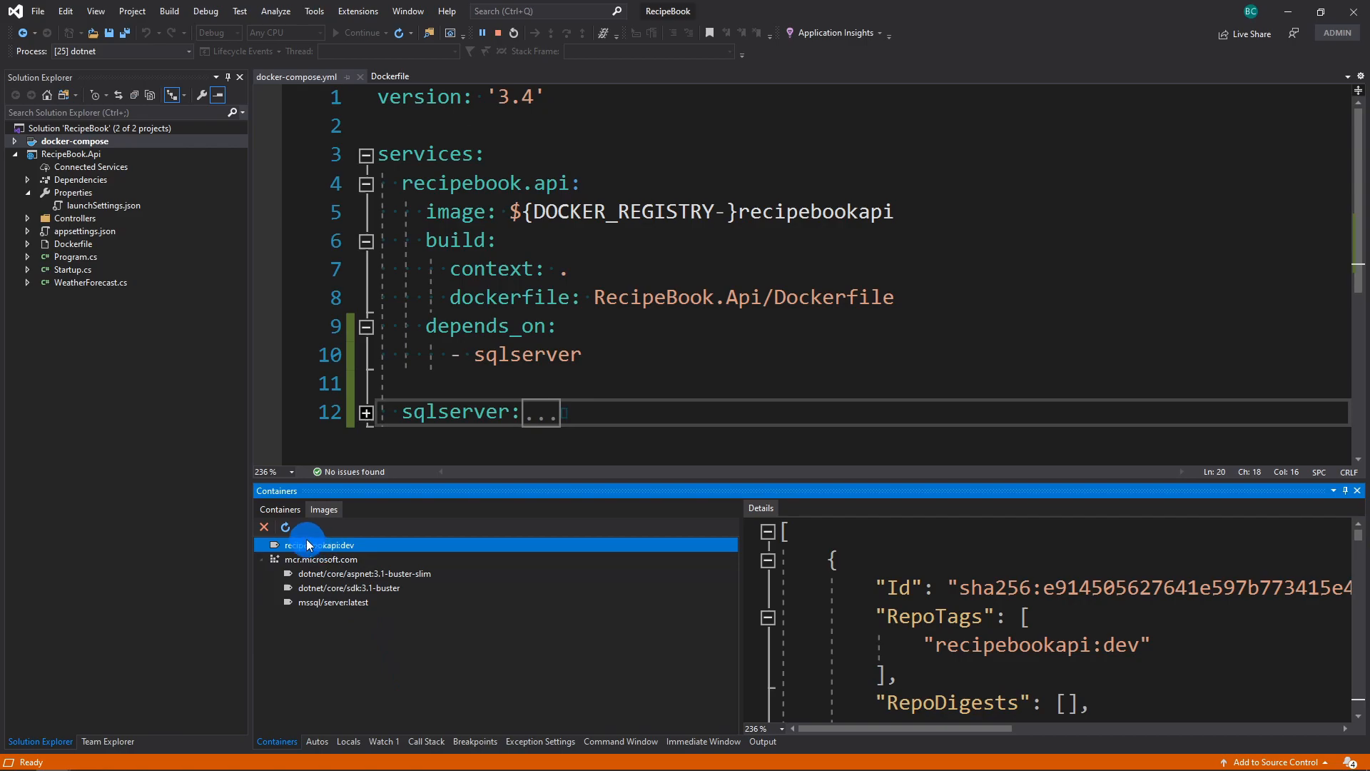
pyautogui.click(365, 412)
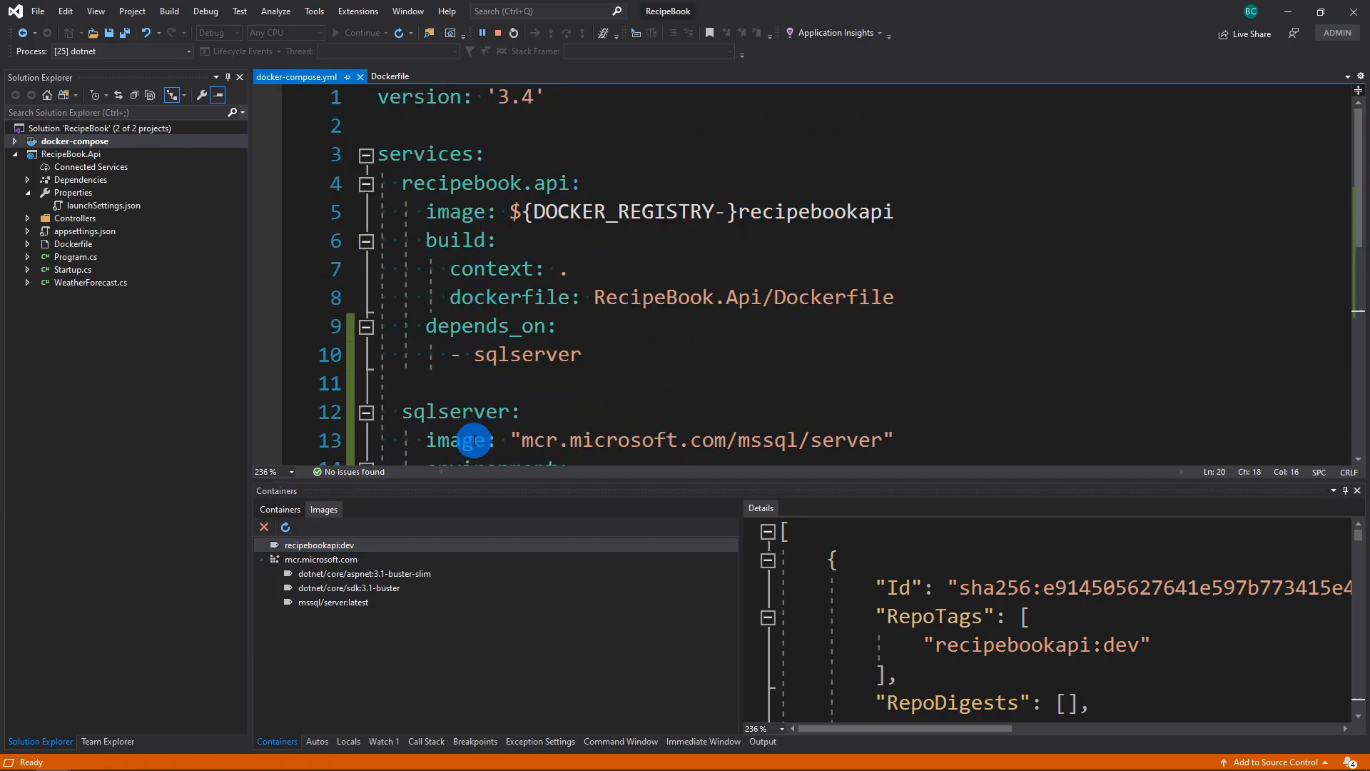
pyautogui.doubleClick(454, 440)
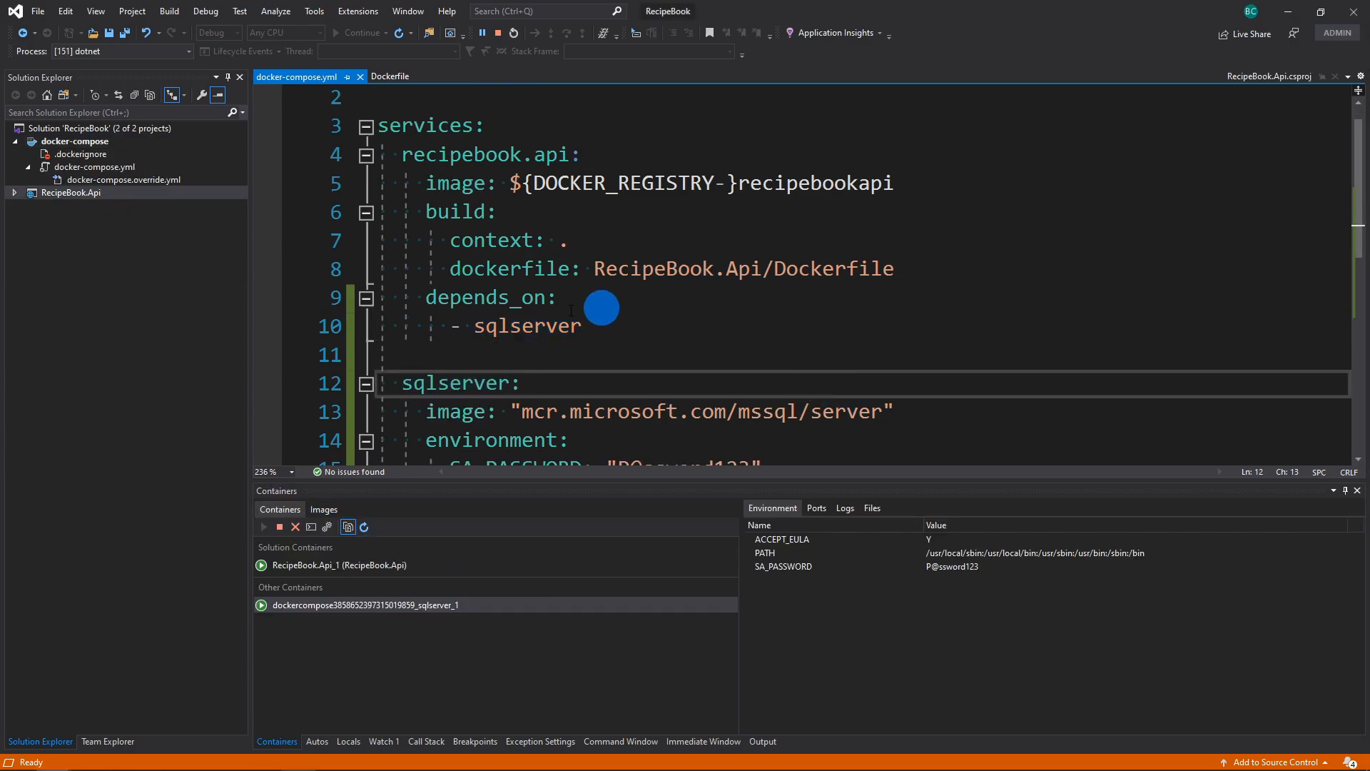
# Step: Delete the depends_on and sqlserver lines and map recipebook.api ports 5400:80 and 5401:443
pyautogui.scroll(-3)
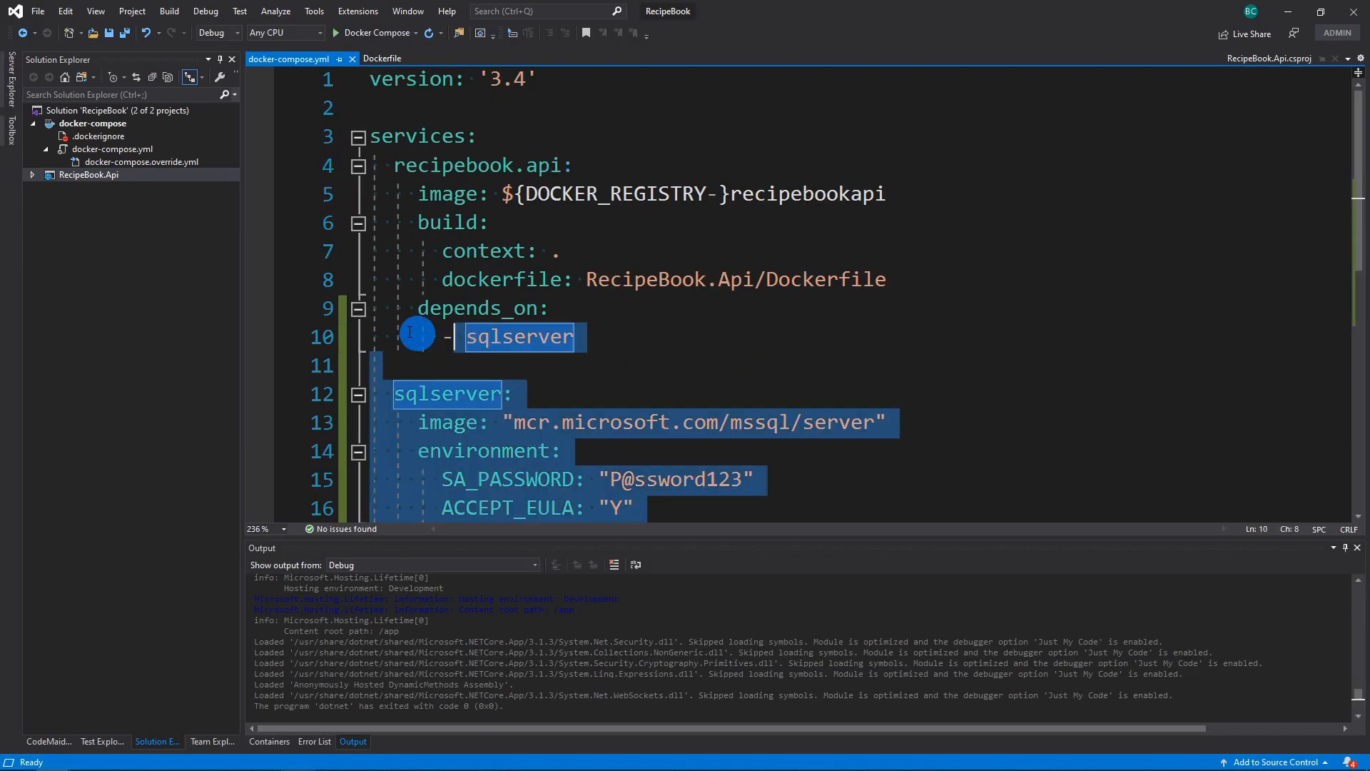
pyautogui.press('Delete')
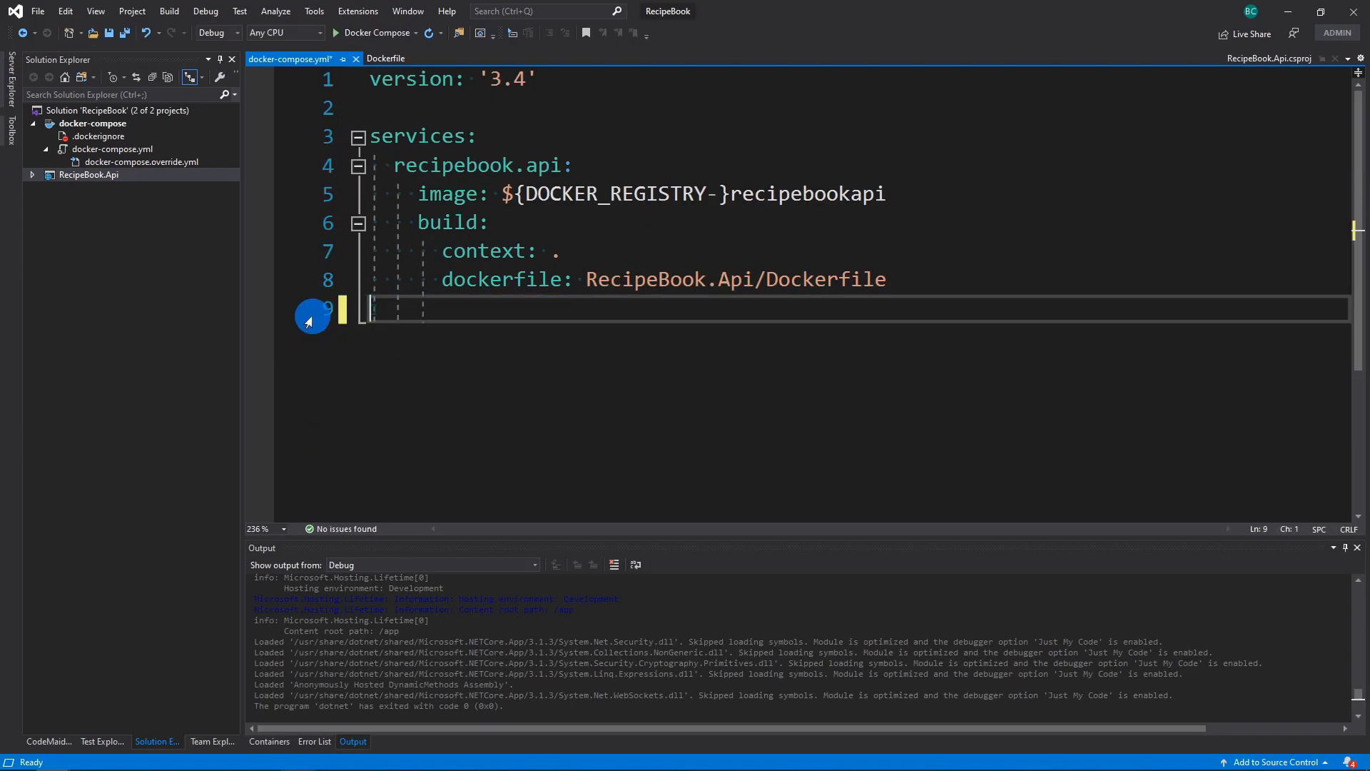
pyautogui.moveTo(530, 320)
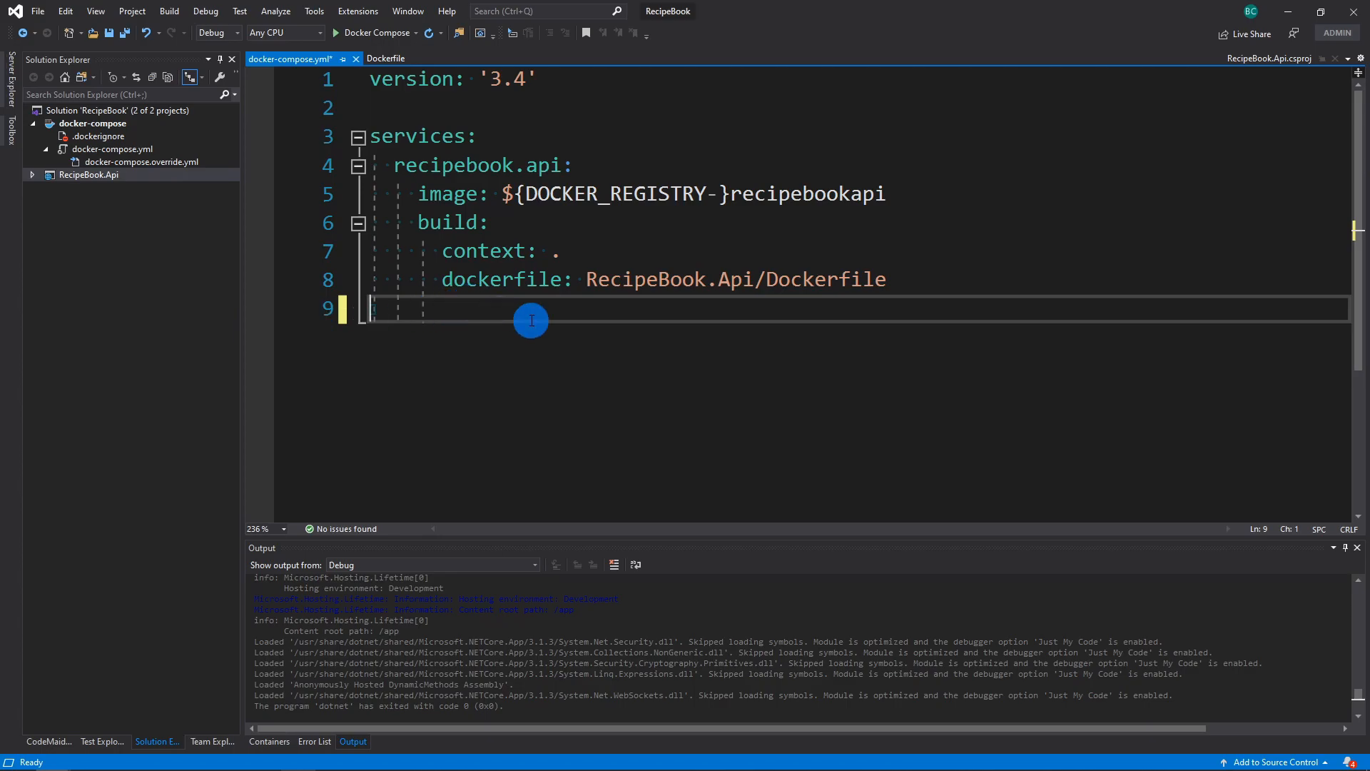
pyautogui.moveTo(518, 320)
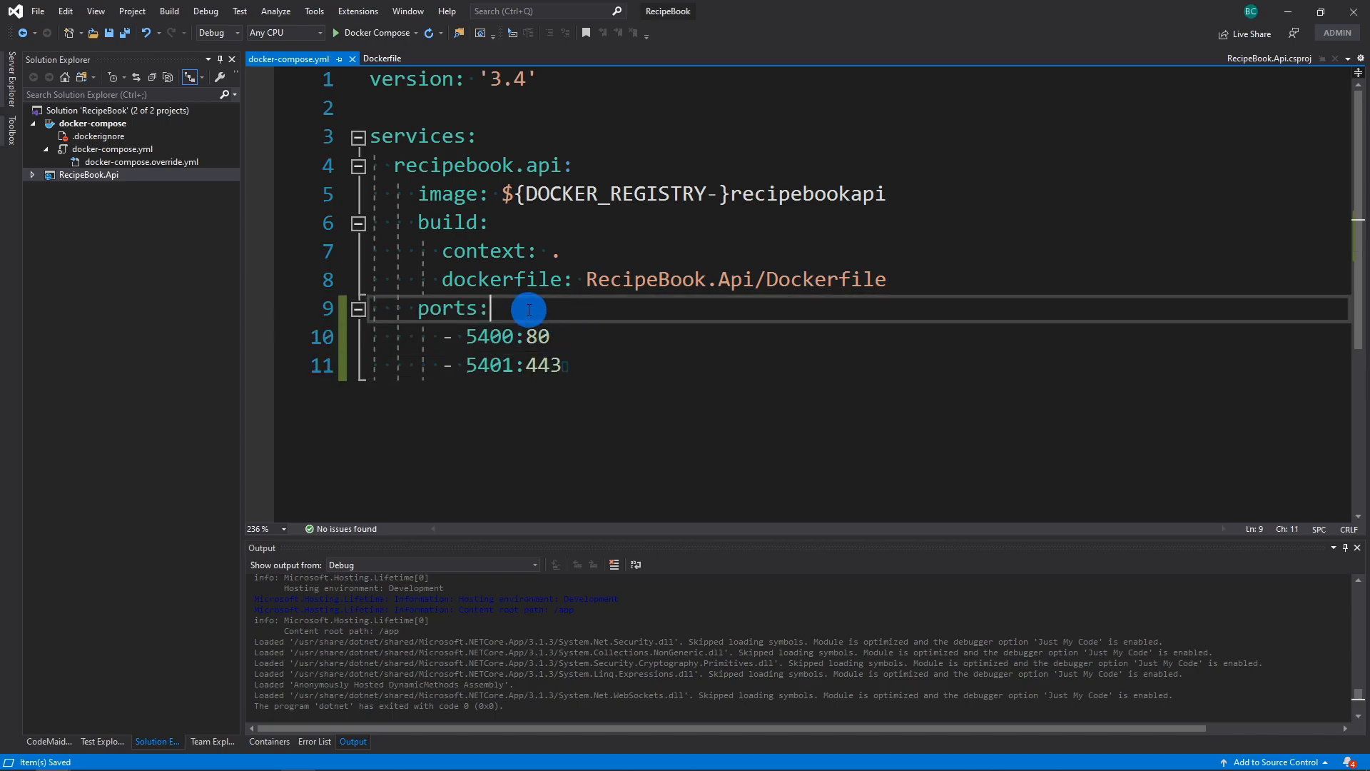
pyautogui.click(542, 336)
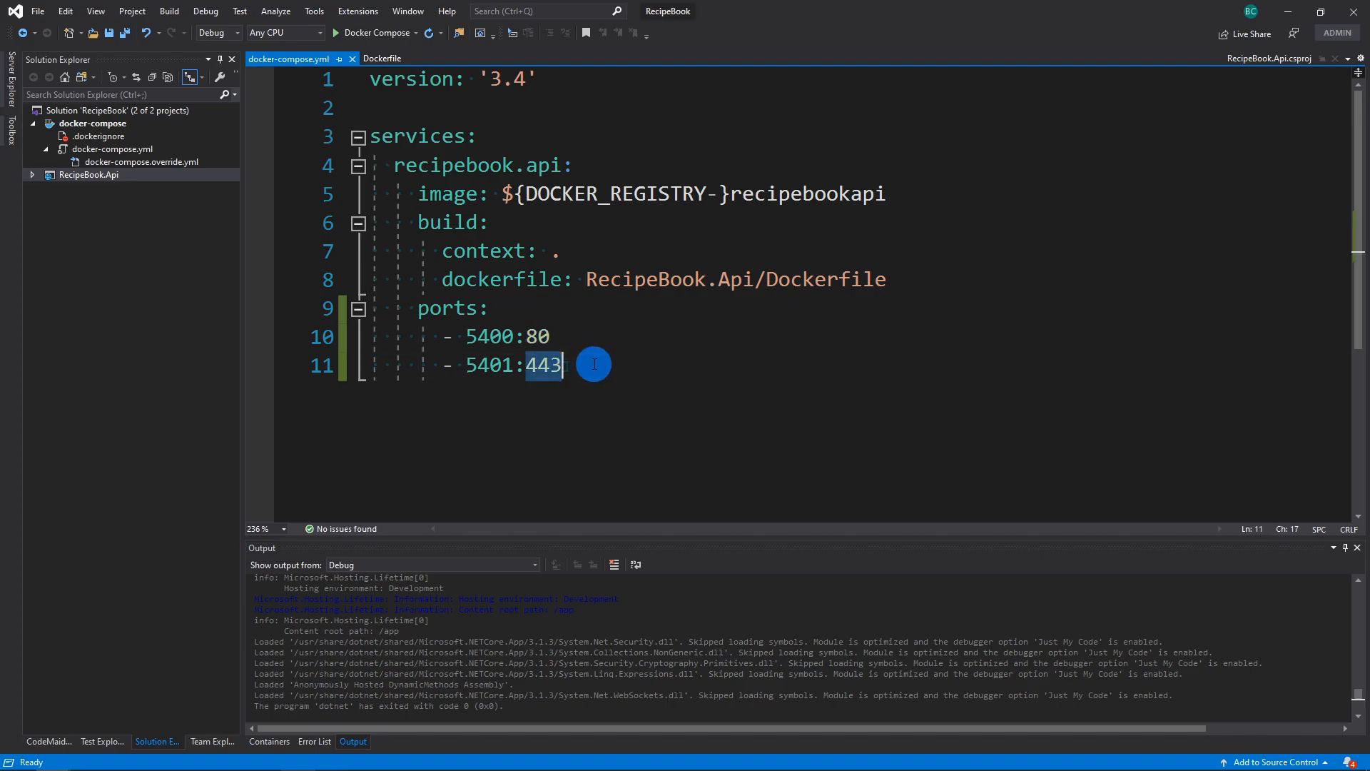
pyautogui.moveTo(479, 369)
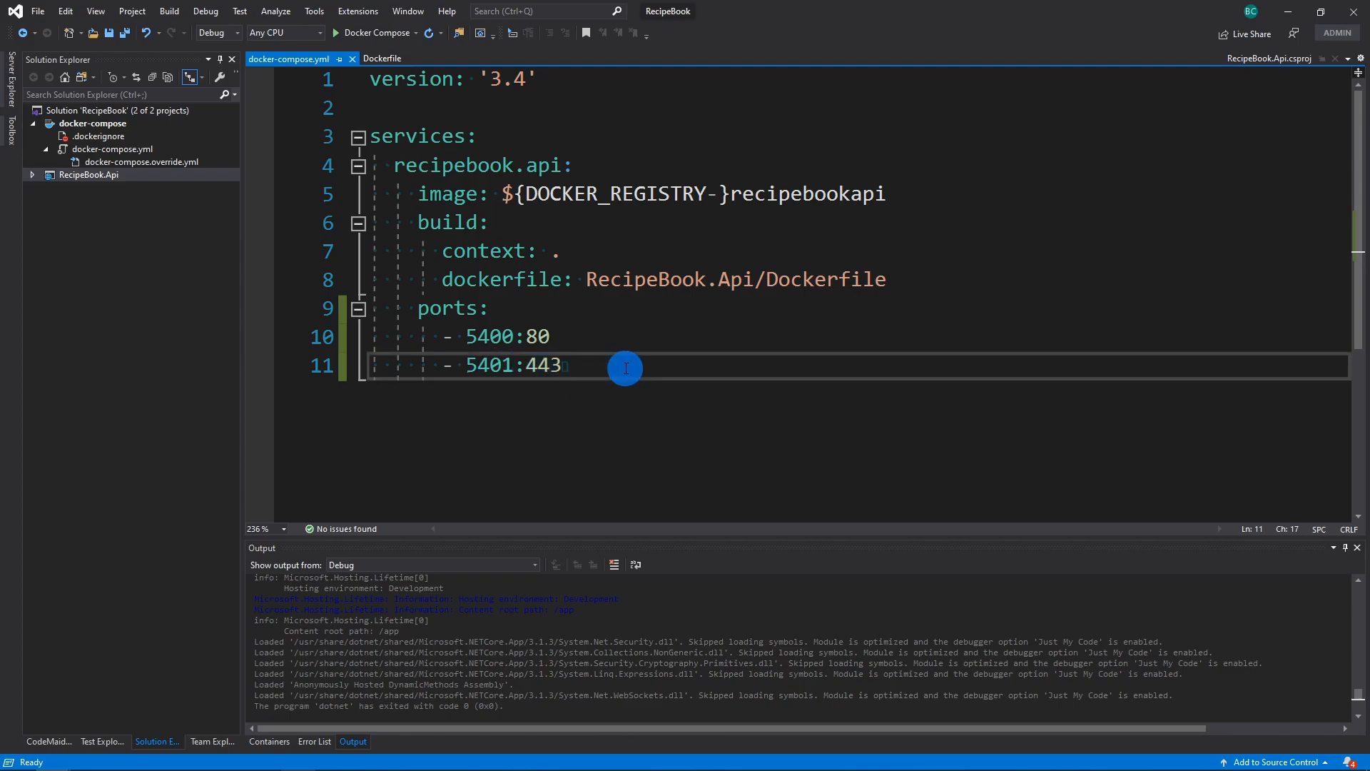
# Step: Change the docker-compose project's Launch Action property to Do Nothing and confirm
pyautogui.rightClick(92, 124)
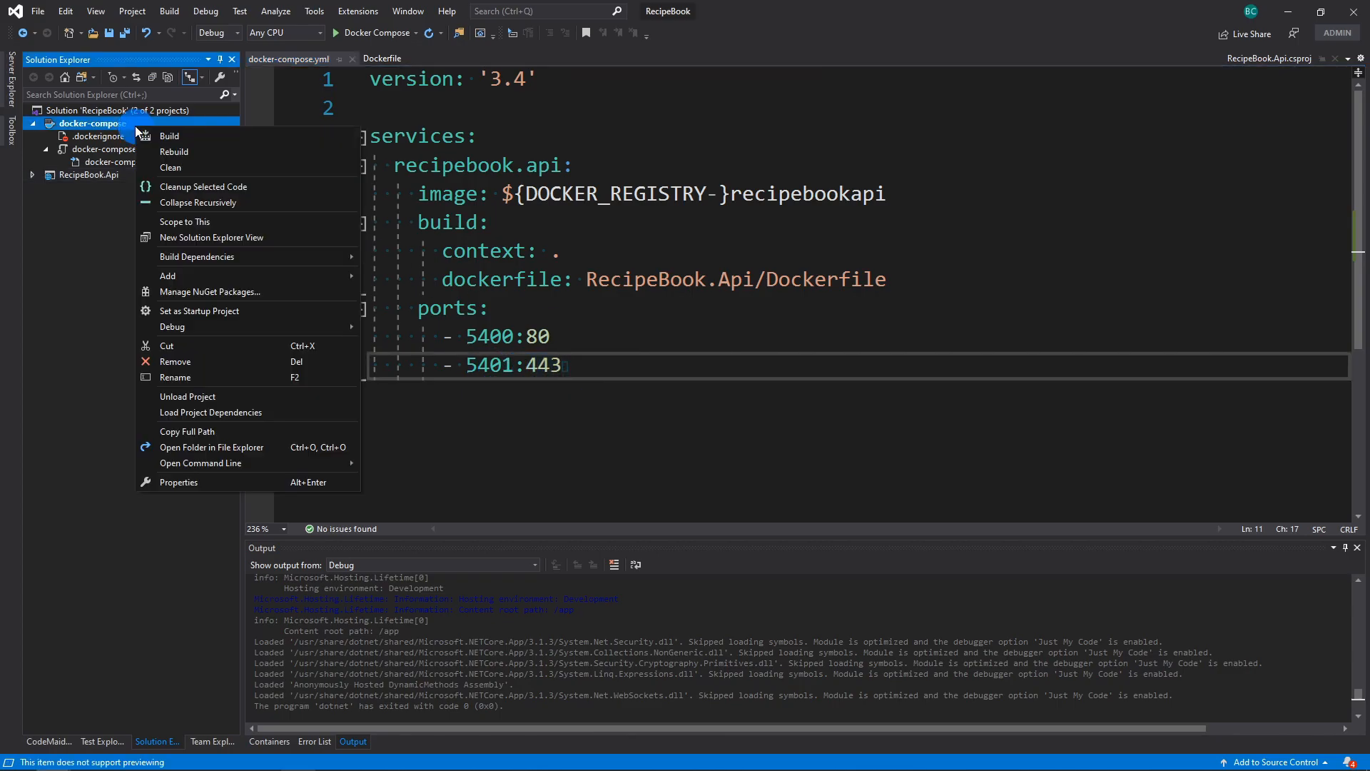
pyautogui.moveTo(262, 482)
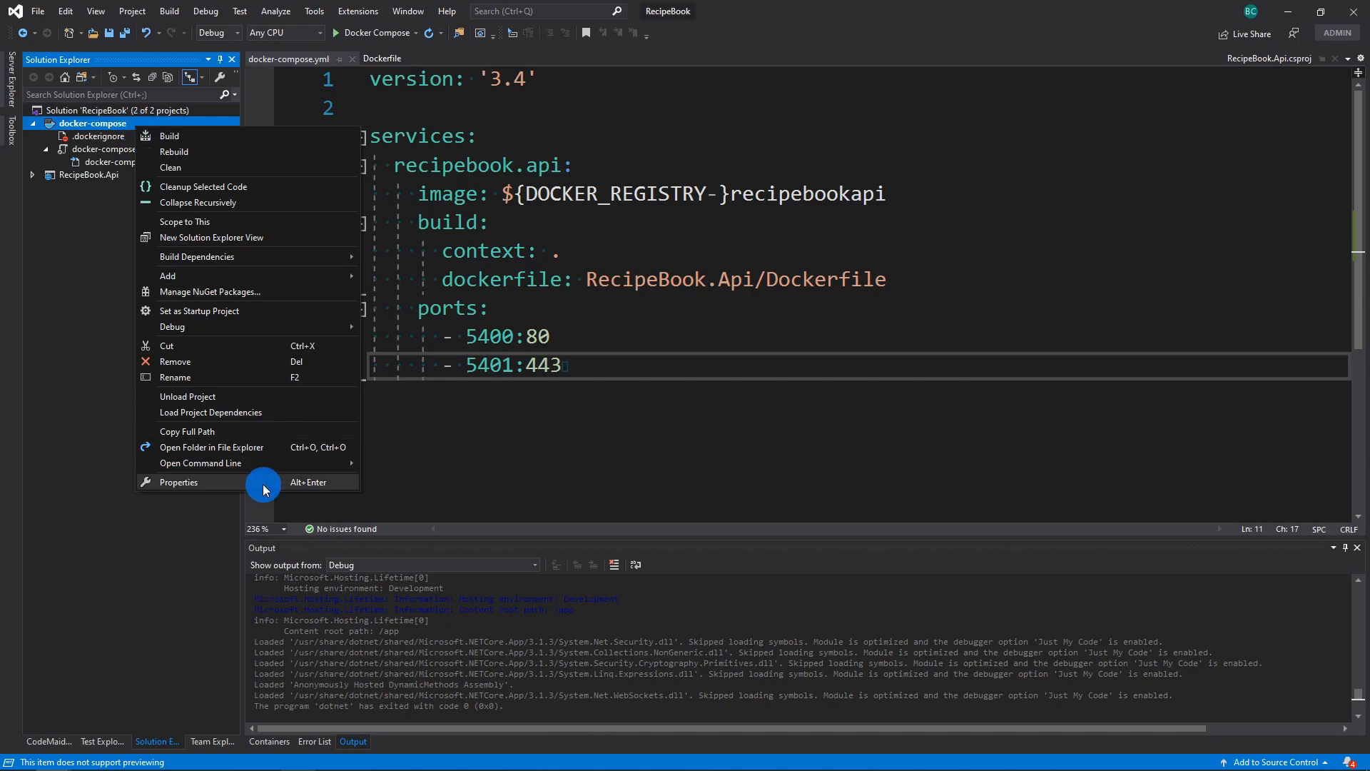
pyautogui.click(178, 482)
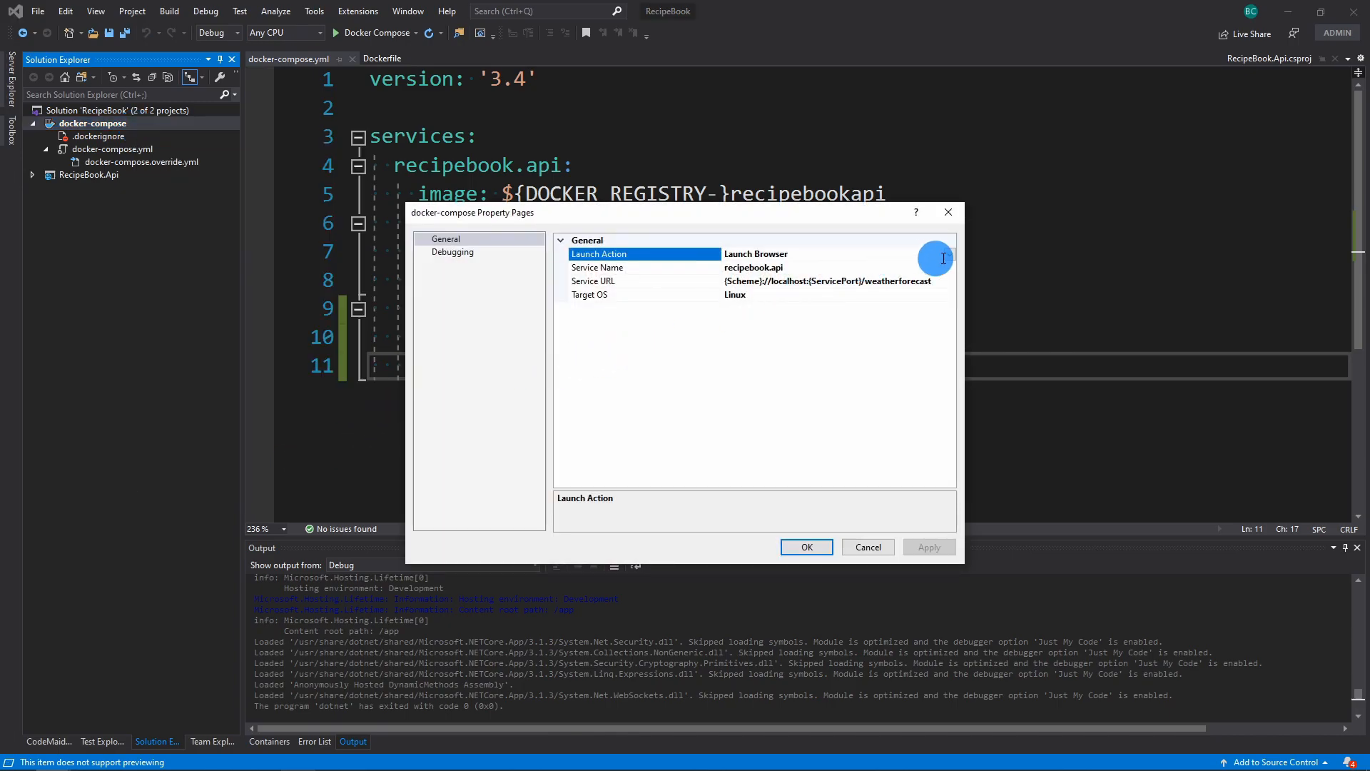
pyautogui.click(948, 254)
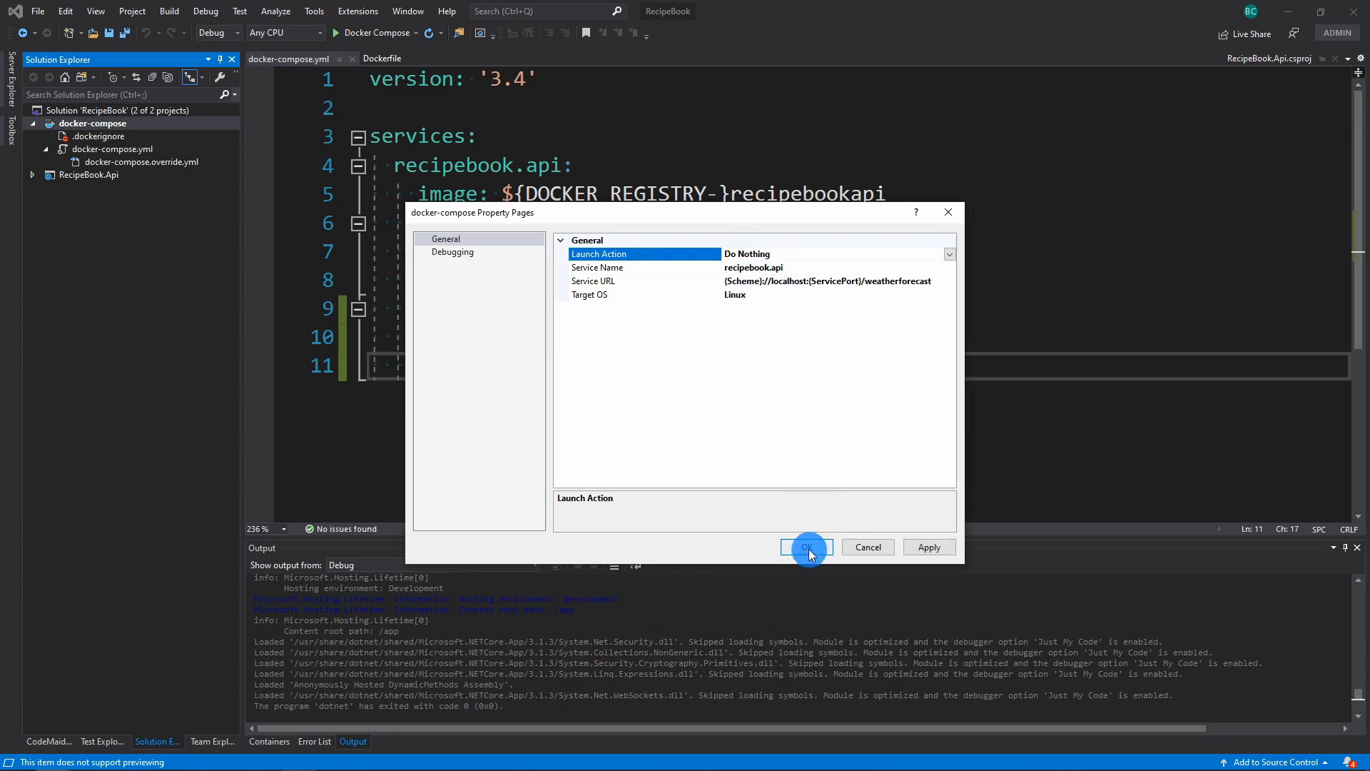
pyautogui.moveTo(845, 275)
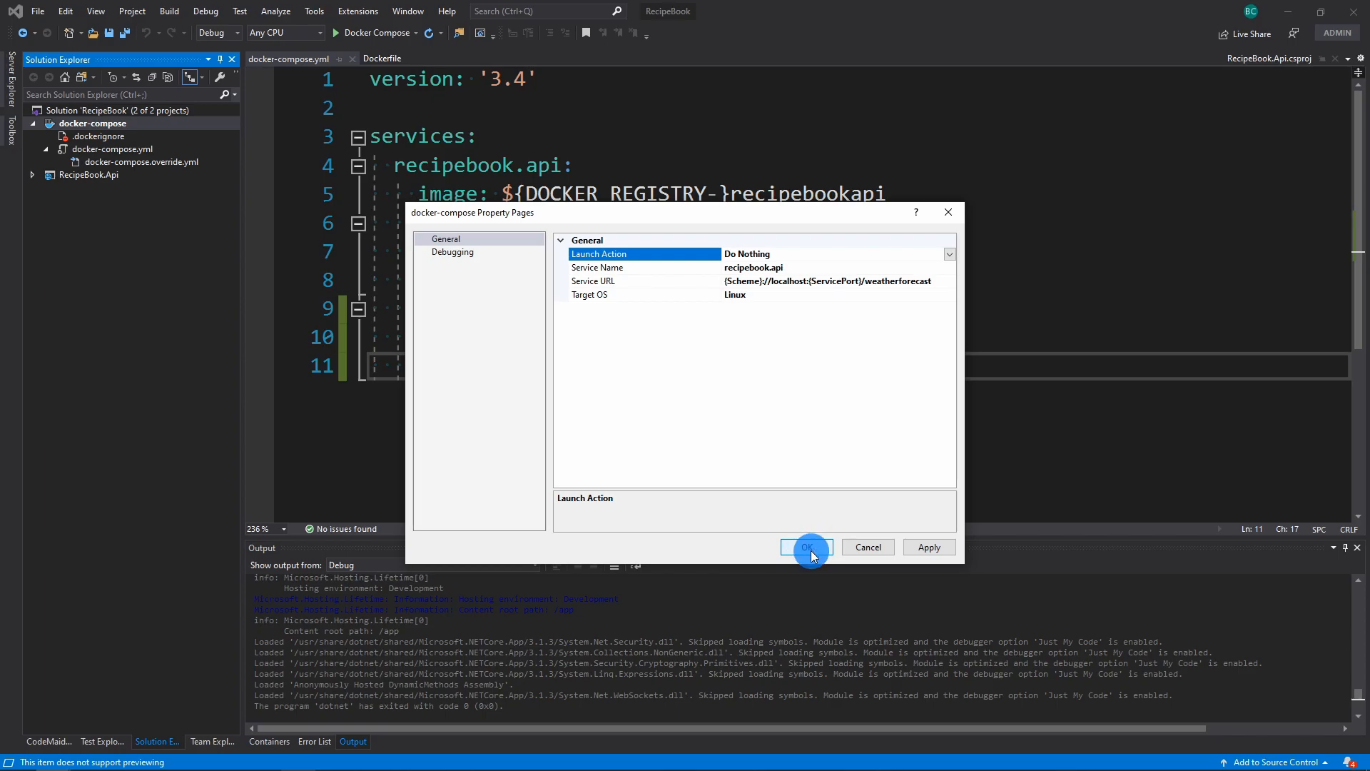
pyautogui.click(805, 547)
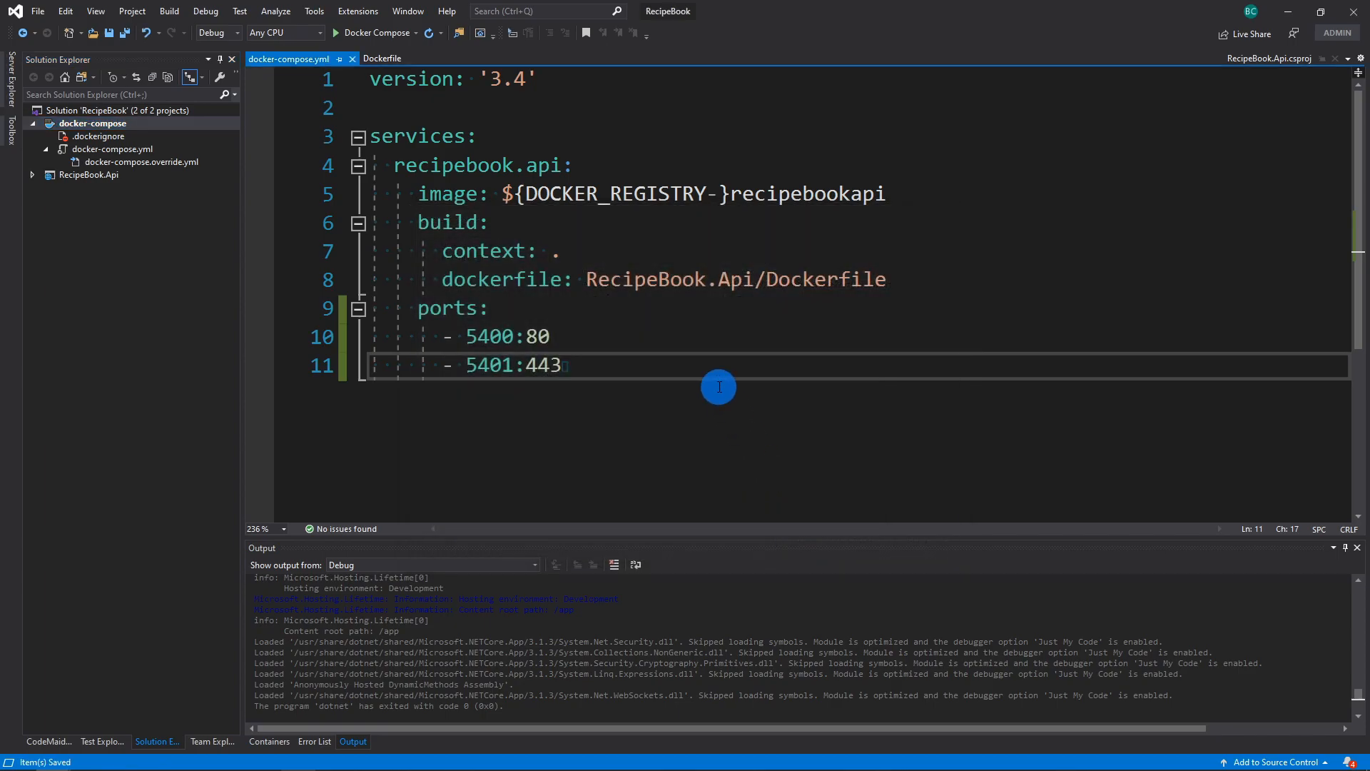
# Step: Start debugging the Docker Compose app again
pyautogui.click(335, 32)
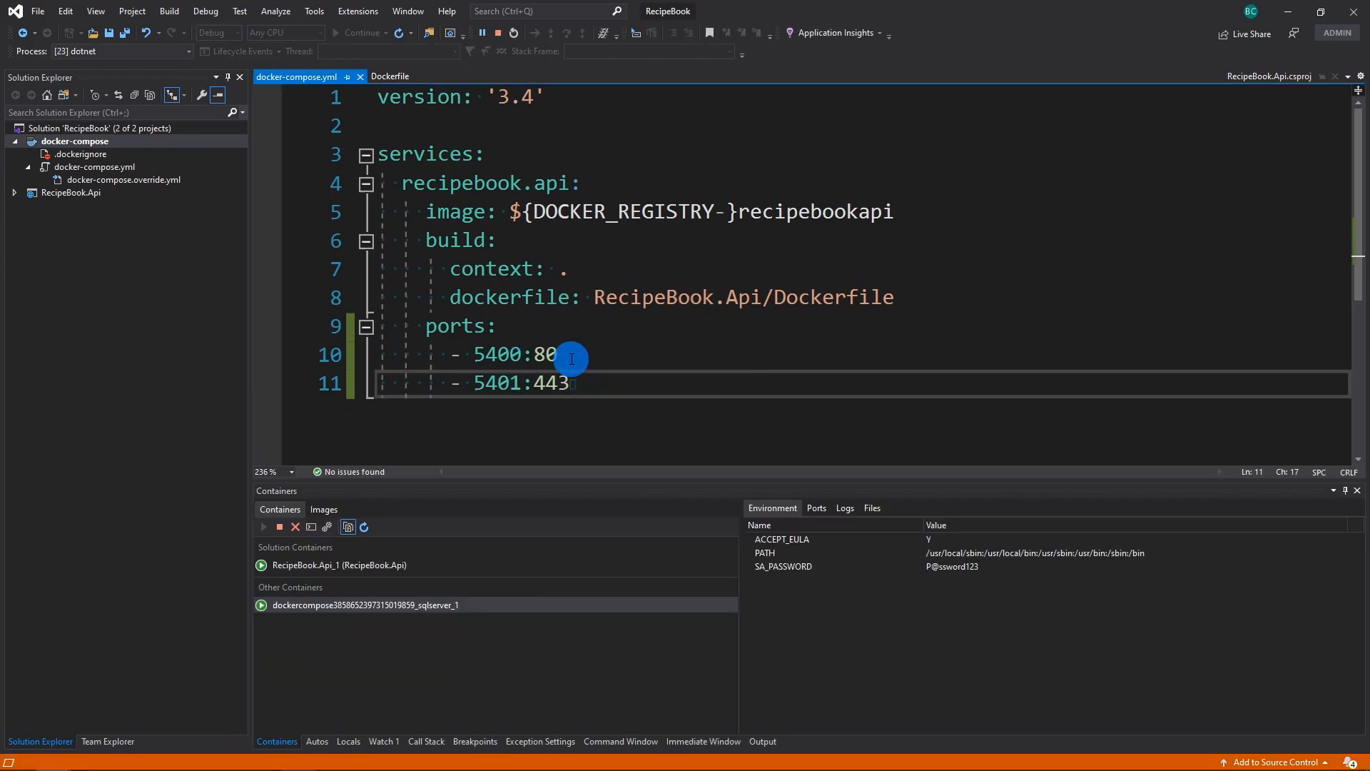
pyautogui.moveTo(1004, 323)
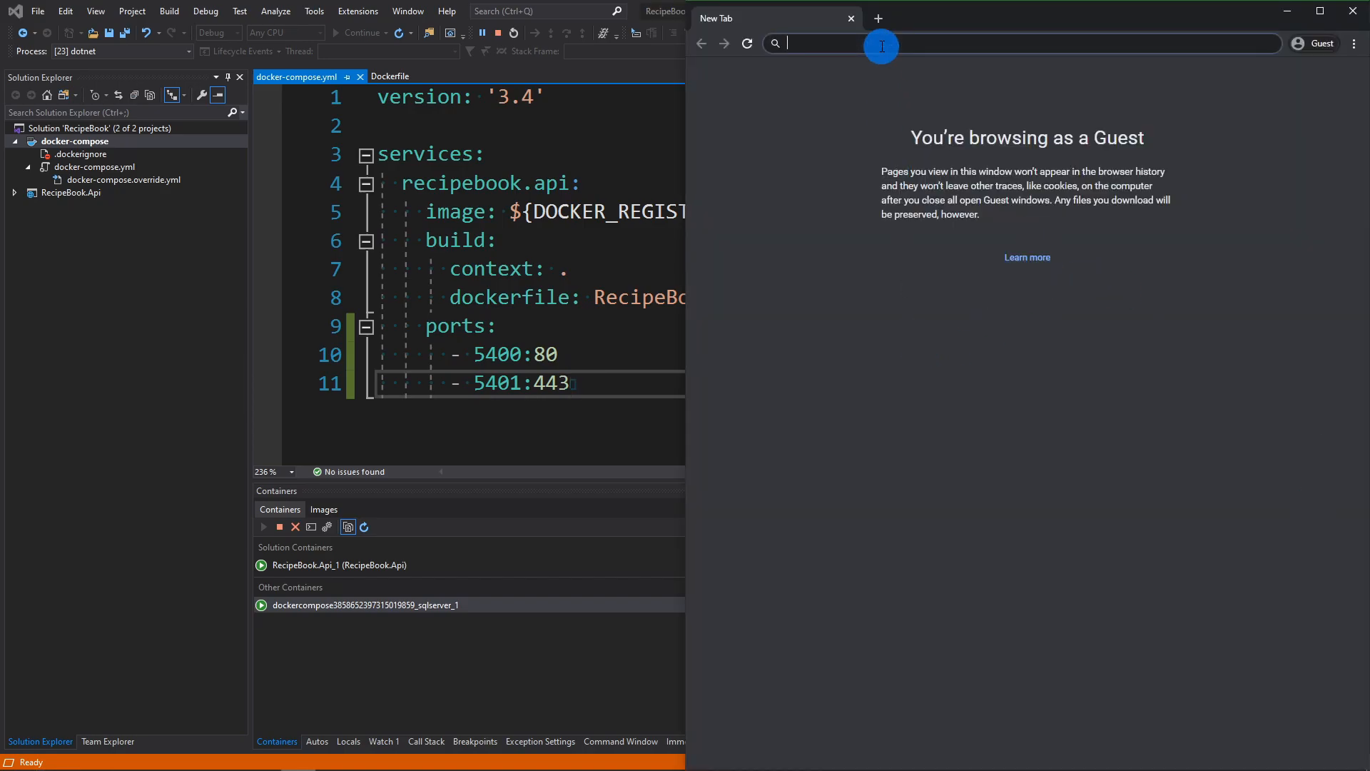
pyautogui.write('https://l')
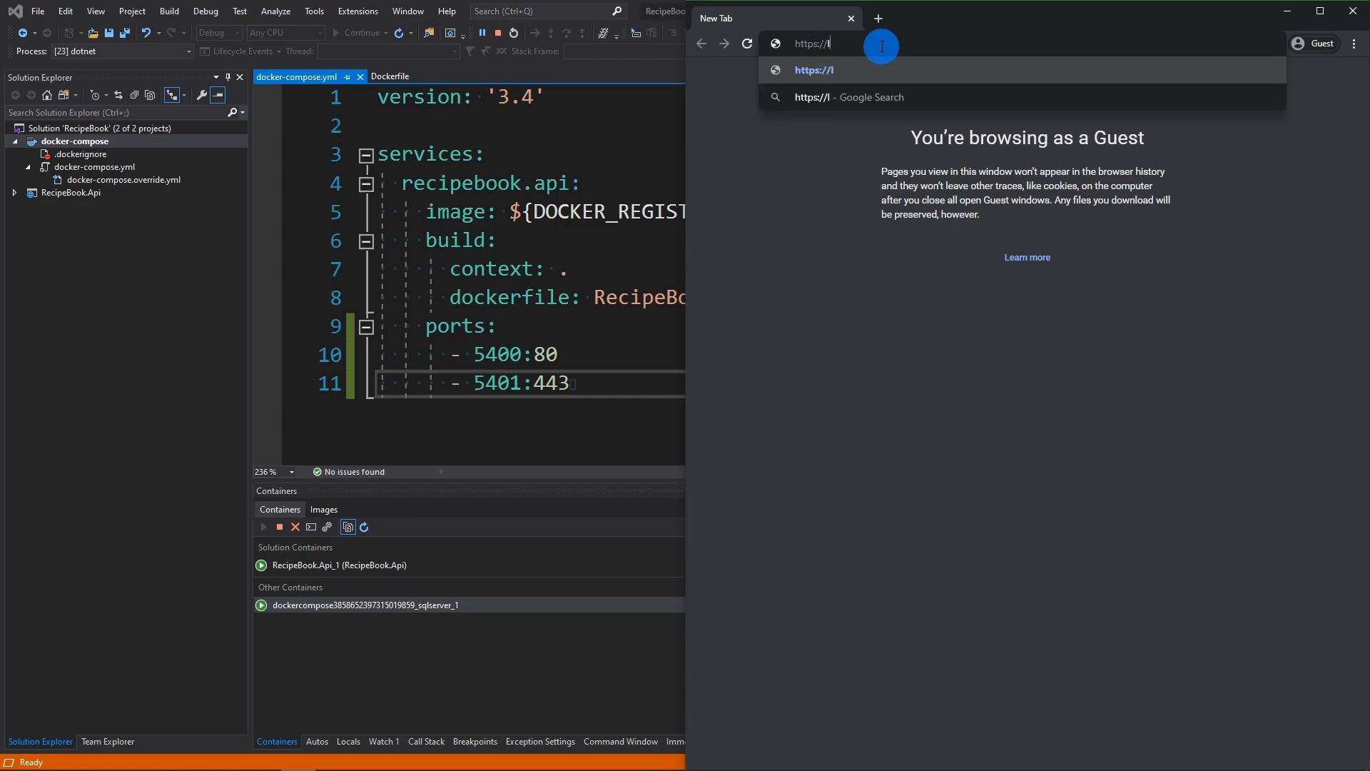
pyautogui.write('ocalhost:5')
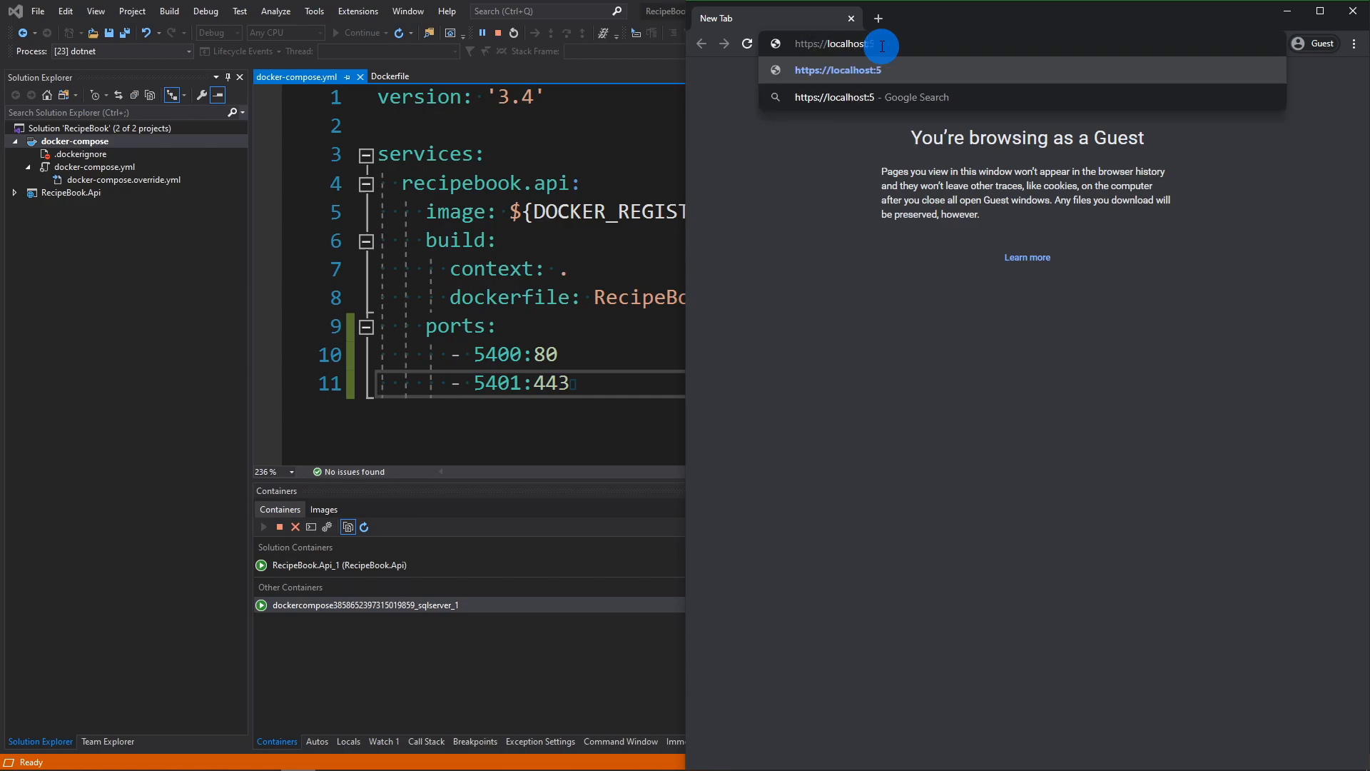
pyautogui.write('401/')
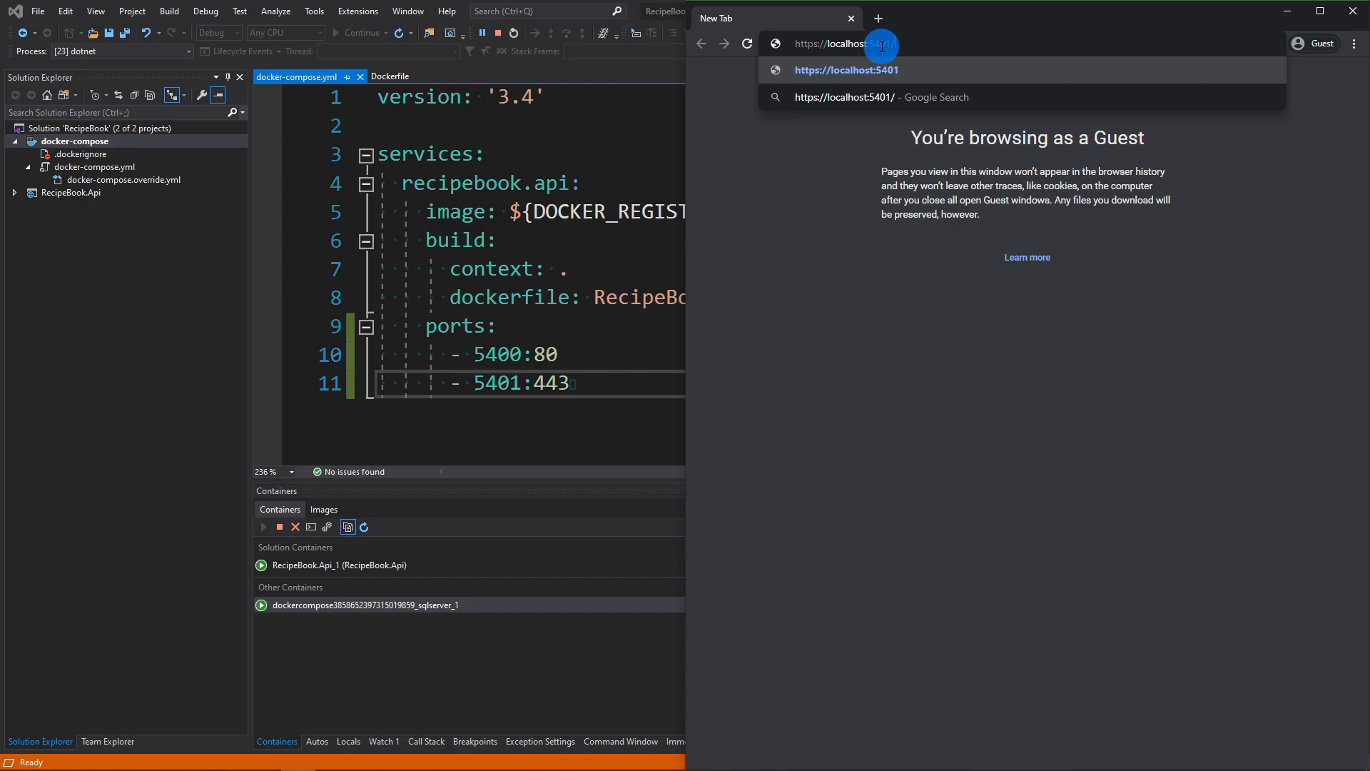
pyautogui.write('/weatherfor')
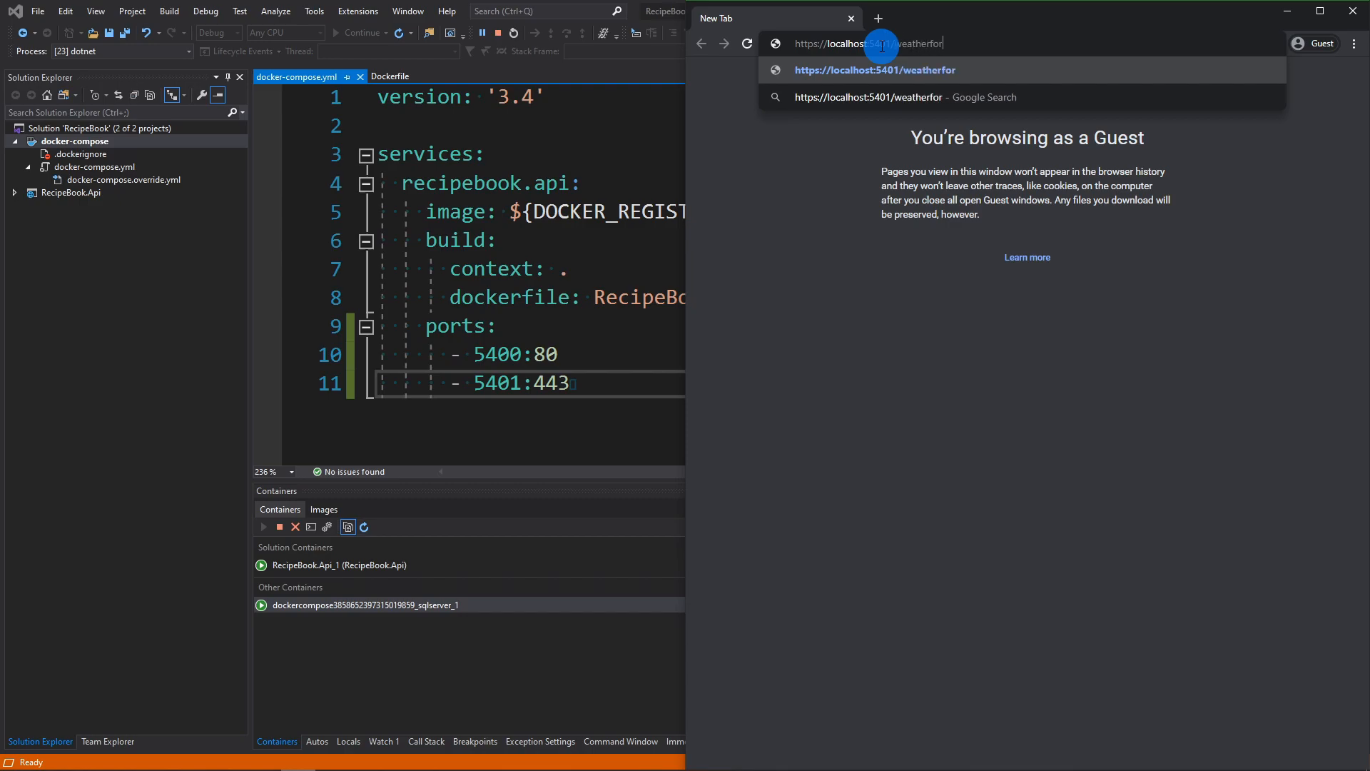